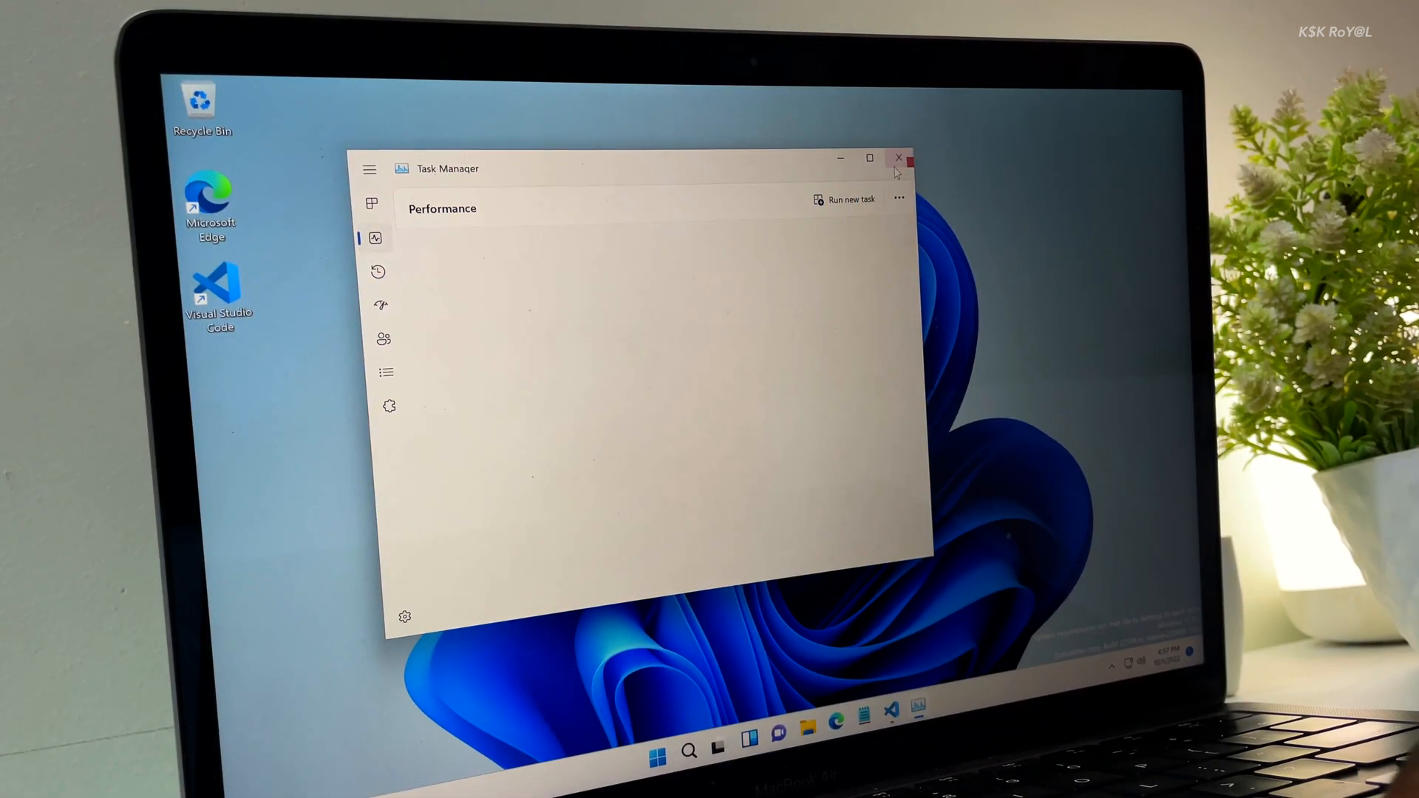
# - Close Task Manager and show the Start menu's pinned apps over Visual Studio Code
pyautogui.click(898, 160)
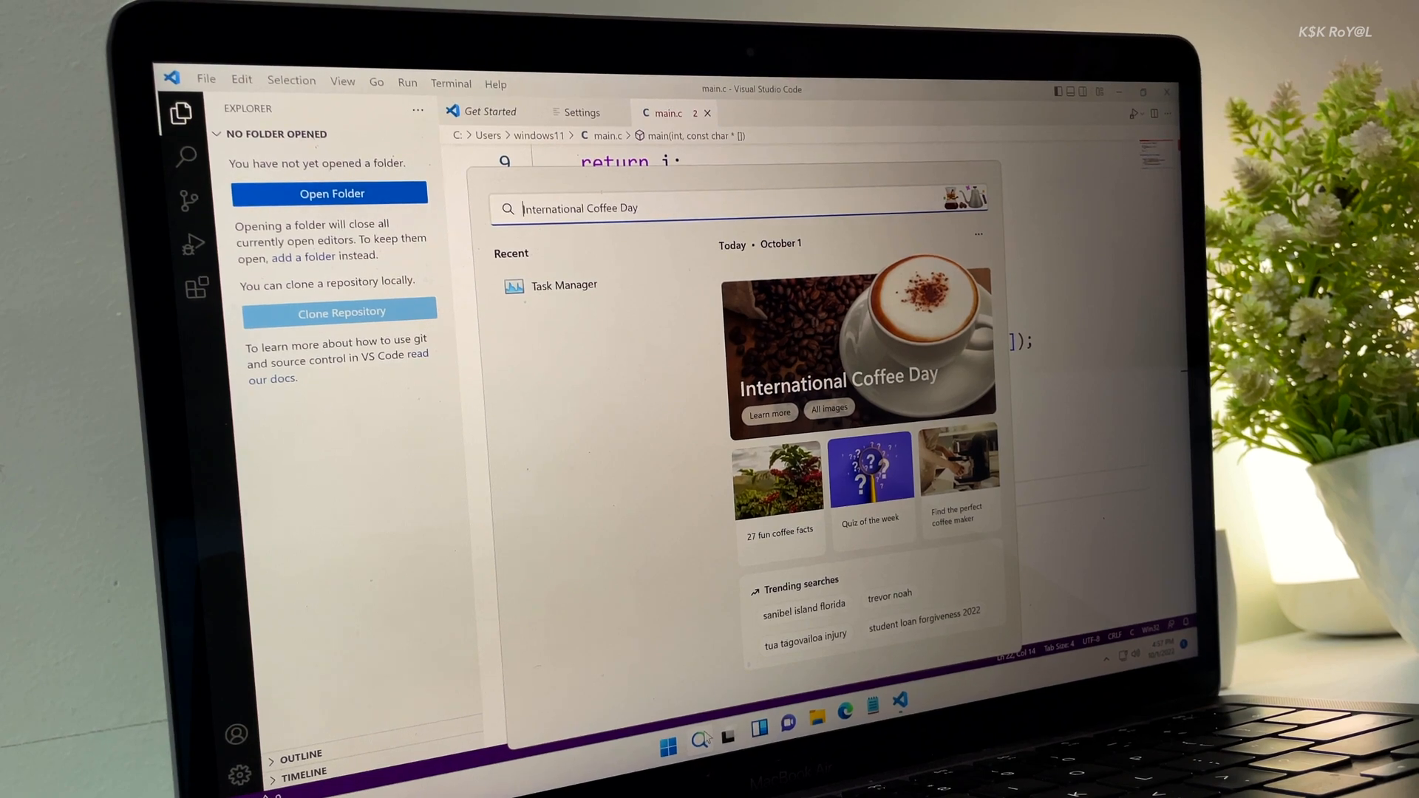
pyautogui.click(668, 746)
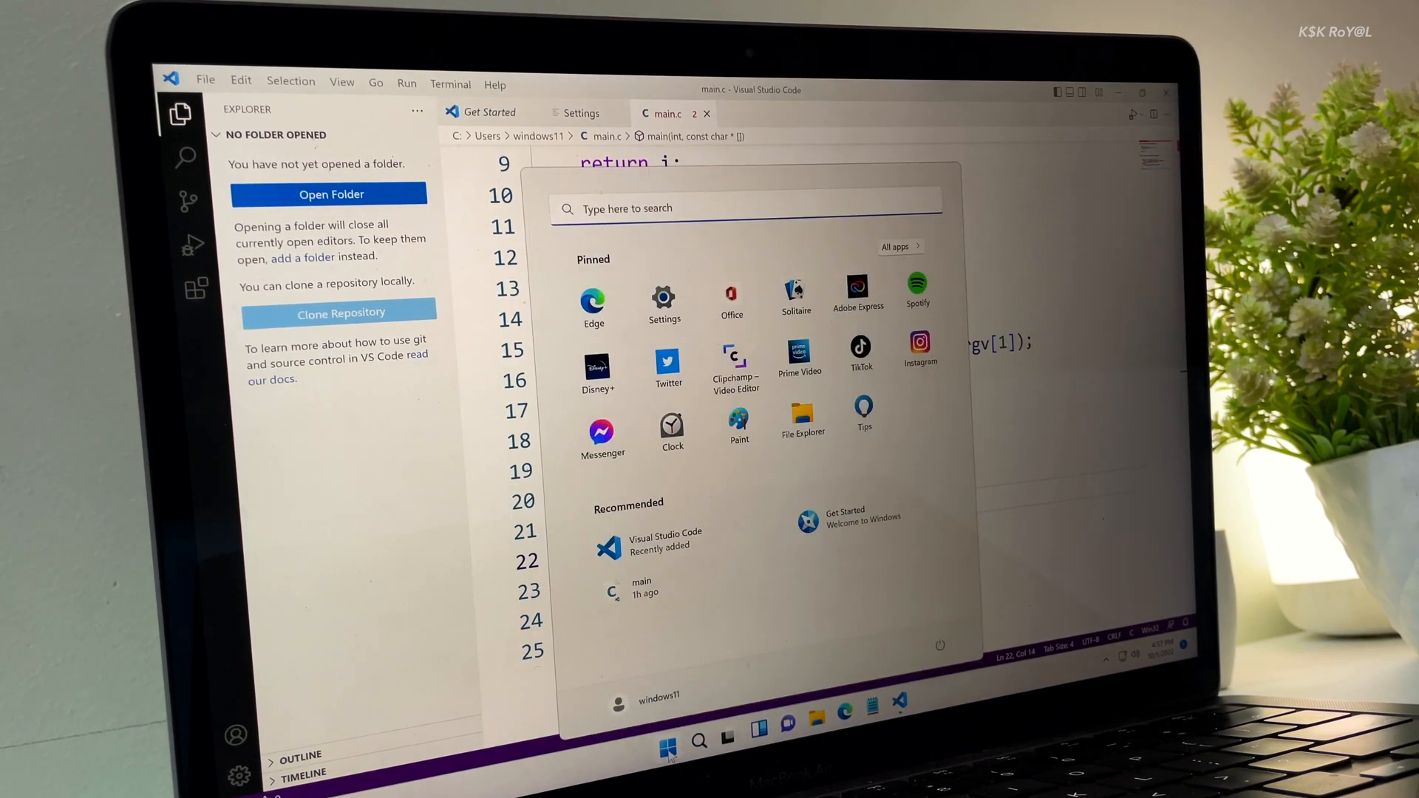
pyautogui.moveTo(636, 378)
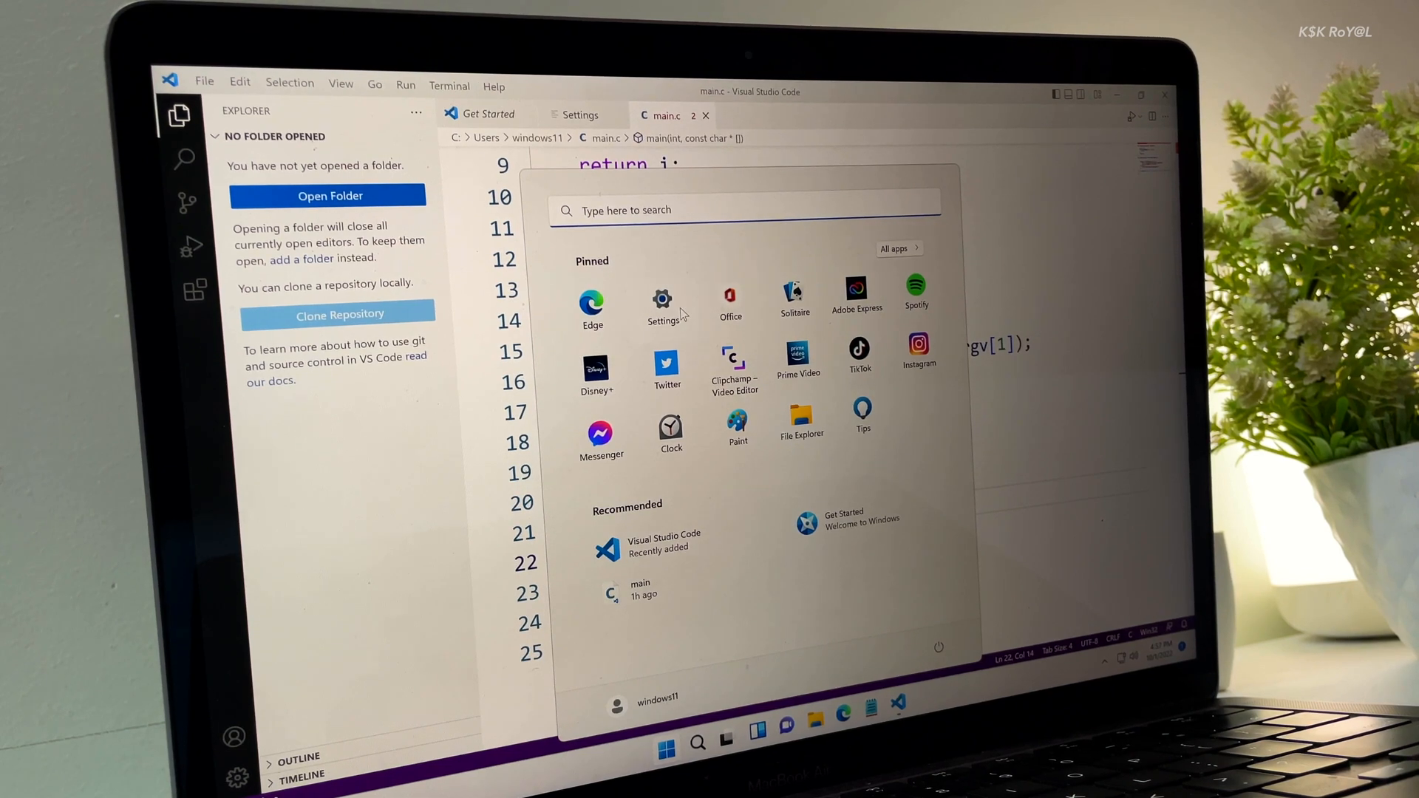
# - Tour Settings through Time & language, Accessibility, Privacy, Bluetooth, Network and Personalization
pyautogui.click(662, 300)
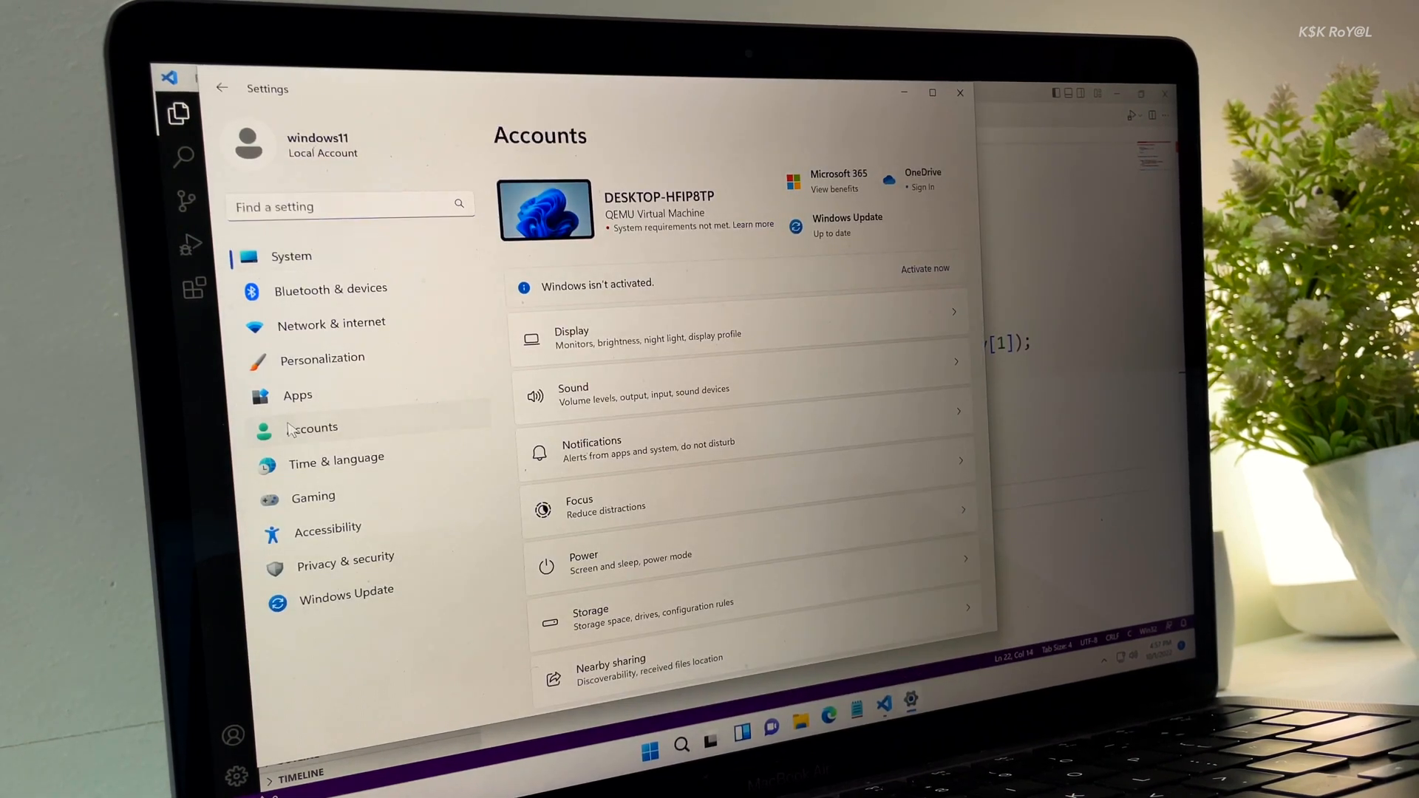
pyautogui.click(336, 458)
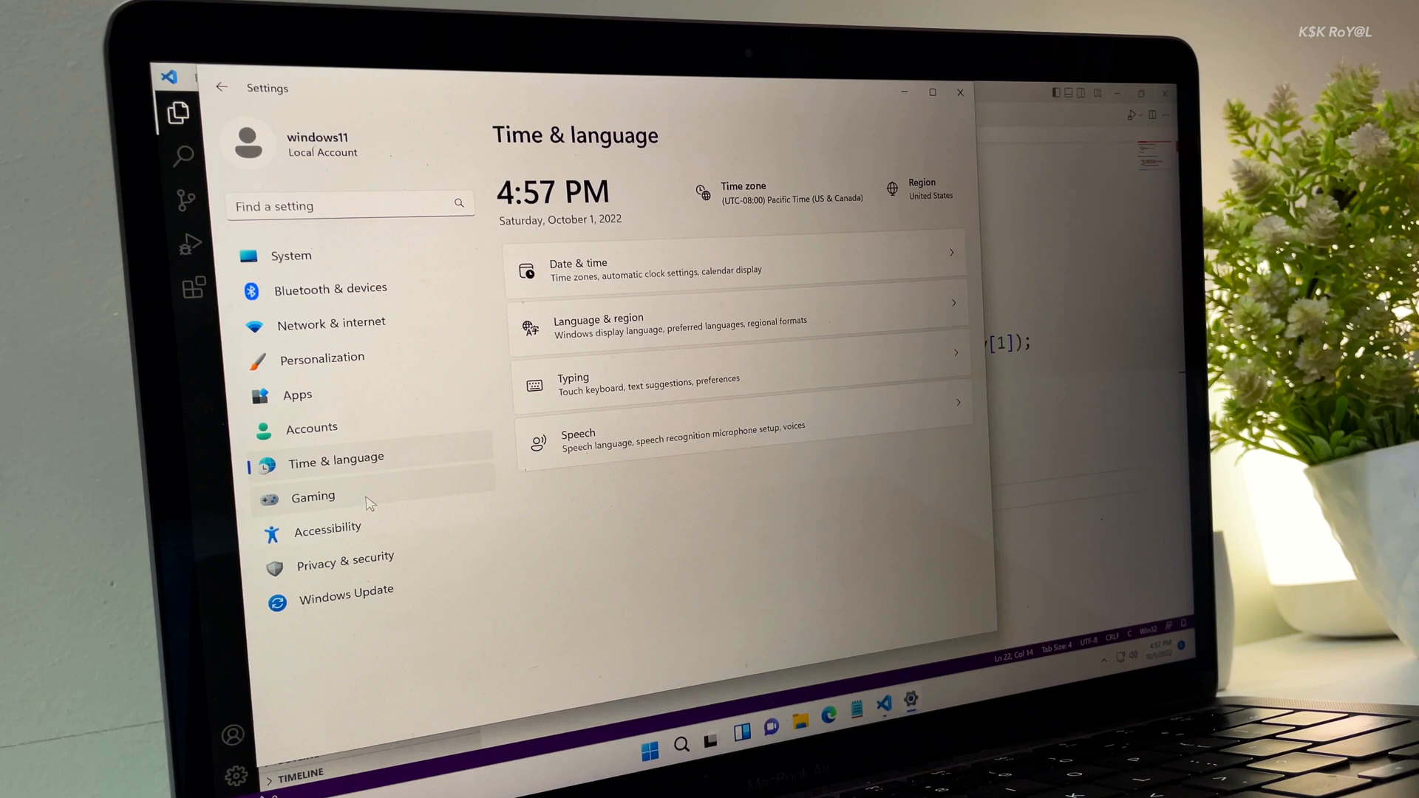
pyautogui.click(328, 529)
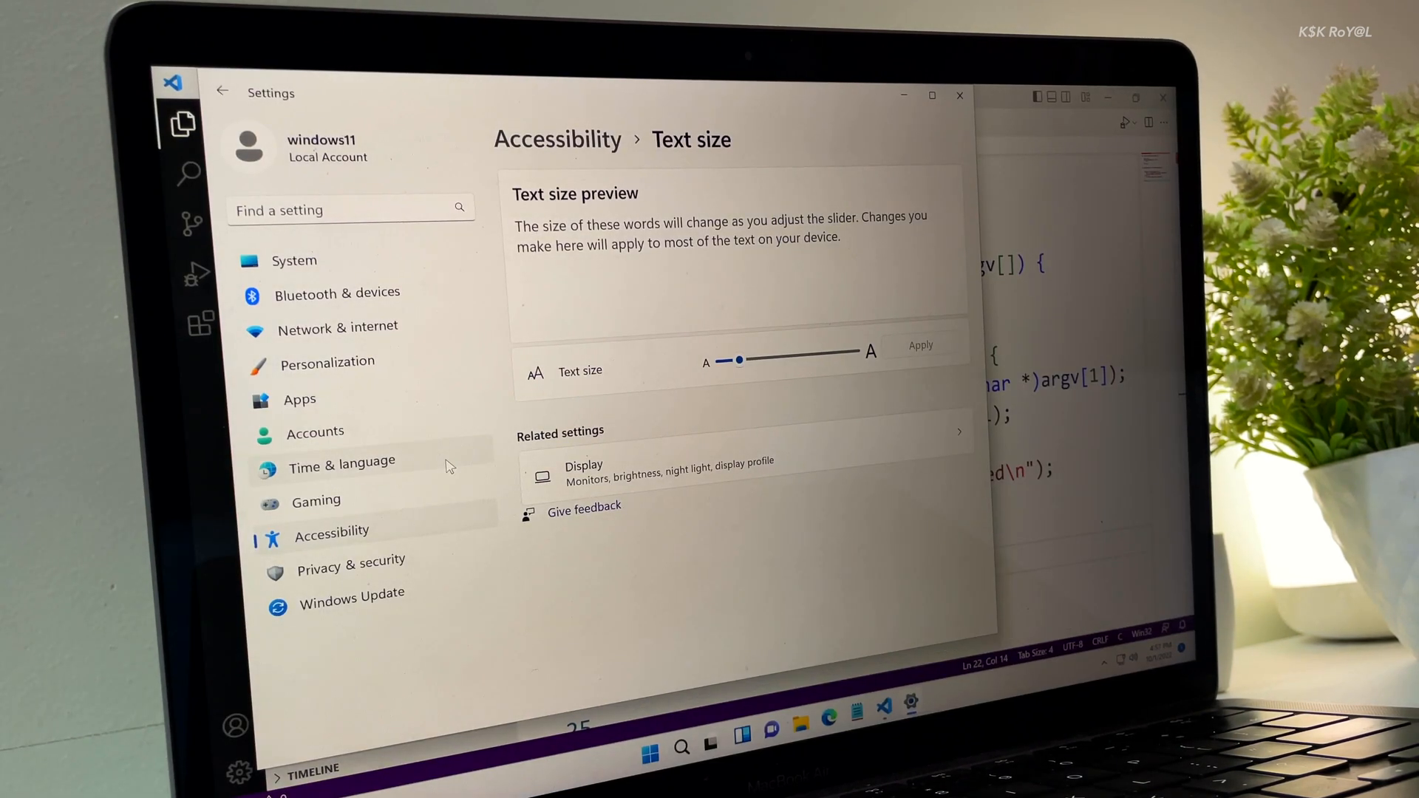
pyautogui.click(349, 560)
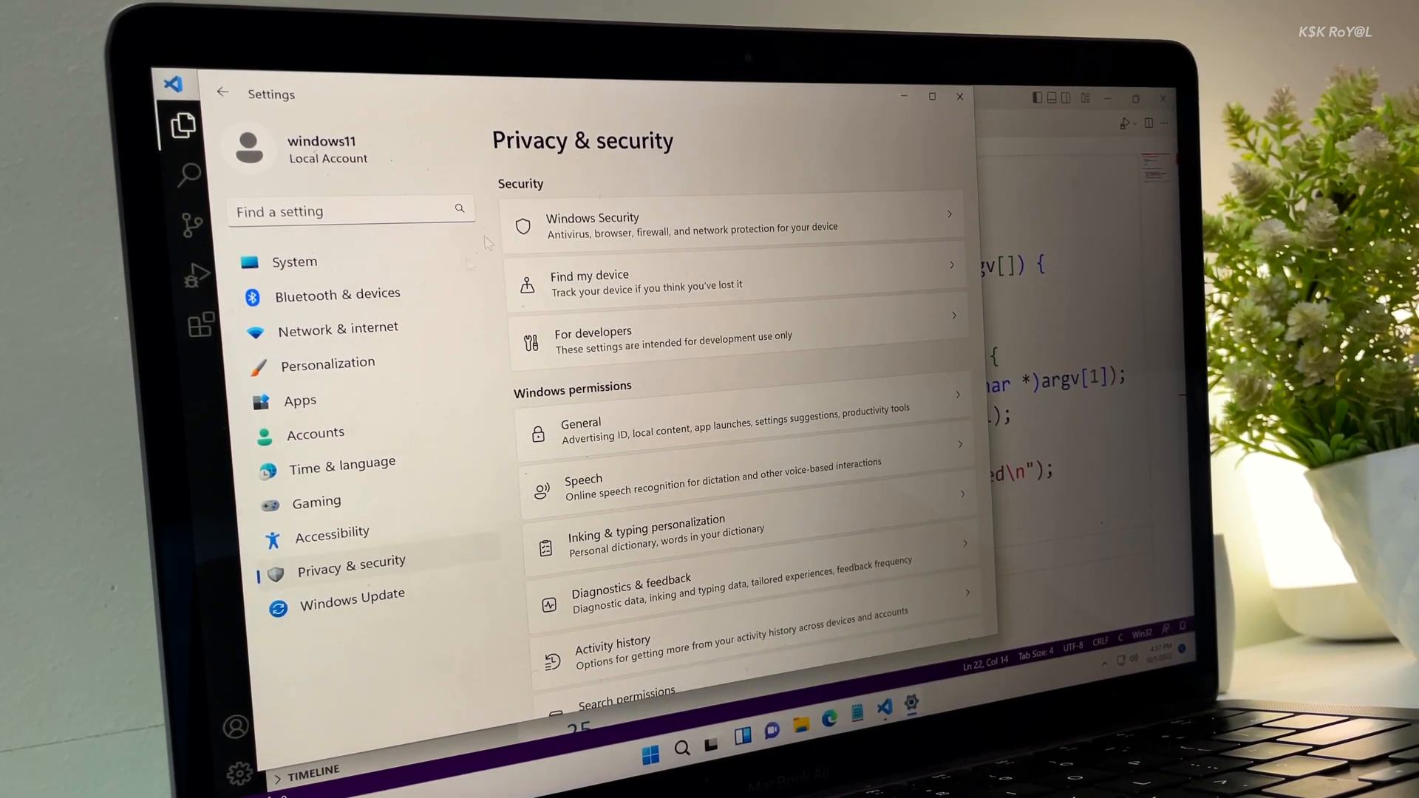
pyautogui.click(337, 293)
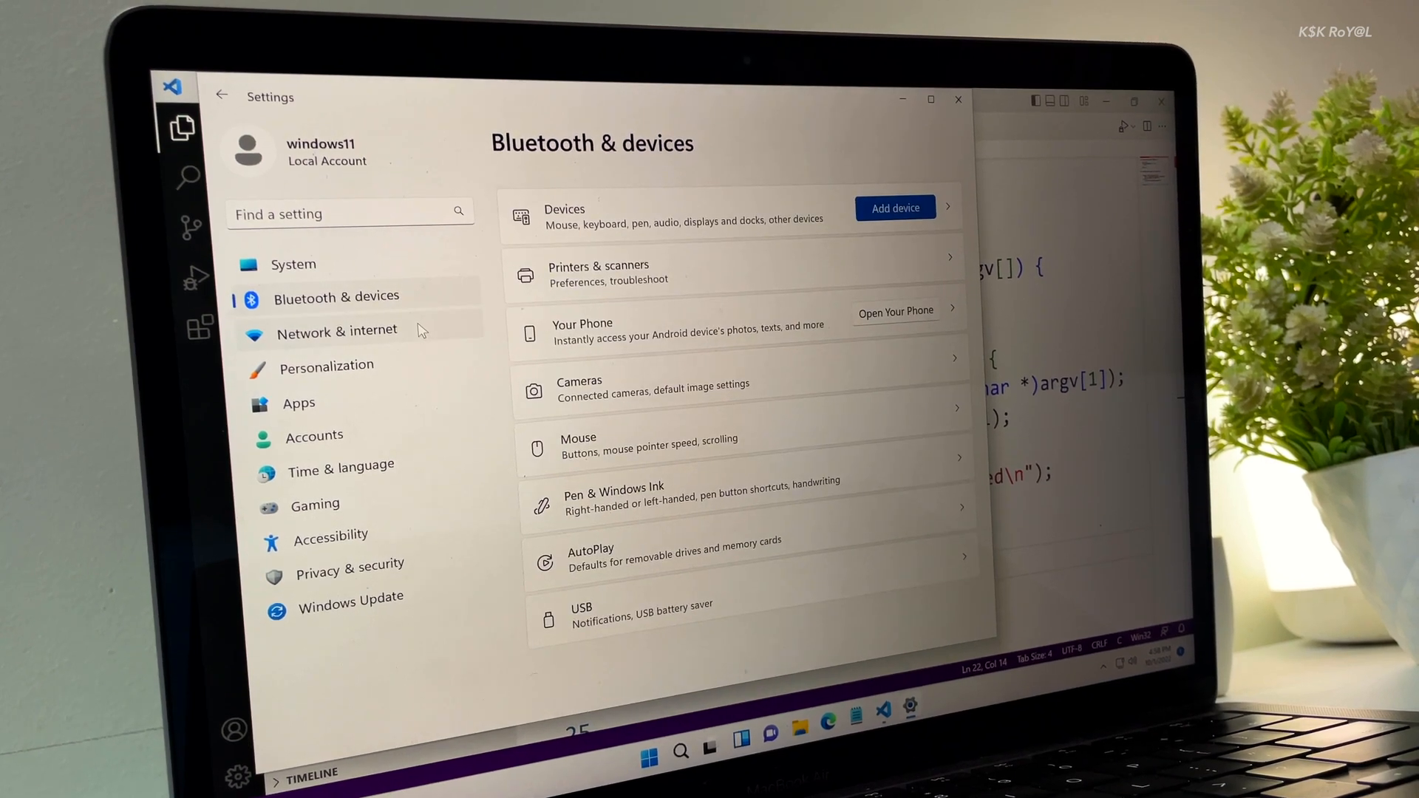
pyautogui.click(335, 332)
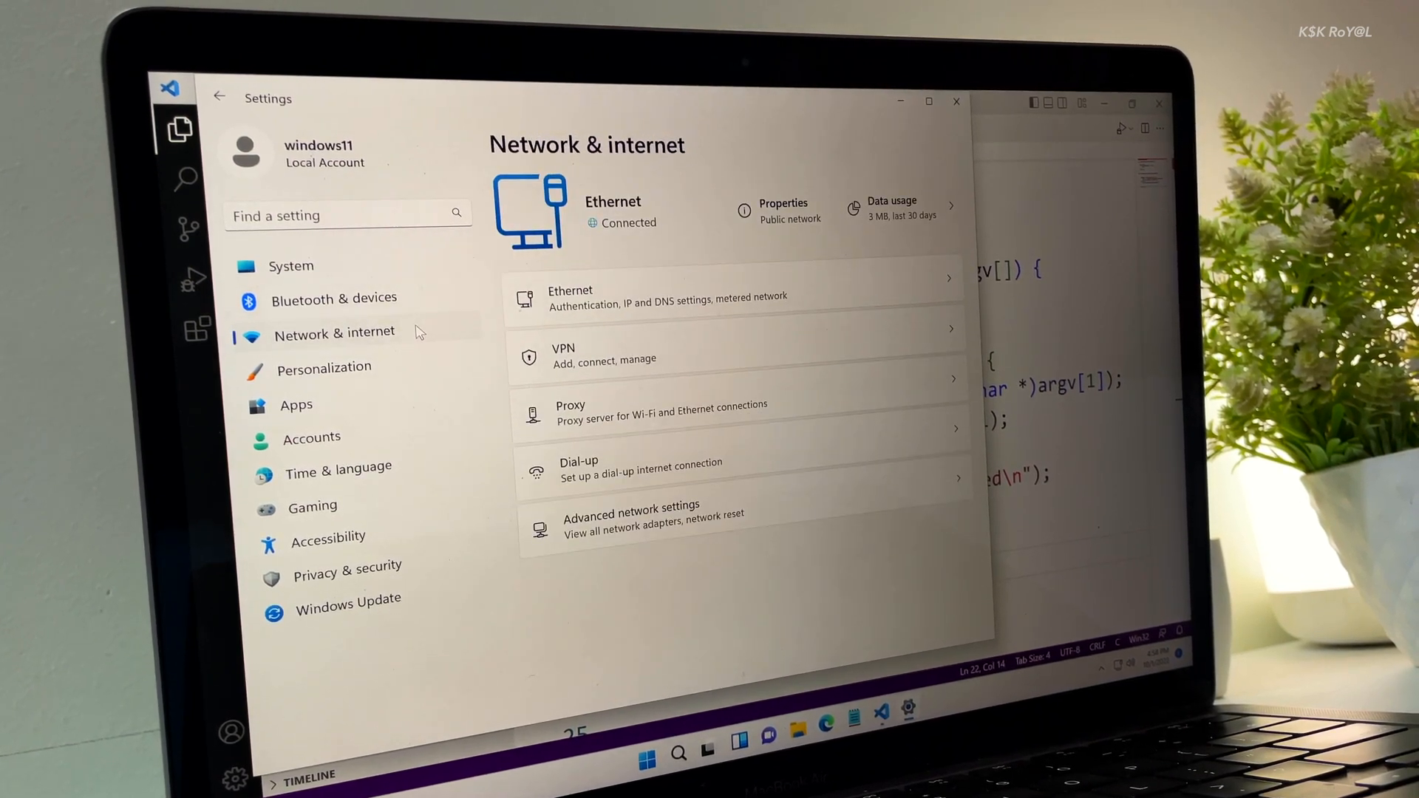
pyautogui.click(325, 368)
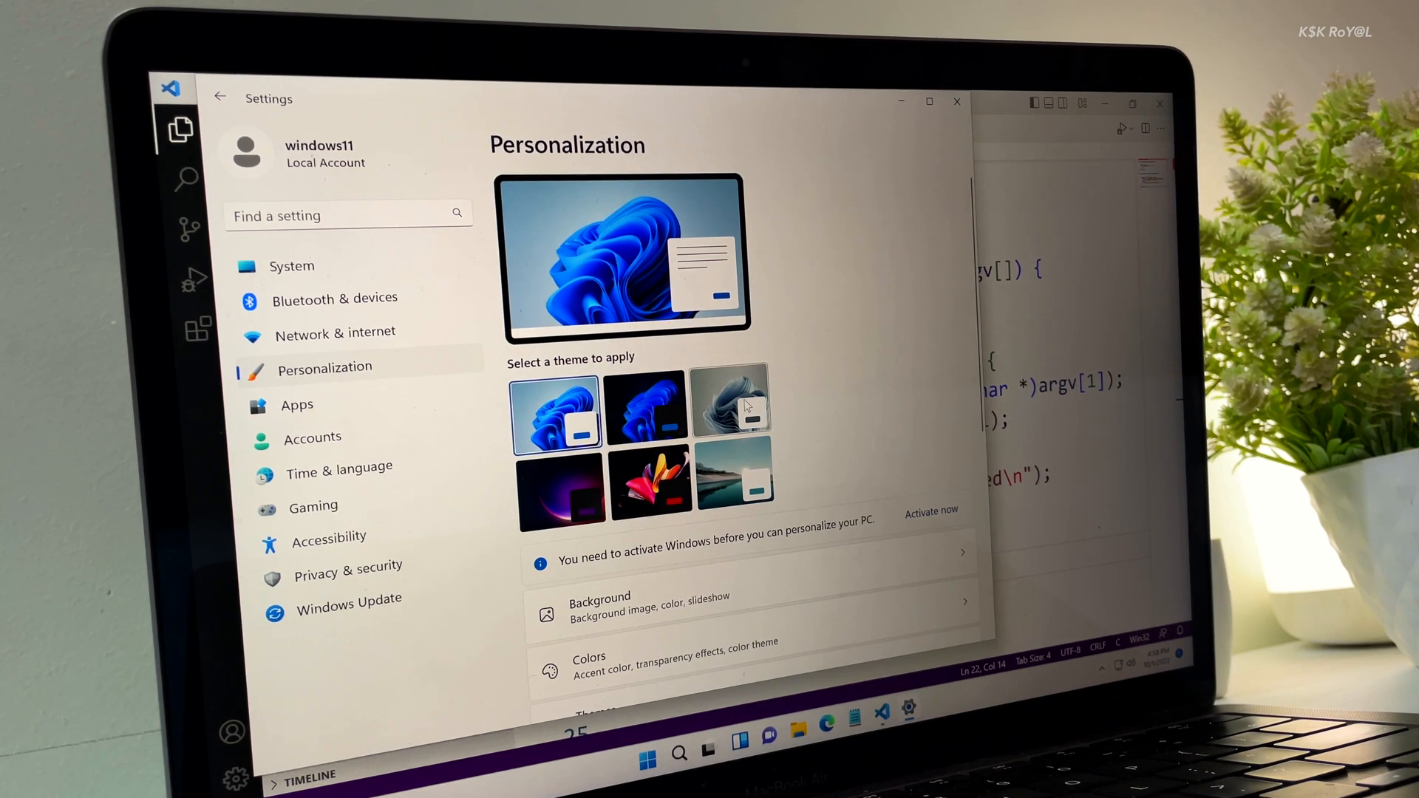
# - Apply the silver flower theme, then switch to a different desktop theme
pyautogui.click(733, 477)
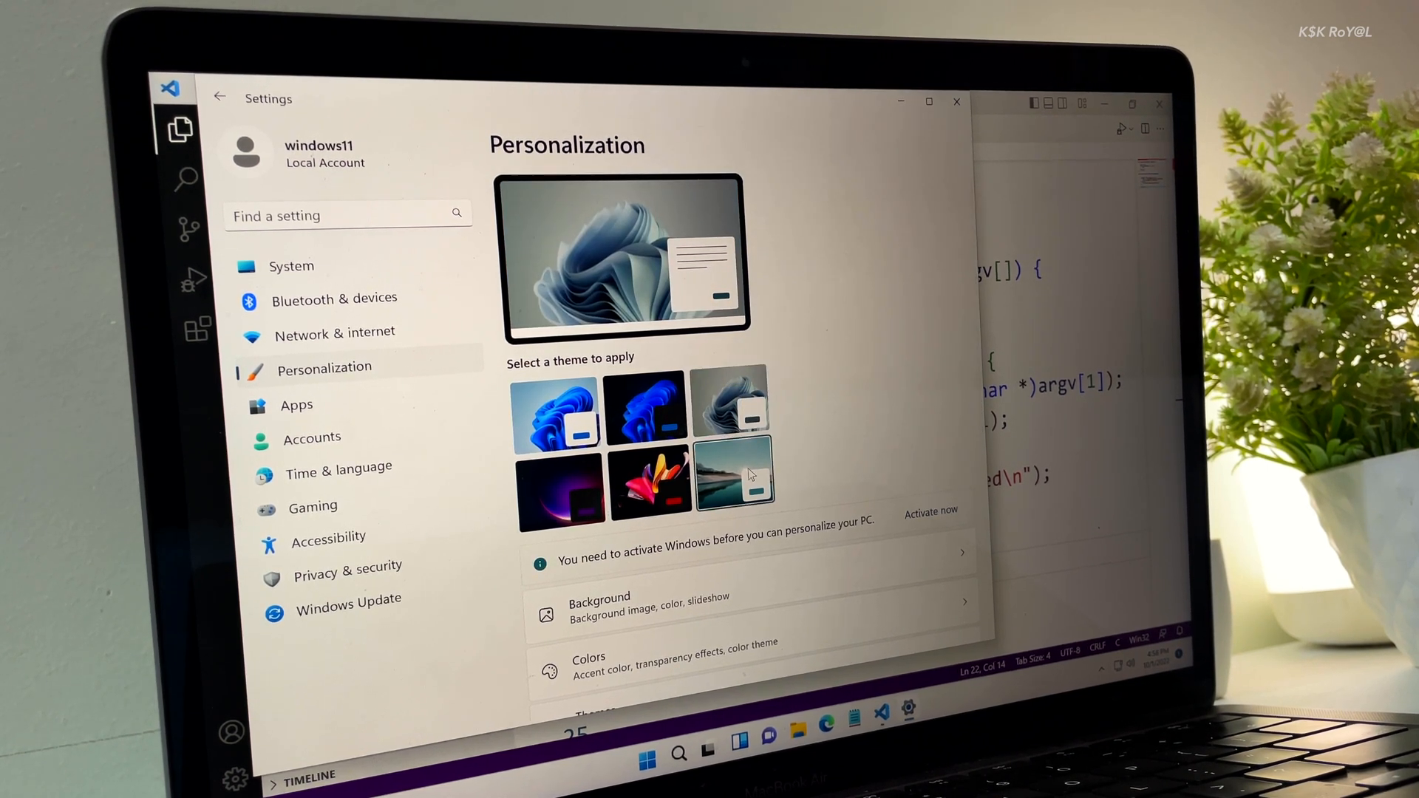
pyautogui.click(650, 485)
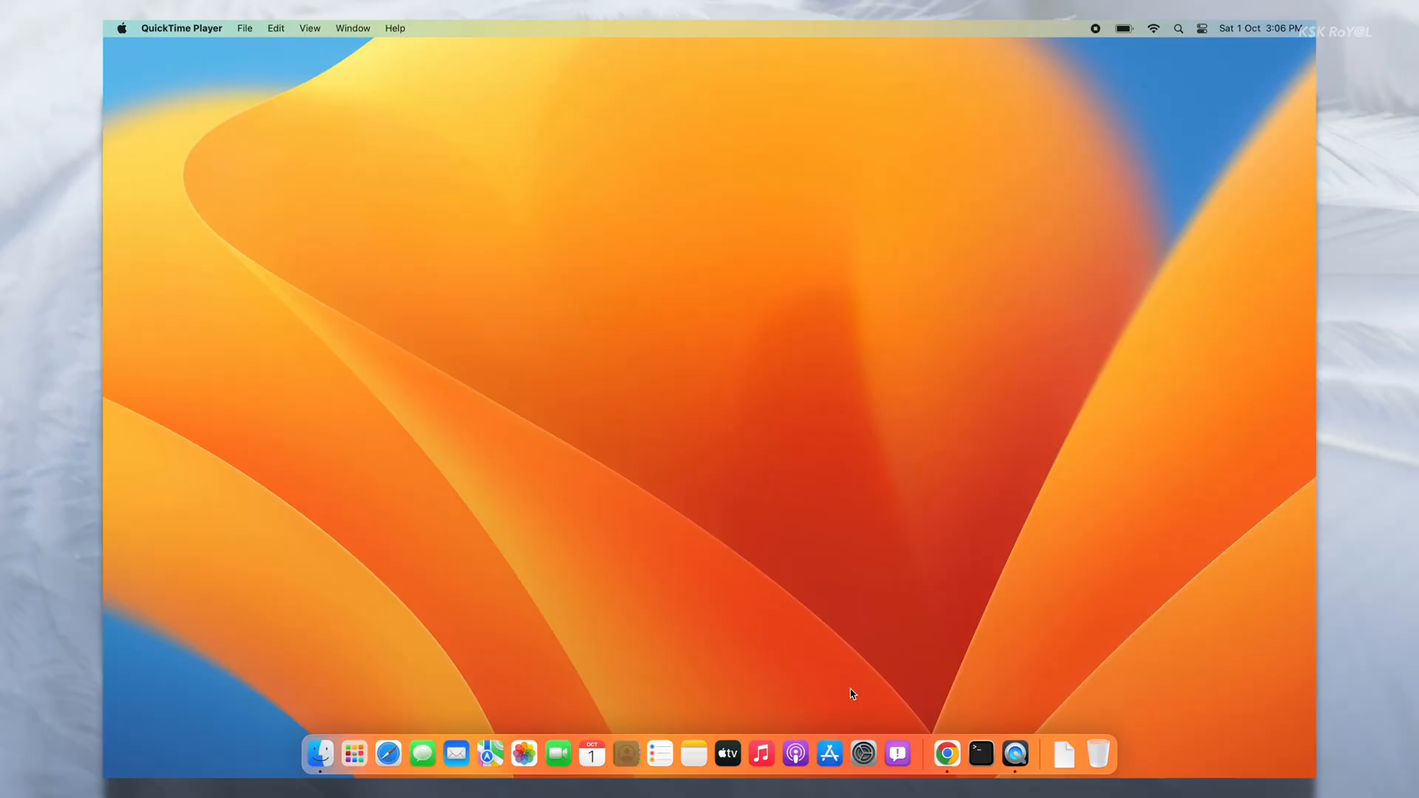
# - Show About This Mac, then the General > About page with Ventura version and available storage
pyautogui.click(866, 328)
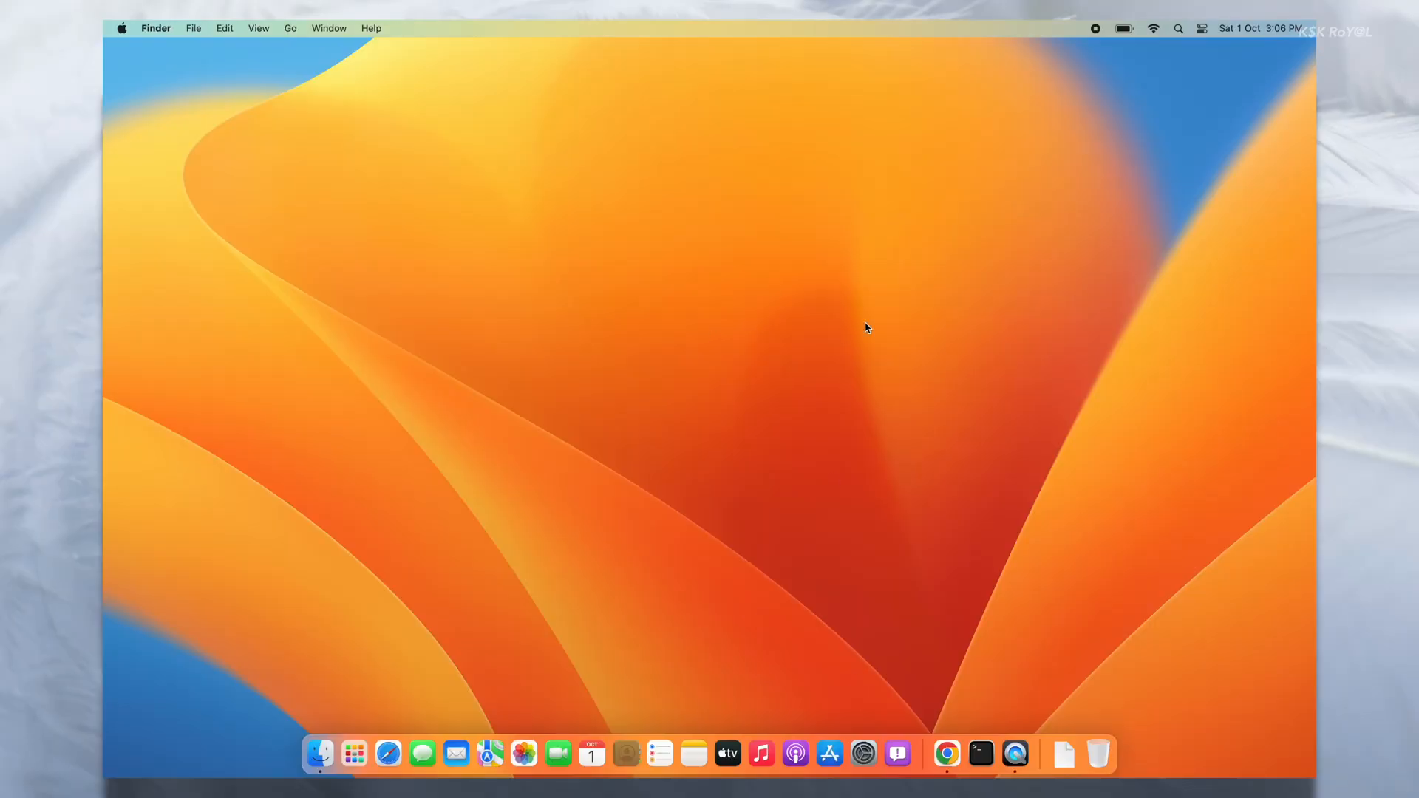
pyautogui.click(119, 28)
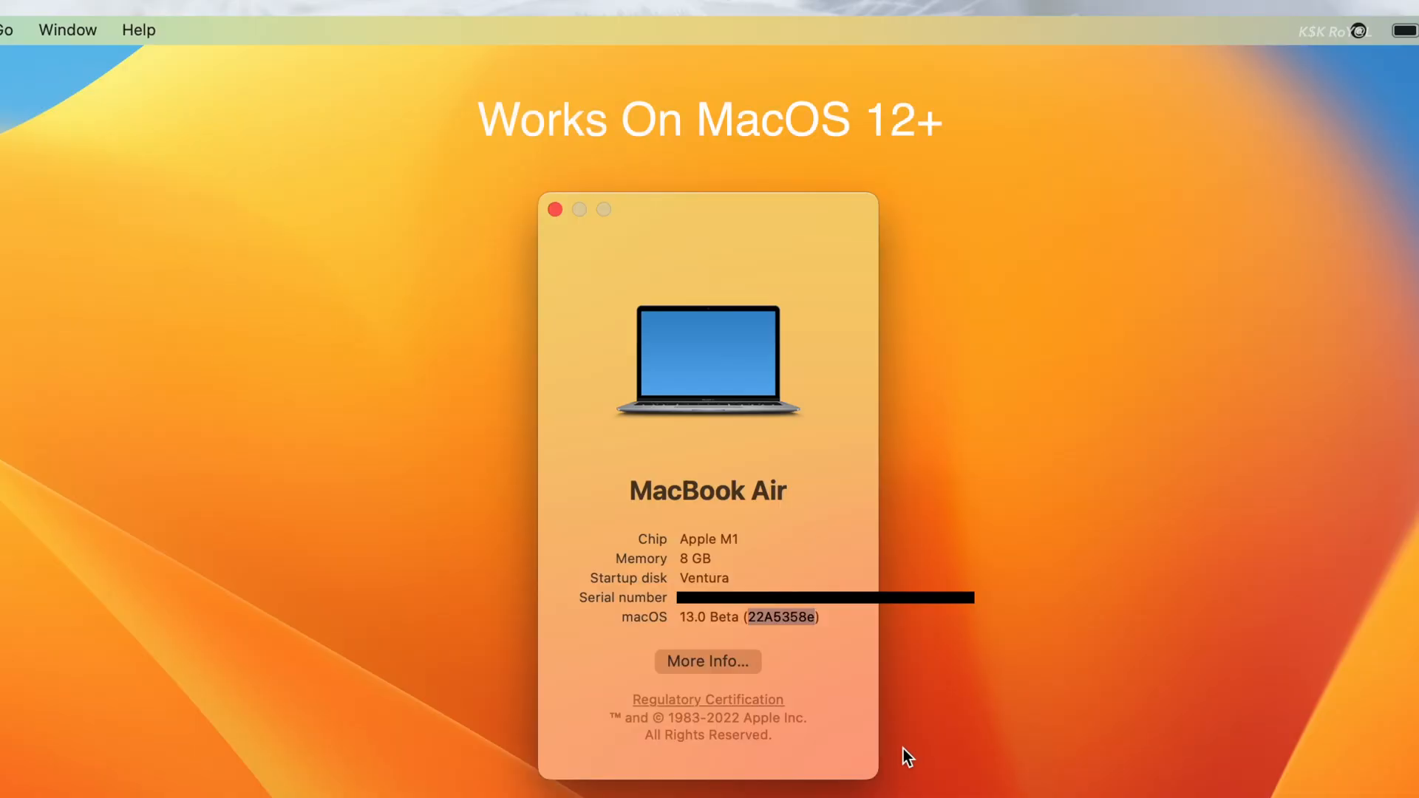
pyautogui.moveTo(800, 675)
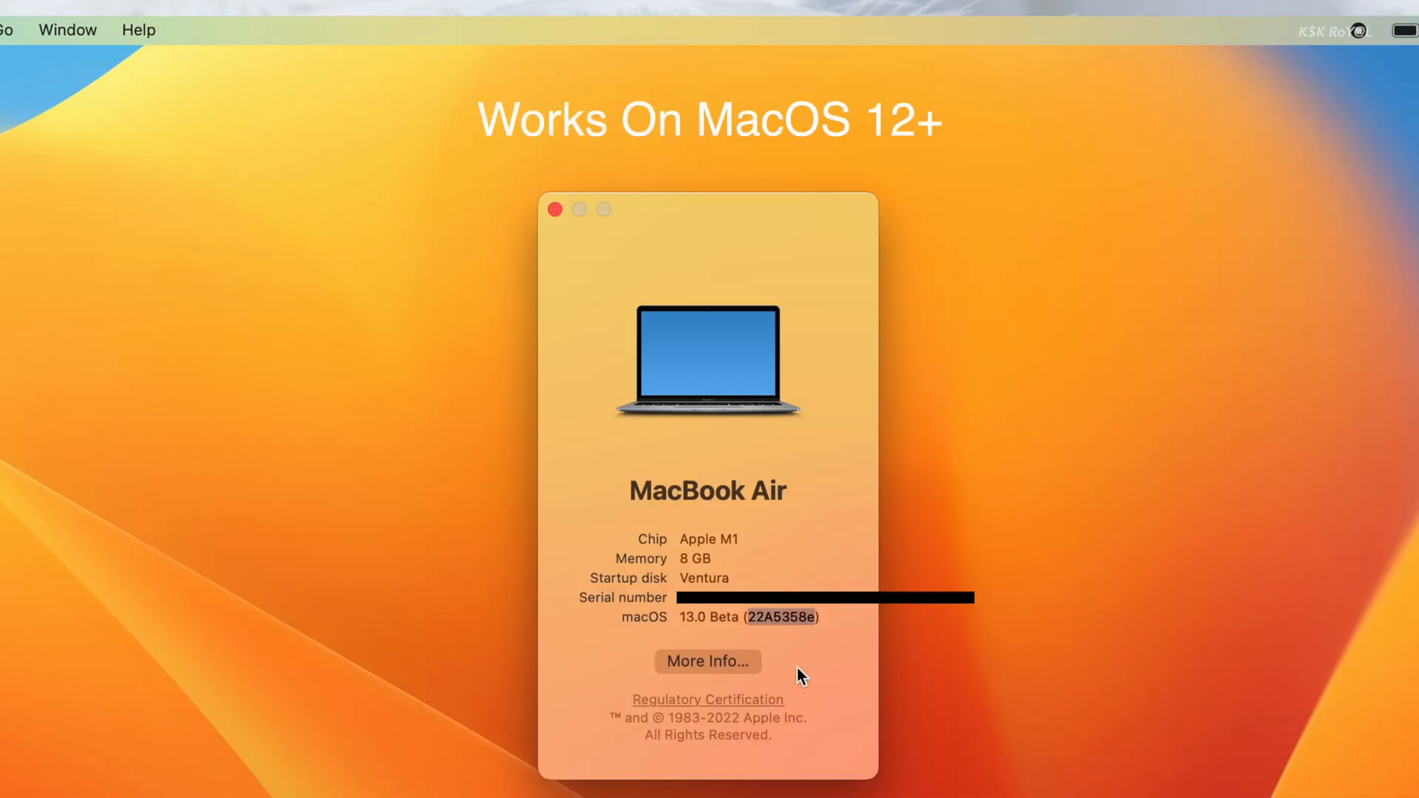
pyautogui.moveTo(969, 776)
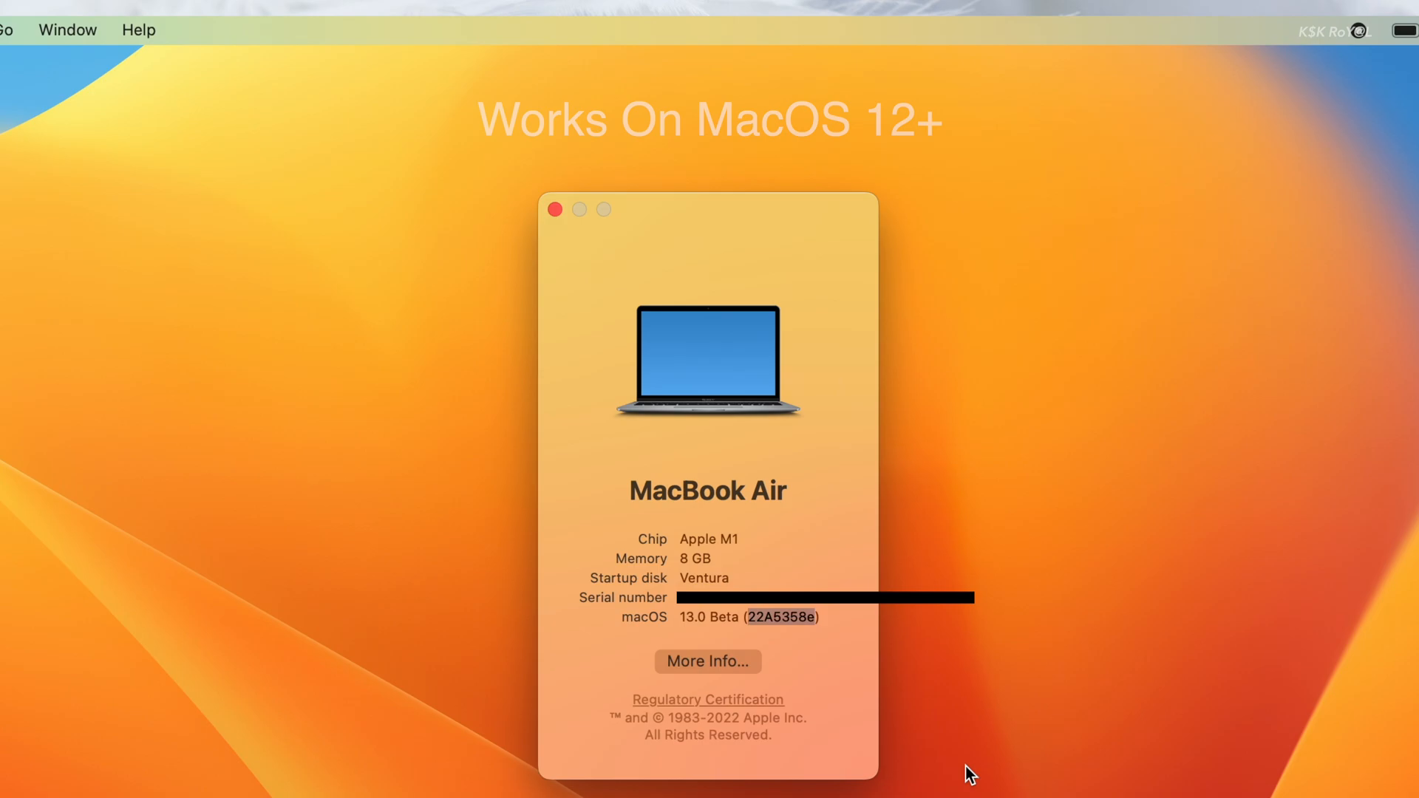
pyautogui.click(706, 660)
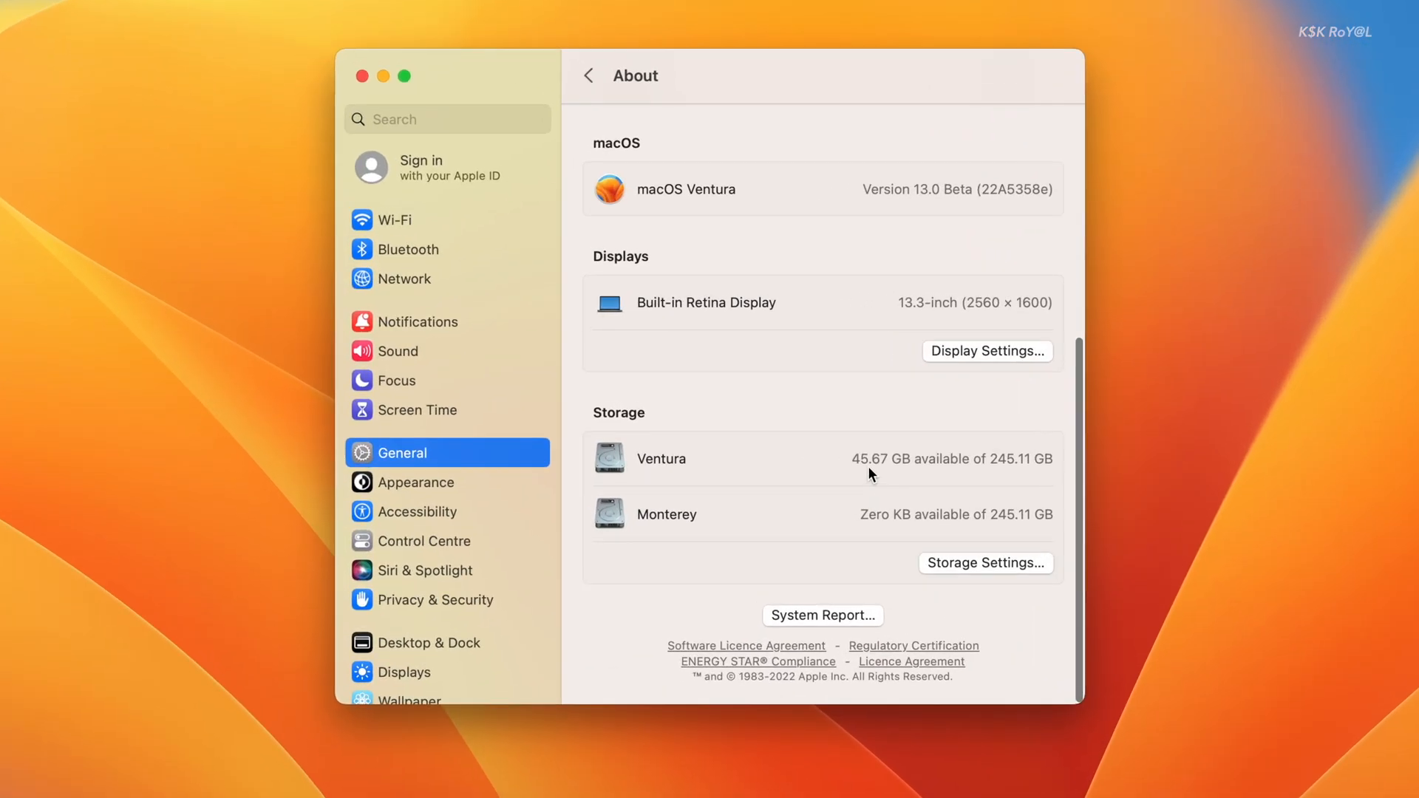
pyautogui.doubleClick(866, 458)
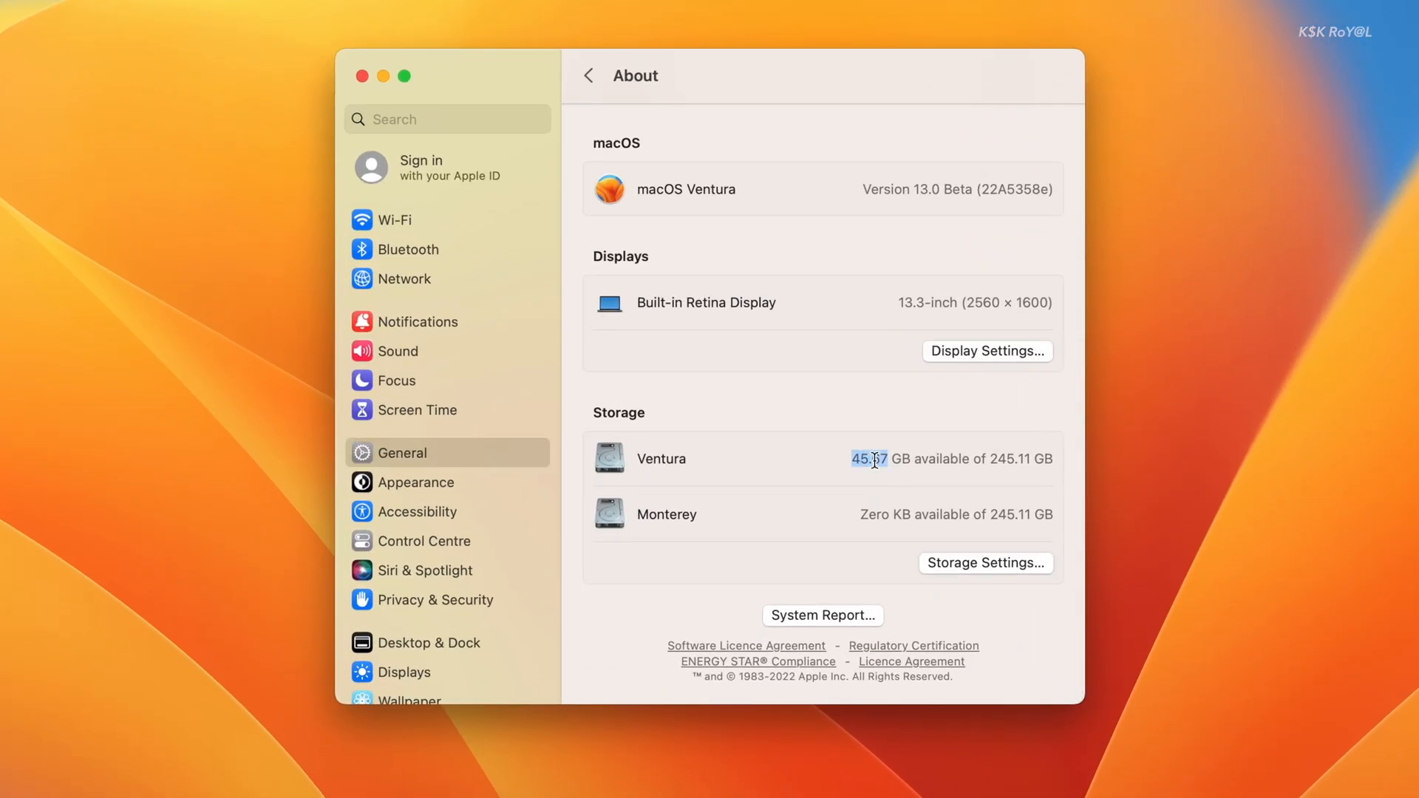
# - Reach the Microsoft ARM64 Insider Preview download page and sign in with a Microsoft account
pyautogui.click(946, 751)
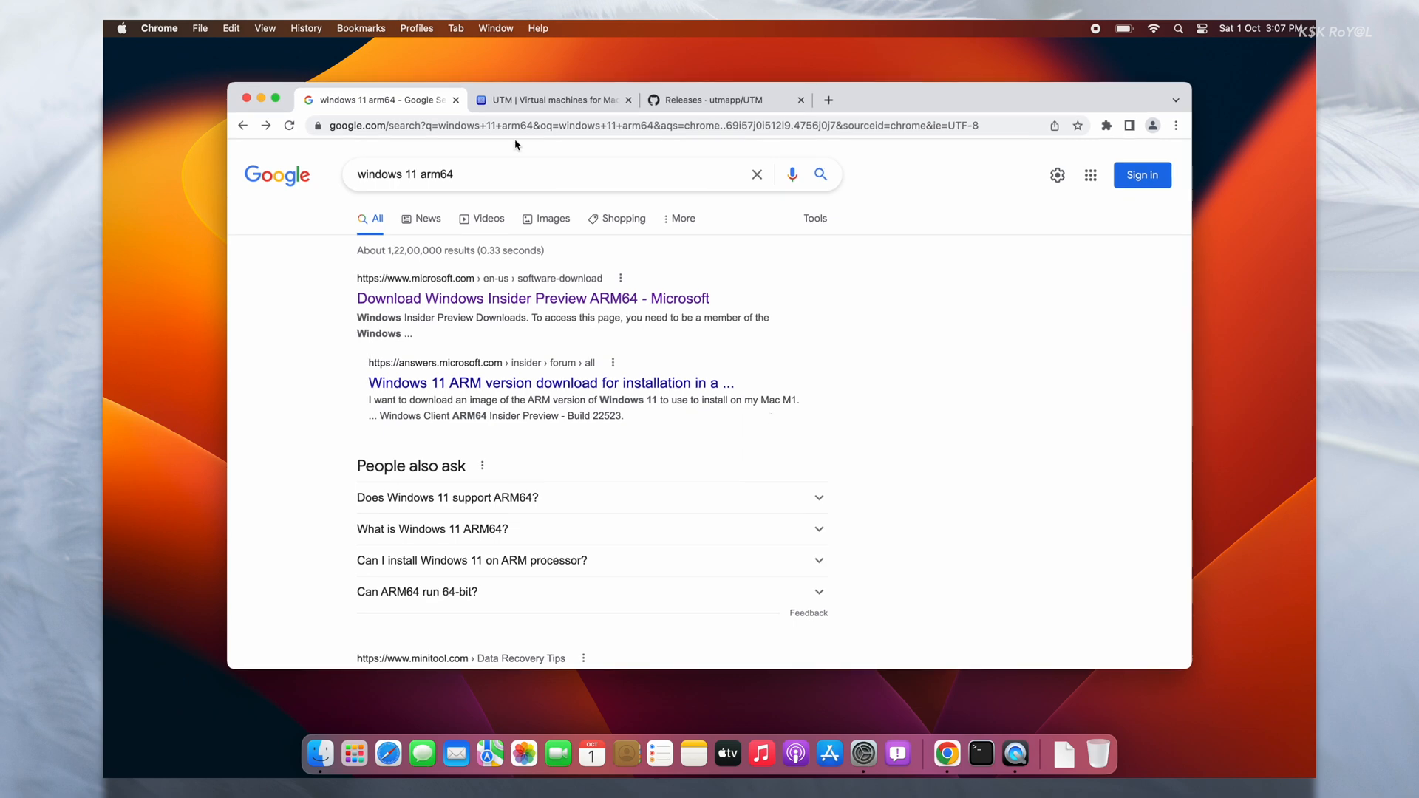
pyautogui.click(276, 99)
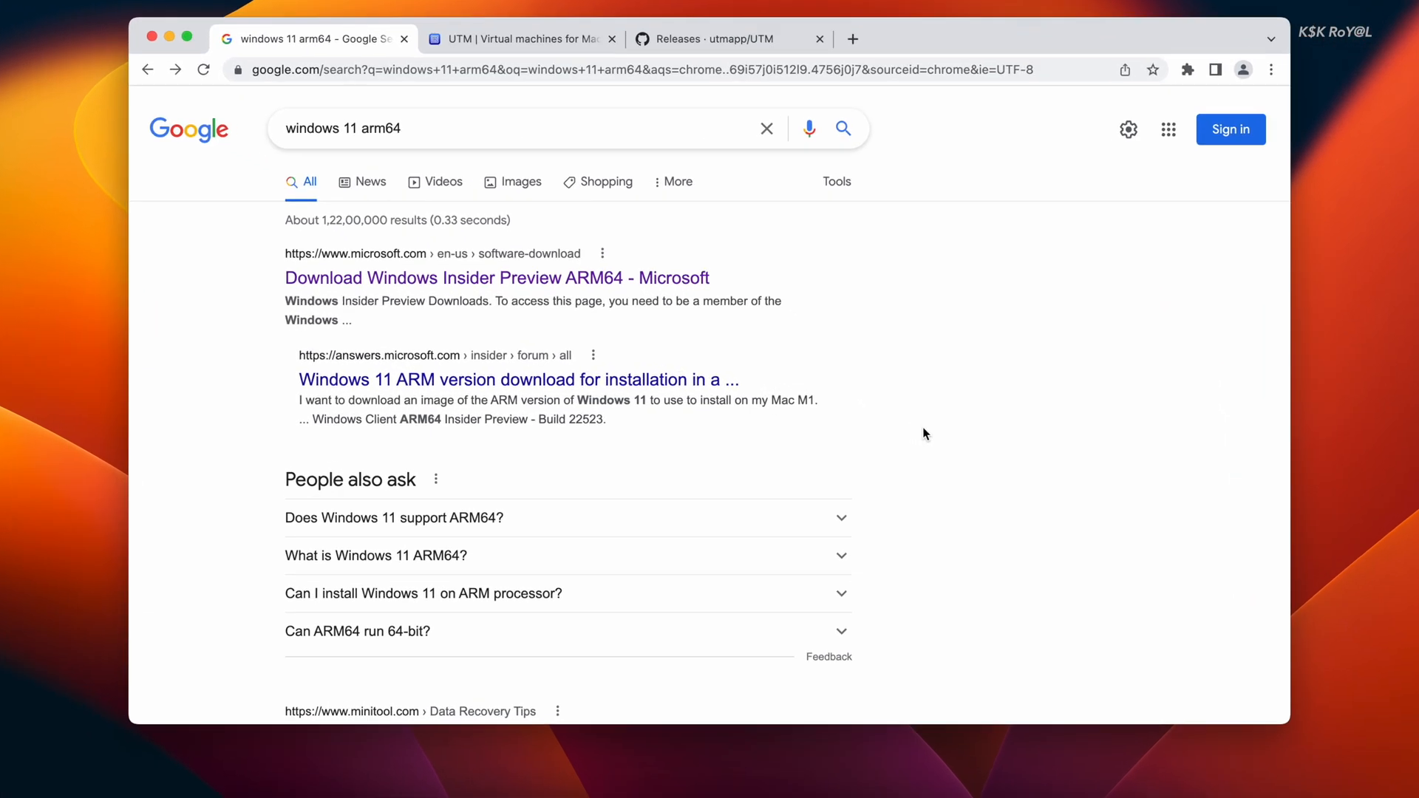
pyautogui.click(497, 278)
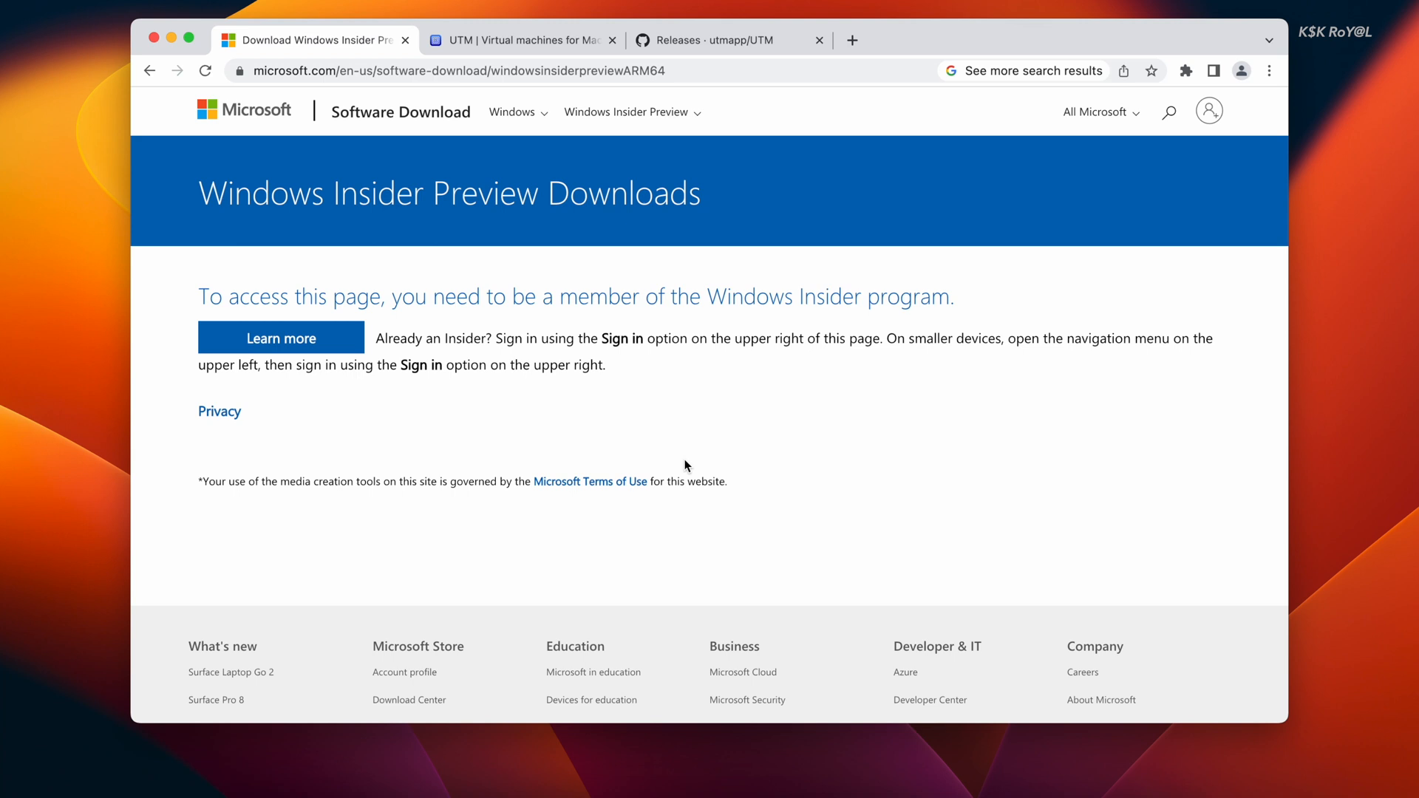
pyautogui.tripleClick(466, 297)
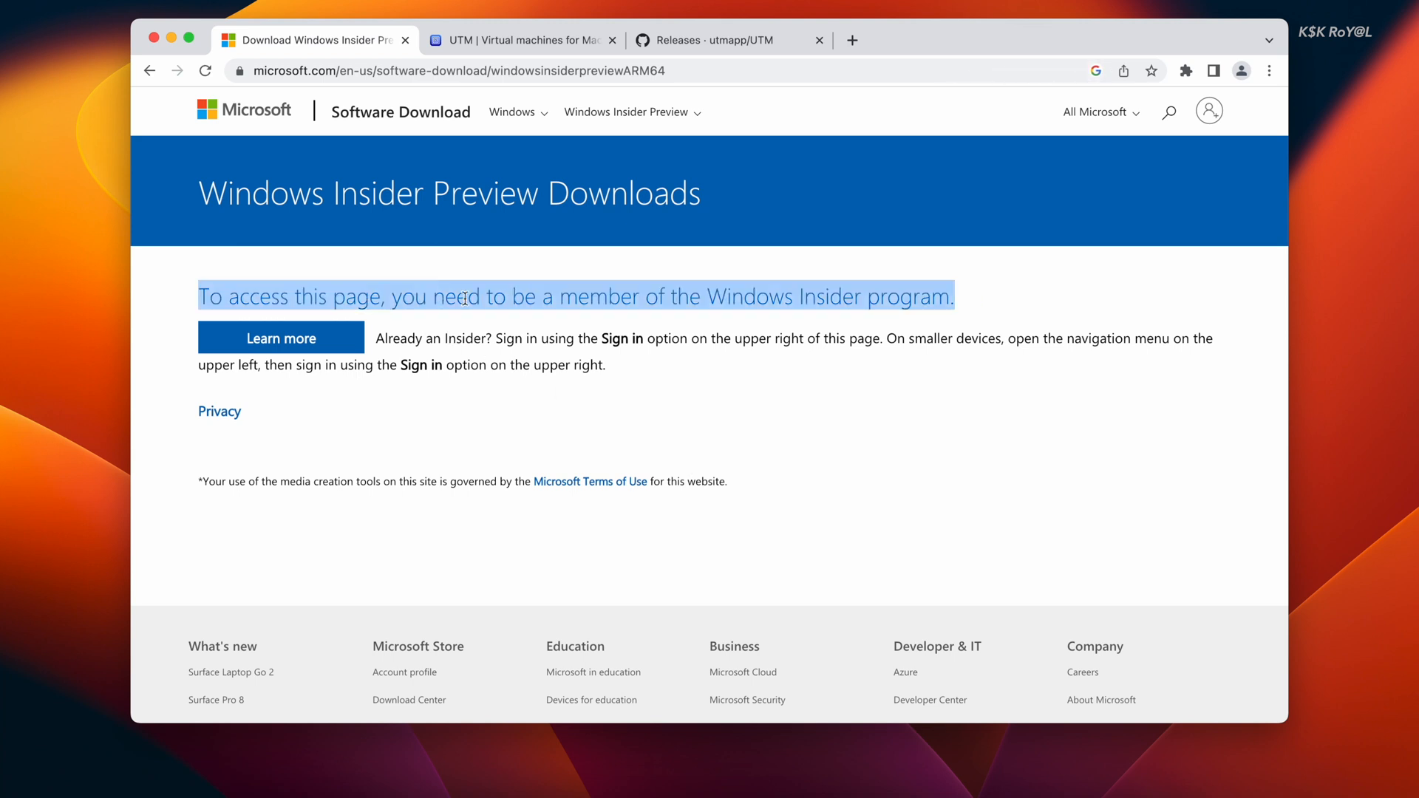
pyautogui.click(1207, 111)
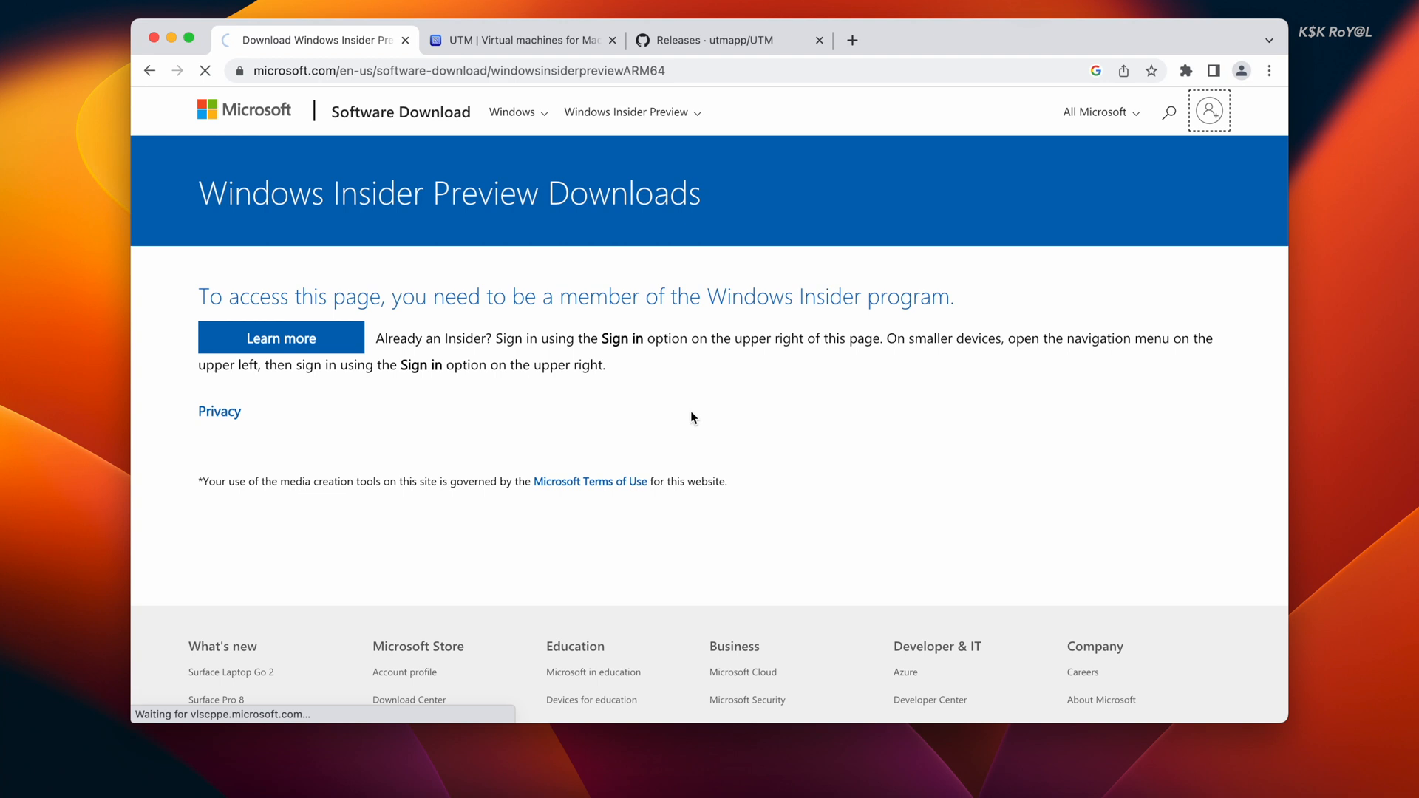
pyautogui.click(1207, 111)
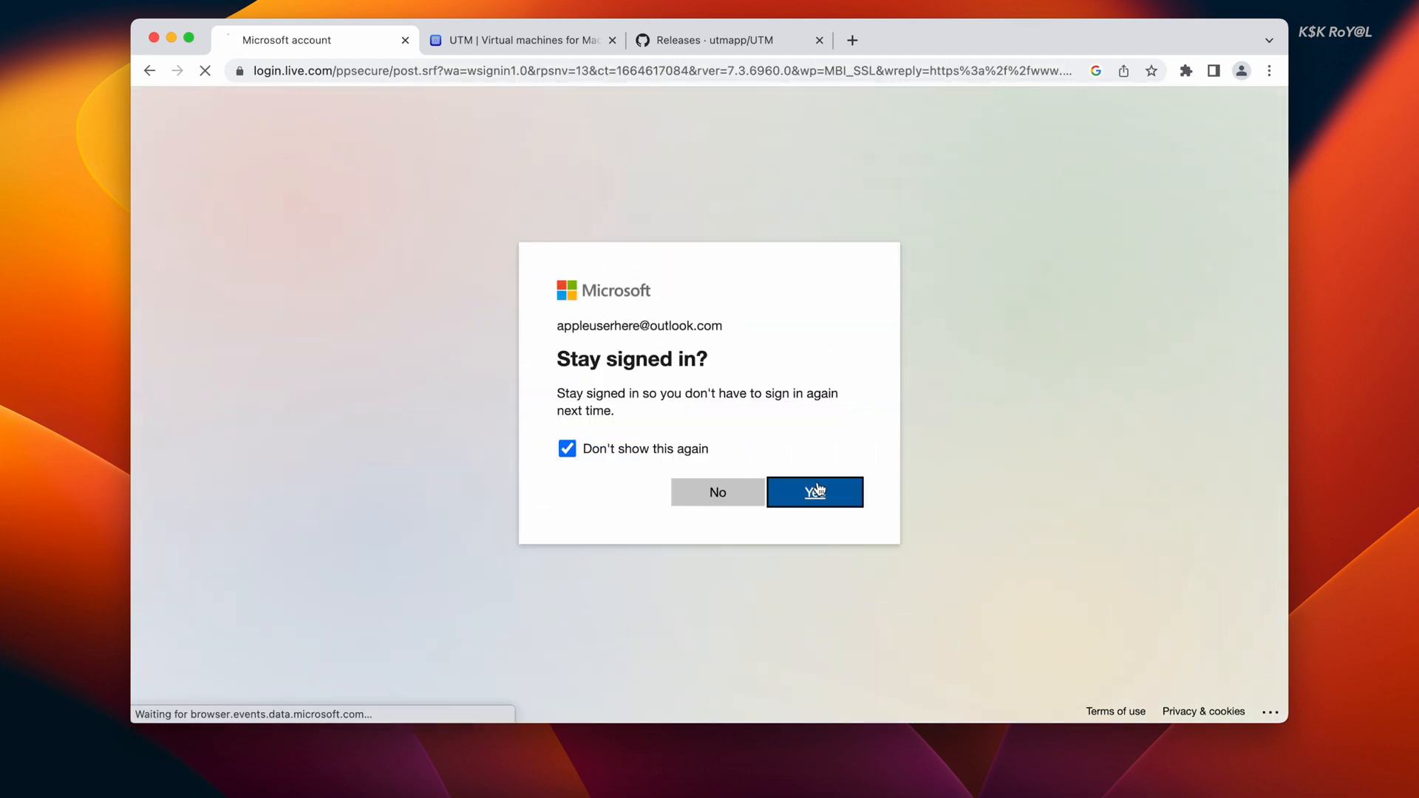
pyautogui.click(813, 491)
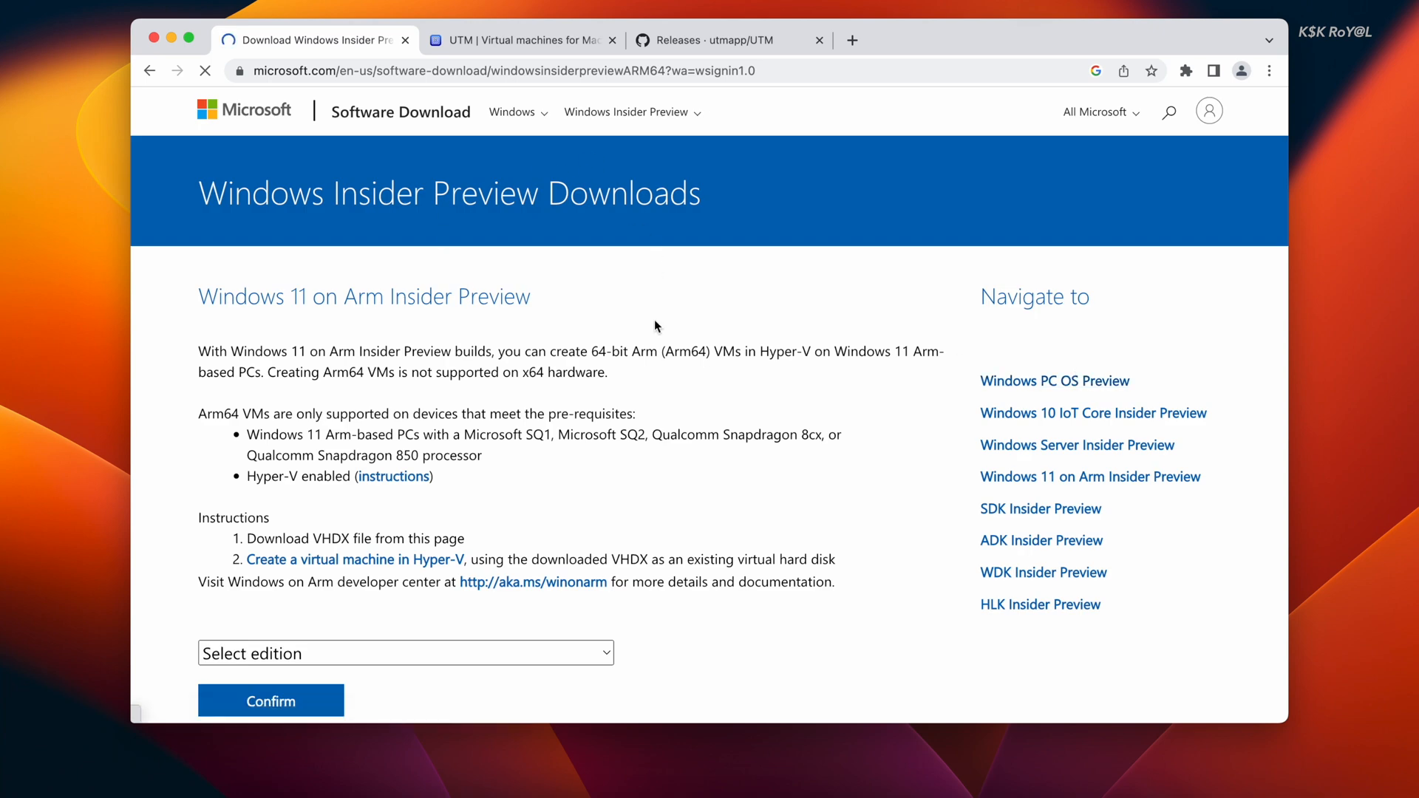
# - Choose the Beta Channel Build 22598 edition and start downloading the ARM64 VHDX
pyautogui.scroll(3)
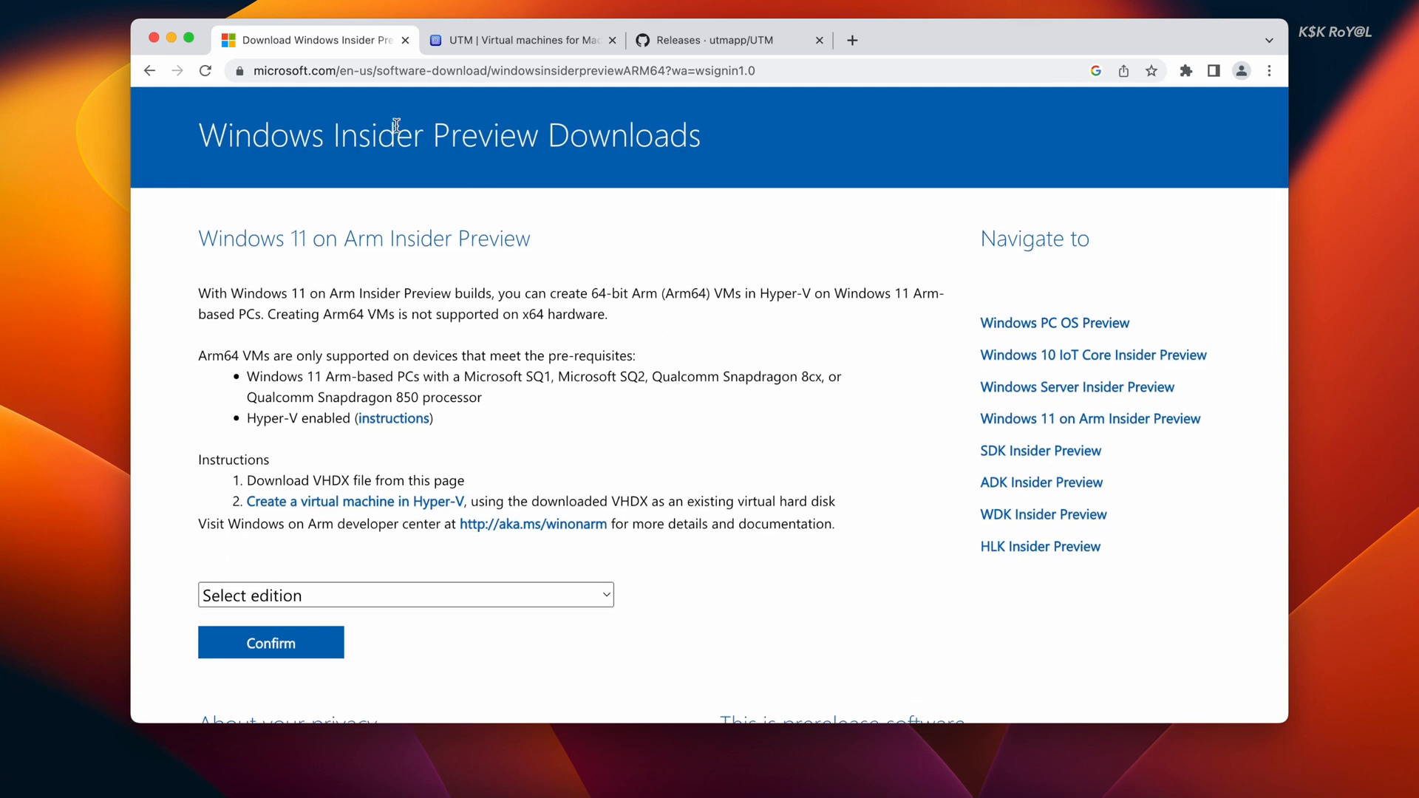
pyautogui.click(405, 594)
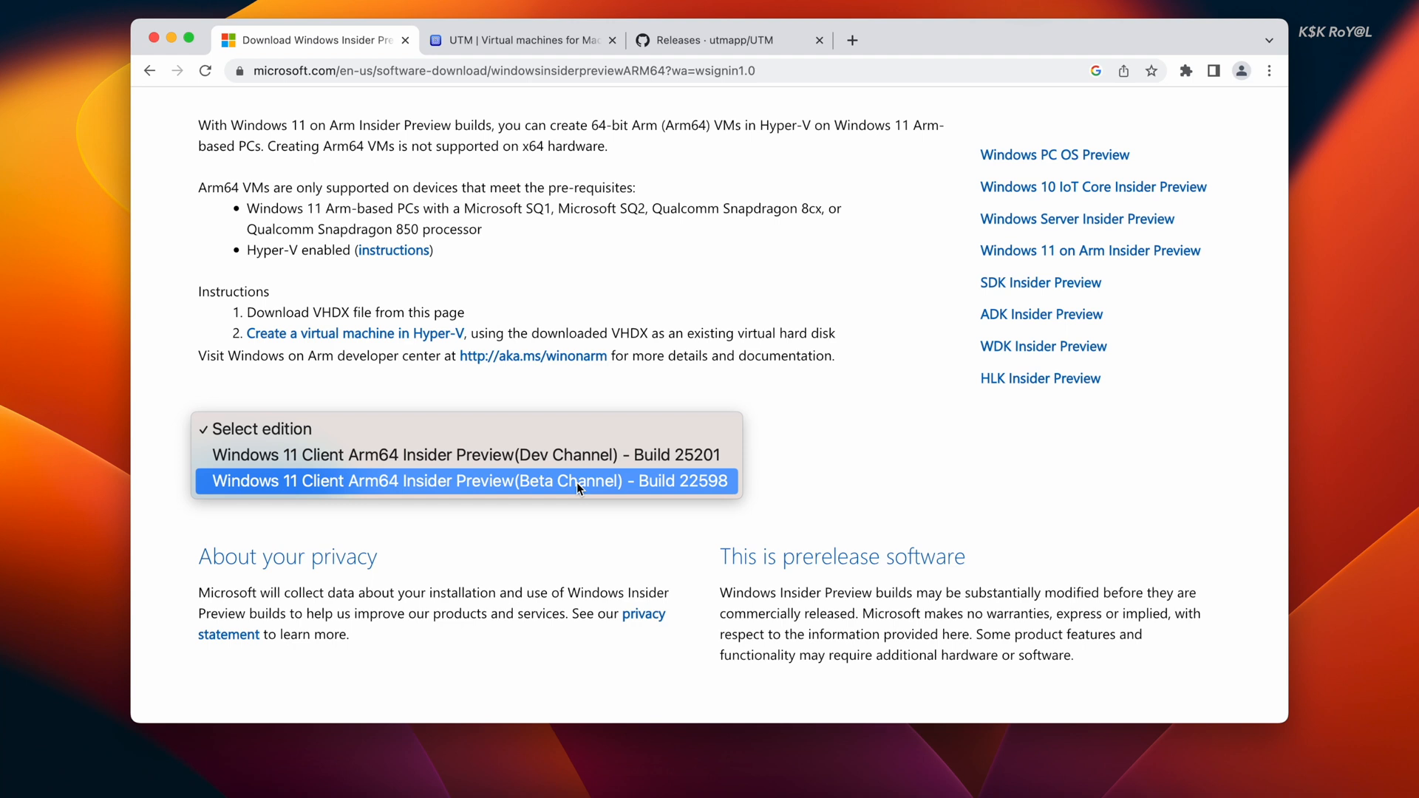
pyautogui.click(467, 480)
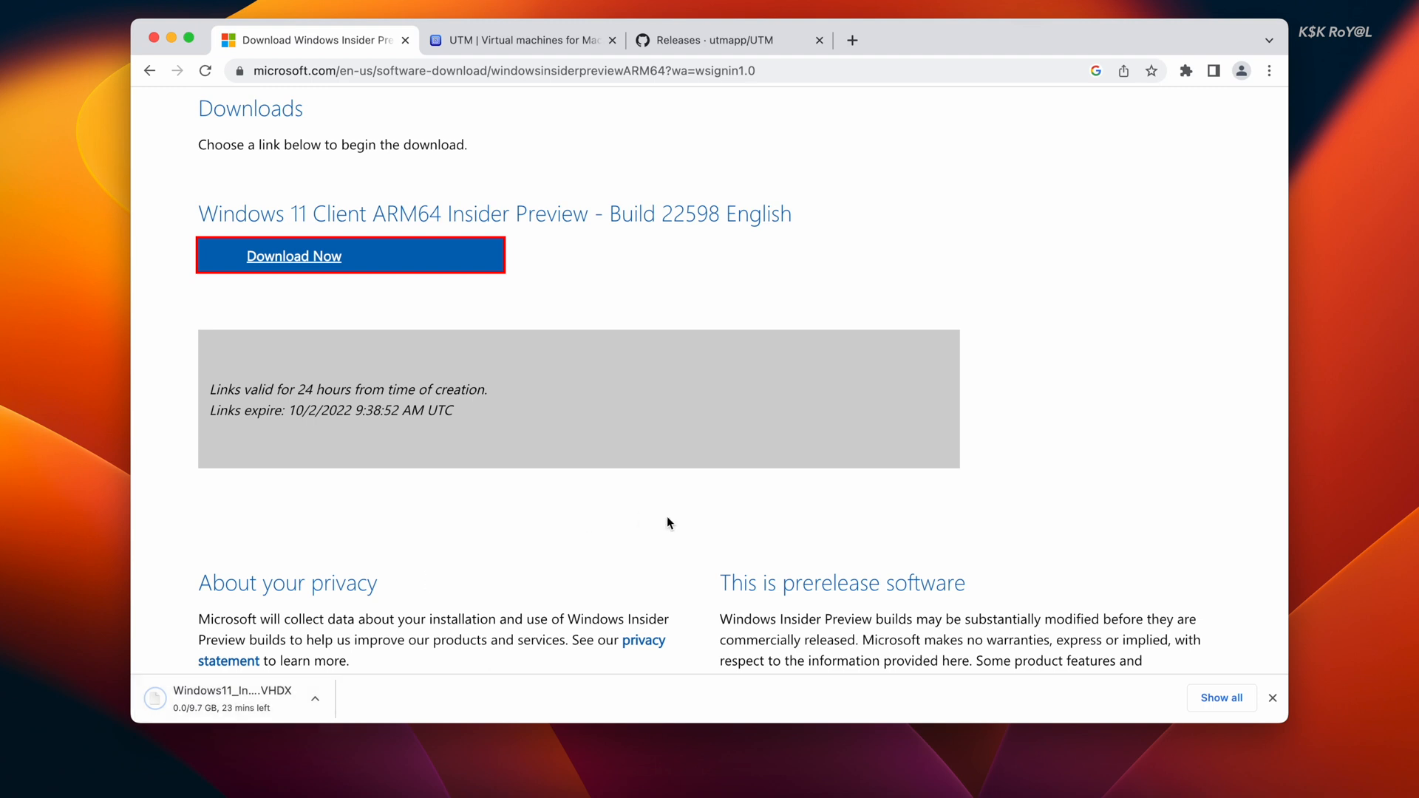
pyautogui.click(521, 40)
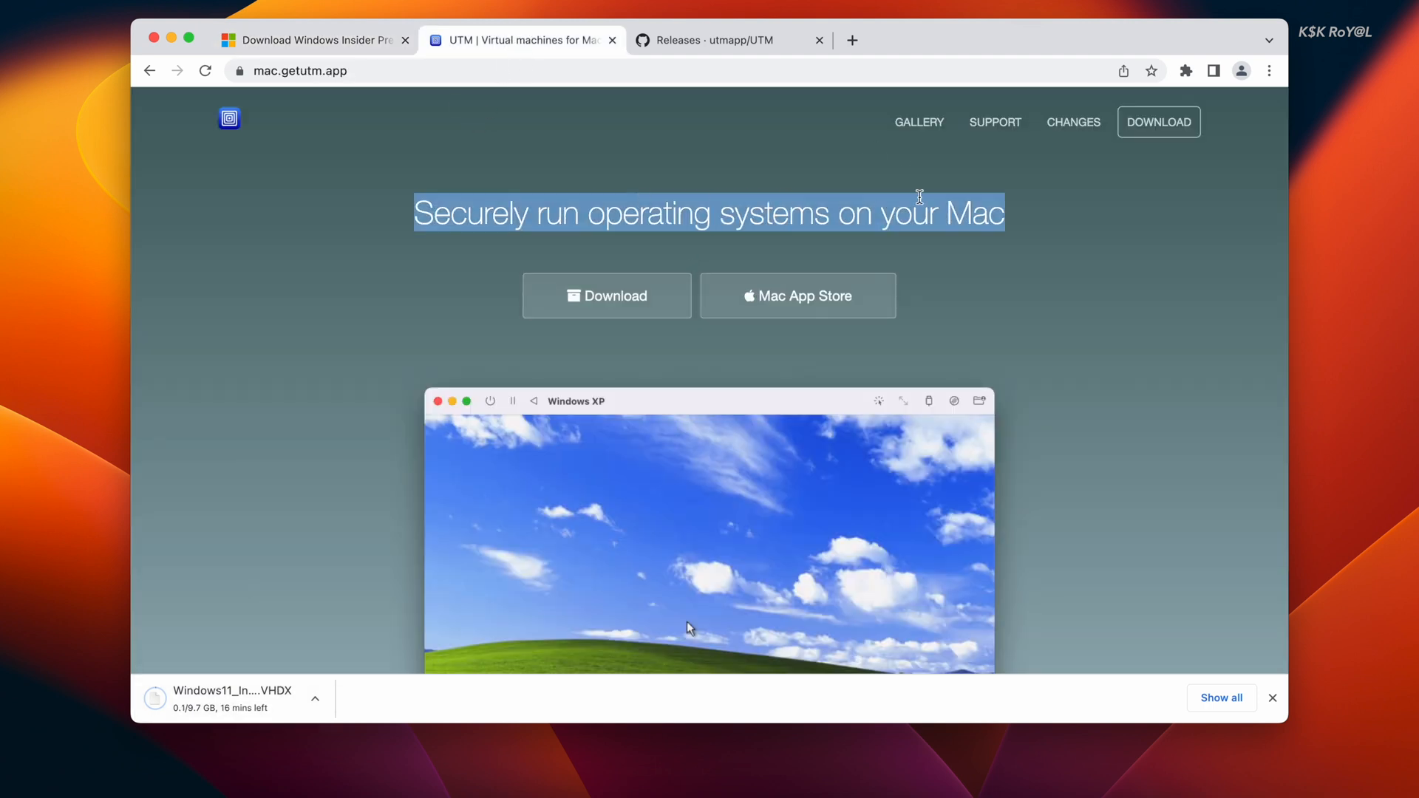
pyautogui.moveTo(606, 295)
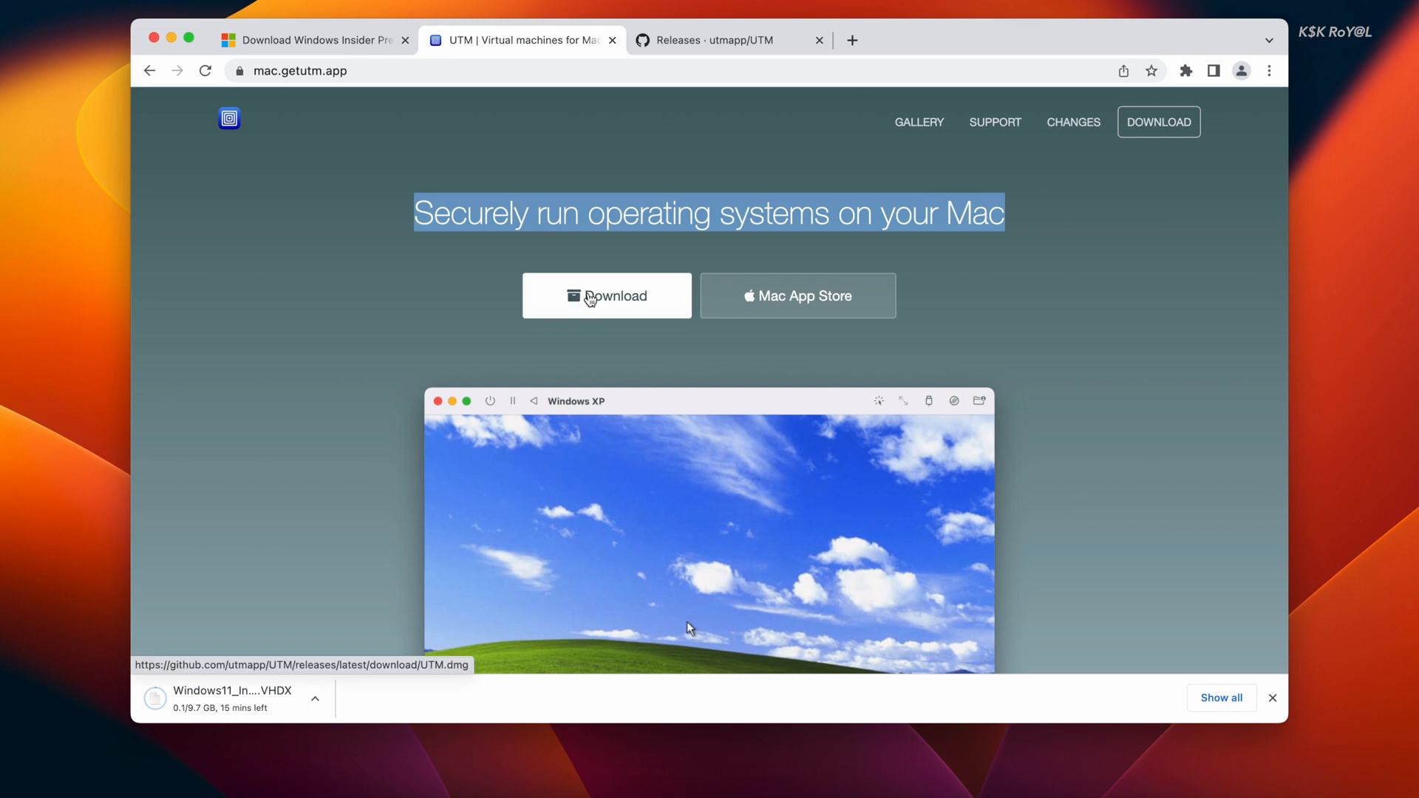
# - Download UTM.dmg from the v4.0.6 (RC) release assets on GitHub
pyautogui.click(729, 40)
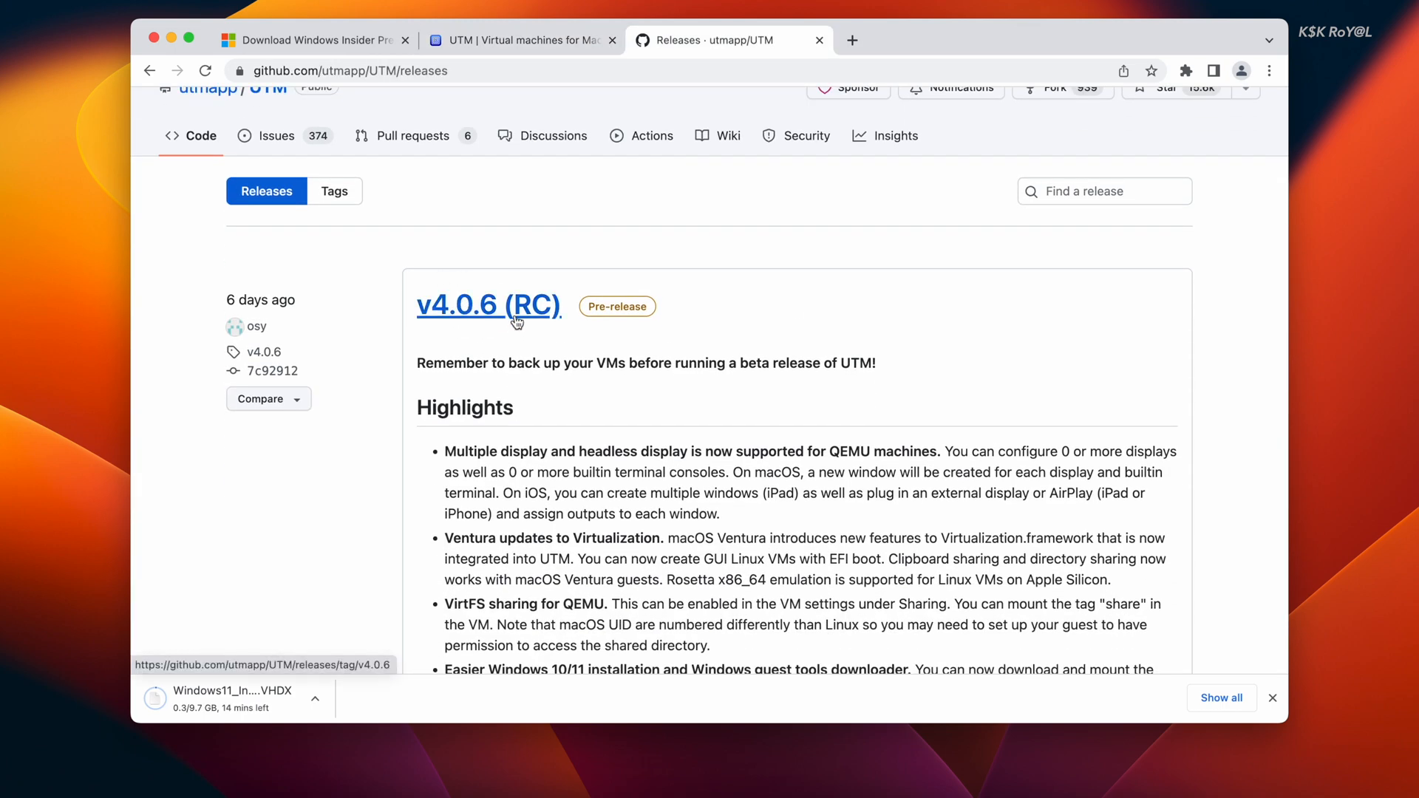
pyautogui.moveTo(517, 313)
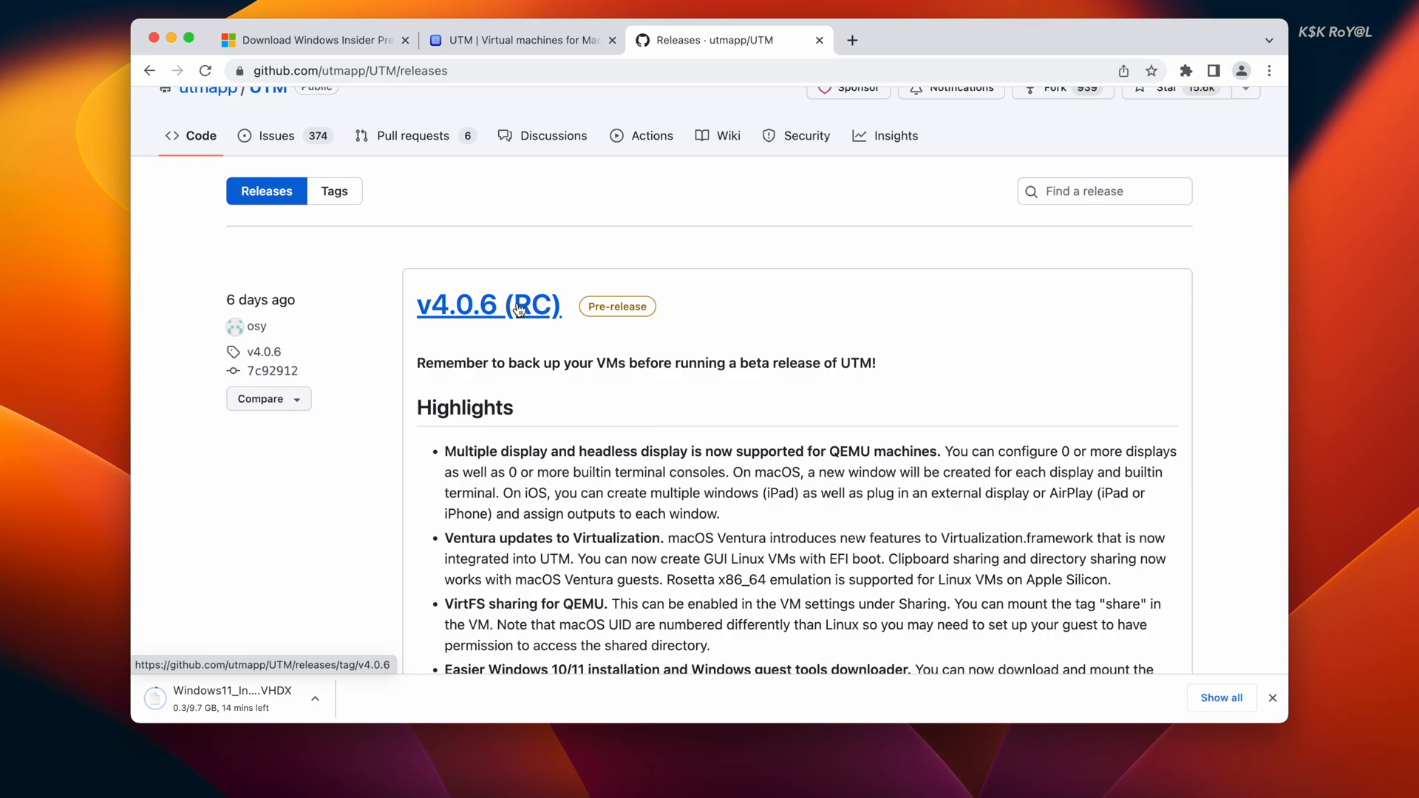
pyautogui.click(489, 305)
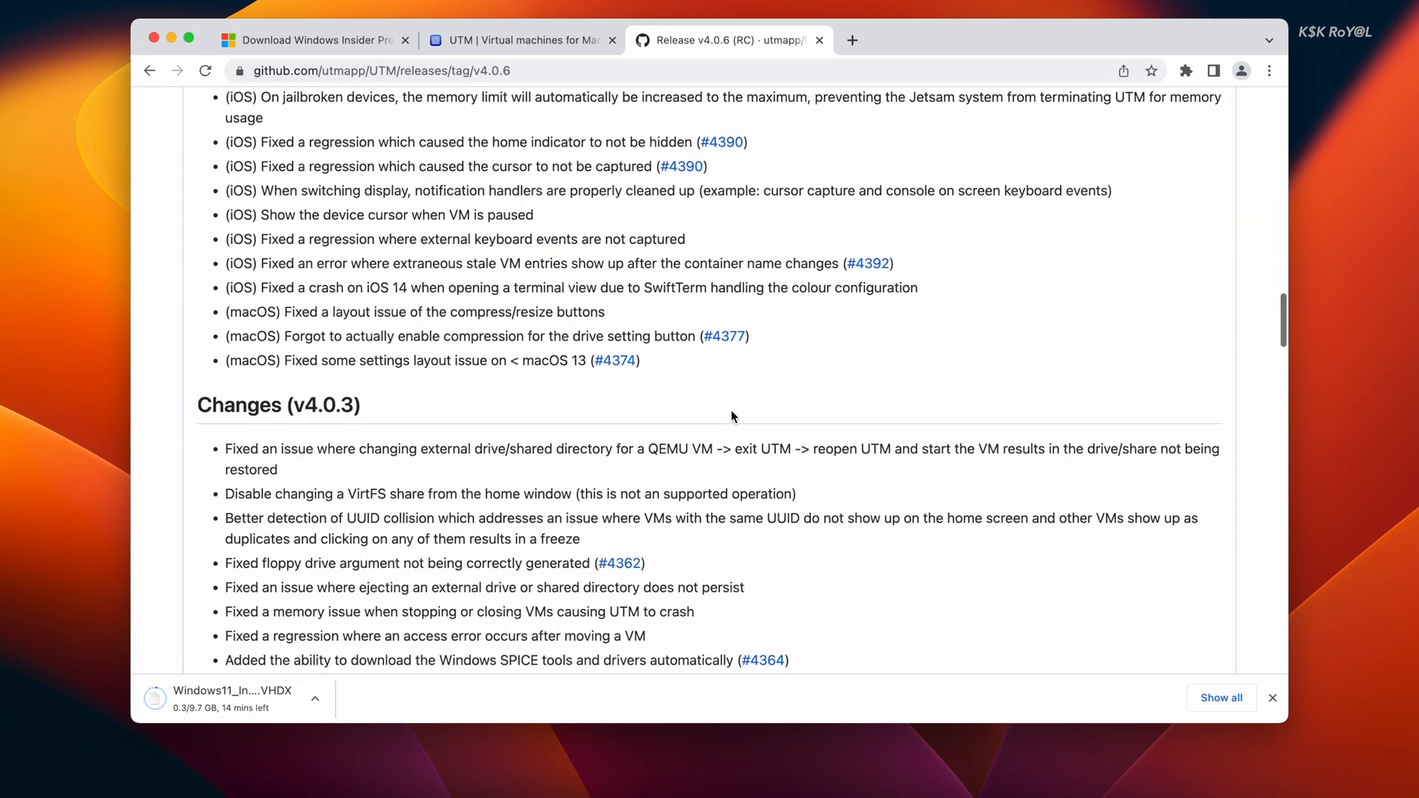
pyautogui.scroll(-3)
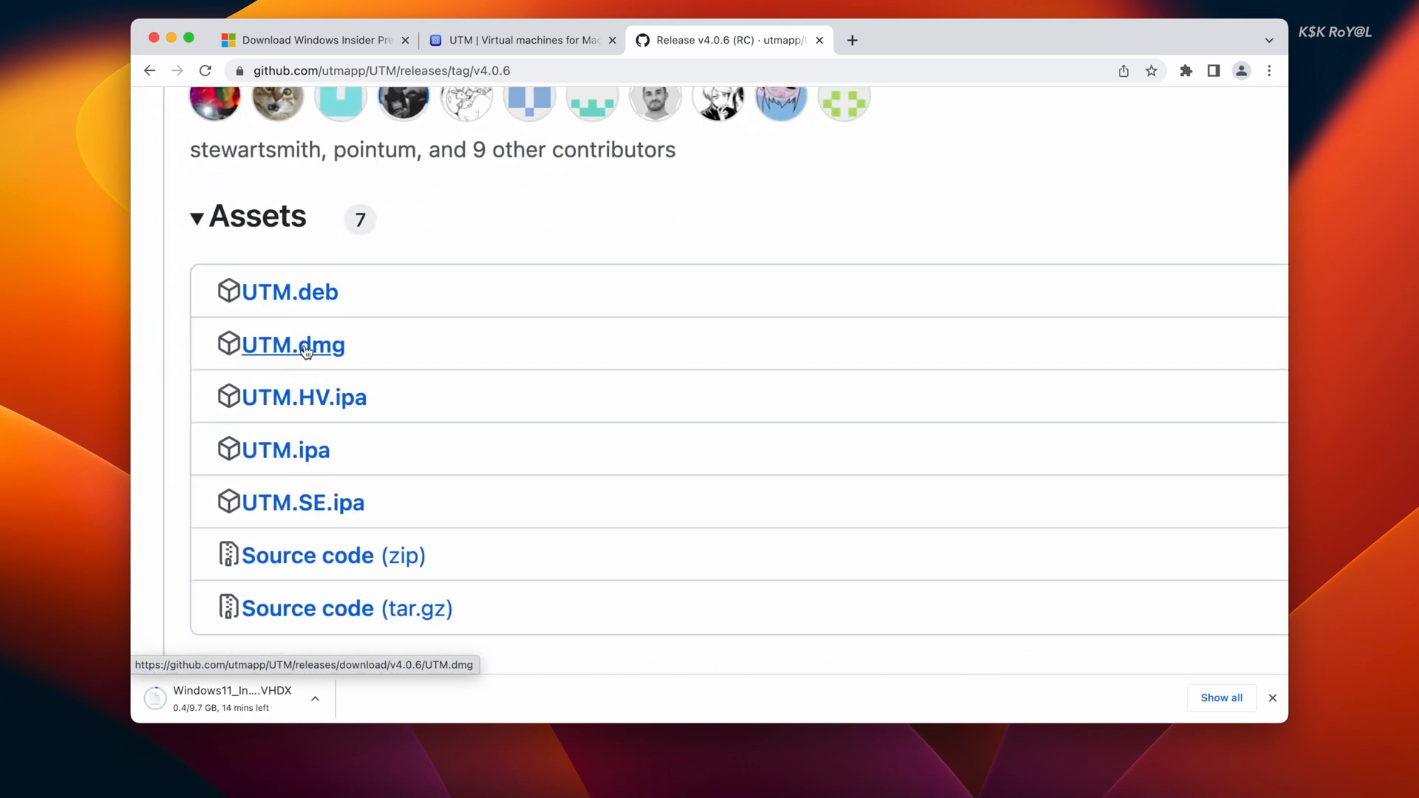
pyautogui.click(293, 344)
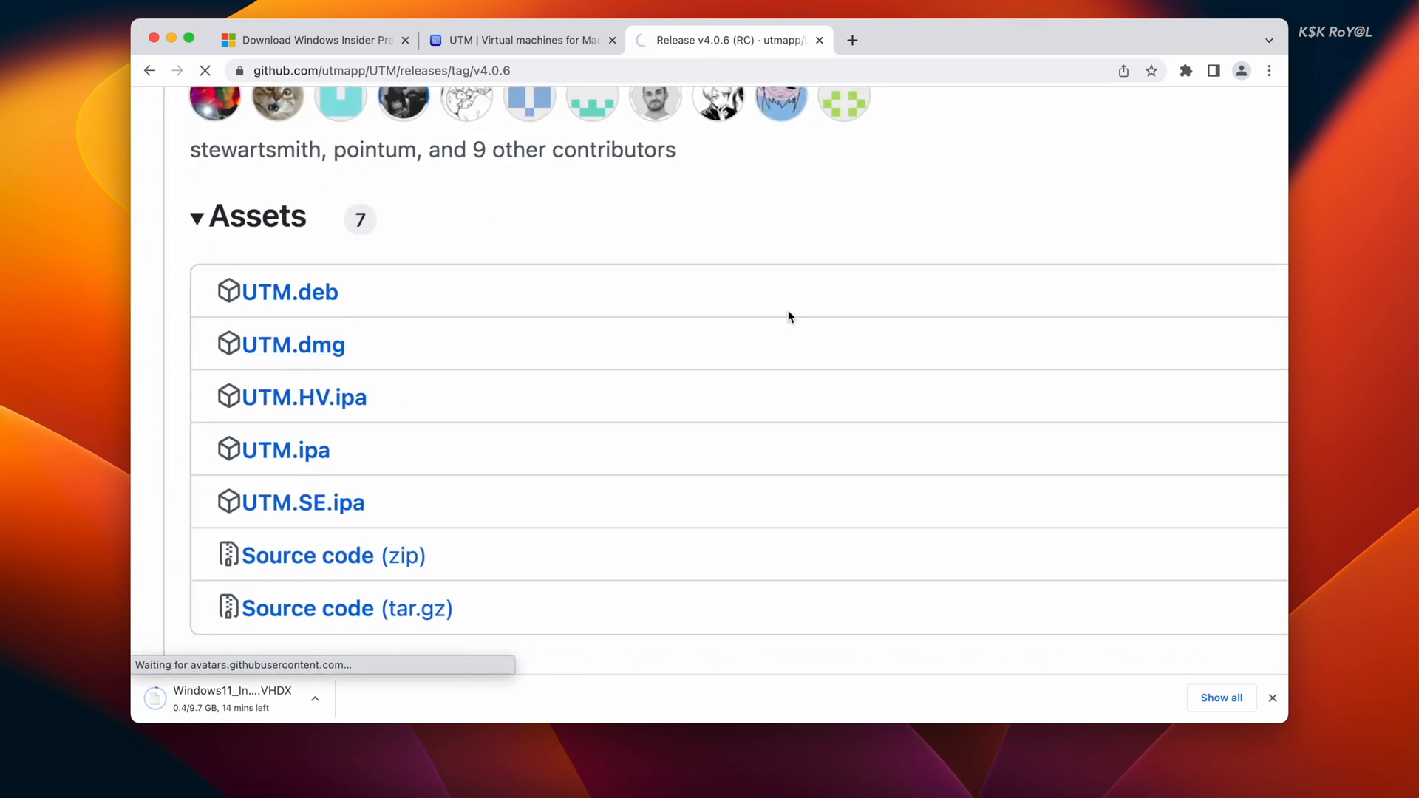
pyautogui.click(293, 344)
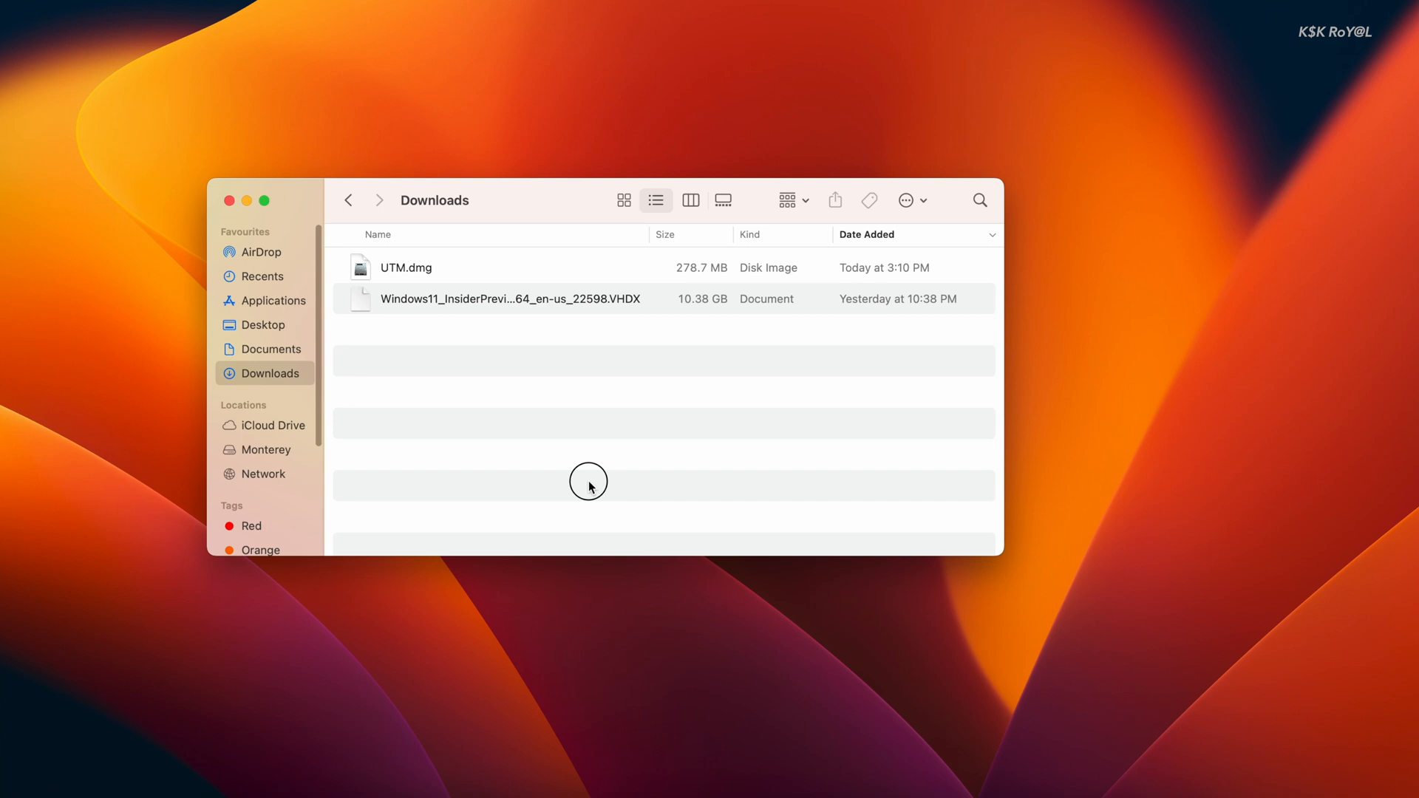
# - Mount UTM.dmg from Downloads and install UTM into the Applications folder
pyautogui.click(623, 200)
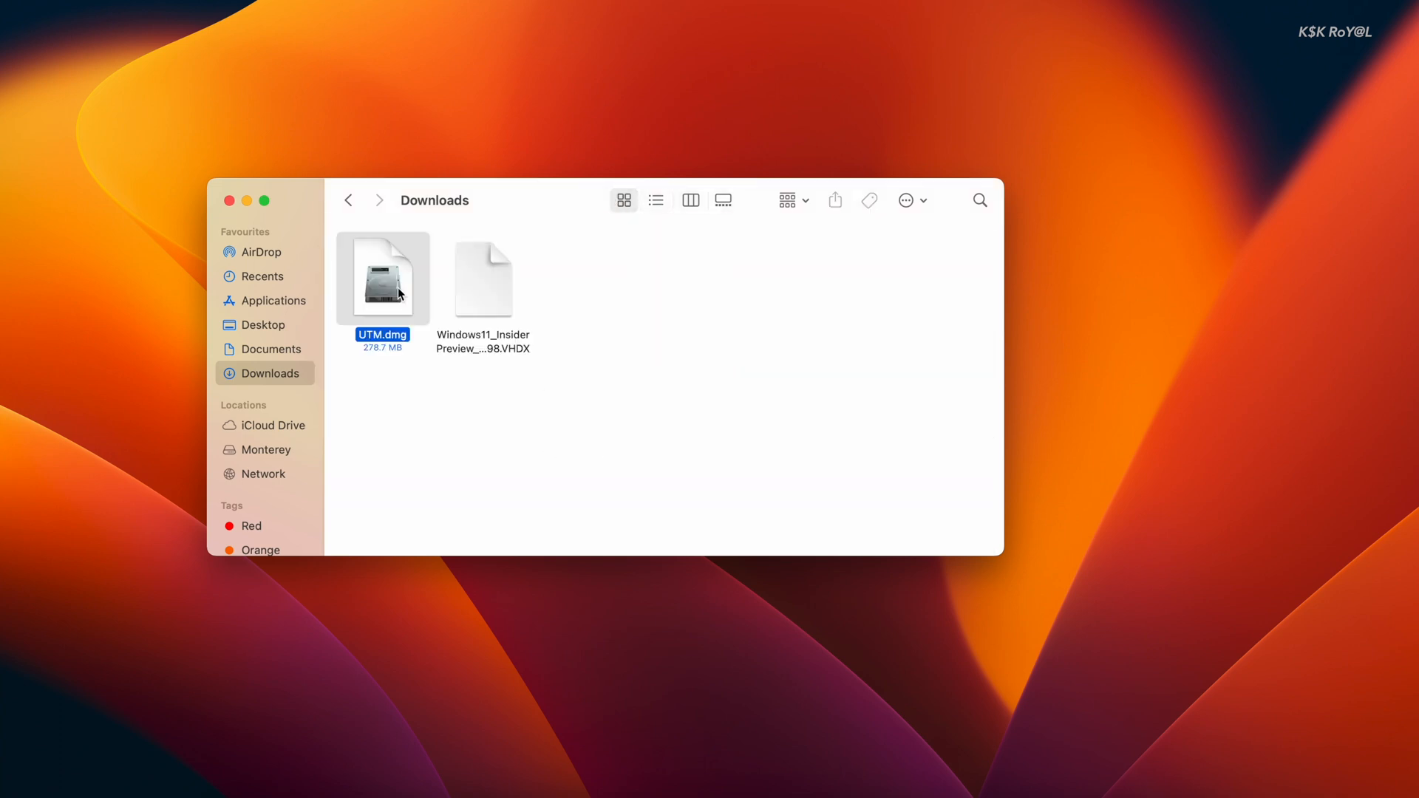
pyautogui.doubleClick(382, 278)
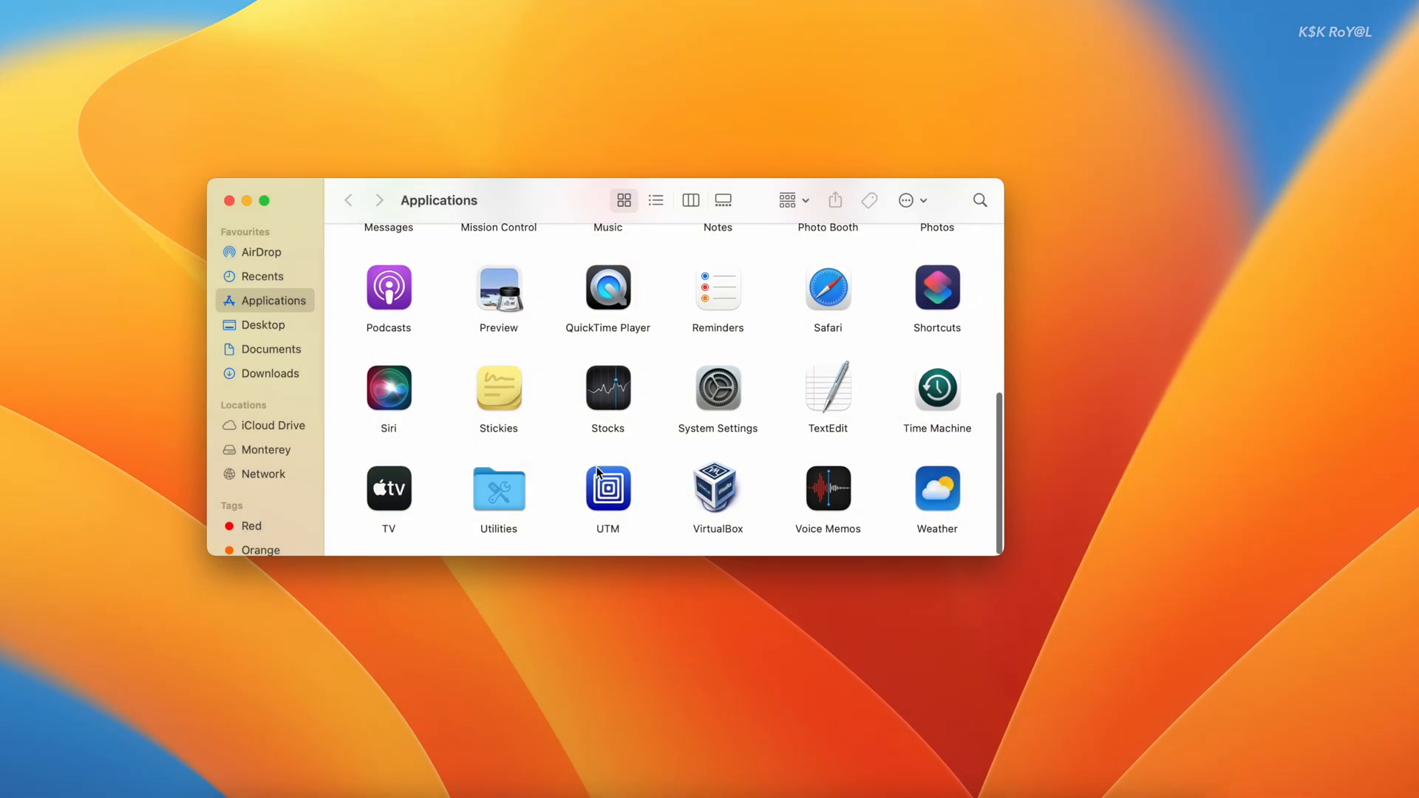
pyautogui.click(608, 489)
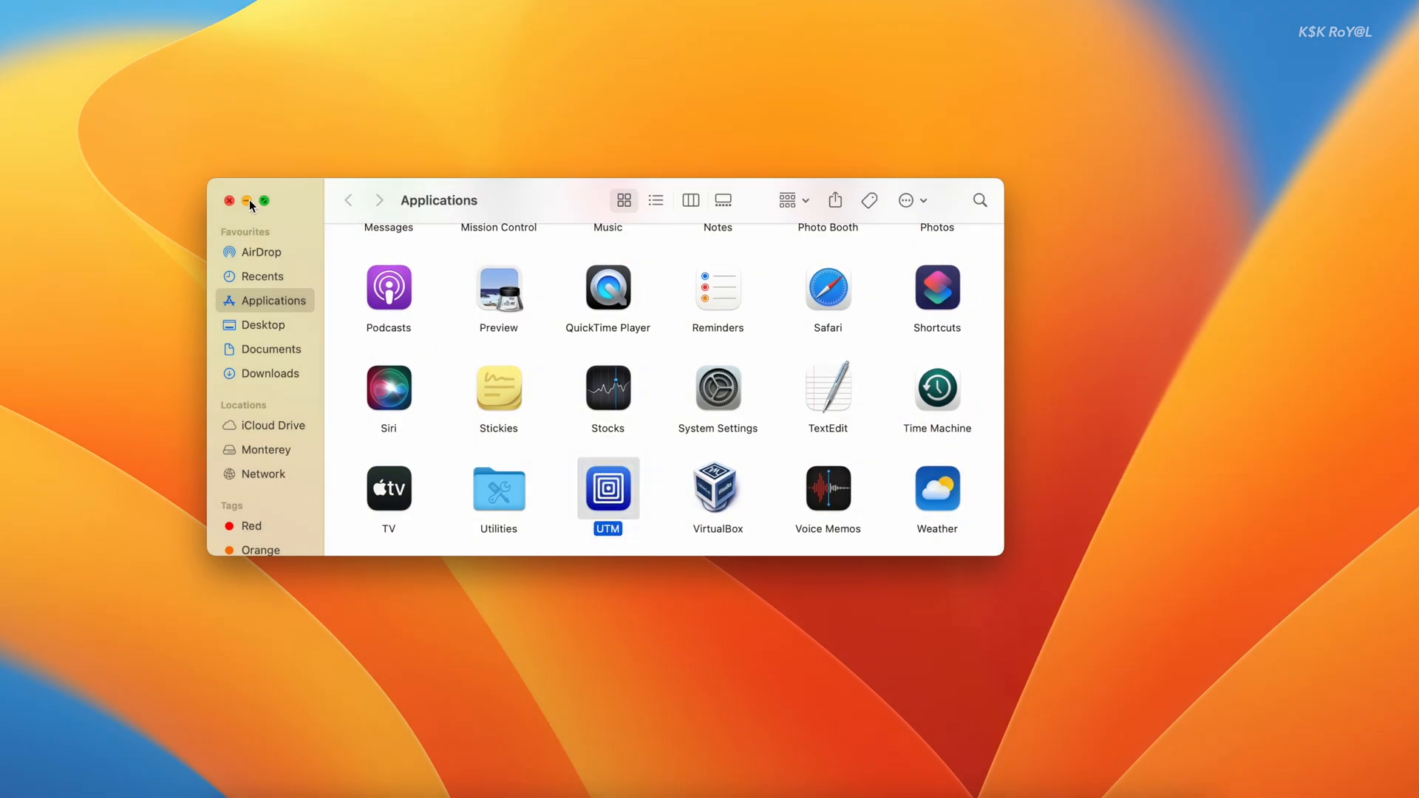
# - Launch UTM 4.0.6 and start a new machine using native Virtualize mode
pyautogui.doubleClick(607, 490)
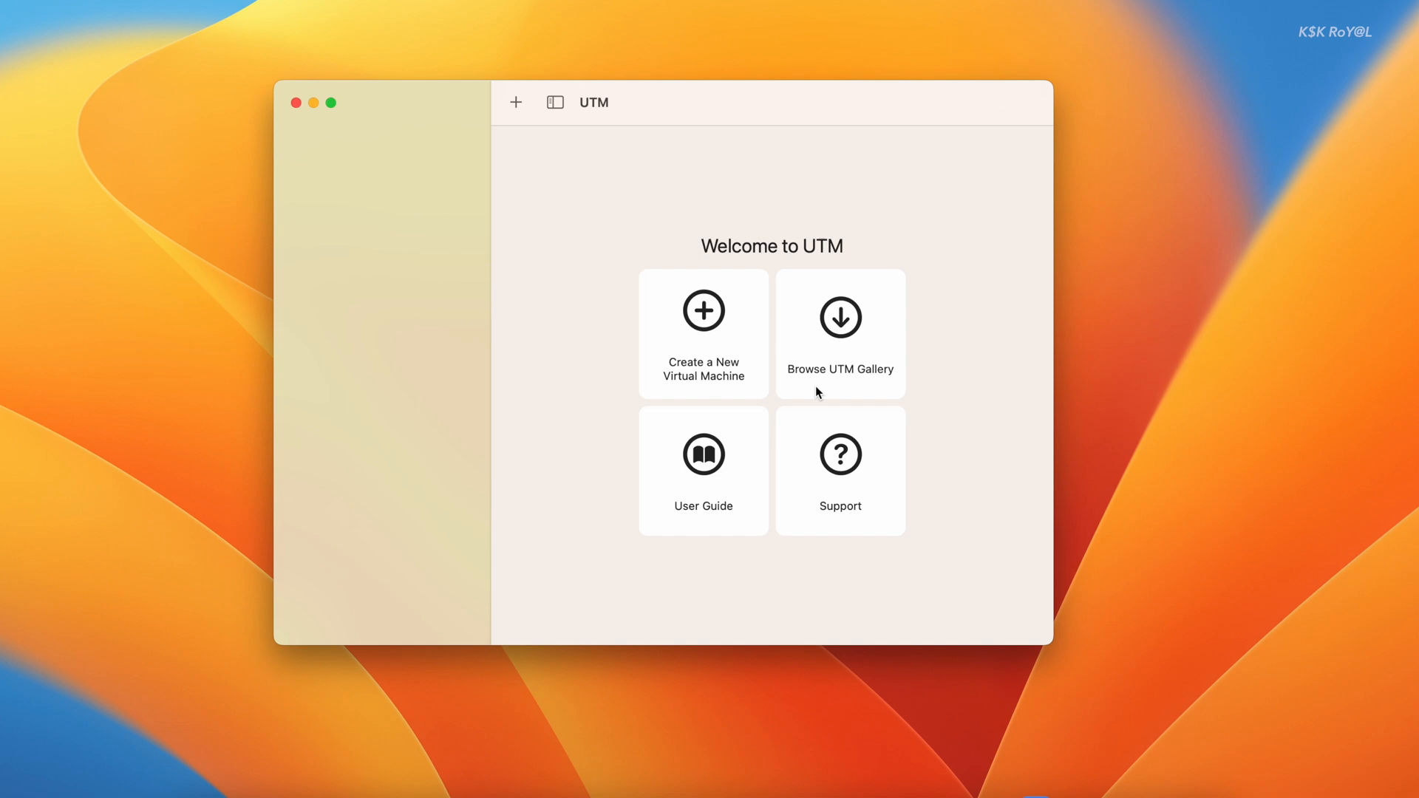
pyautogui.moveTo(551, 228)
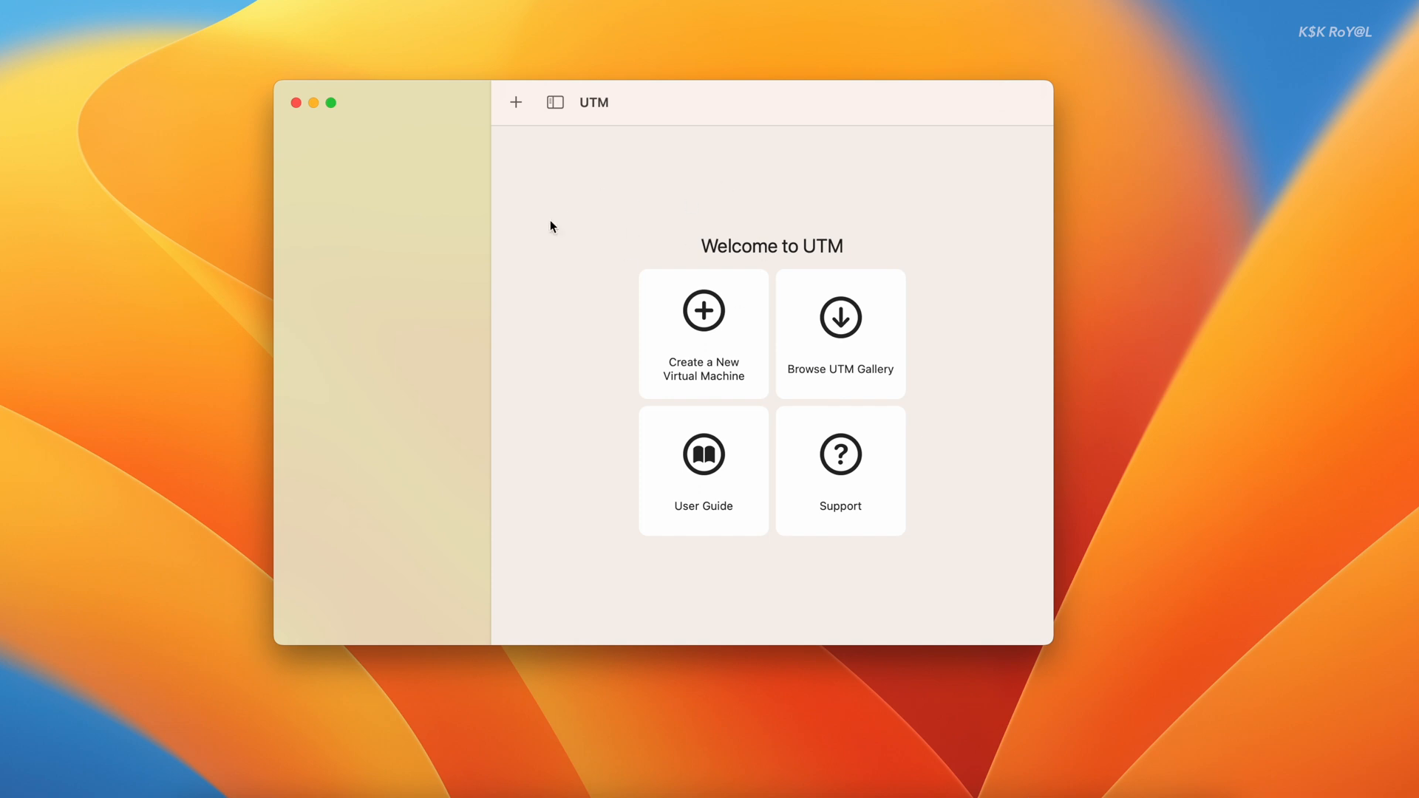
pyautogui.moveTo(689, 106)
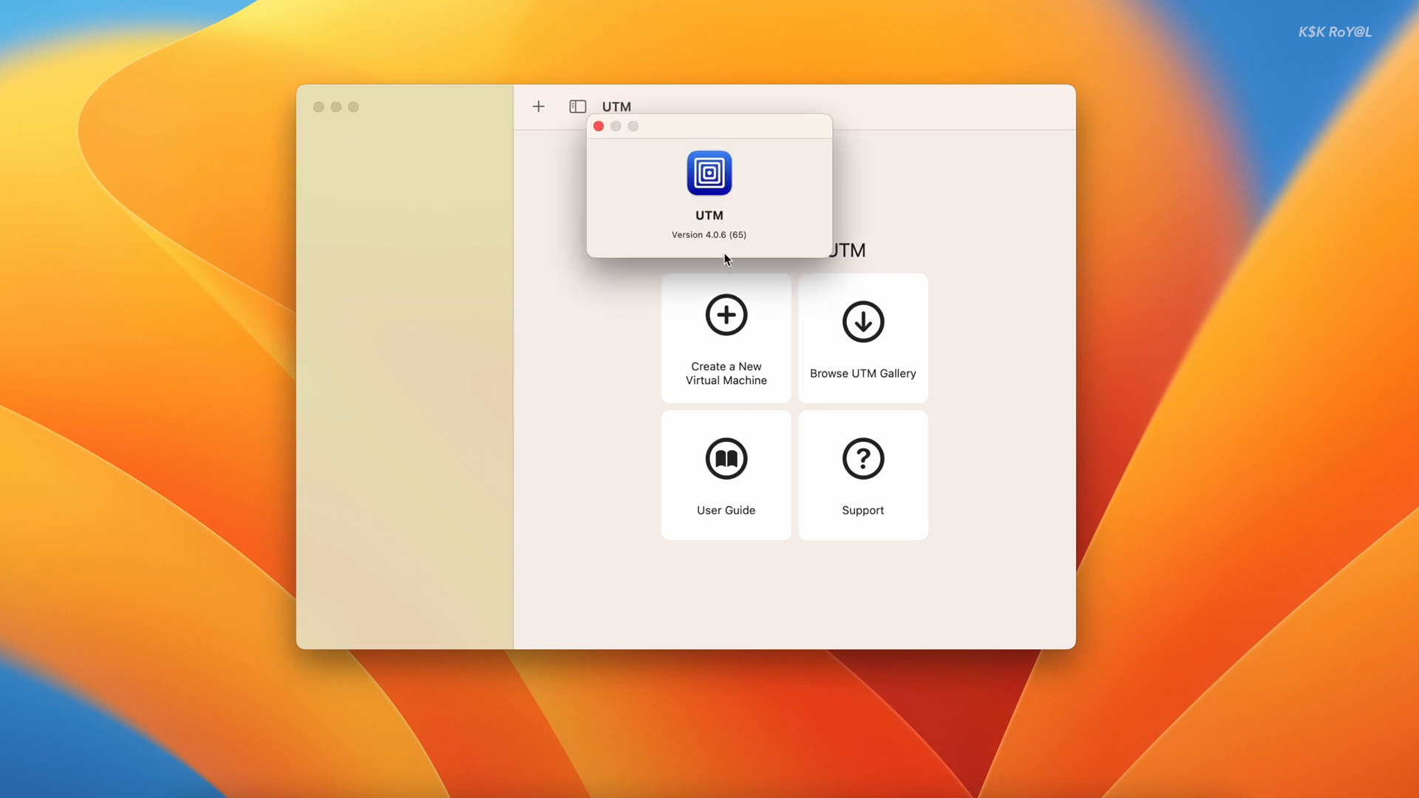
pyautogui.moveTo(598, 127)
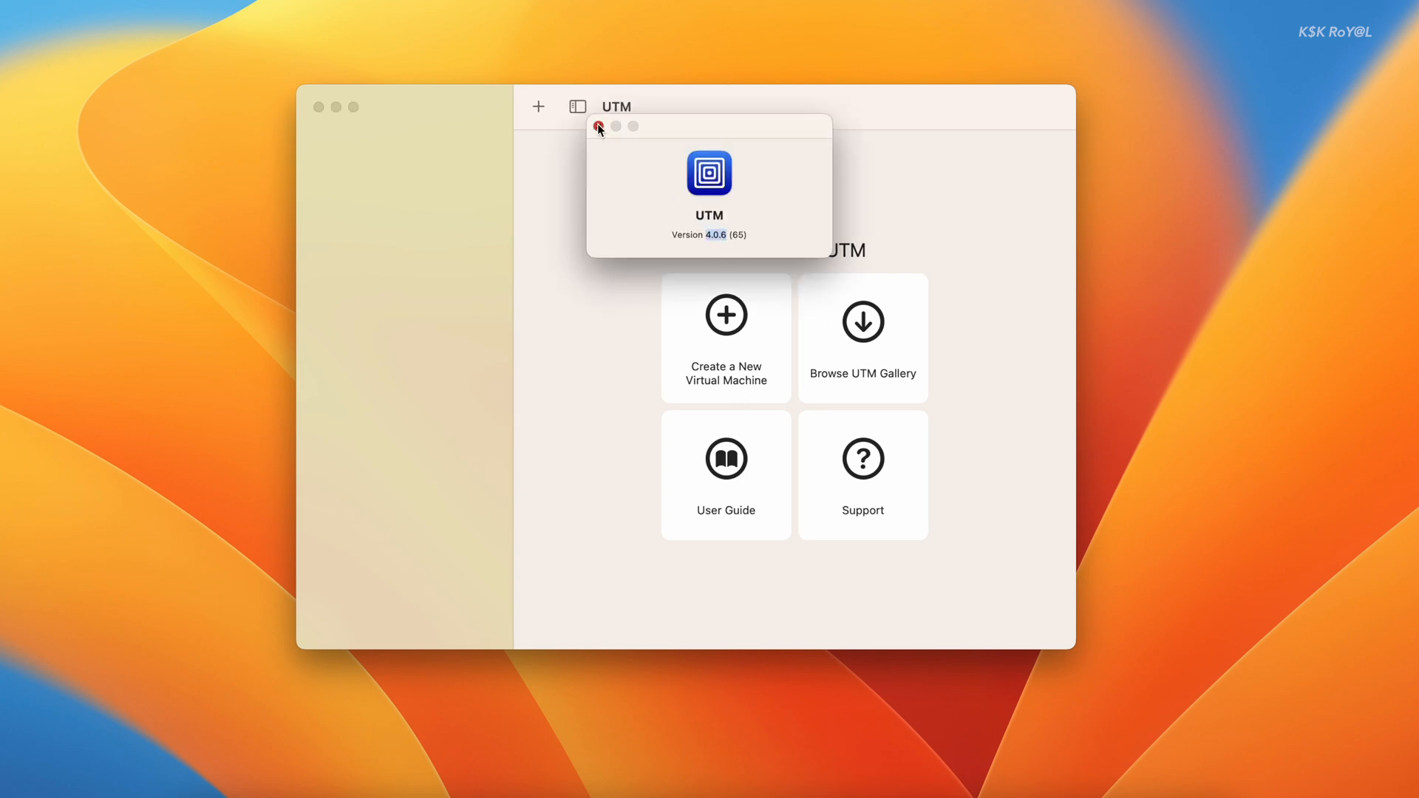
pyautogui.click(598, 125)
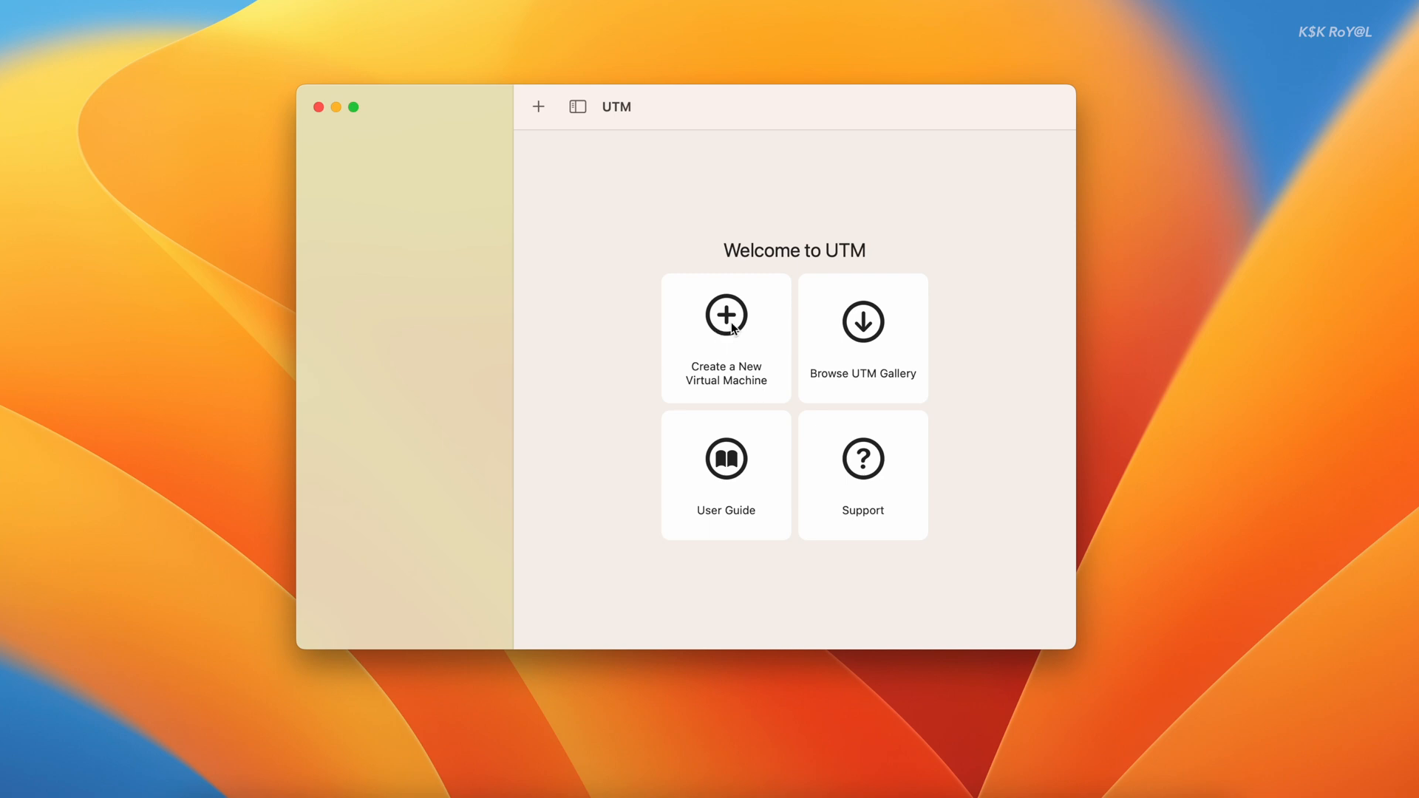
pyautogui.click(724, 337)
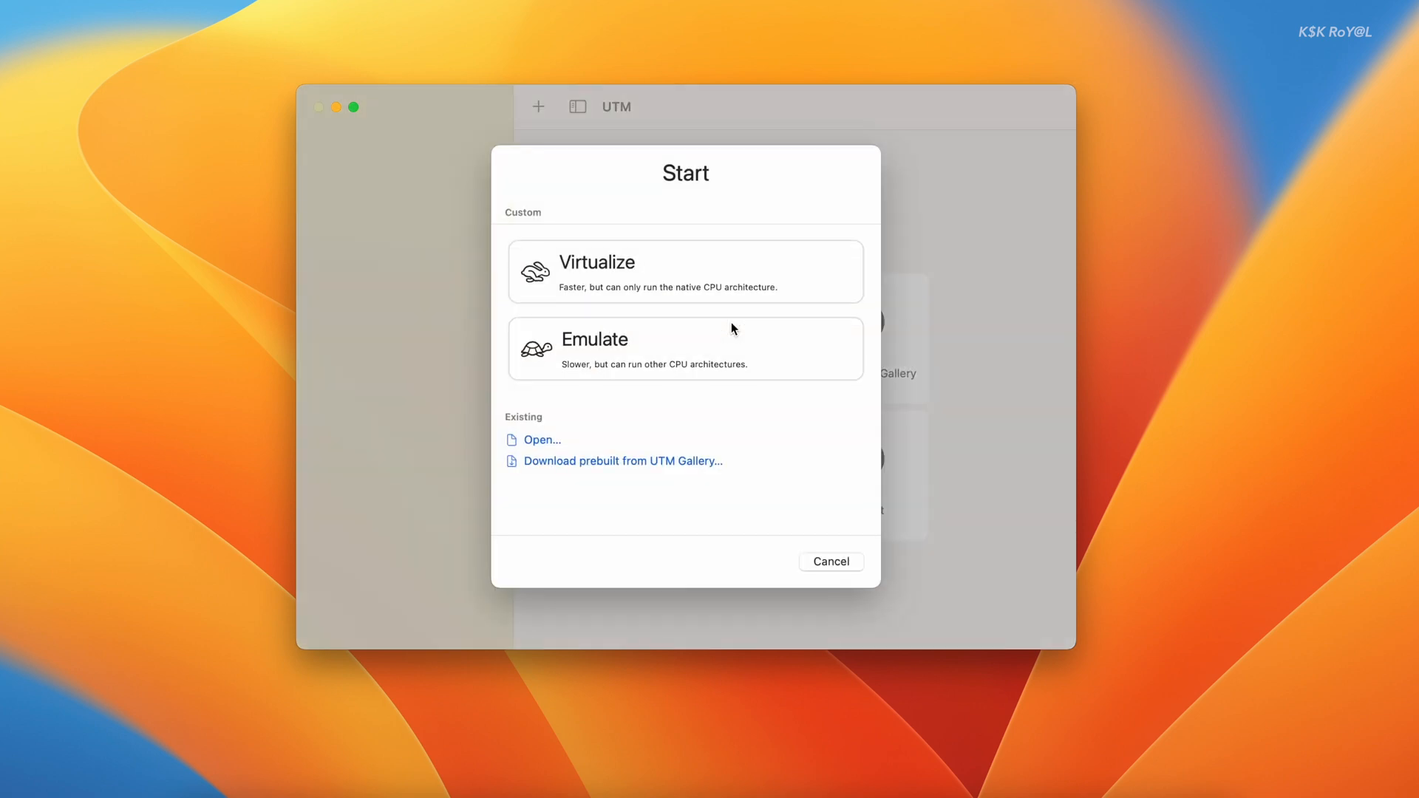
pyautogui.moveTo(726, 410)
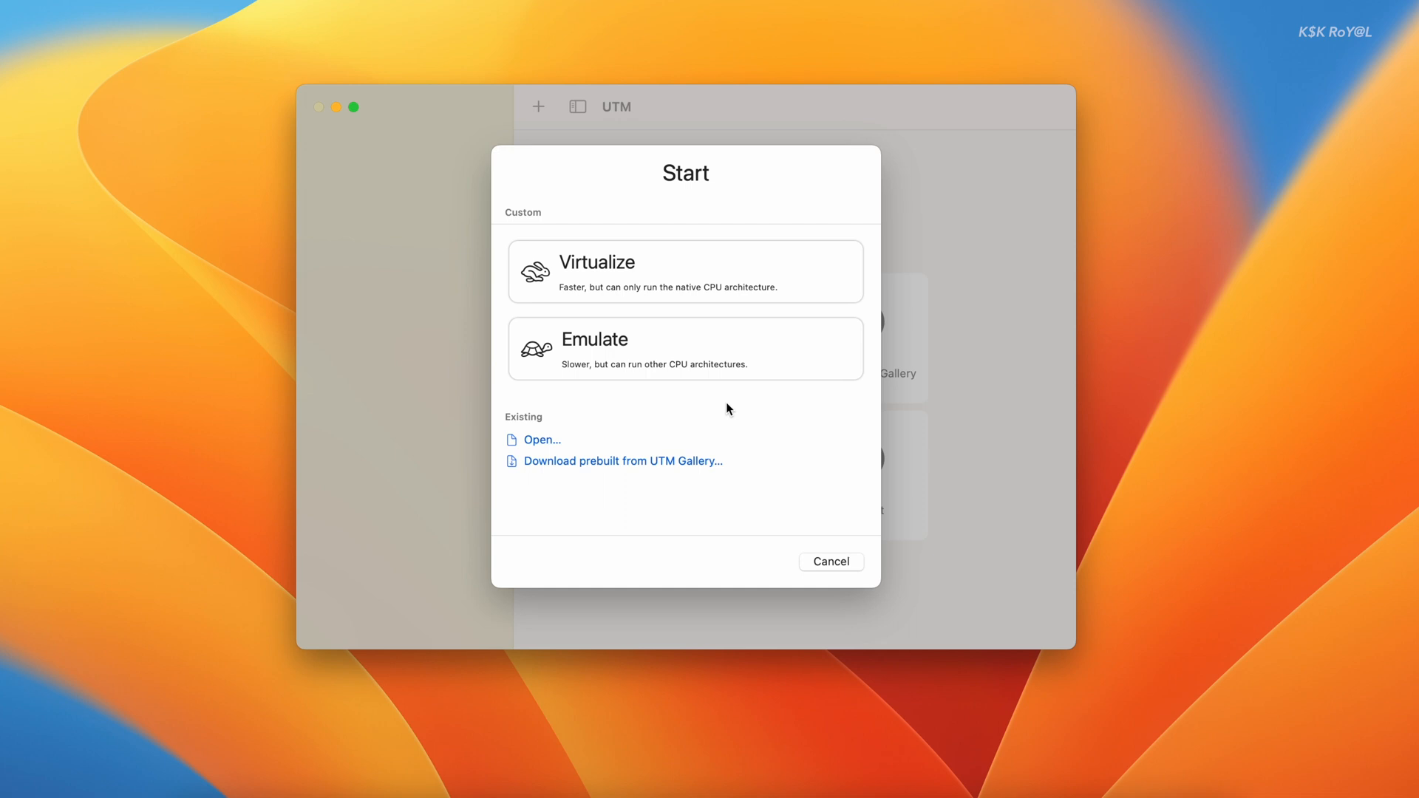
pyautogui.moveTo(734, 396)
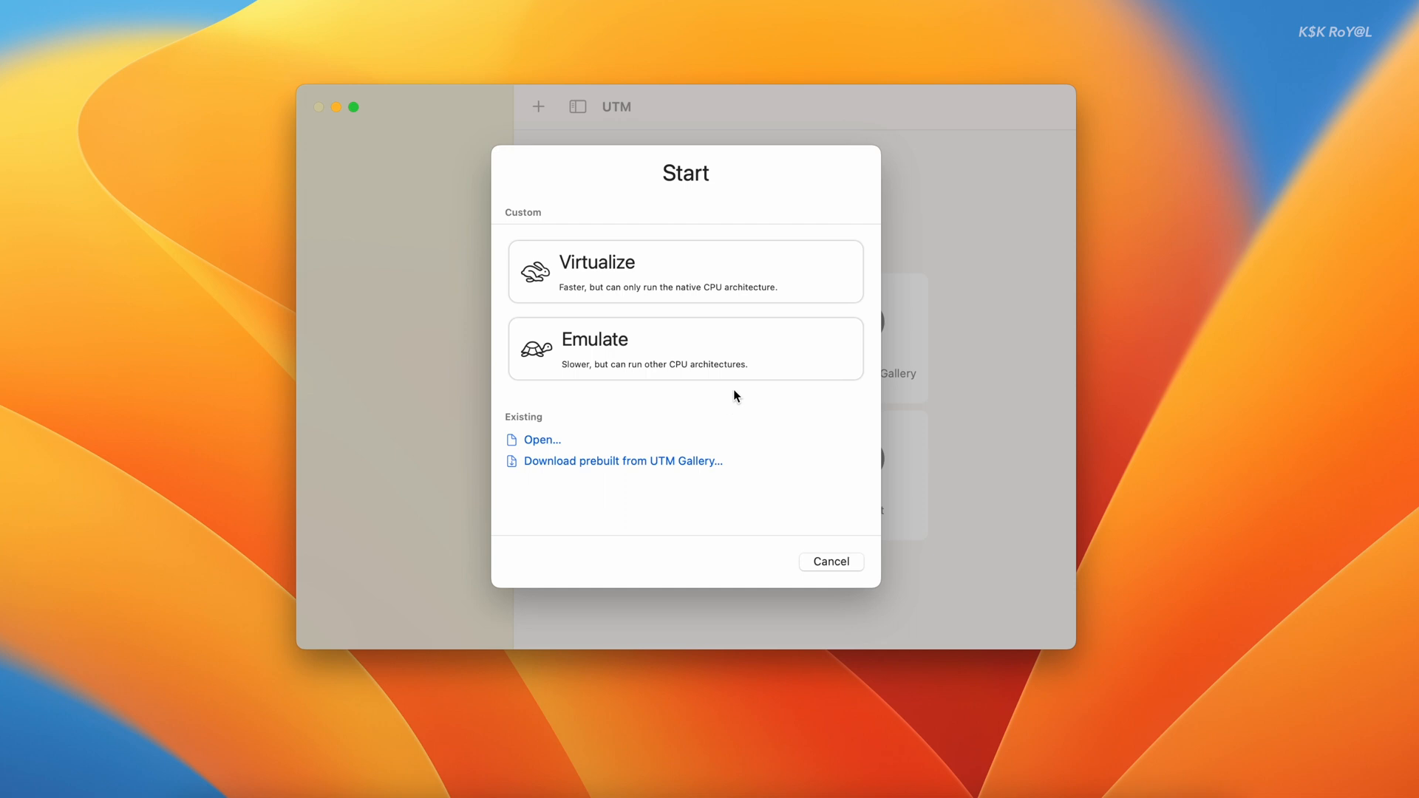
pyautogui.moveTo(670, 302)
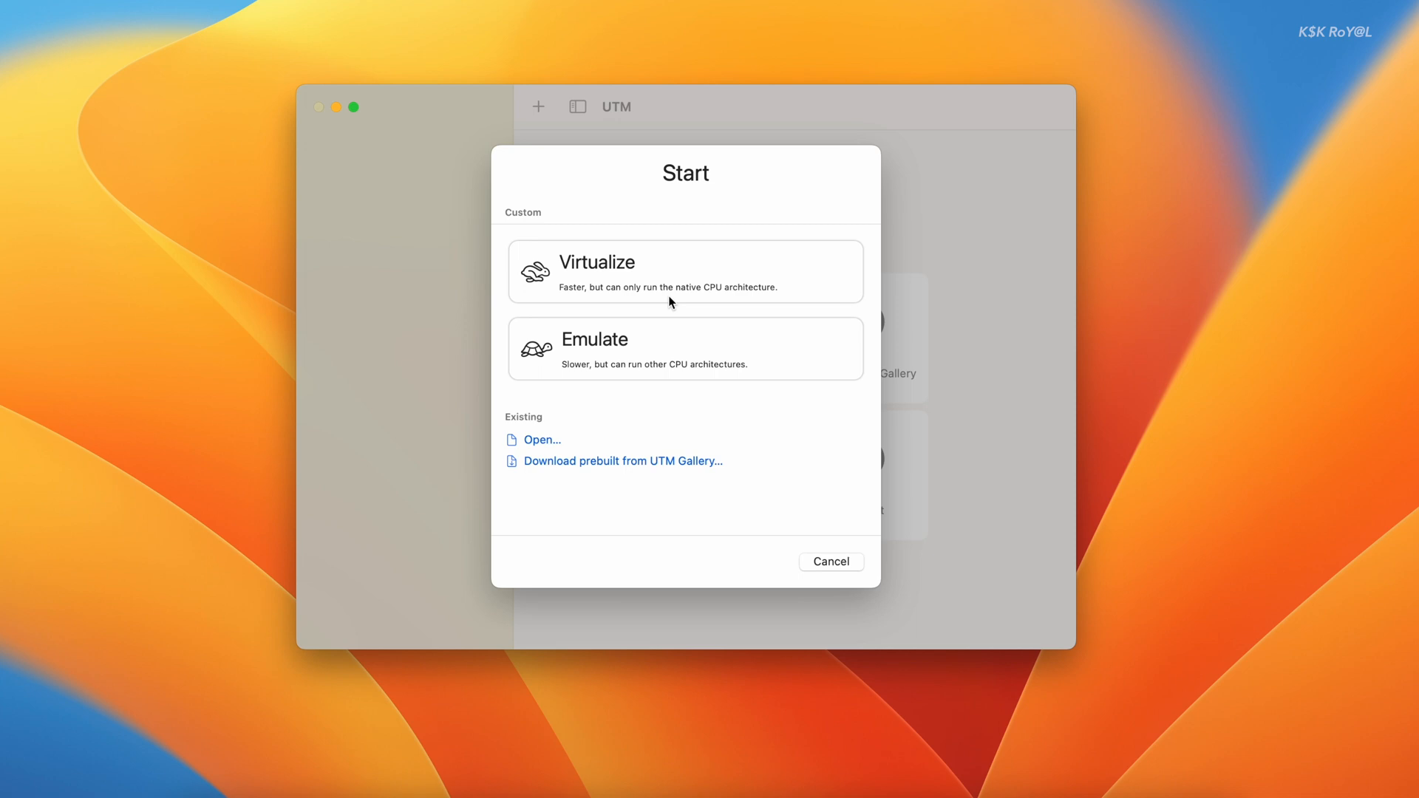
pyautogui.moveTo(661, 383)
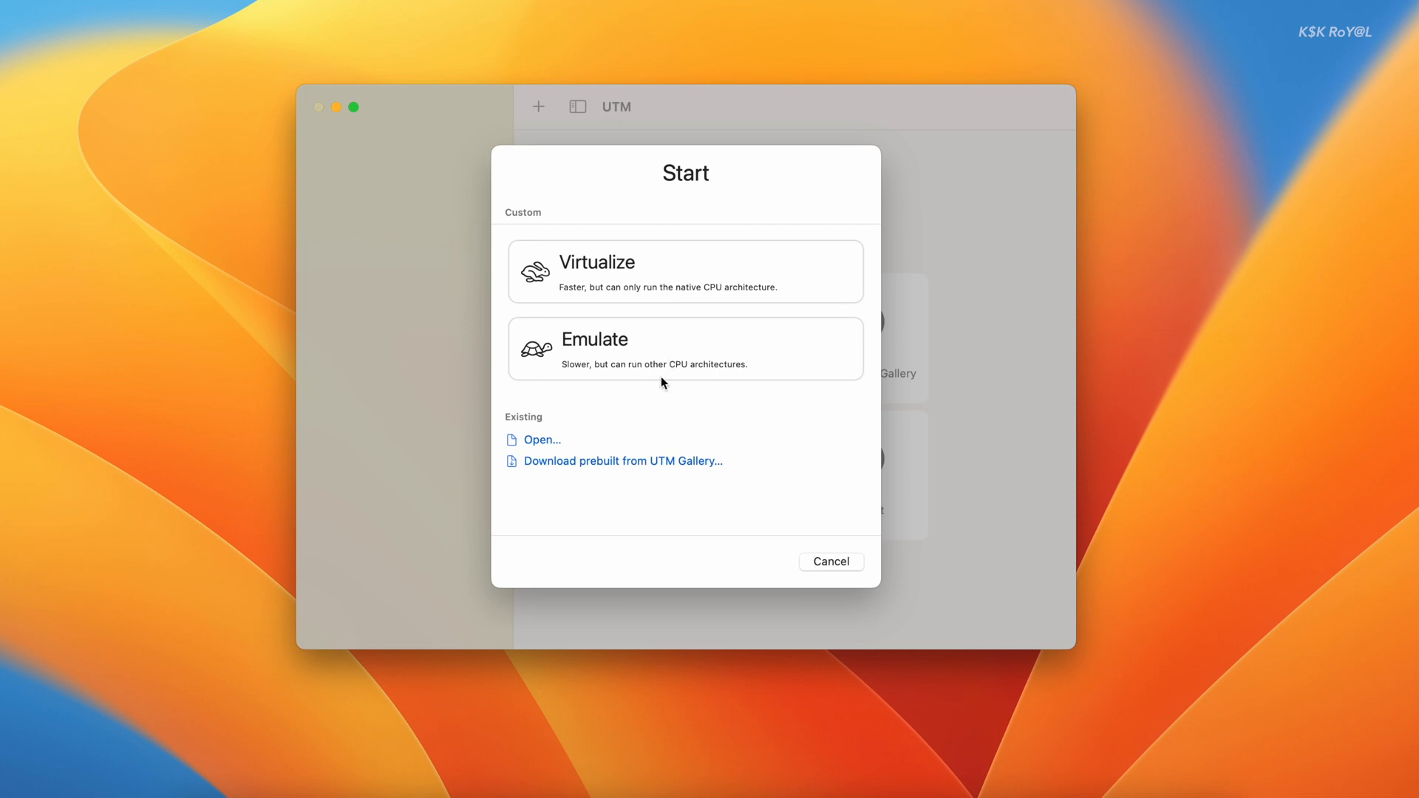
pyautogui.moveTo(623, 354)
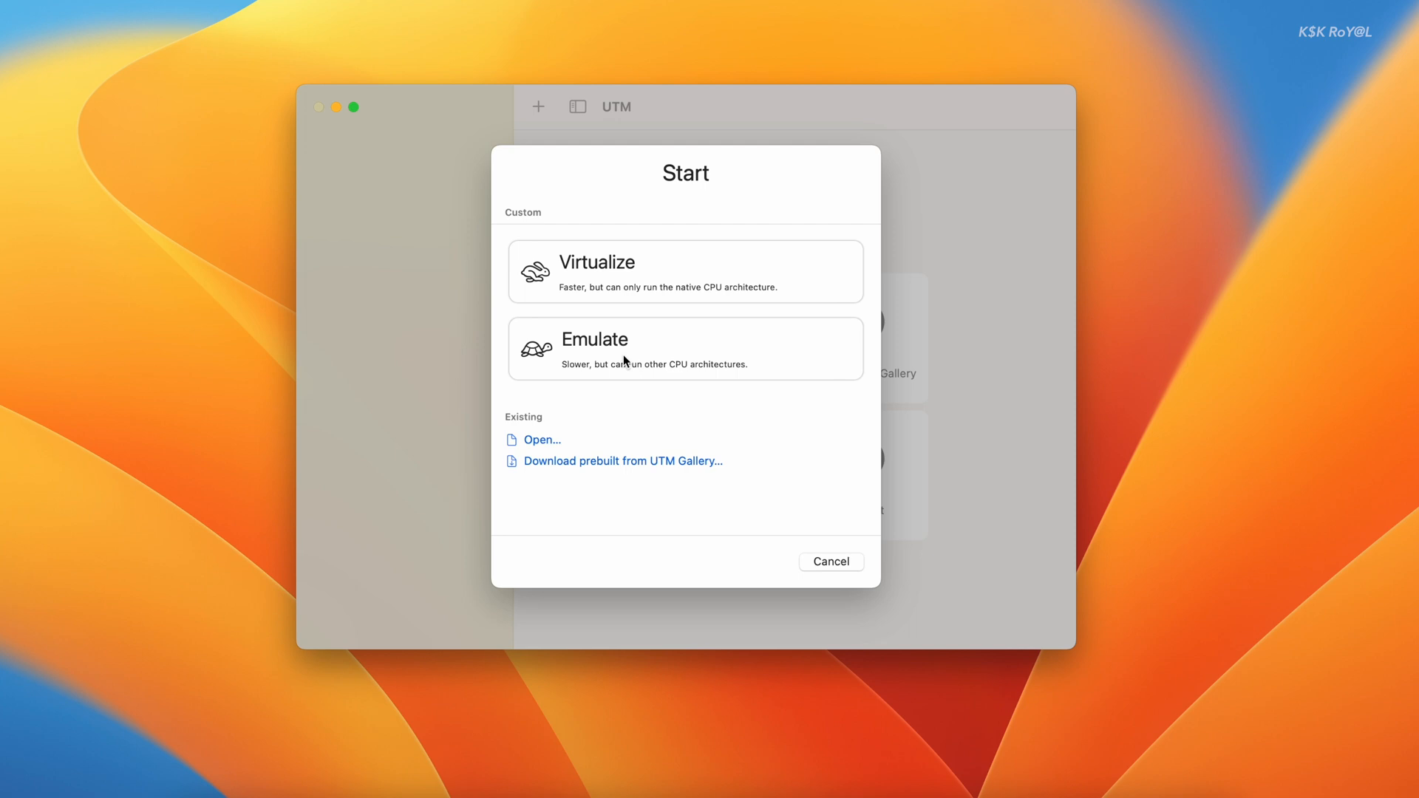
pyautogui.moveTo(584, 272)
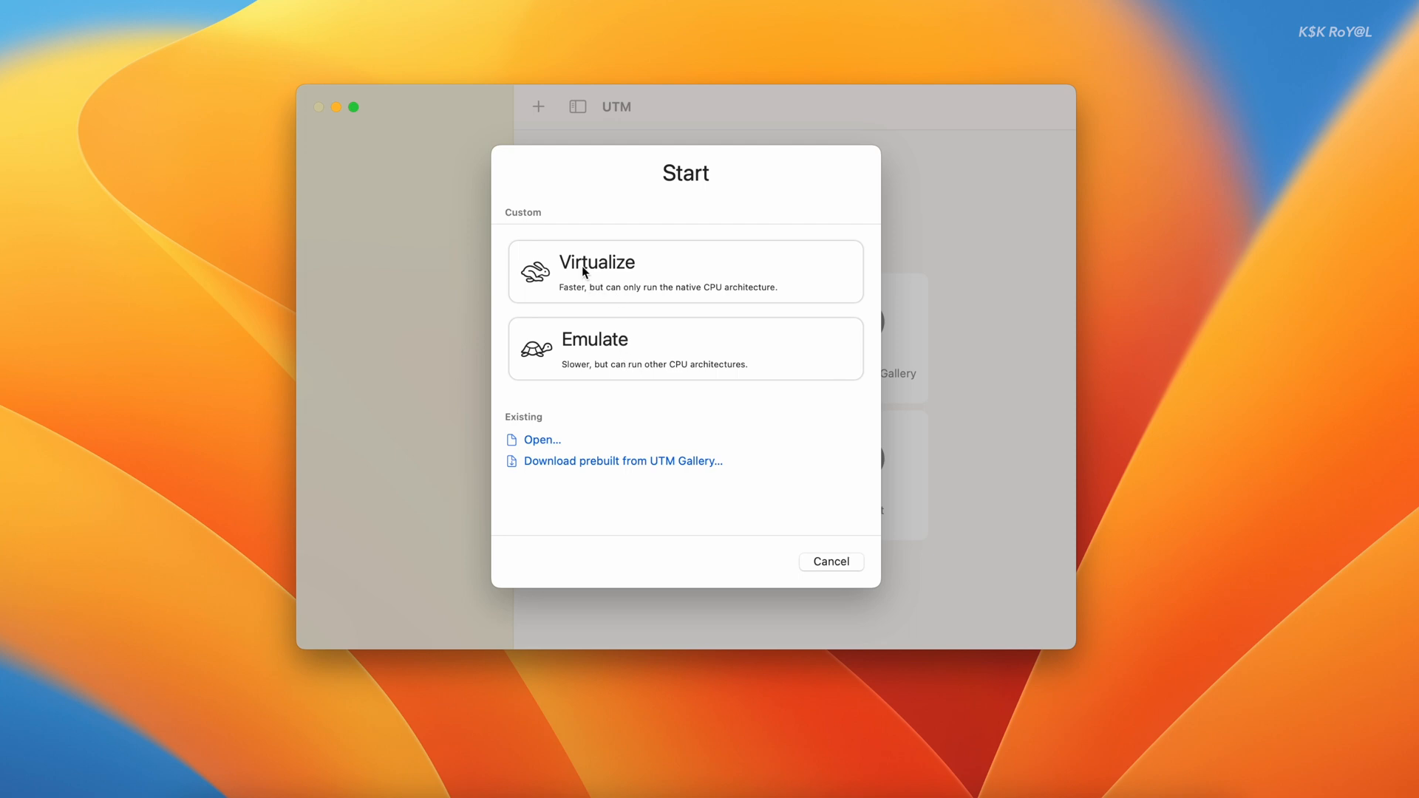
pyautogui.click(684, 270)
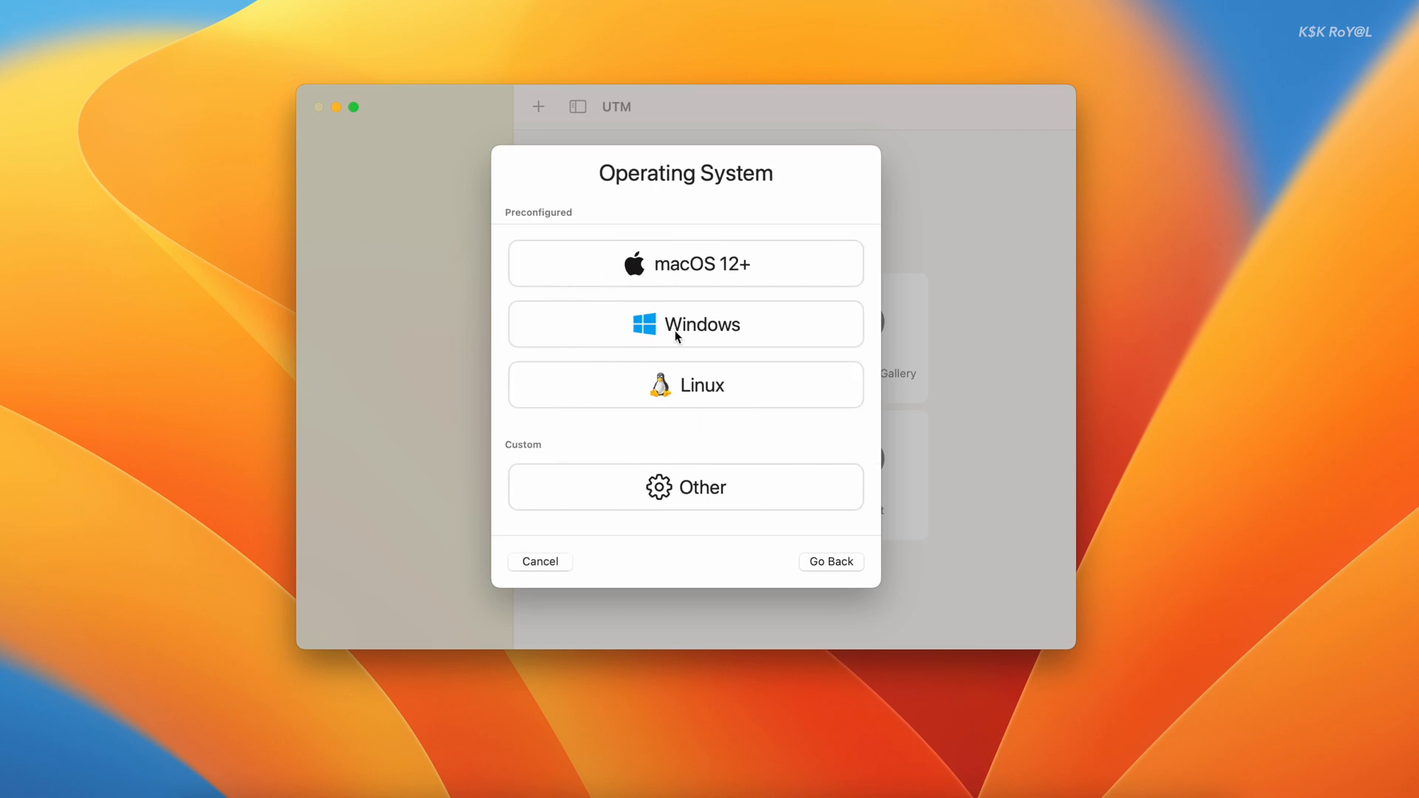
# - Pick Windows, import the Windows 11 ARM64 VHDX image and keep drivers and SPICE tools enabled
pyautogui.click(684, 324)
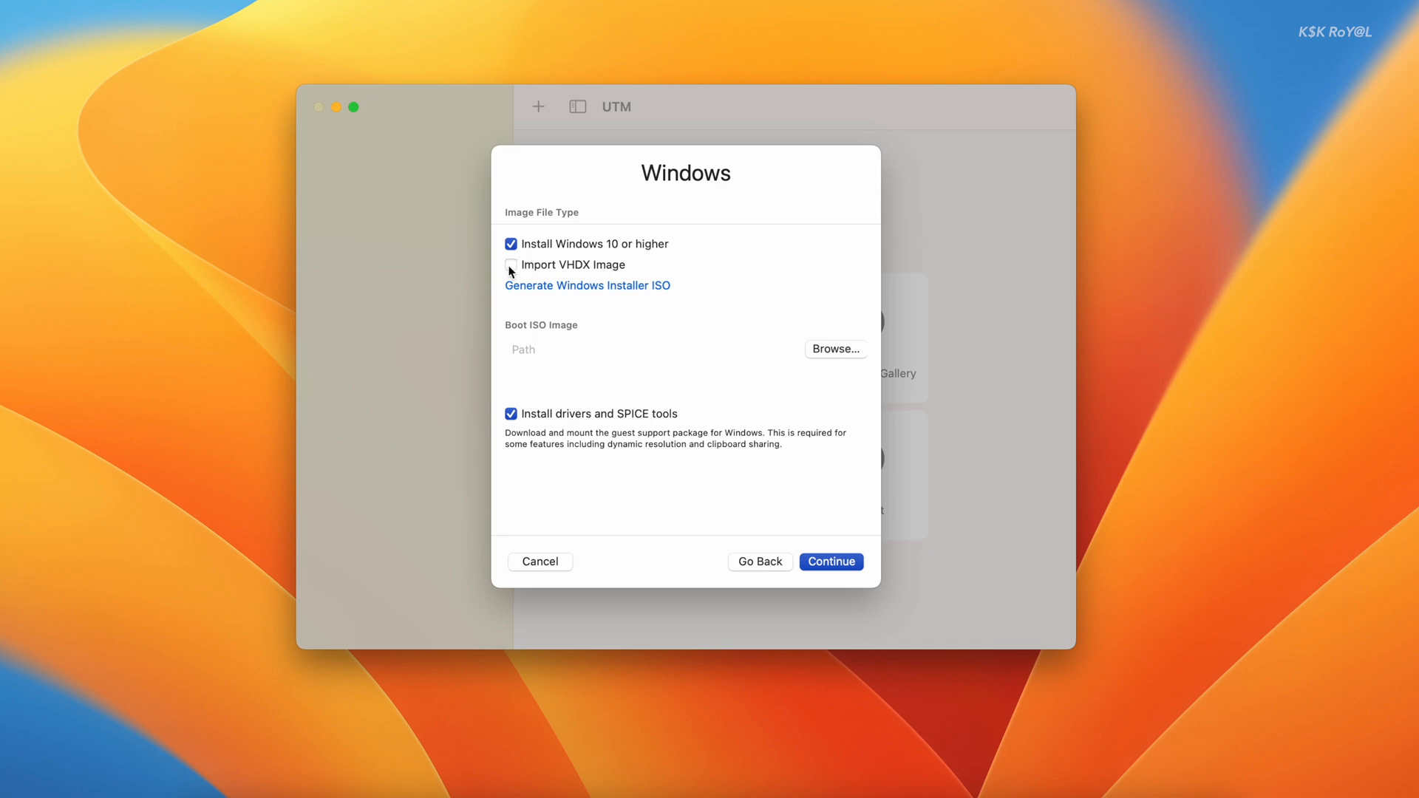
pyautogui.click(511, 265)
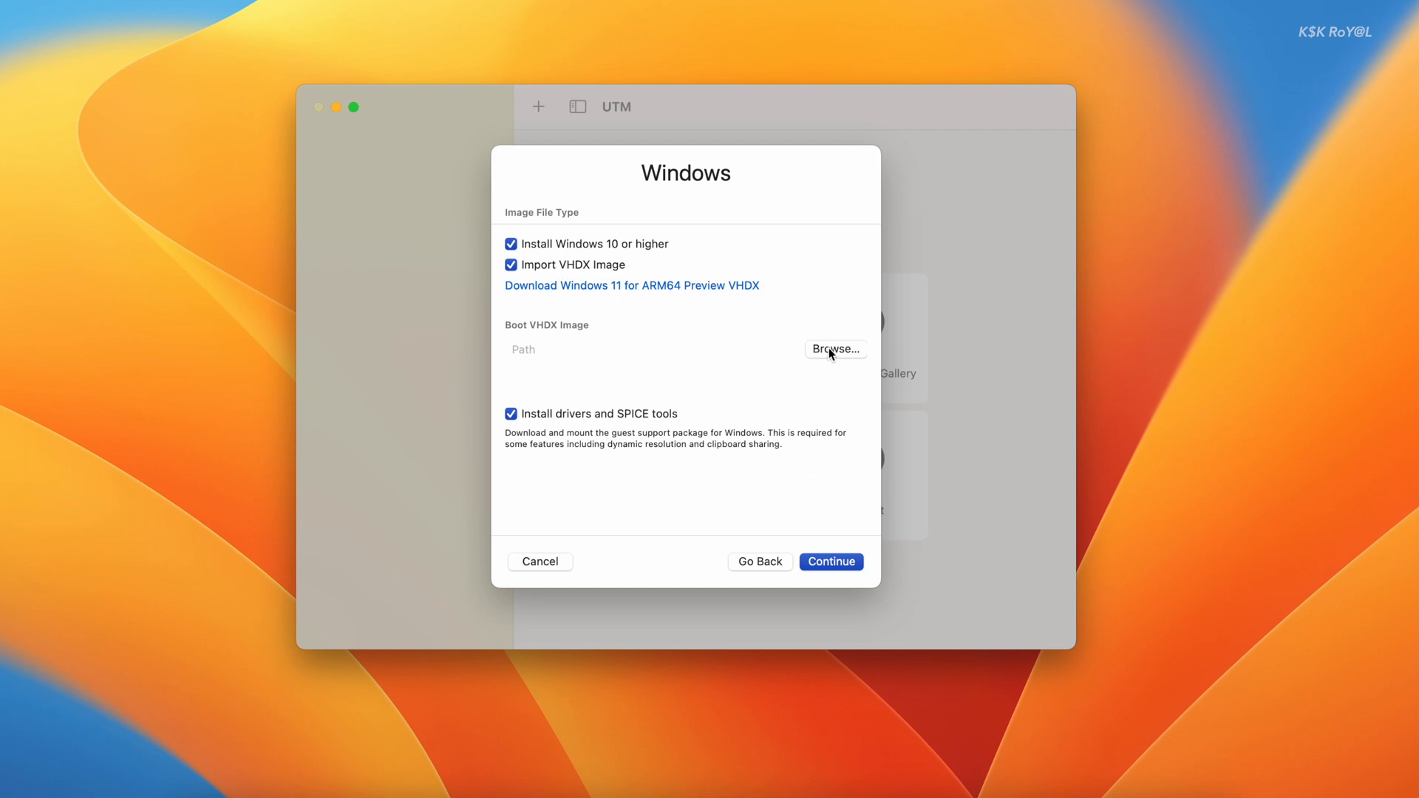
pyautogui.click(833, 349)
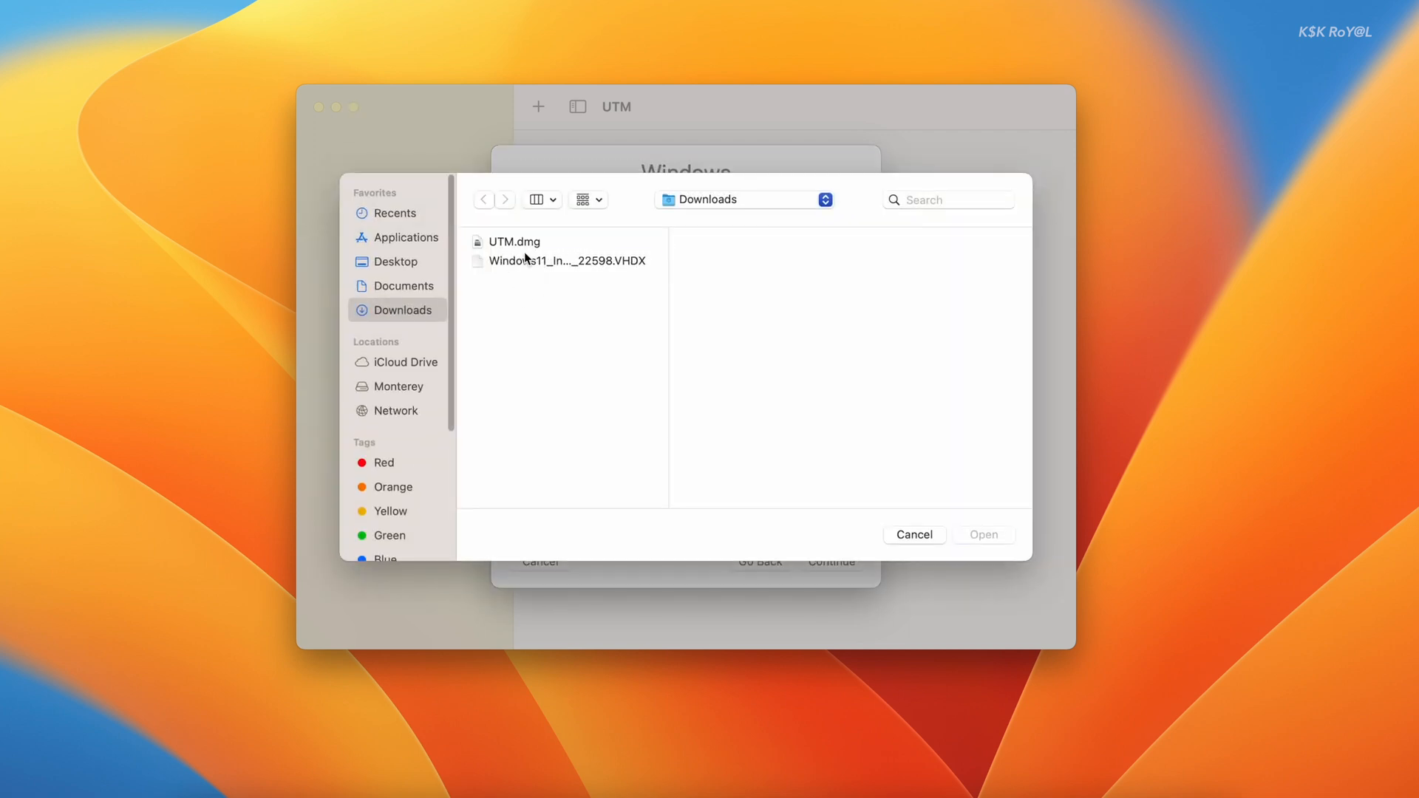
pyautogui.click(562, 260)
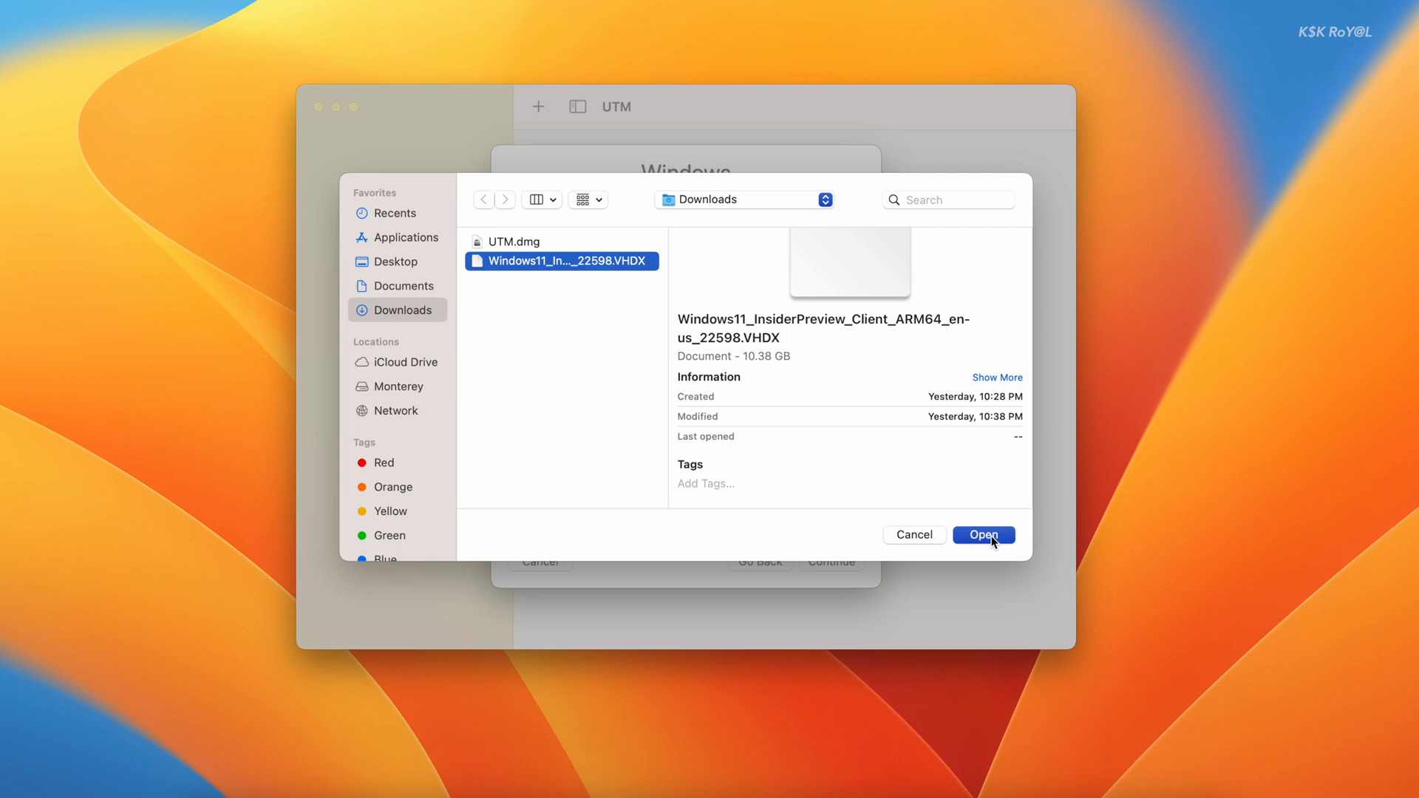
pyautogui.click(983, 535)
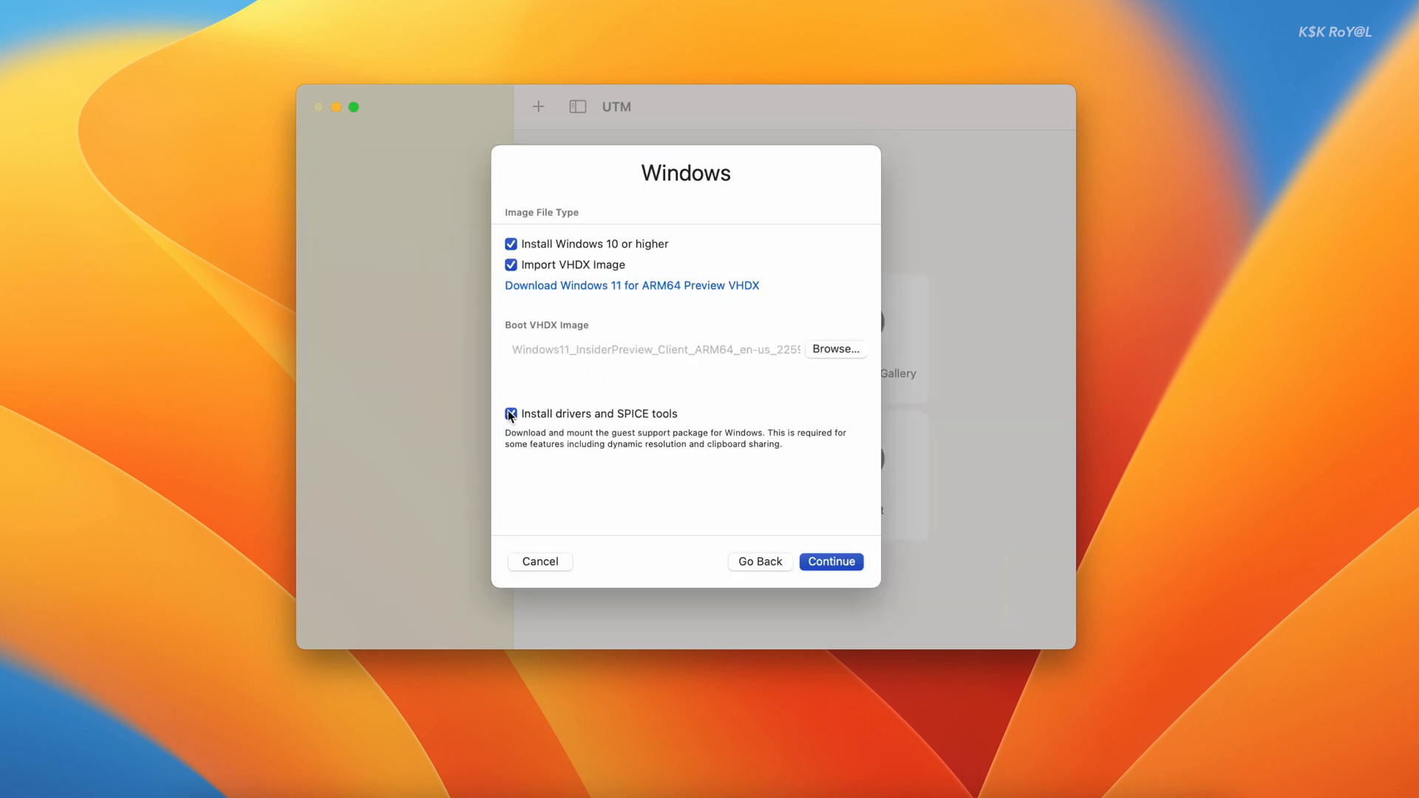
pyautogui.click(509, 414)
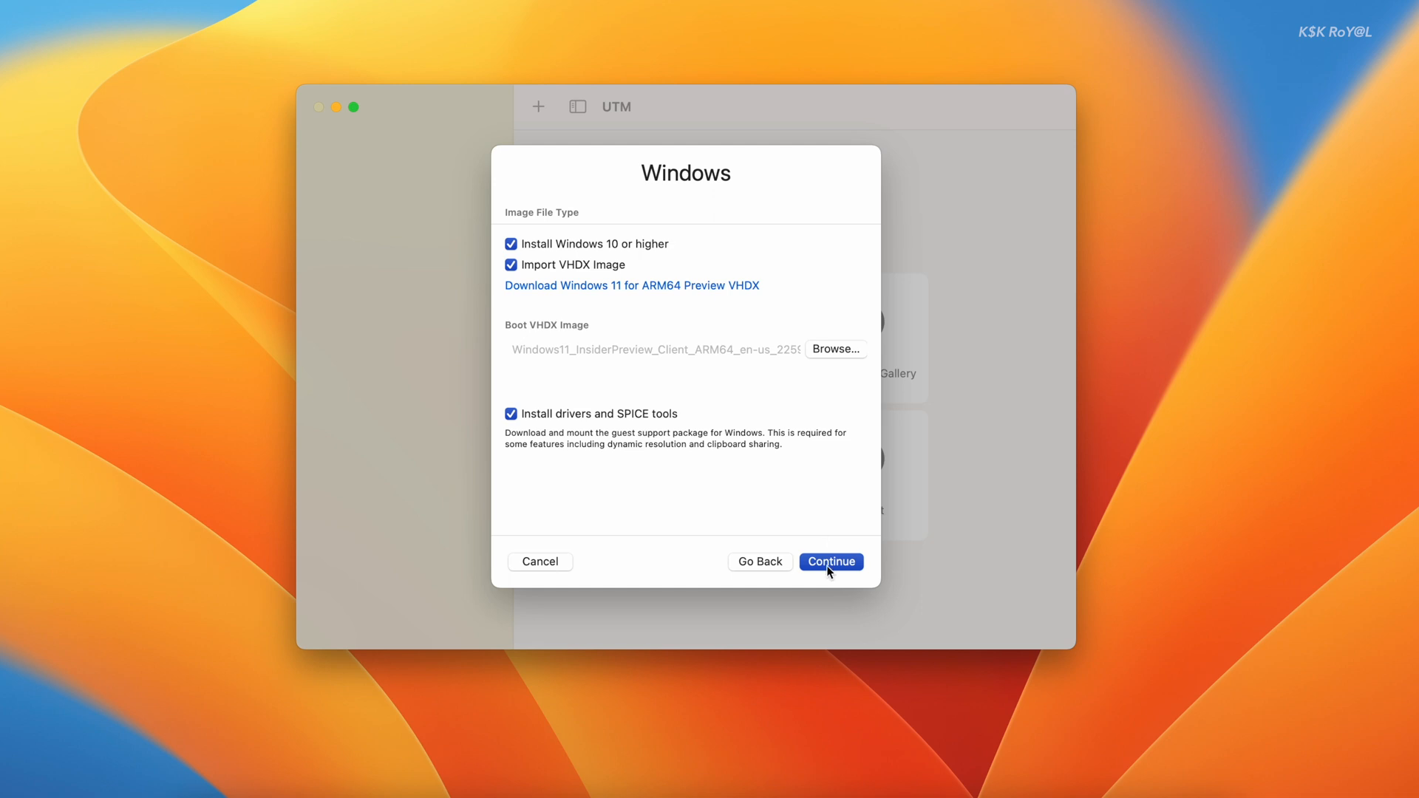
# - Allocate 6144 MB of memory and 5 CPU cores to the machine
pyautogui.click(829, 561)
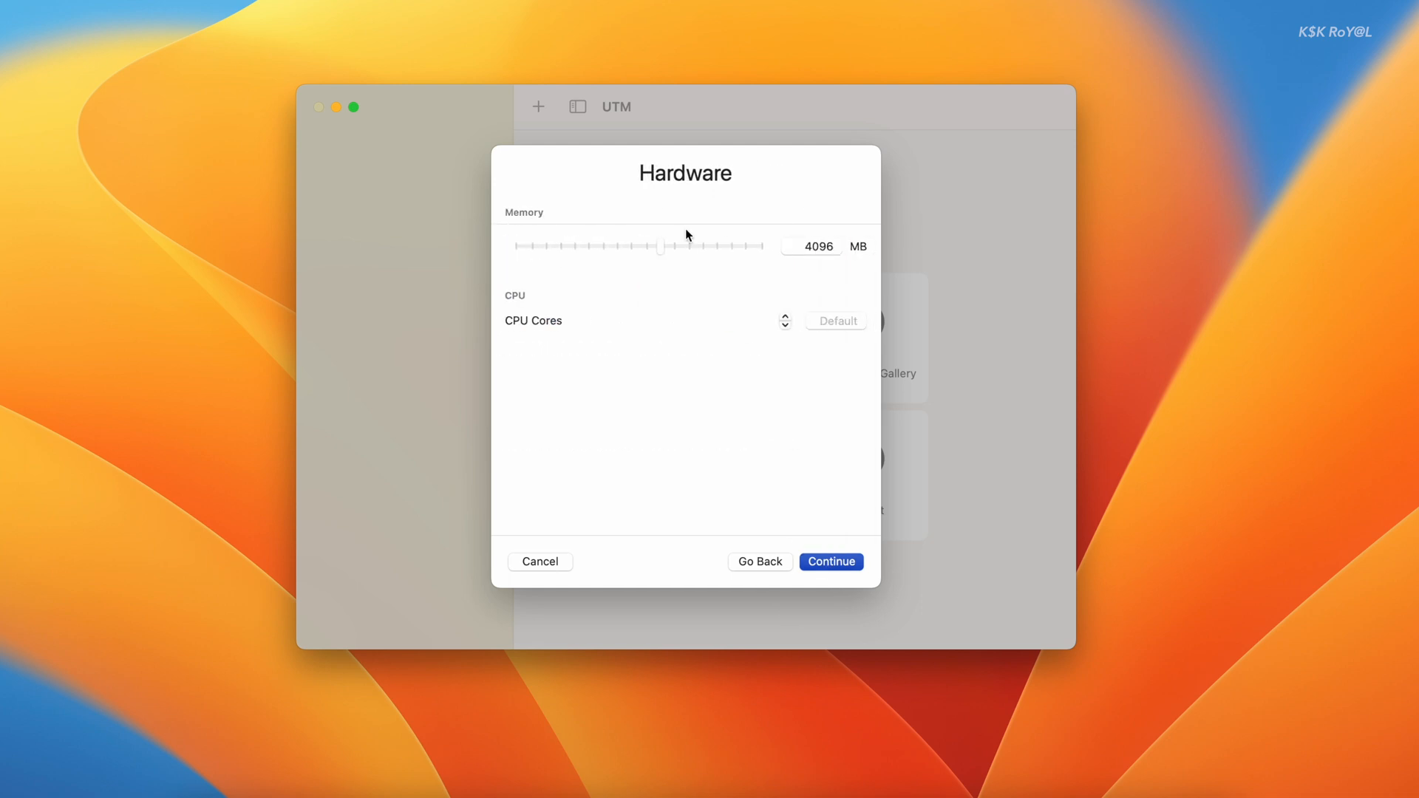
pyautogui.click(663, 246)
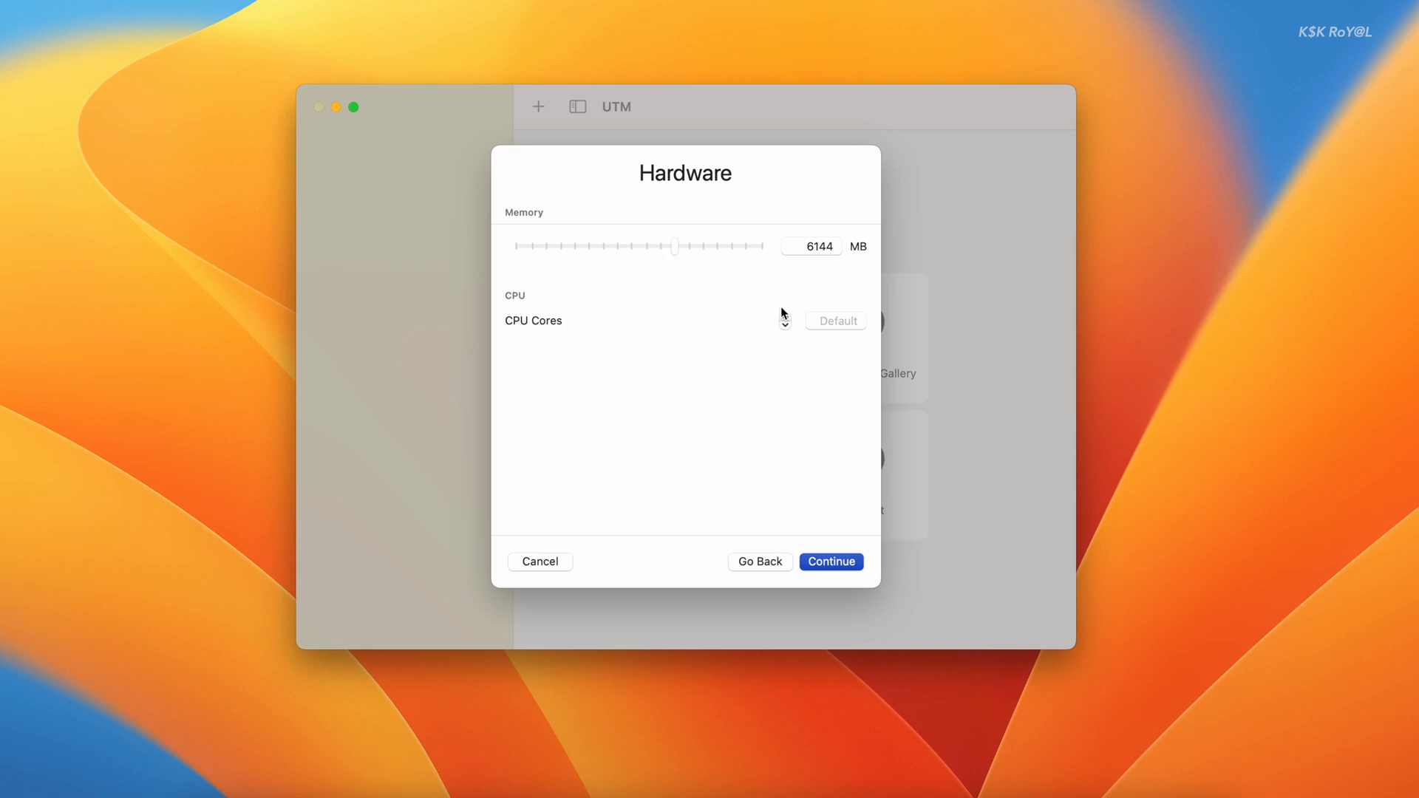
pyautogui.click(784, 316)
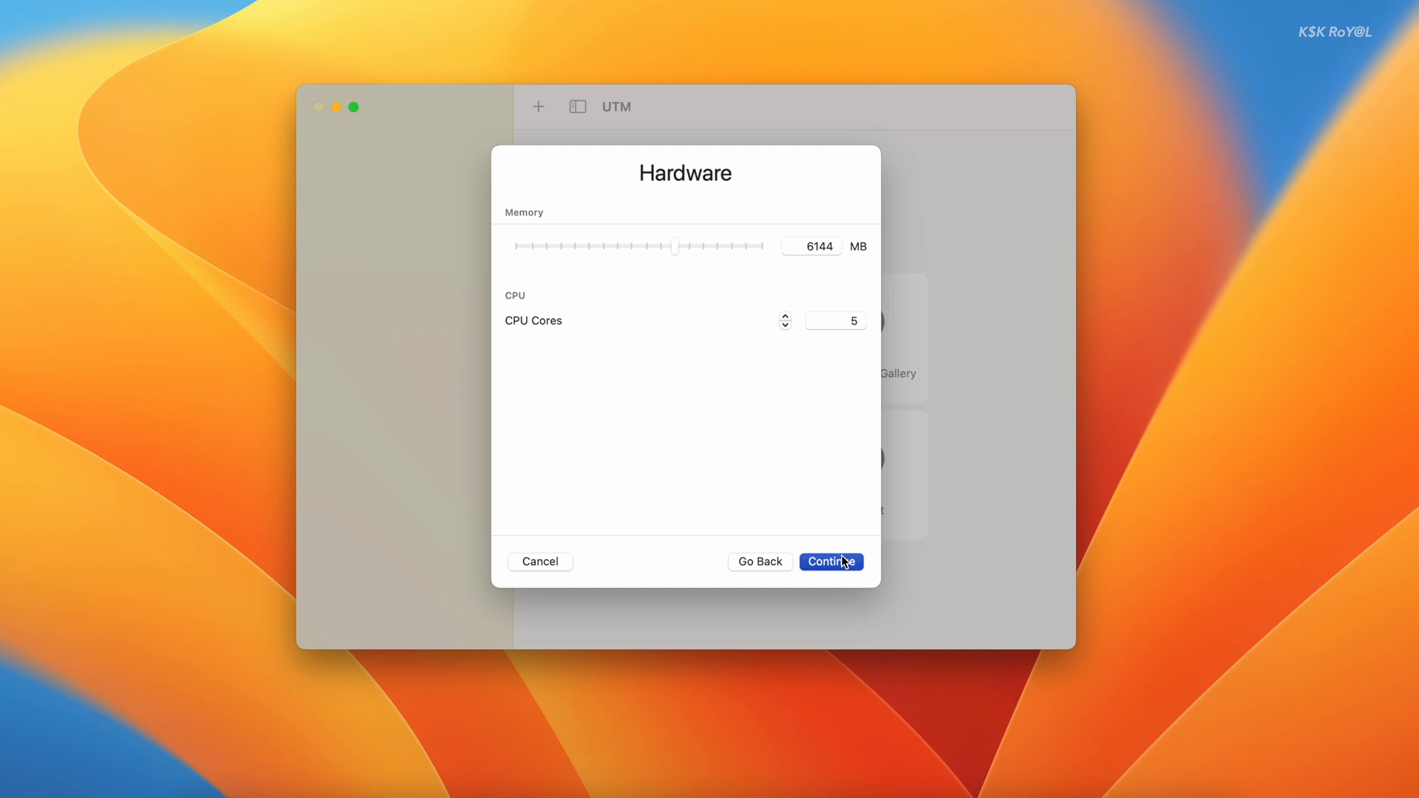
# - Set the Mac's Downloads folder as the machine's shared directory
pyautogui.click(829, 562)
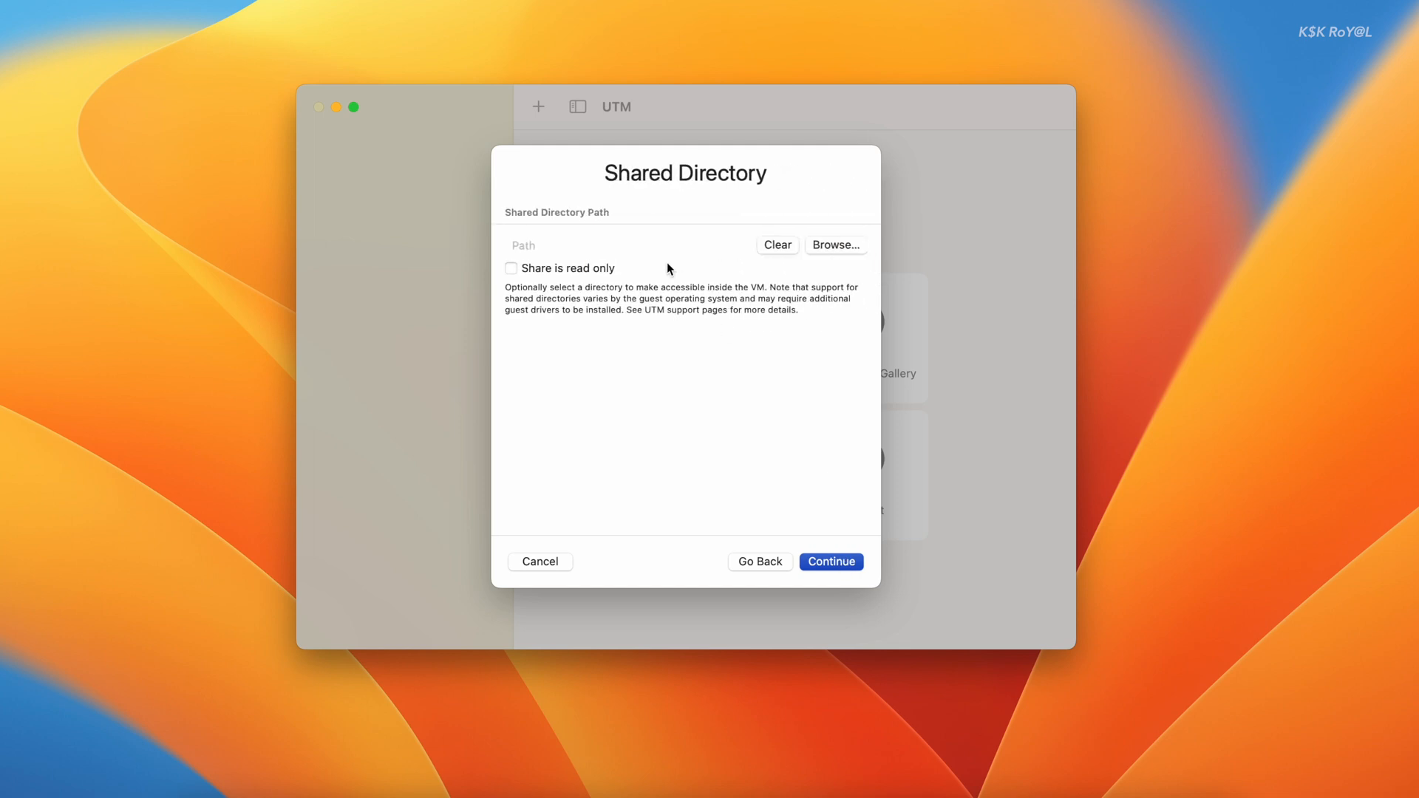
pyautogui.moveTo(690, 299)
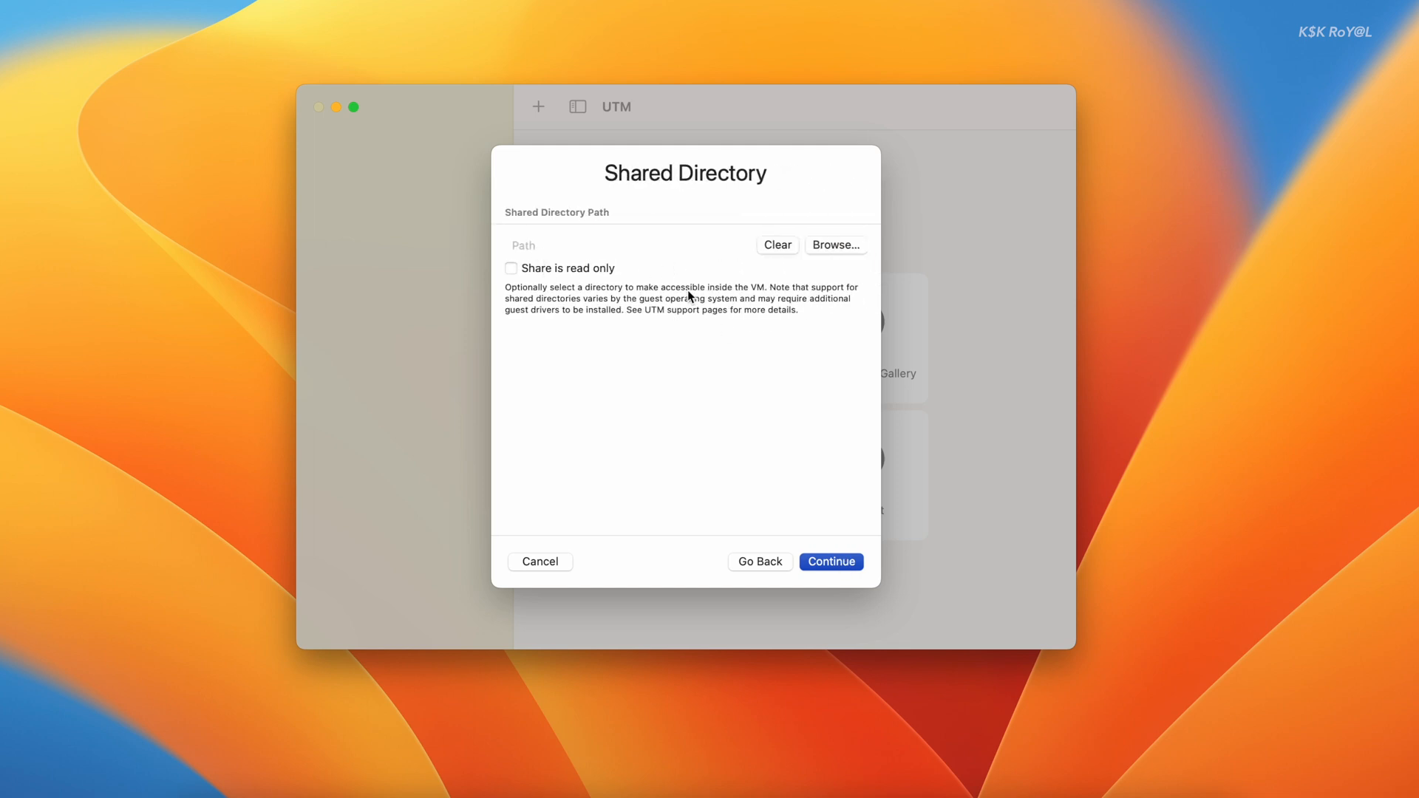
pyautogui.click(834, 244)
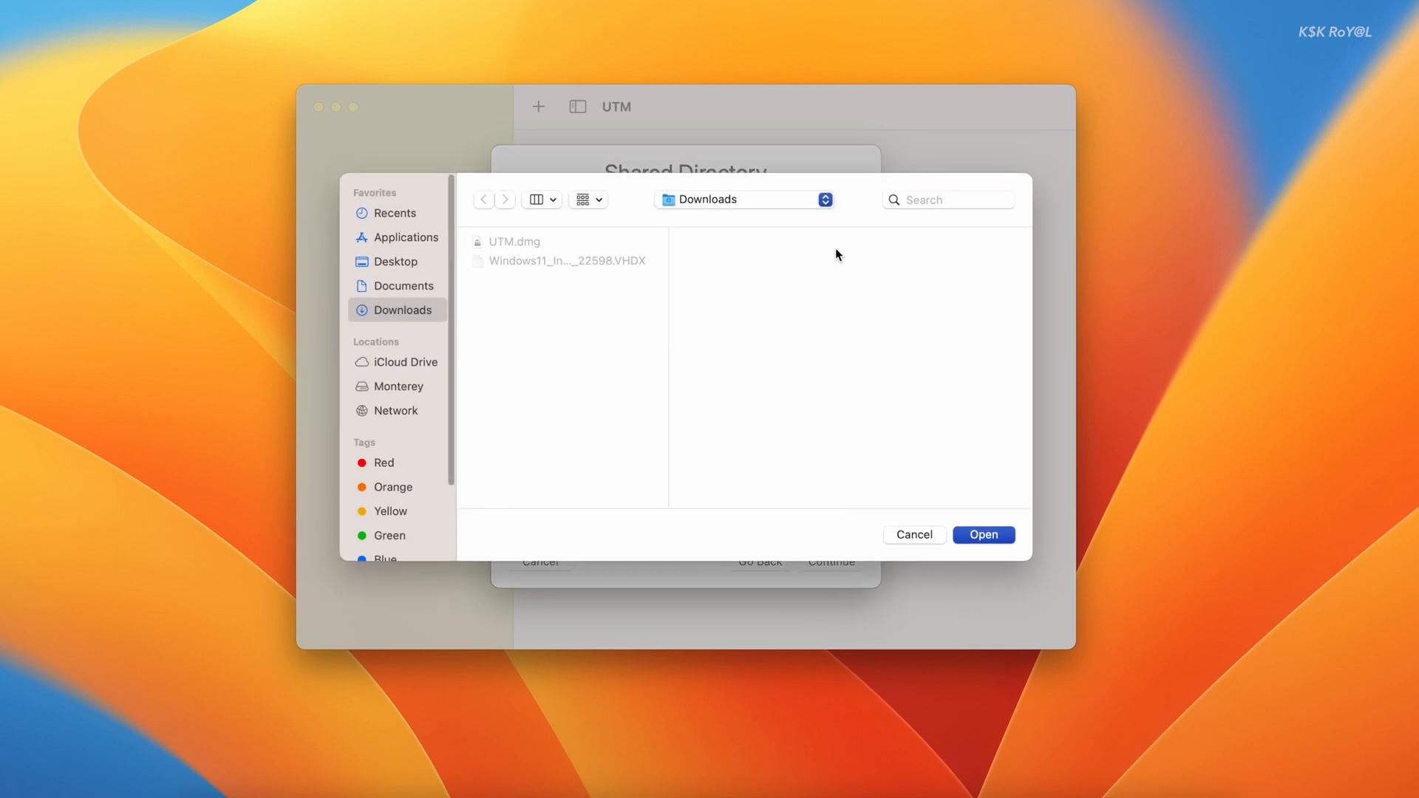
pyautogui.moveTo(529, 351)
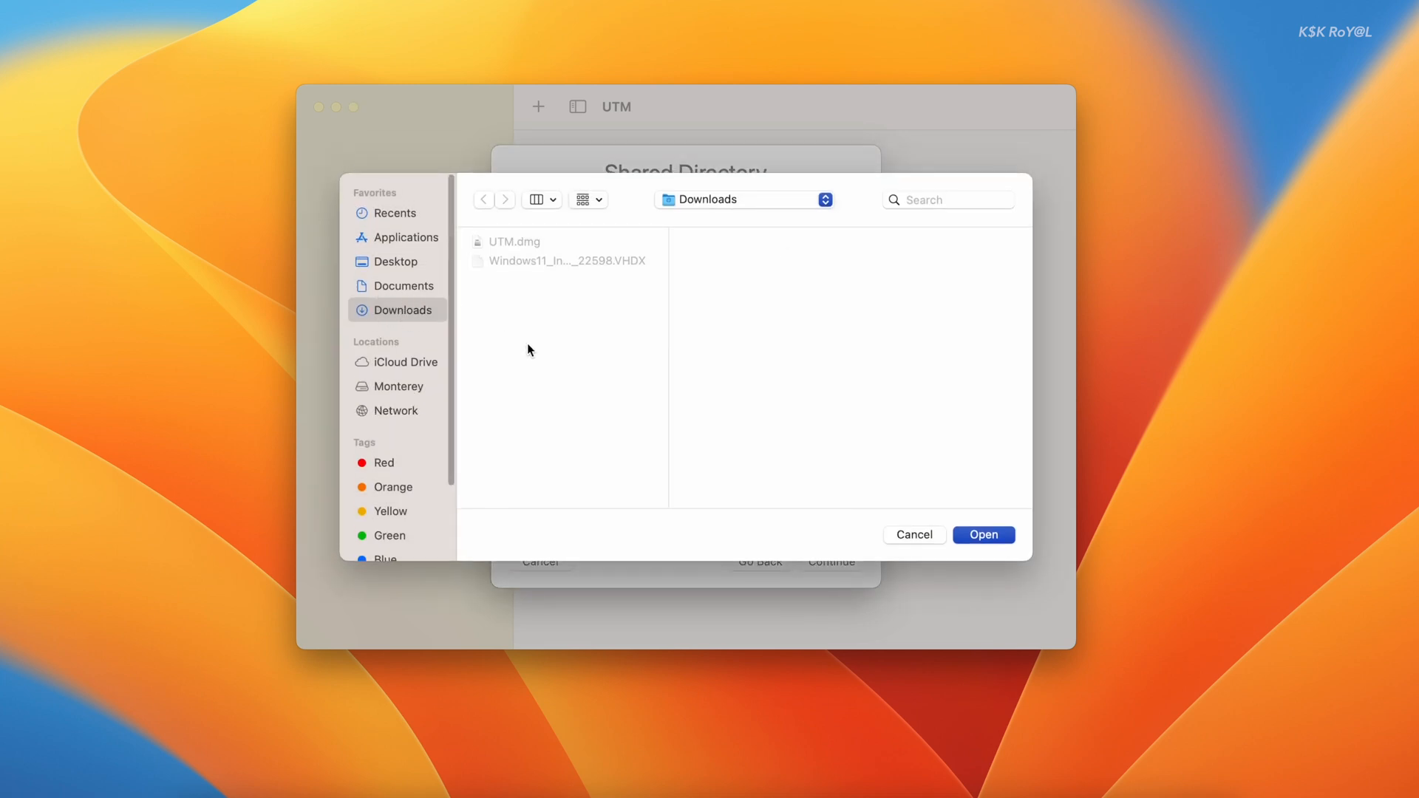
pyautogui.moveTo(597, 357)
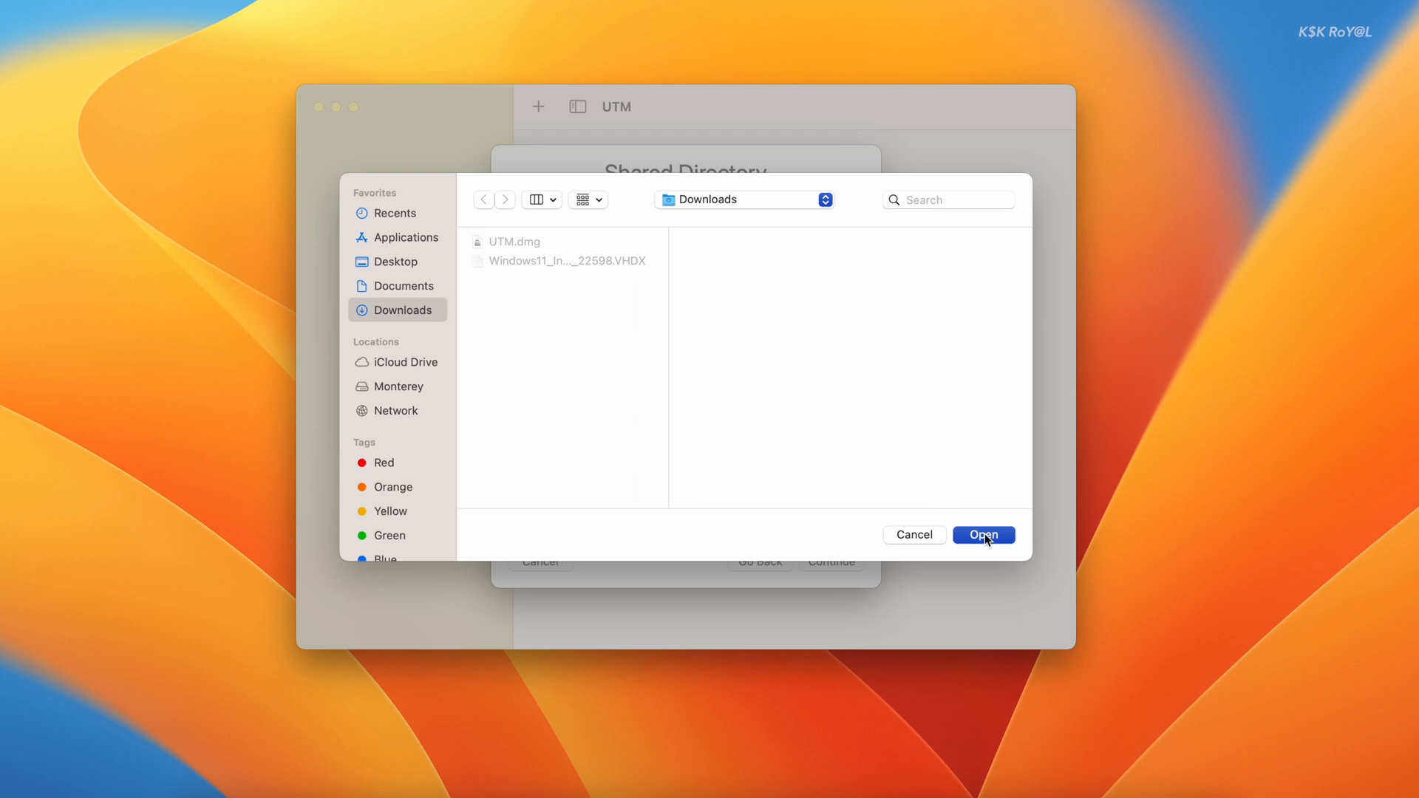
pyautogui.click(983, 535)
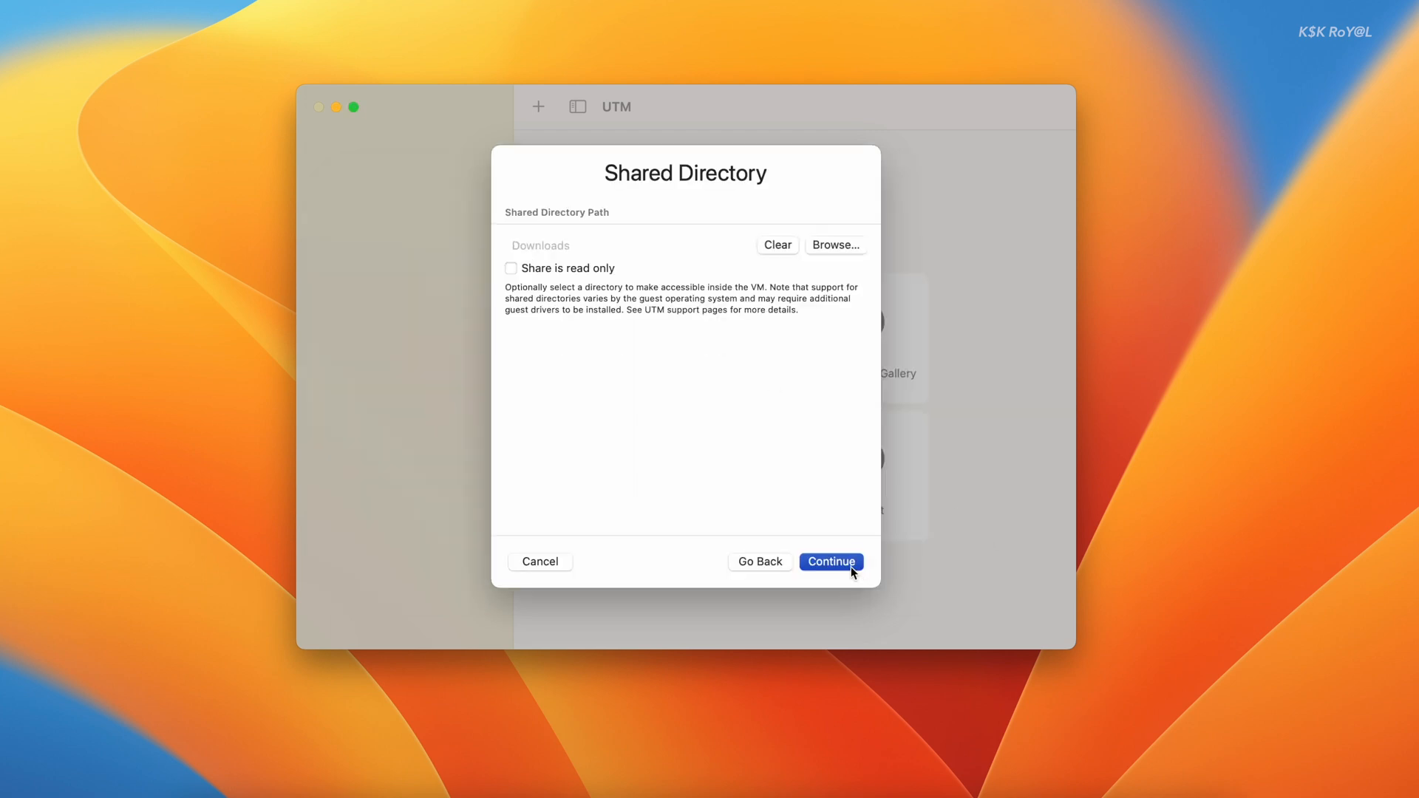
# - Continue to the configuration summary and save the new Windows11TestBuild machine
pyautogui.click(829, 561)
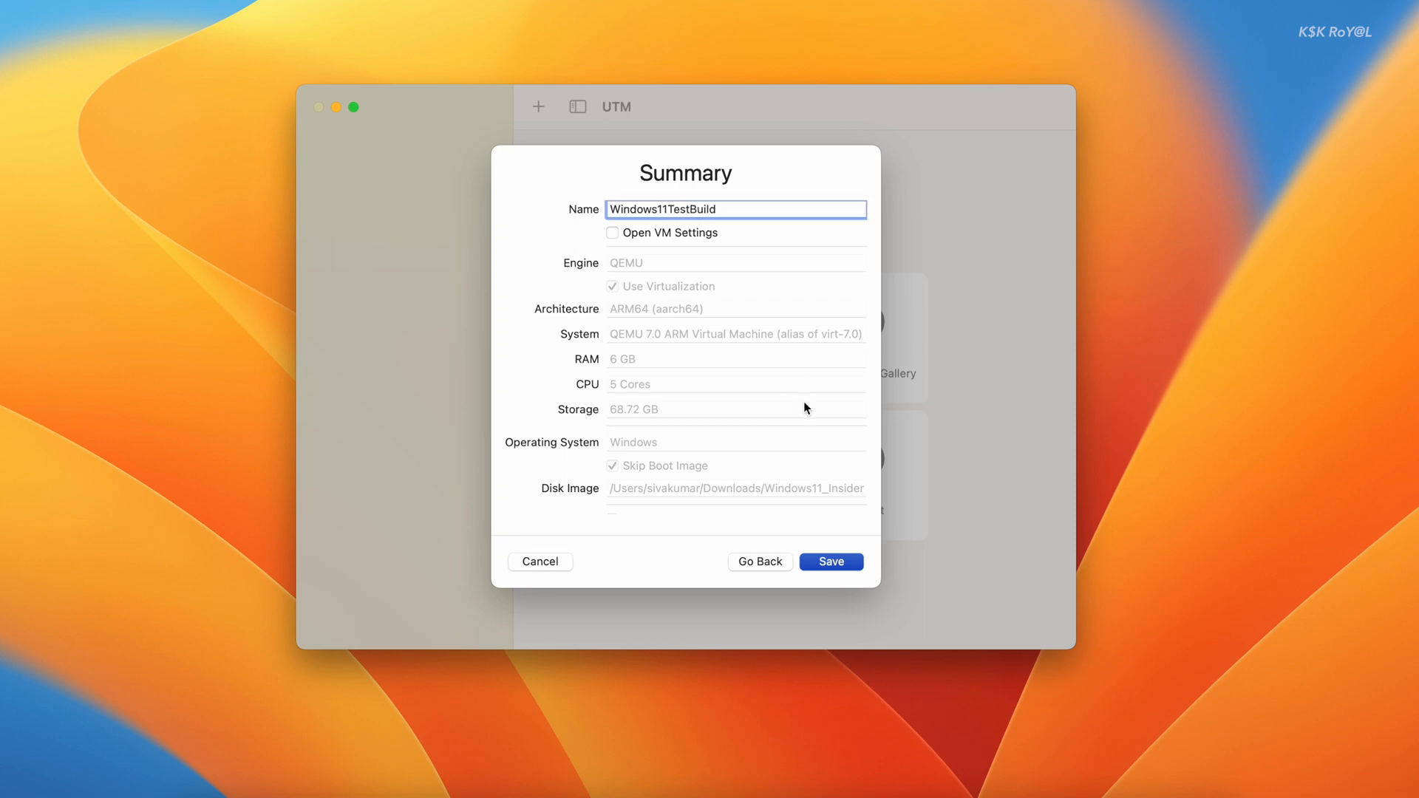
pyautogui.click(829, 561)
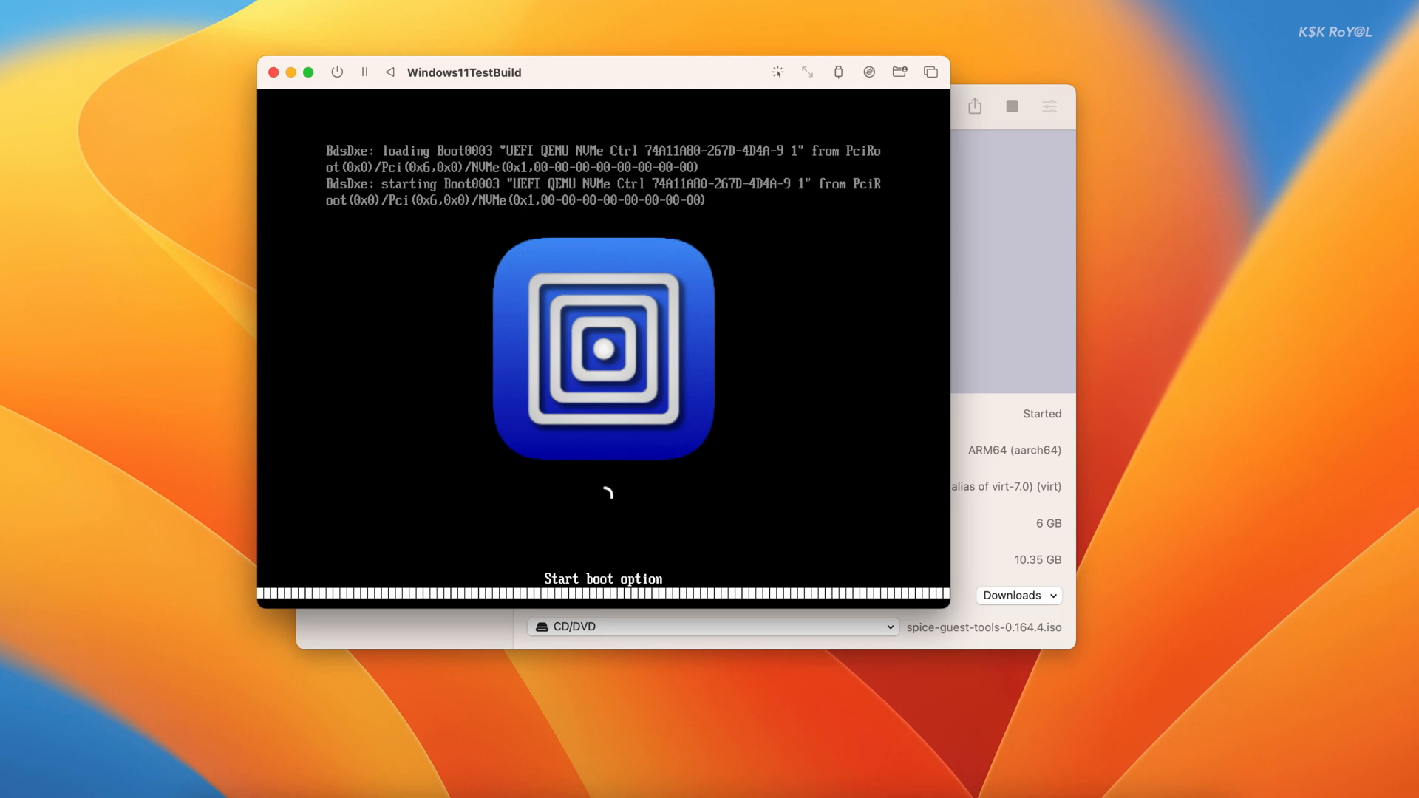
# - Focus the VM window and let Windows setup boot to the region question
pyautogui.click(603, 362)
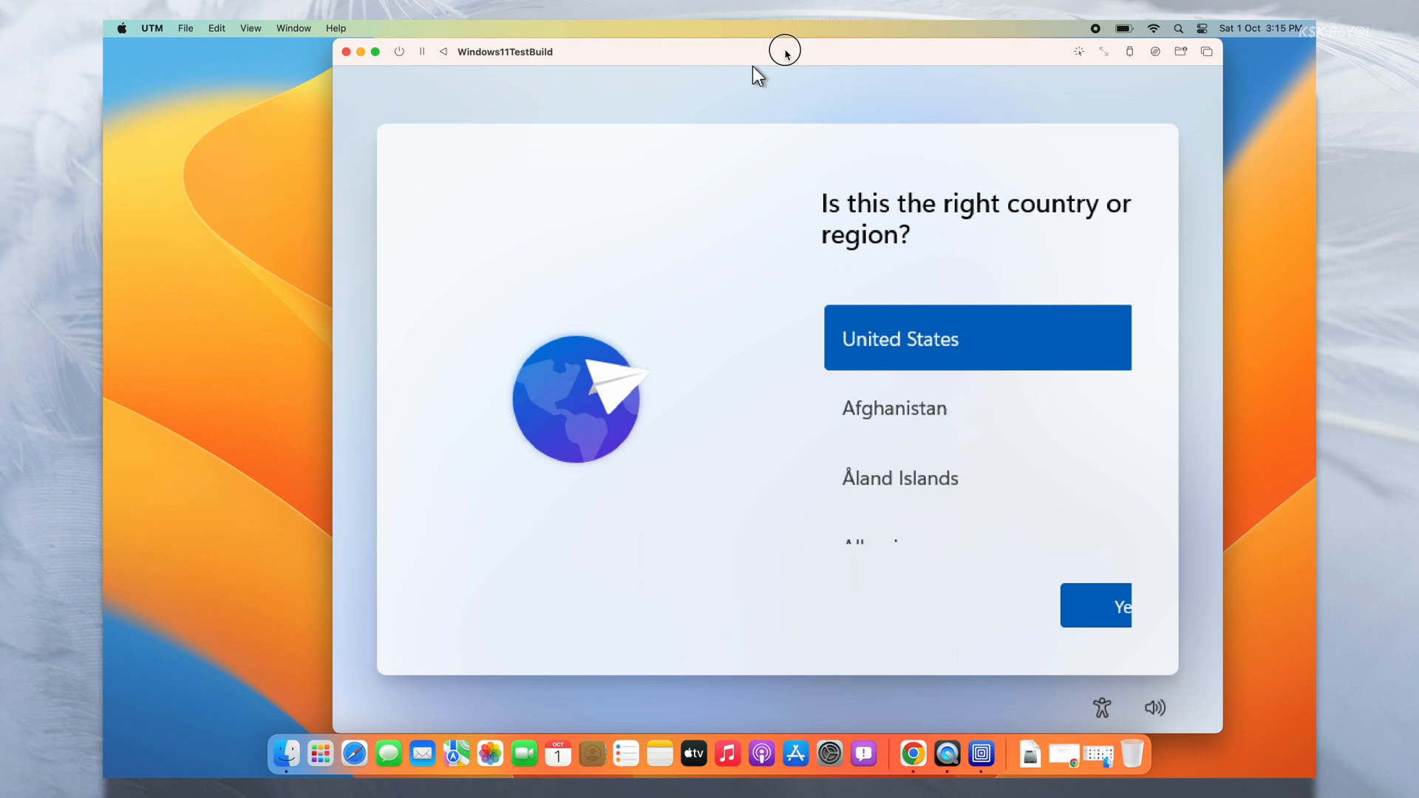
# - Accept United States as the region, then switch to the elevated OOBE setup helper window
pyautogui.click(1120, 605)
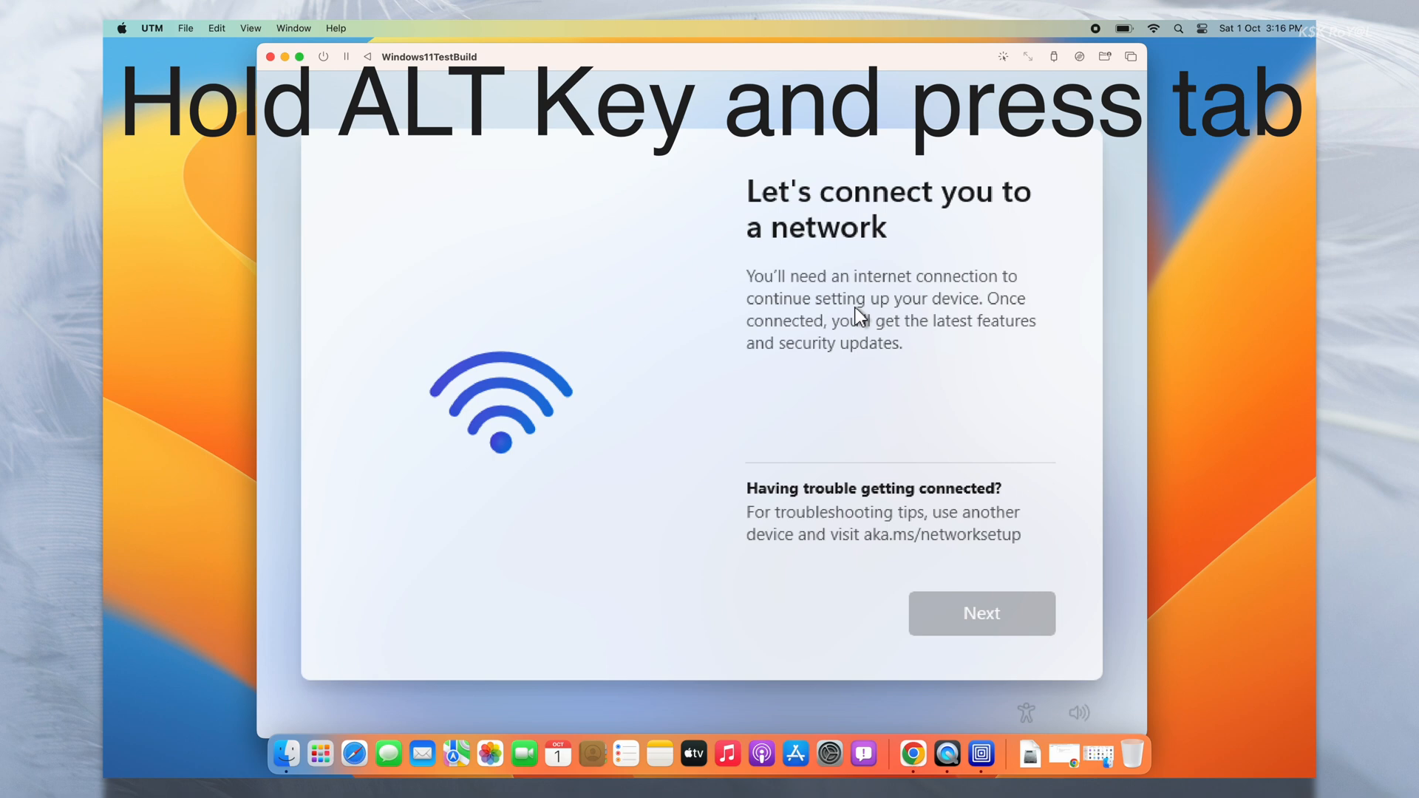
pyautogui.press('alt+tab')
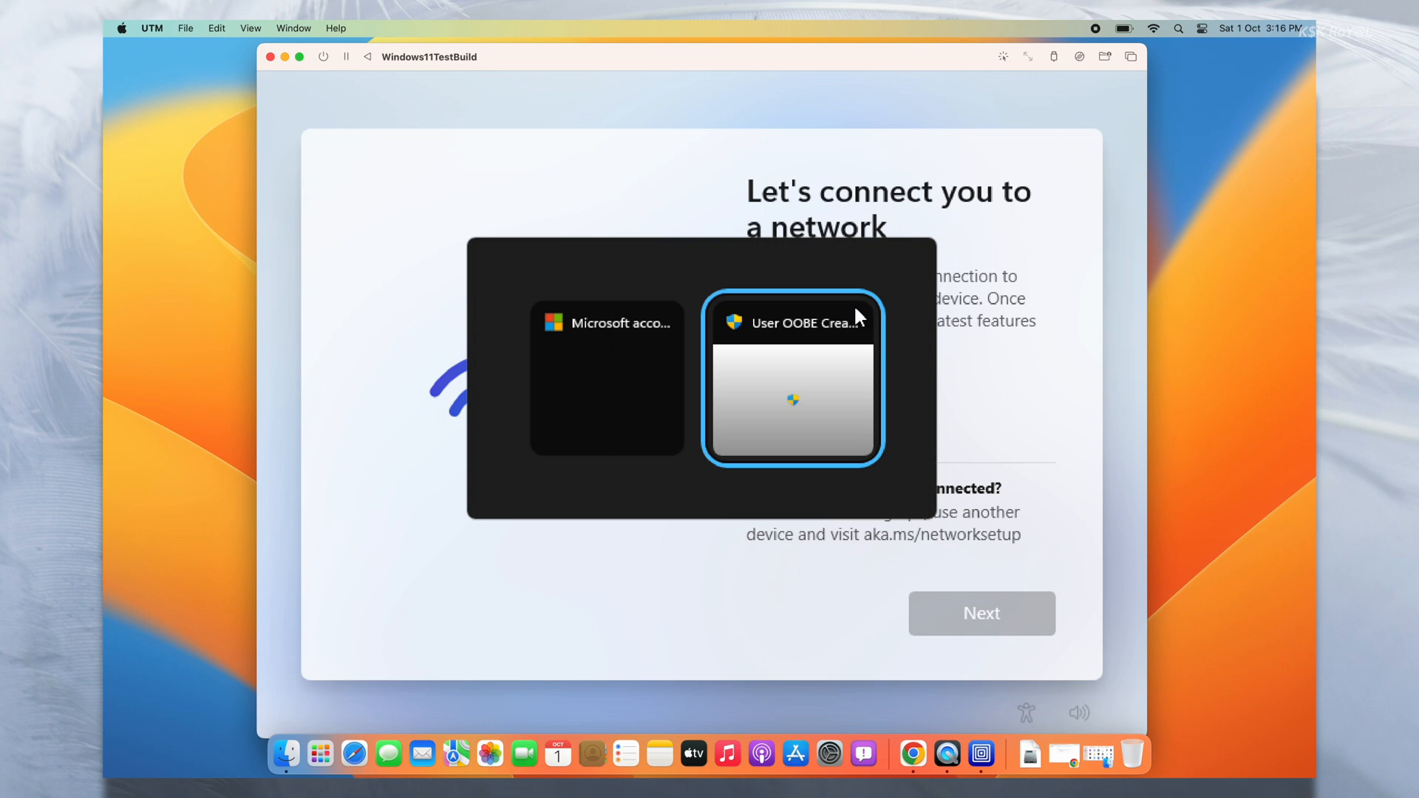
pyautogui.click(792, 398)
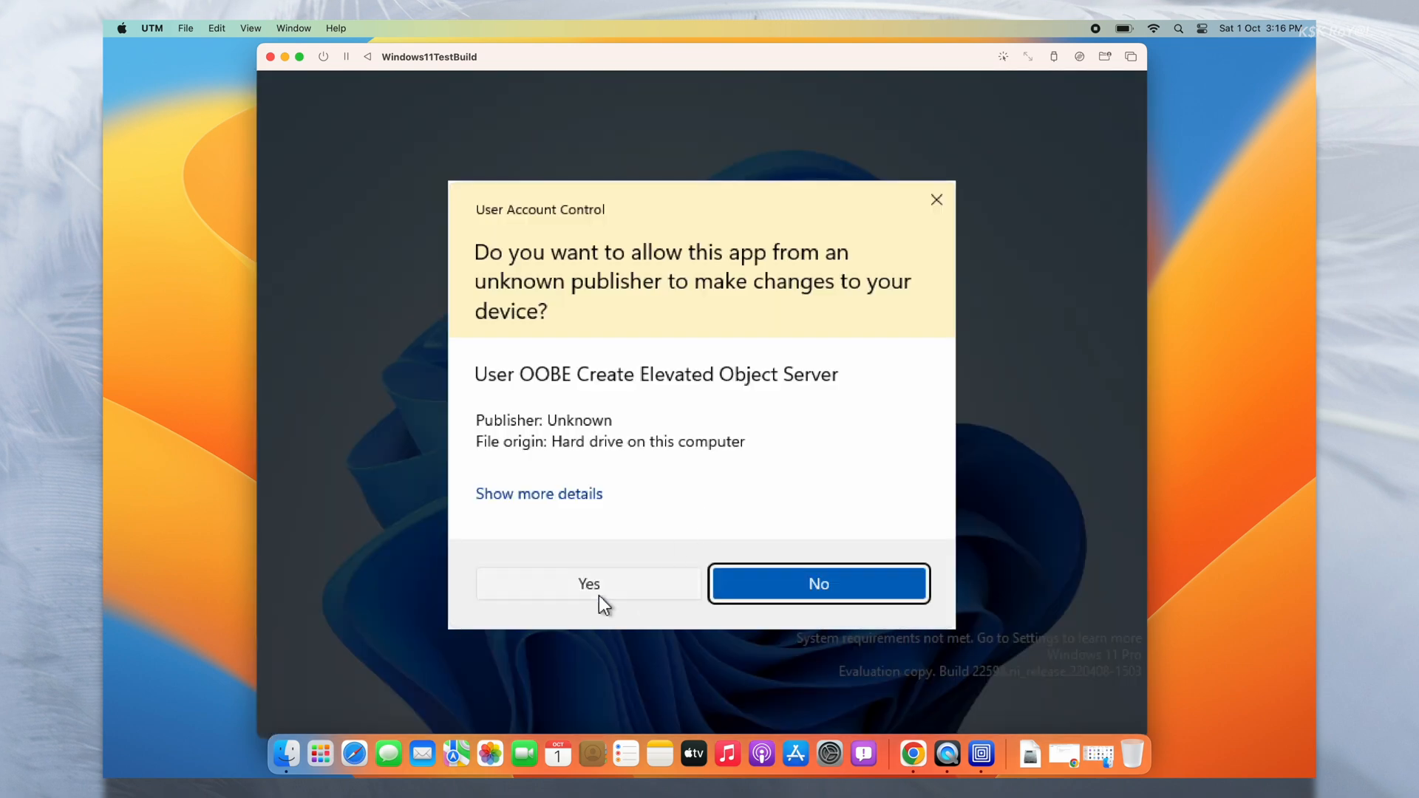
# - Approve the UAC prompt and enter oobe\bypassnro in the administrator command prompt
pyautogui.click(588, 584)
pyautogui.write('oo')
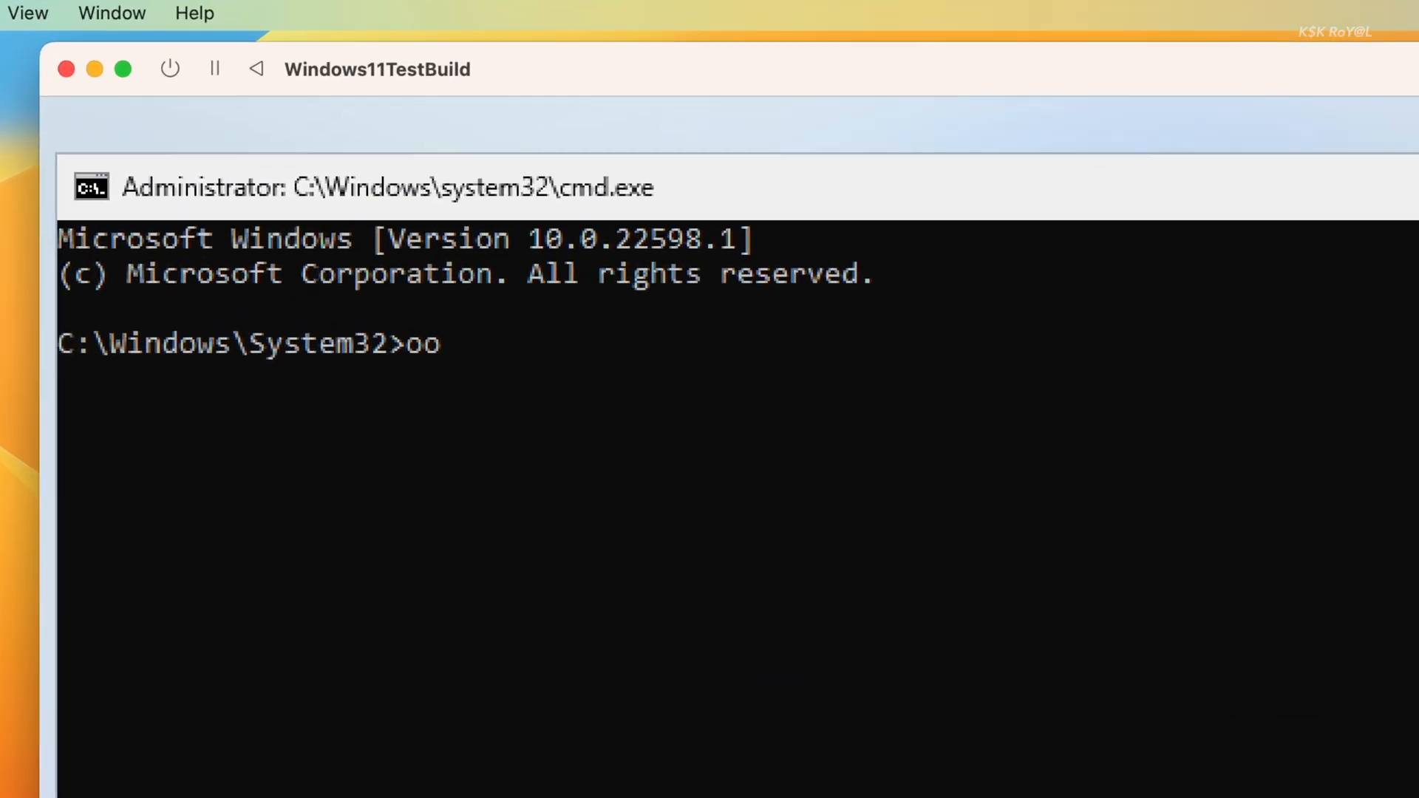
pyautogui.write('be\\byp')
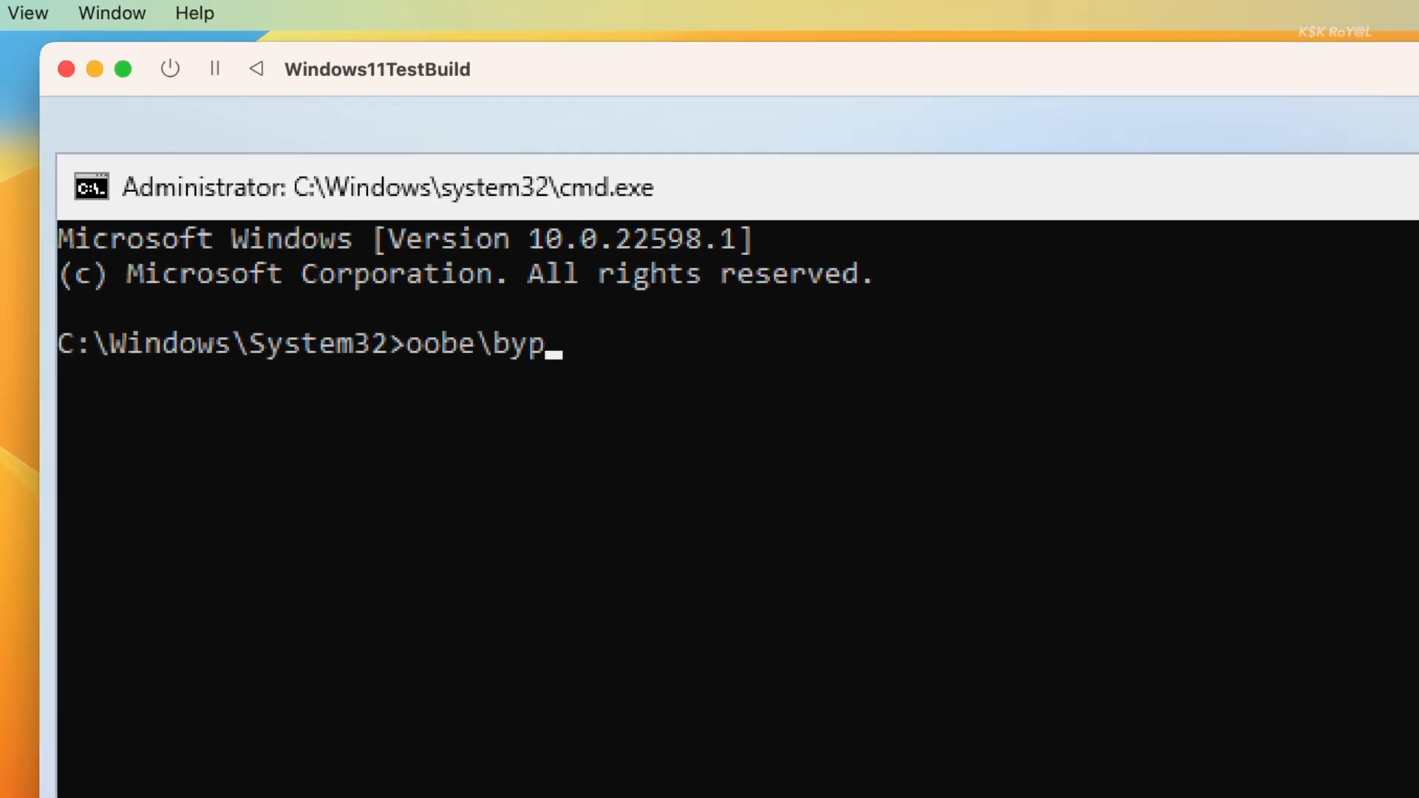
pyautogui.write('ass')
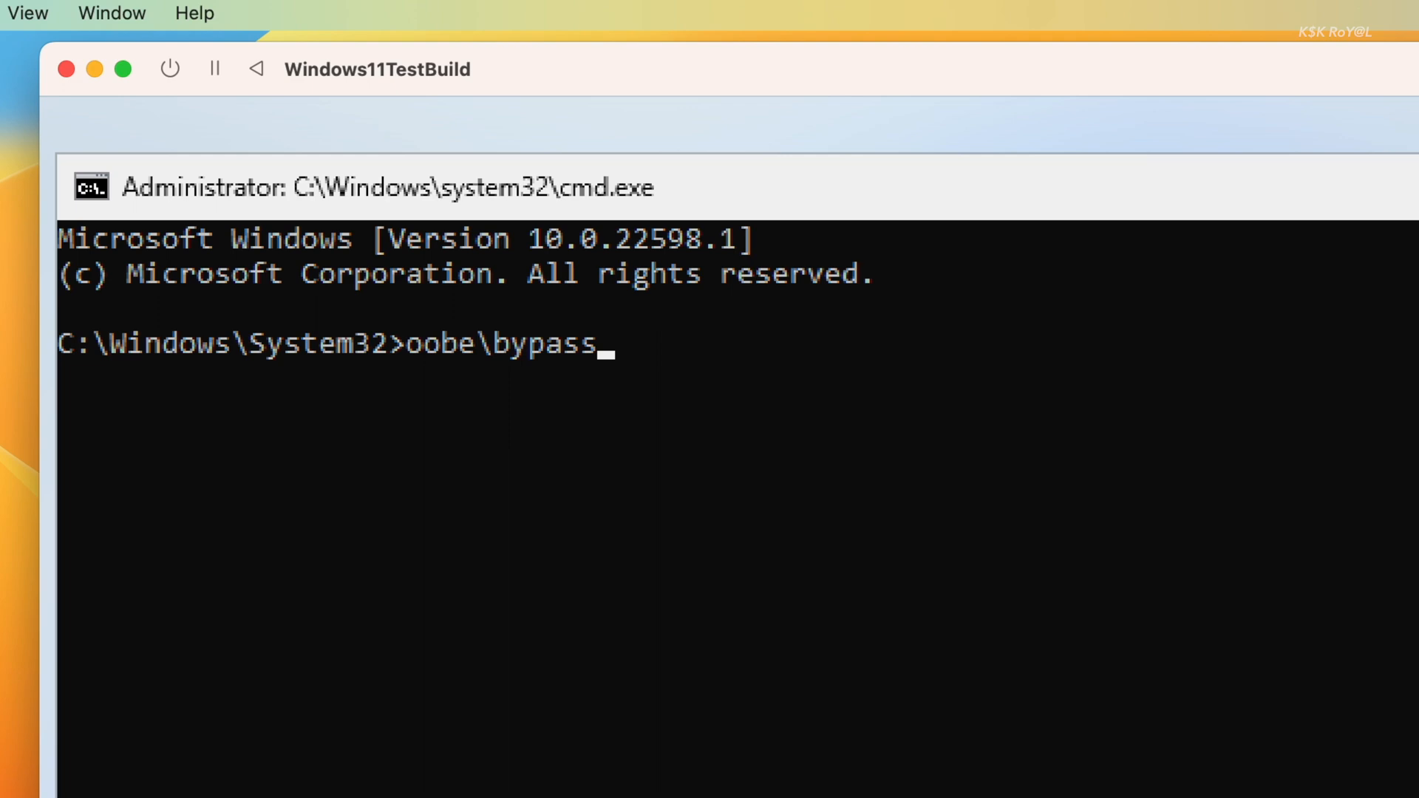
pyautogui.write('nro')
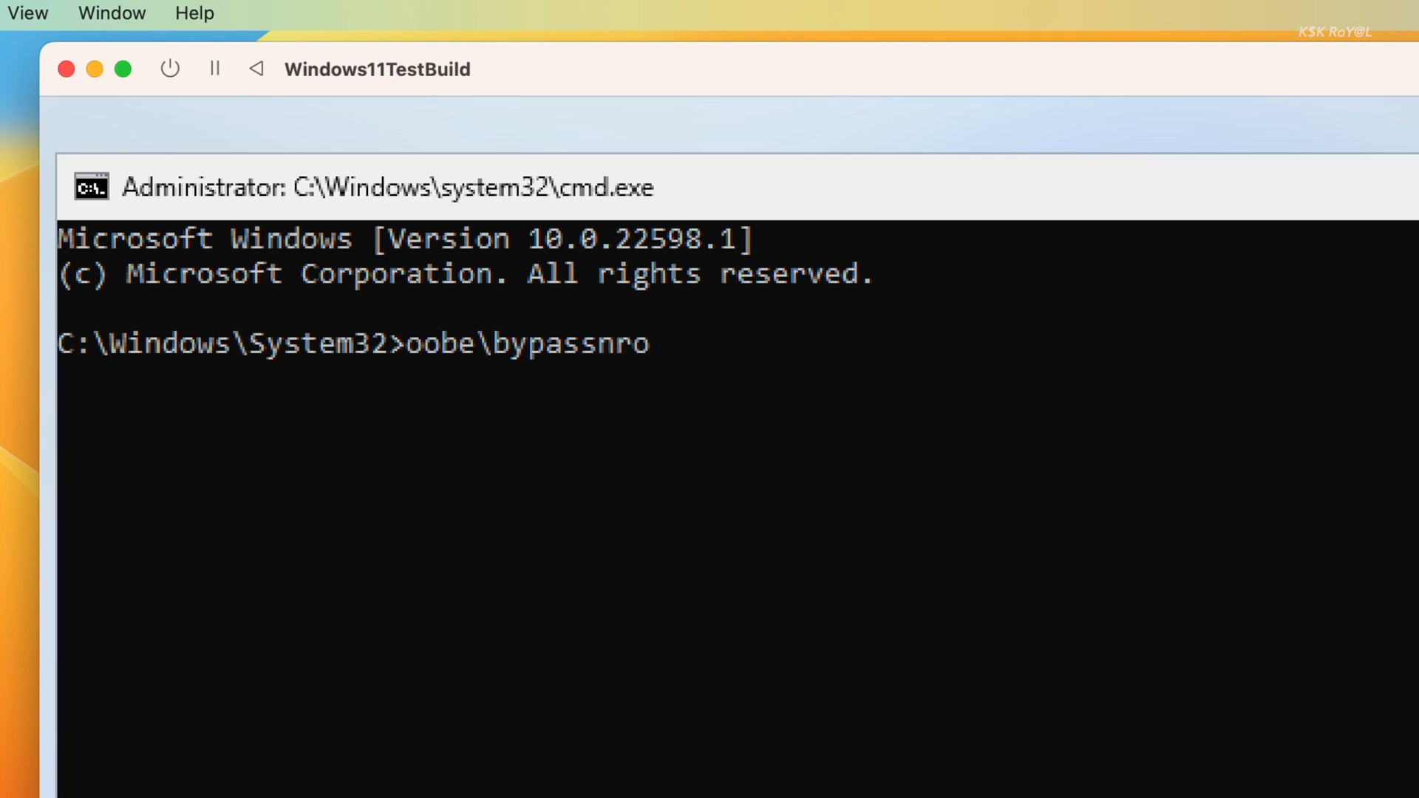
pyautogui.moveTo(547, 475)
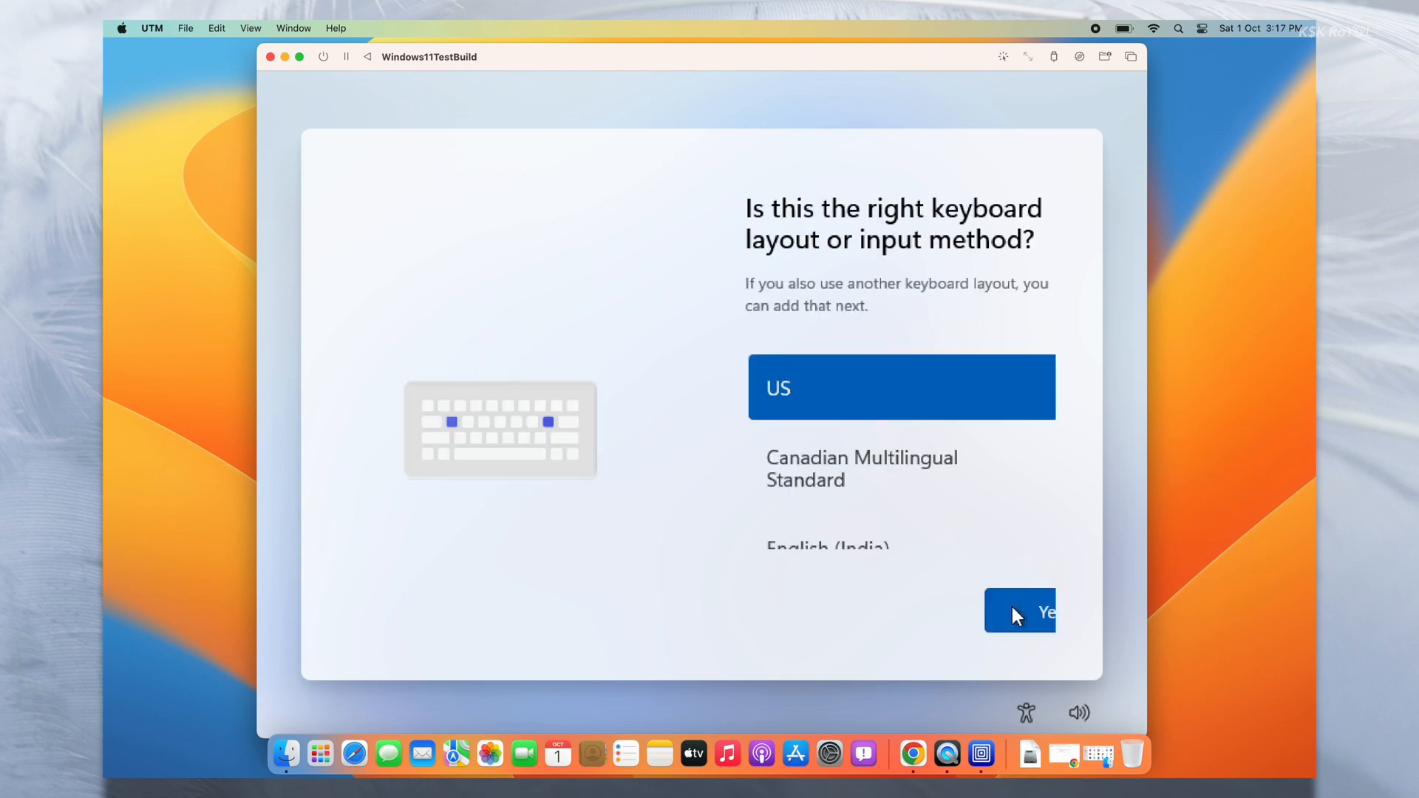
# - Accept US keyboard layout, skip a second layout, continue without internet, confirm the local account and privacy settings
pyautogui.click(1019, 610)
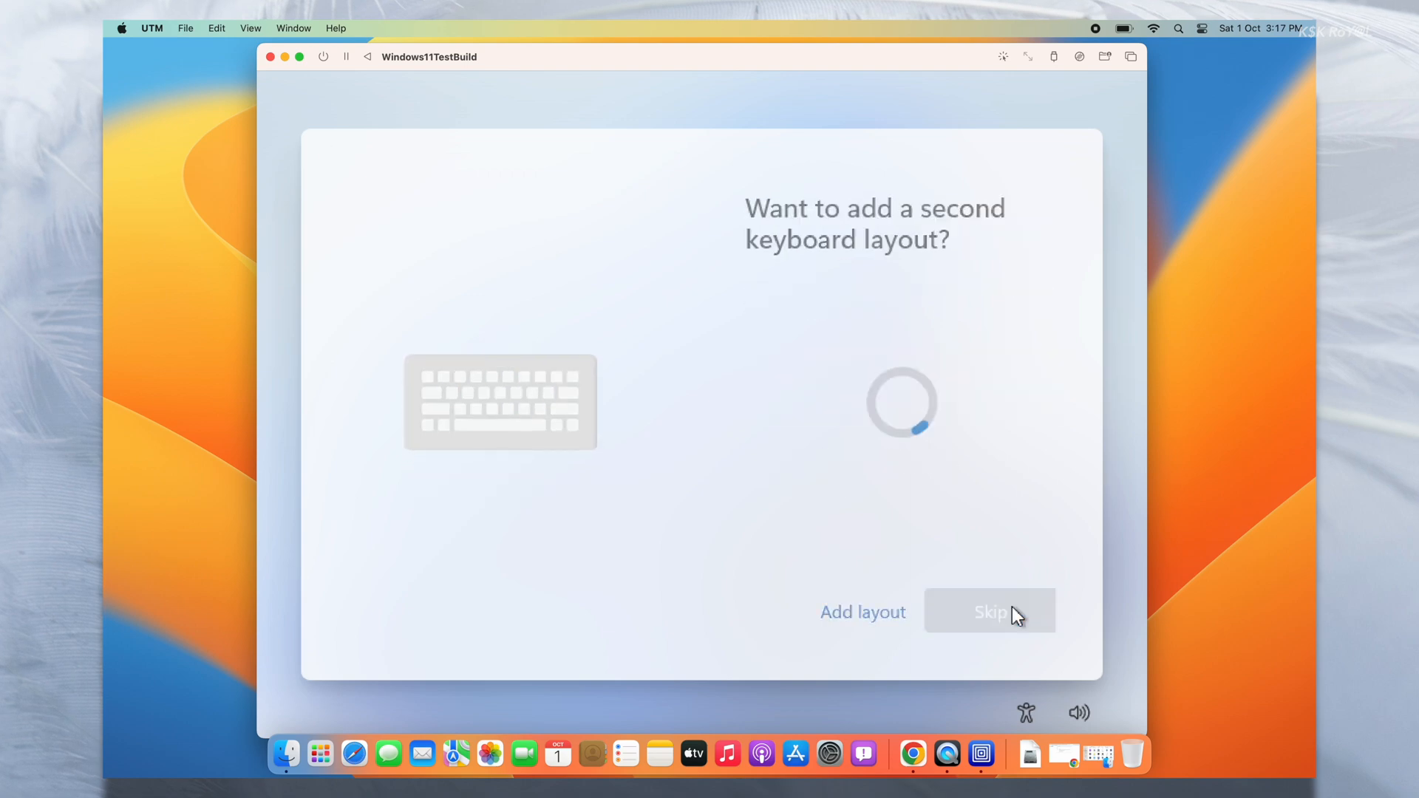
pyautogui.click(989, 612)
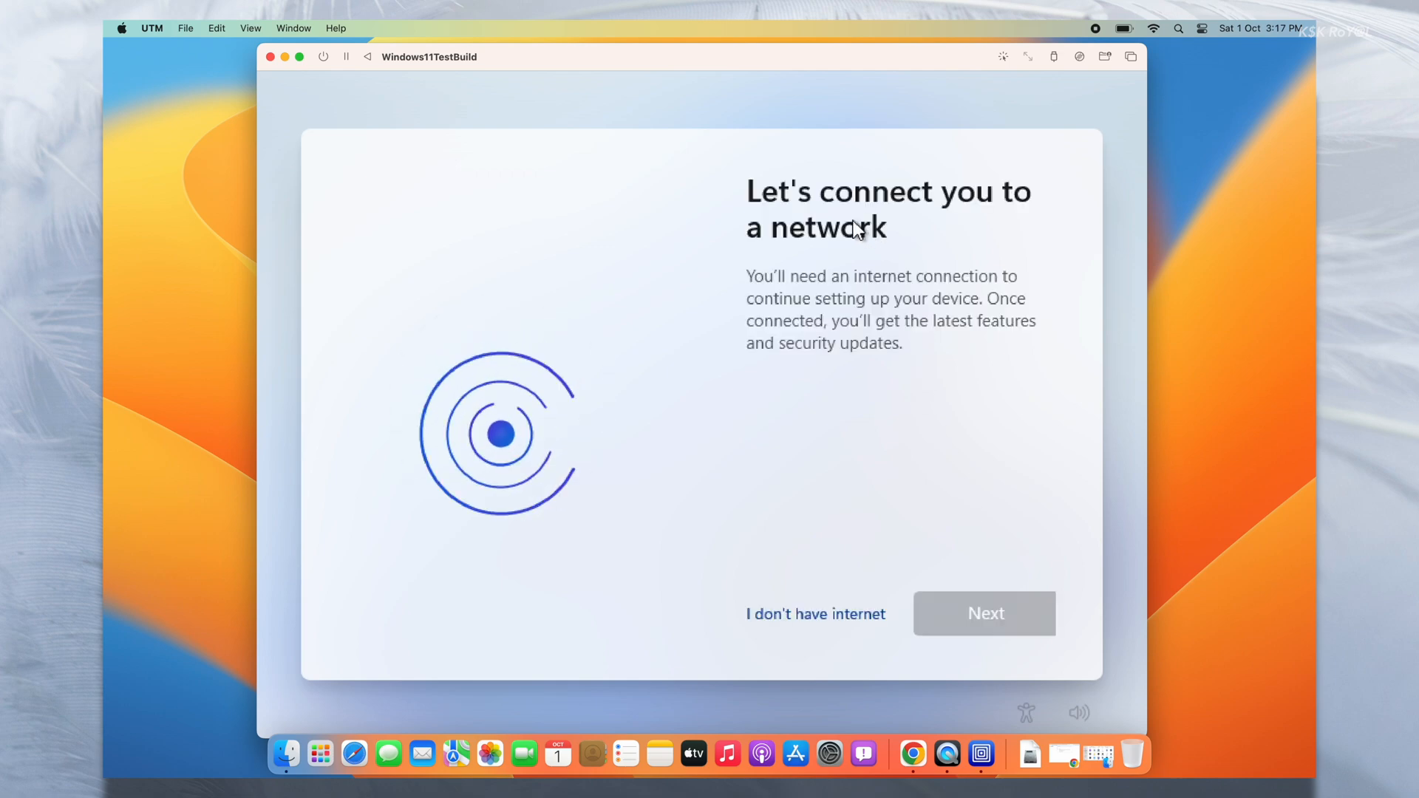
pyautogui.moveTo(814, 613)
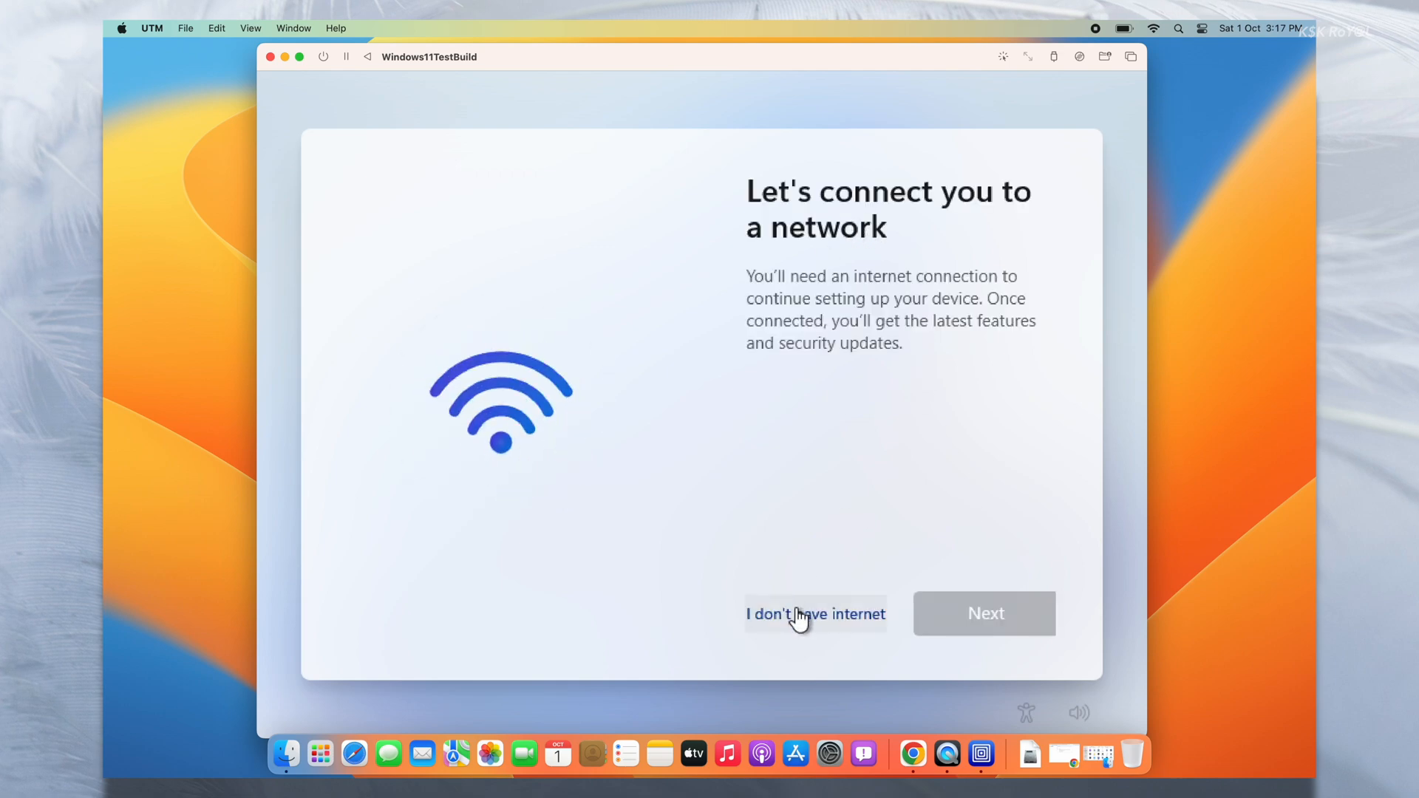
pyautogui.click(814, 613)
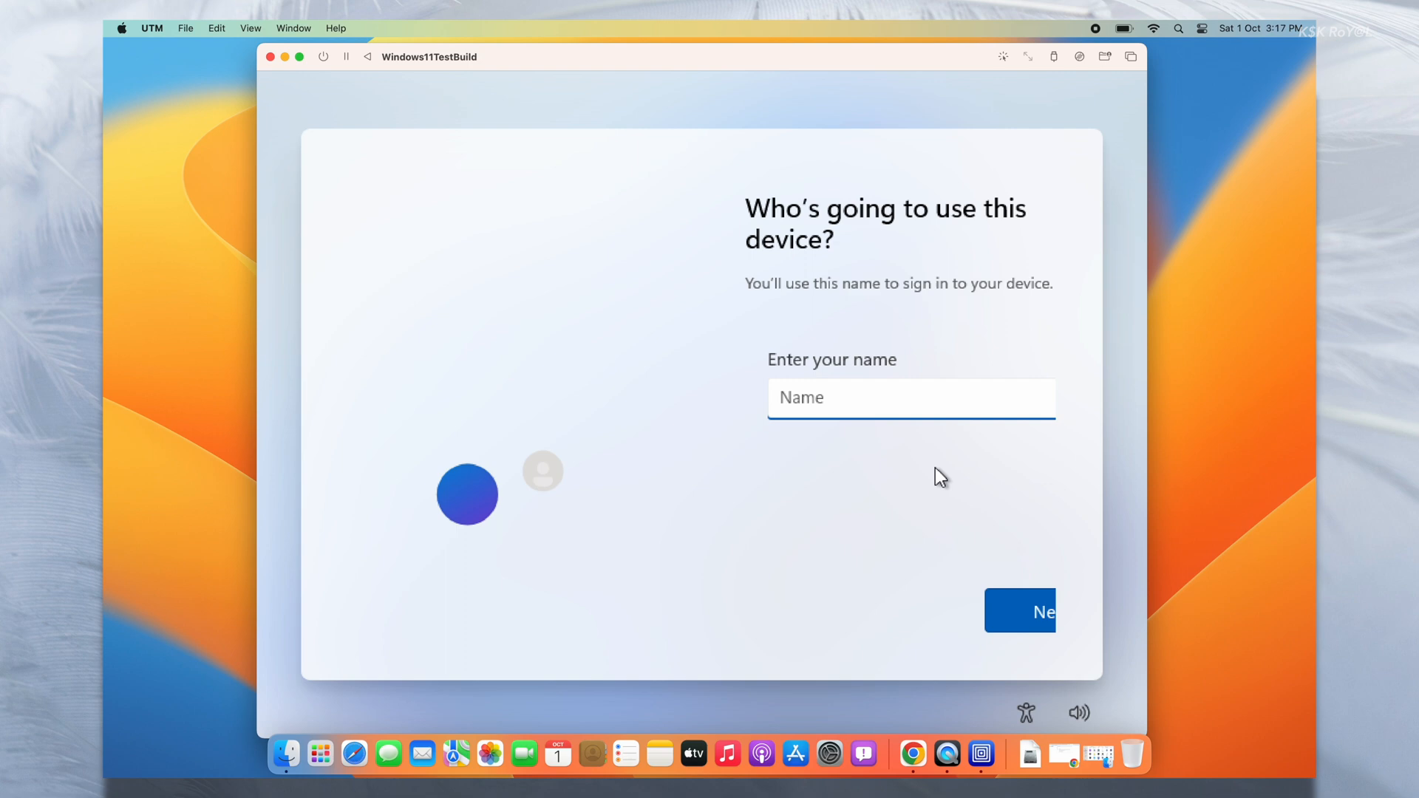
pyautogui.click(1018, 610)
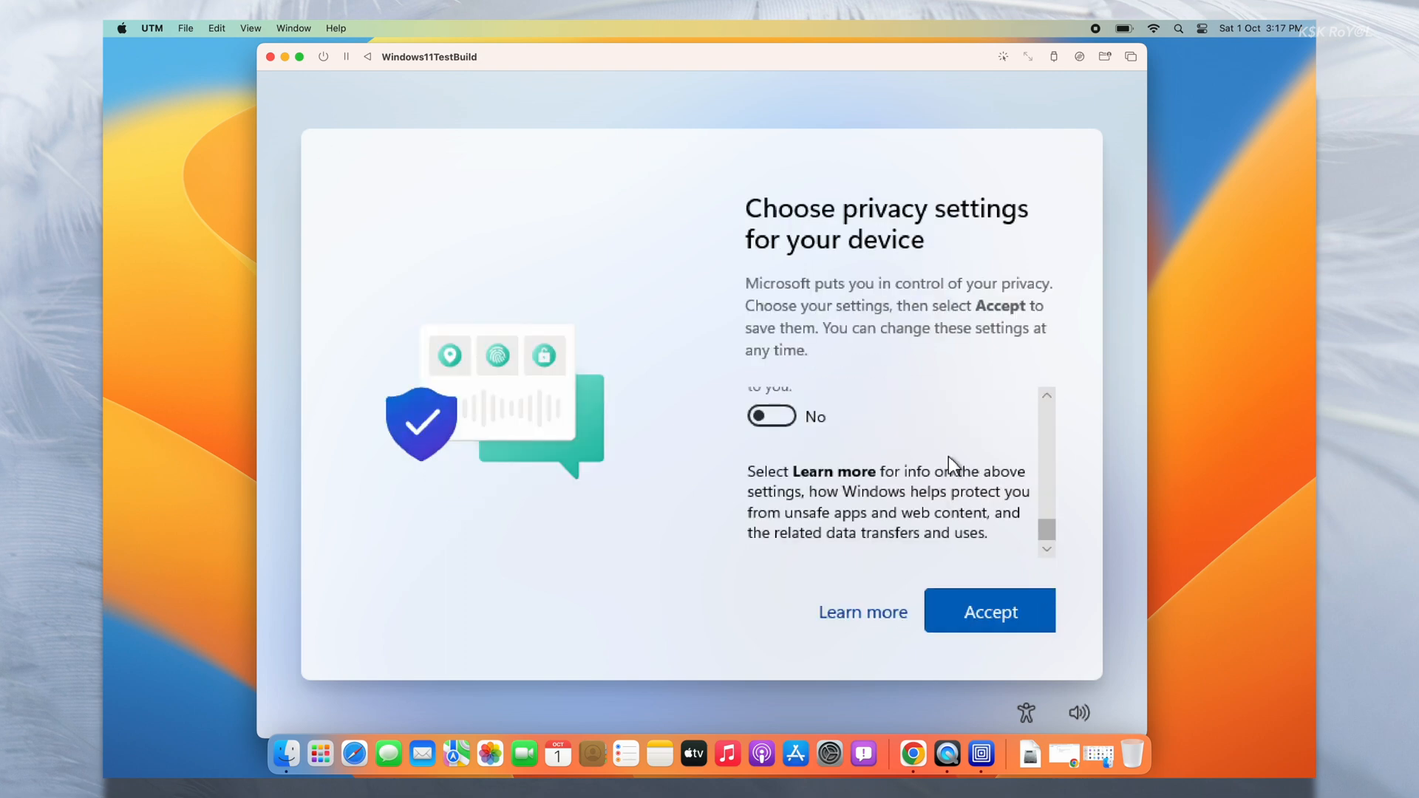
pyautogui.click(989, 611)
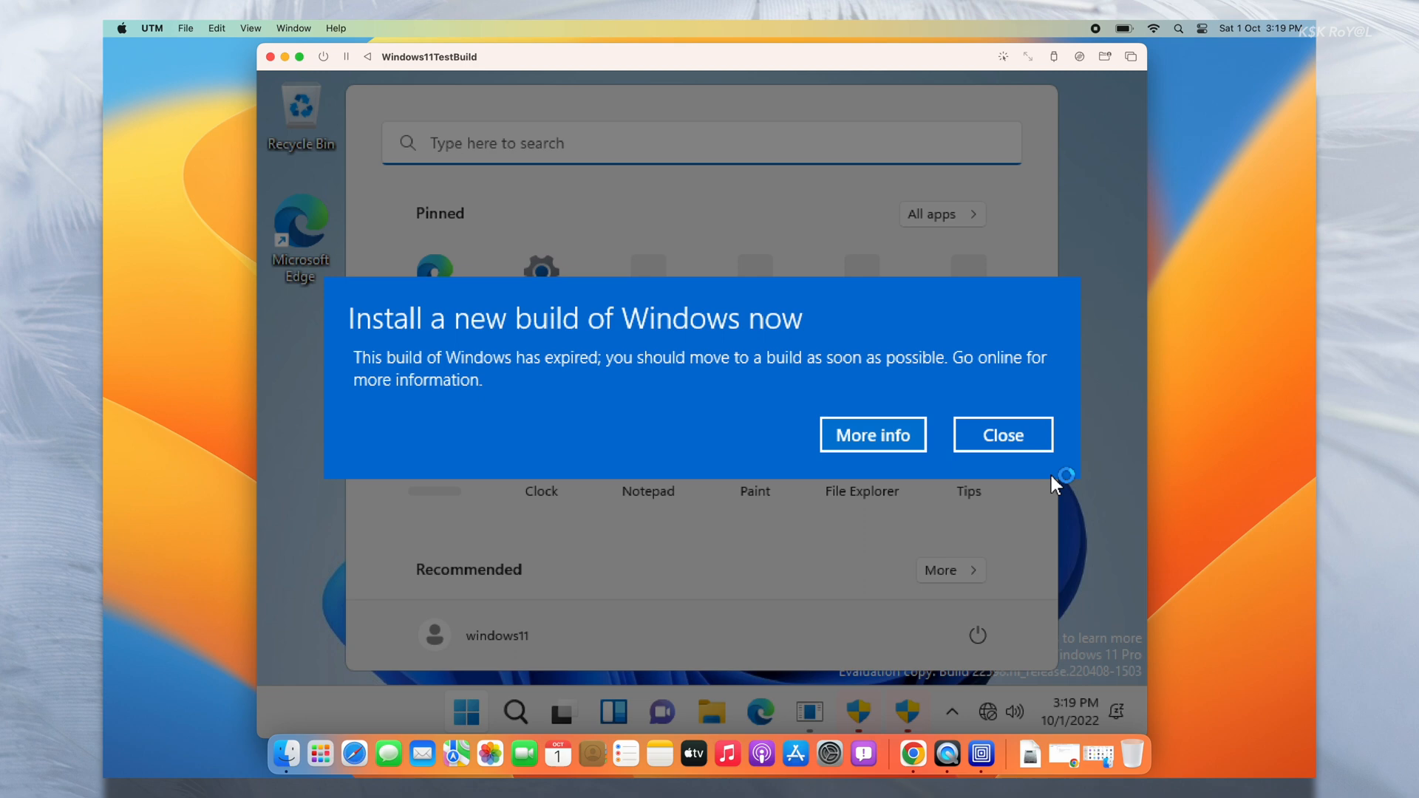
# - Close the expired-build notice and decline the setup helper's UAC request
pyautogui.click(1002, 434)
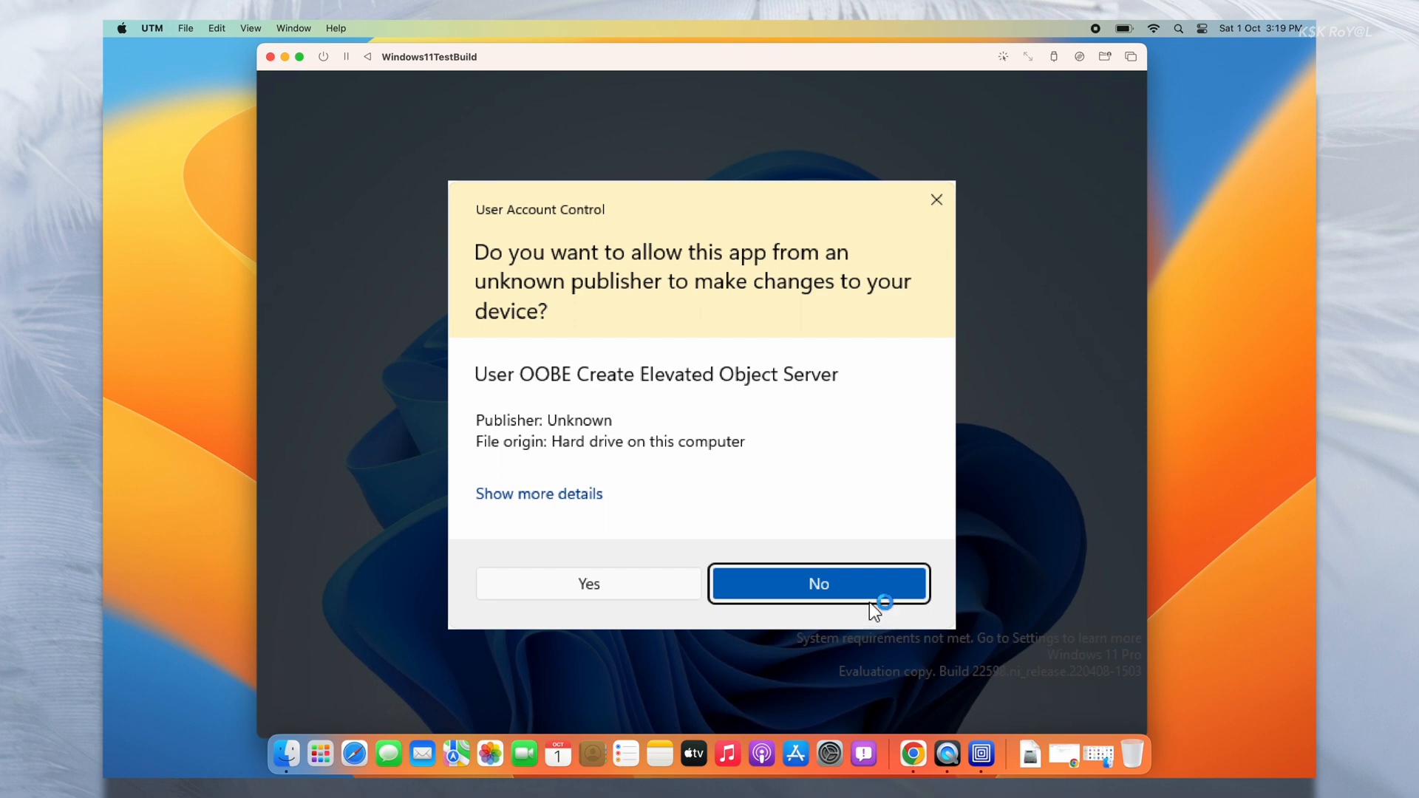
pyautogui.click(817, 583)
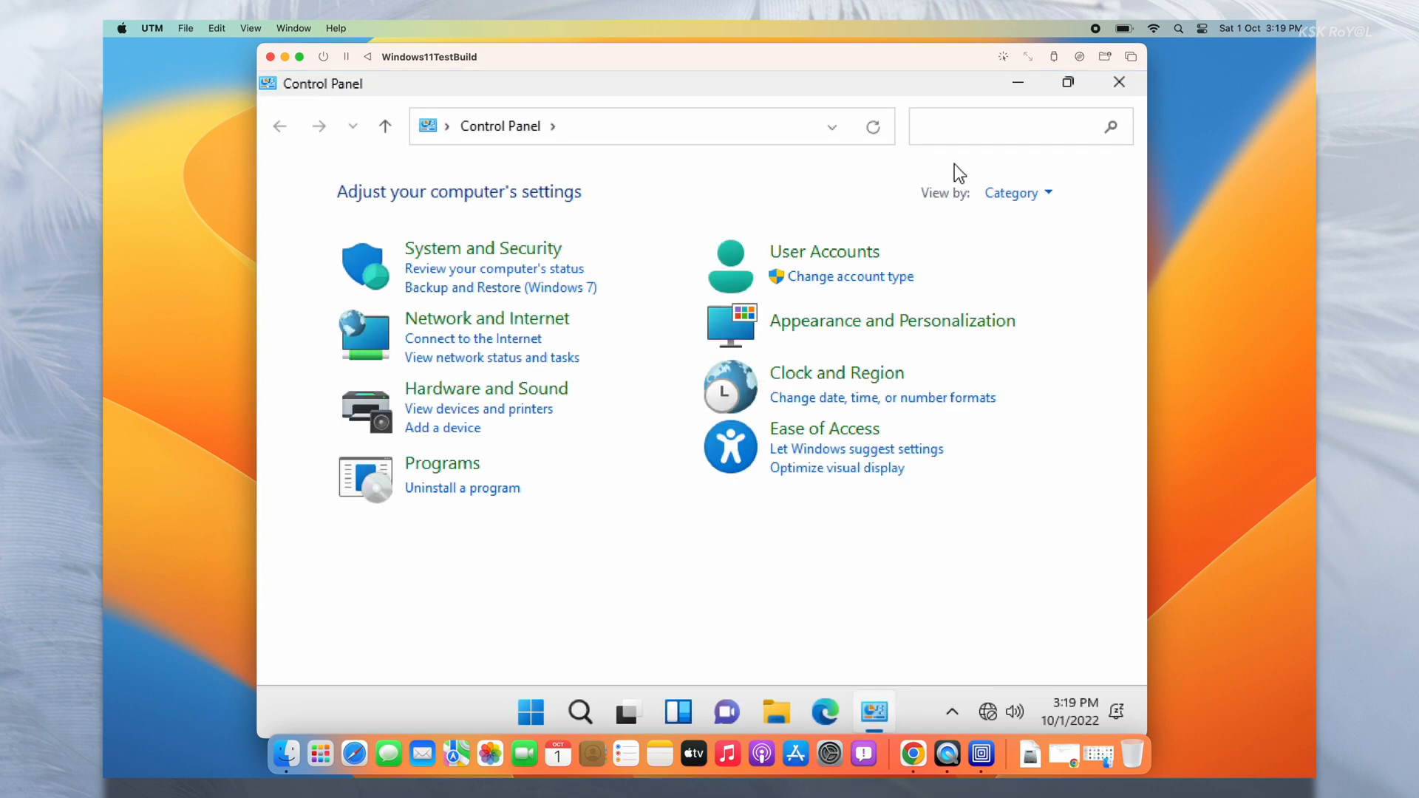
# - Search 'user acc' in Control Panel and lower User Account Control to Never notify
pyautogui.write('user acc')
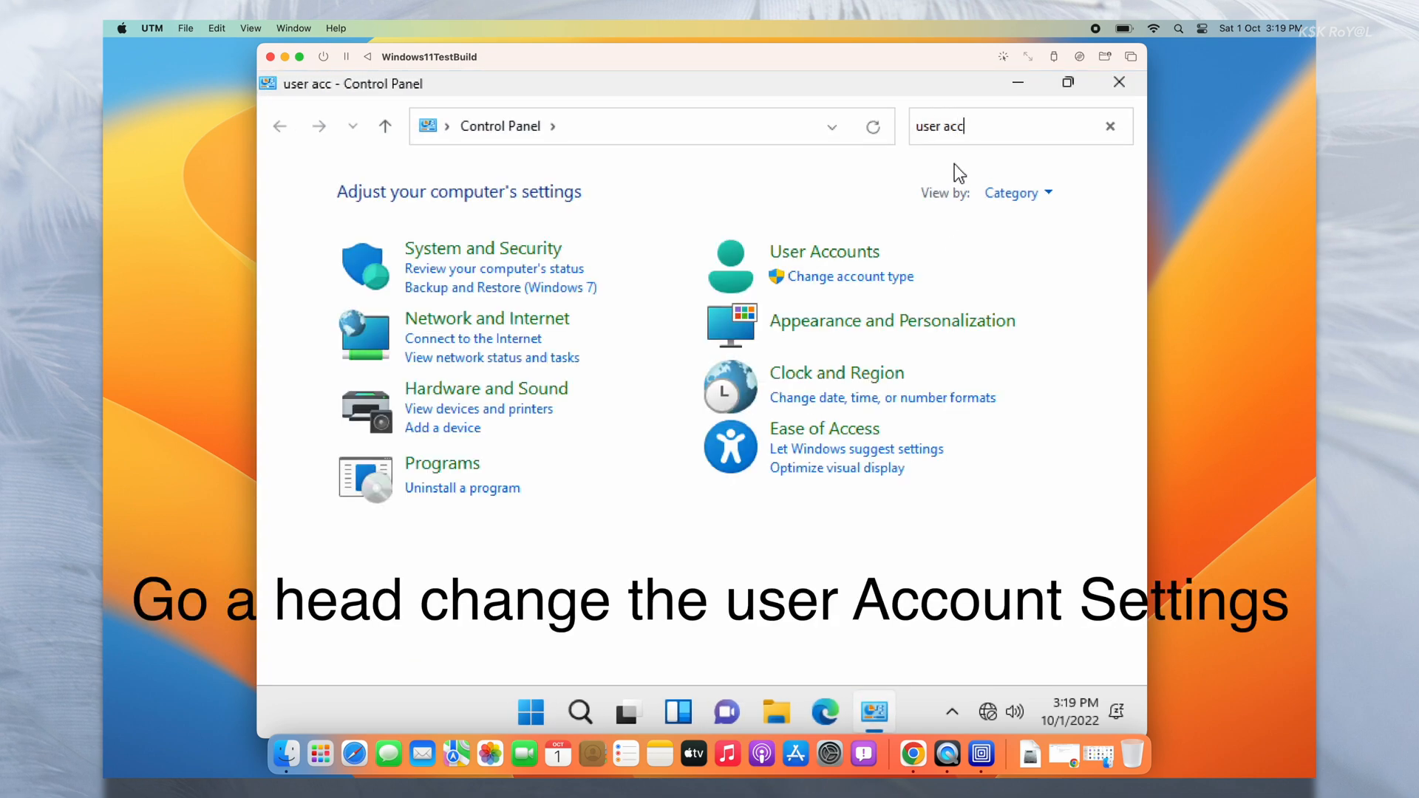
pyautogui.press('Return')
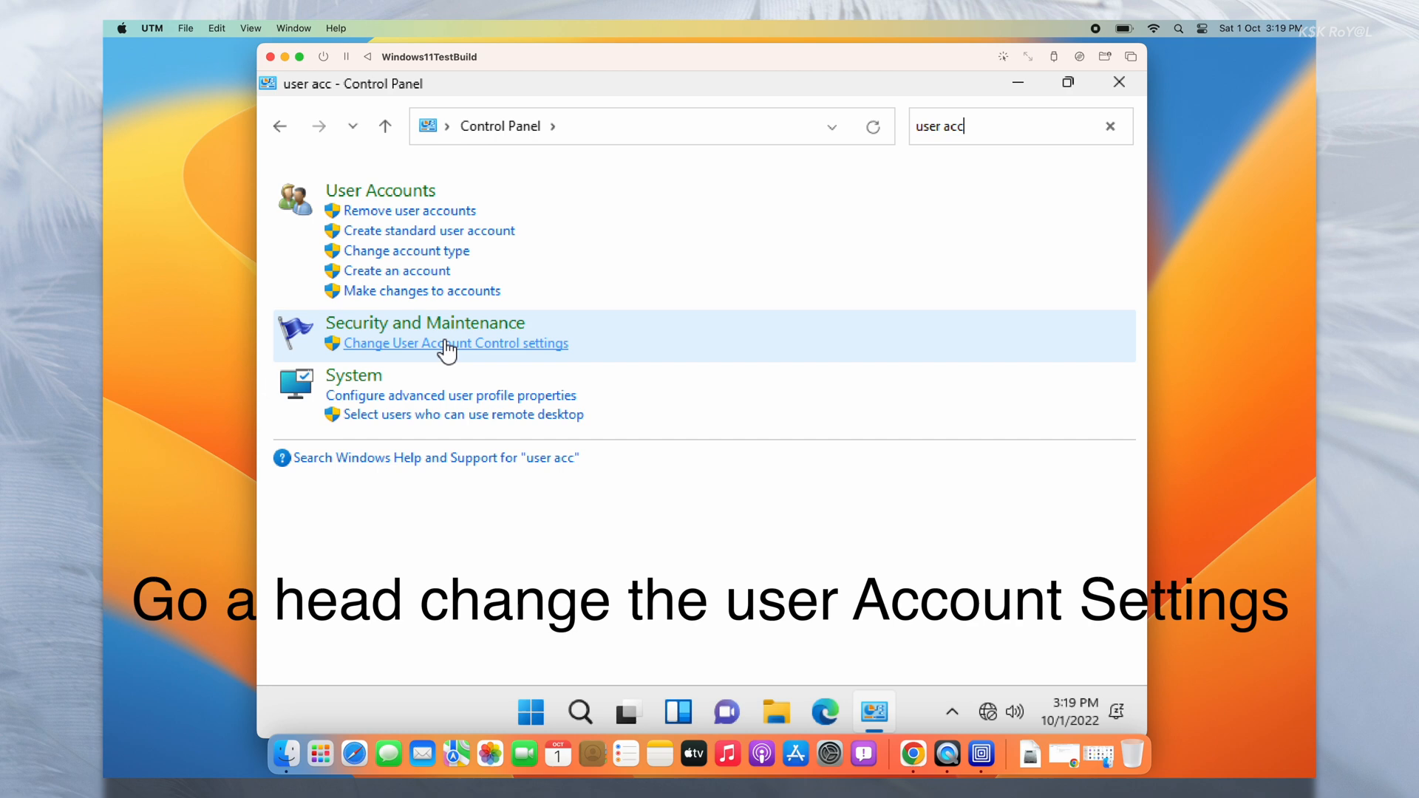
pyautogui.click(456, 343)
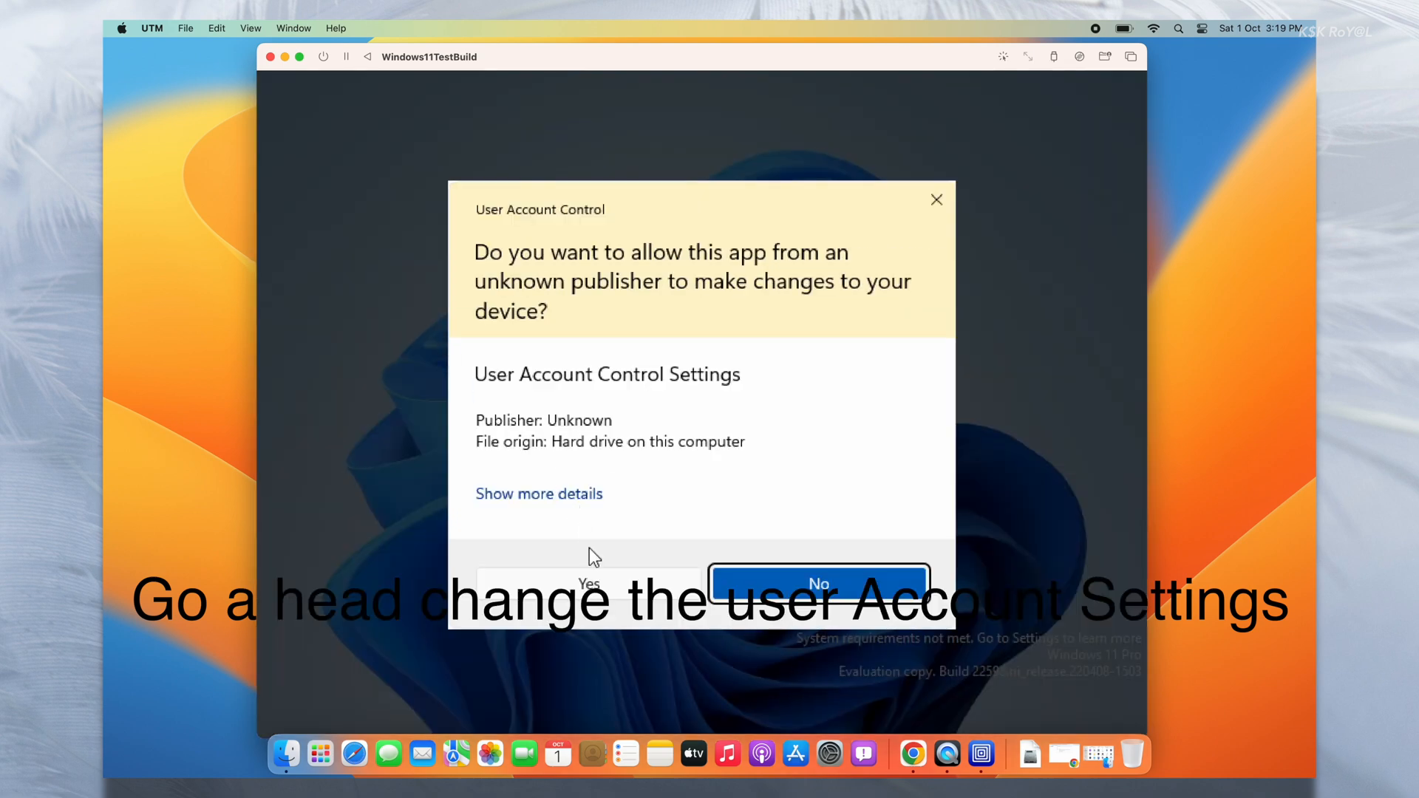
pyautogui.click(590, 582)
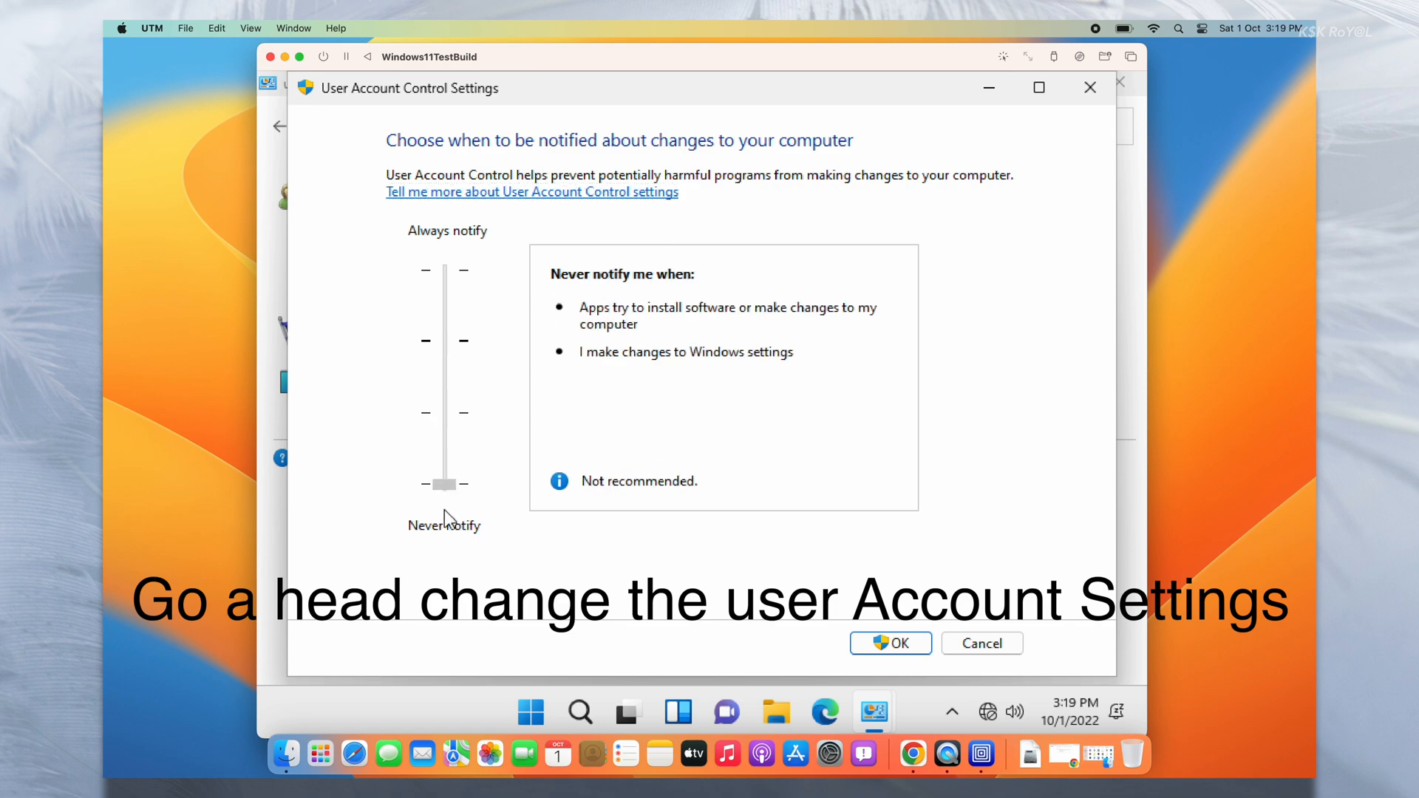
pyautogui.click(888, 643)
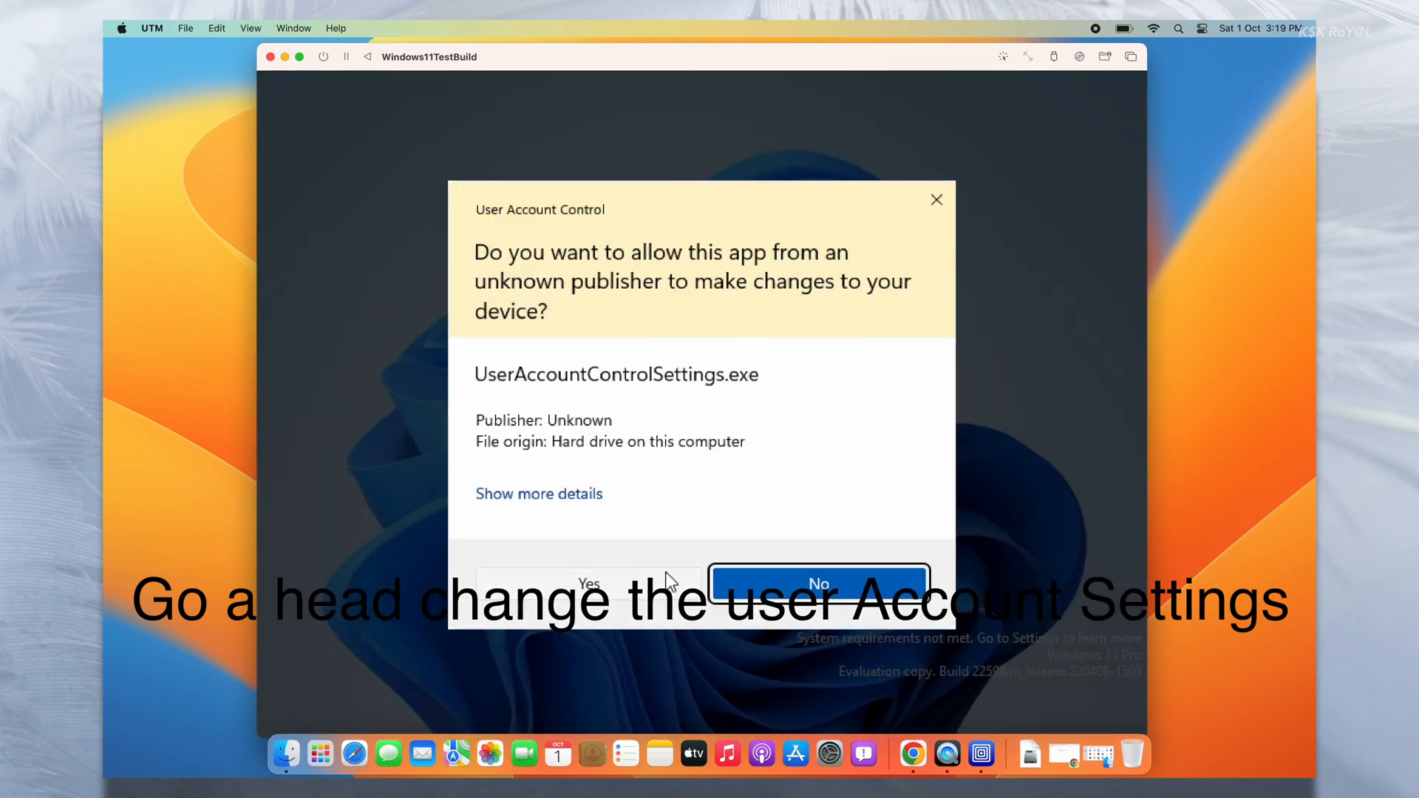
pyautogui.click(589, 582)
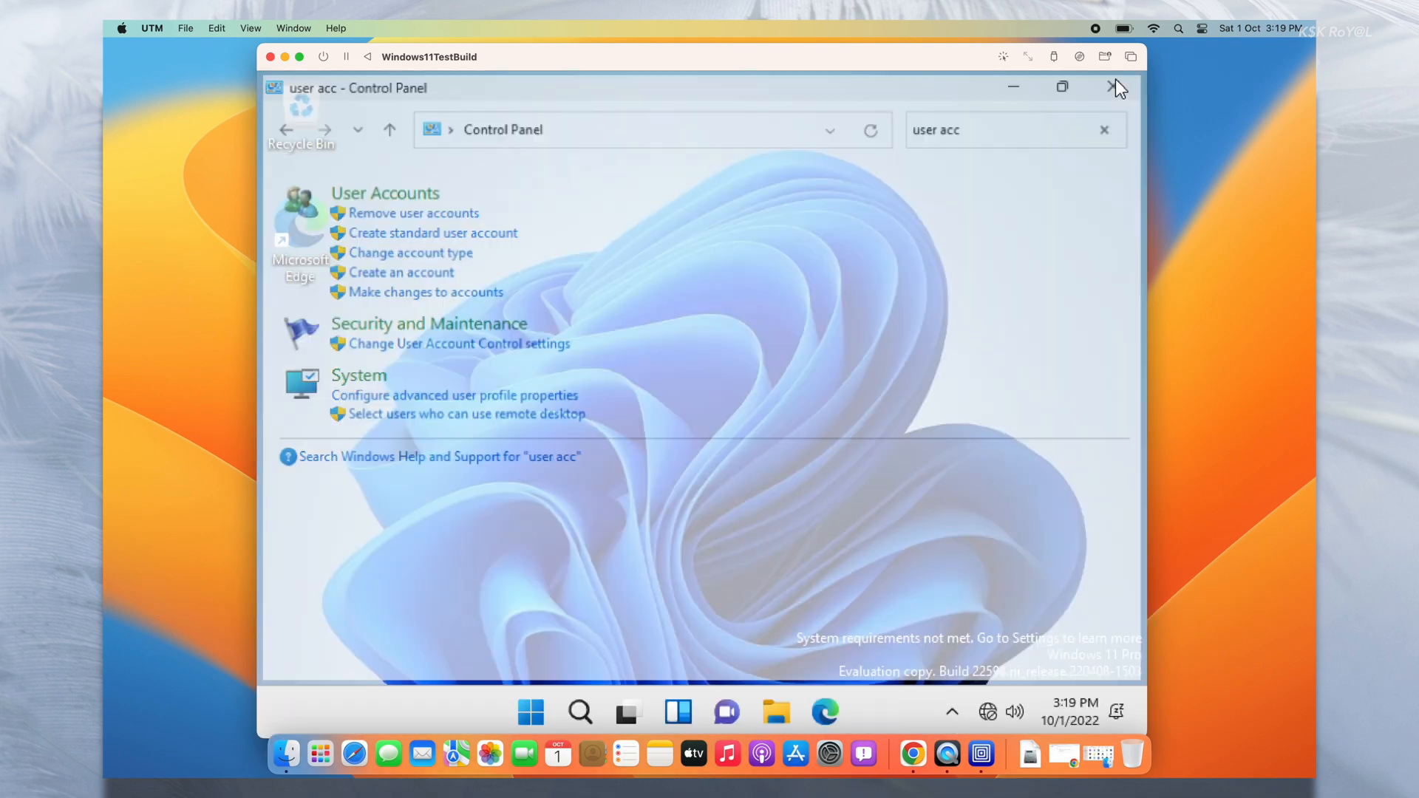
# - Close Control Panel, launch File Explorer from Start and open CD Drive (D:) UTM
pyautogui.click(1117, 88)
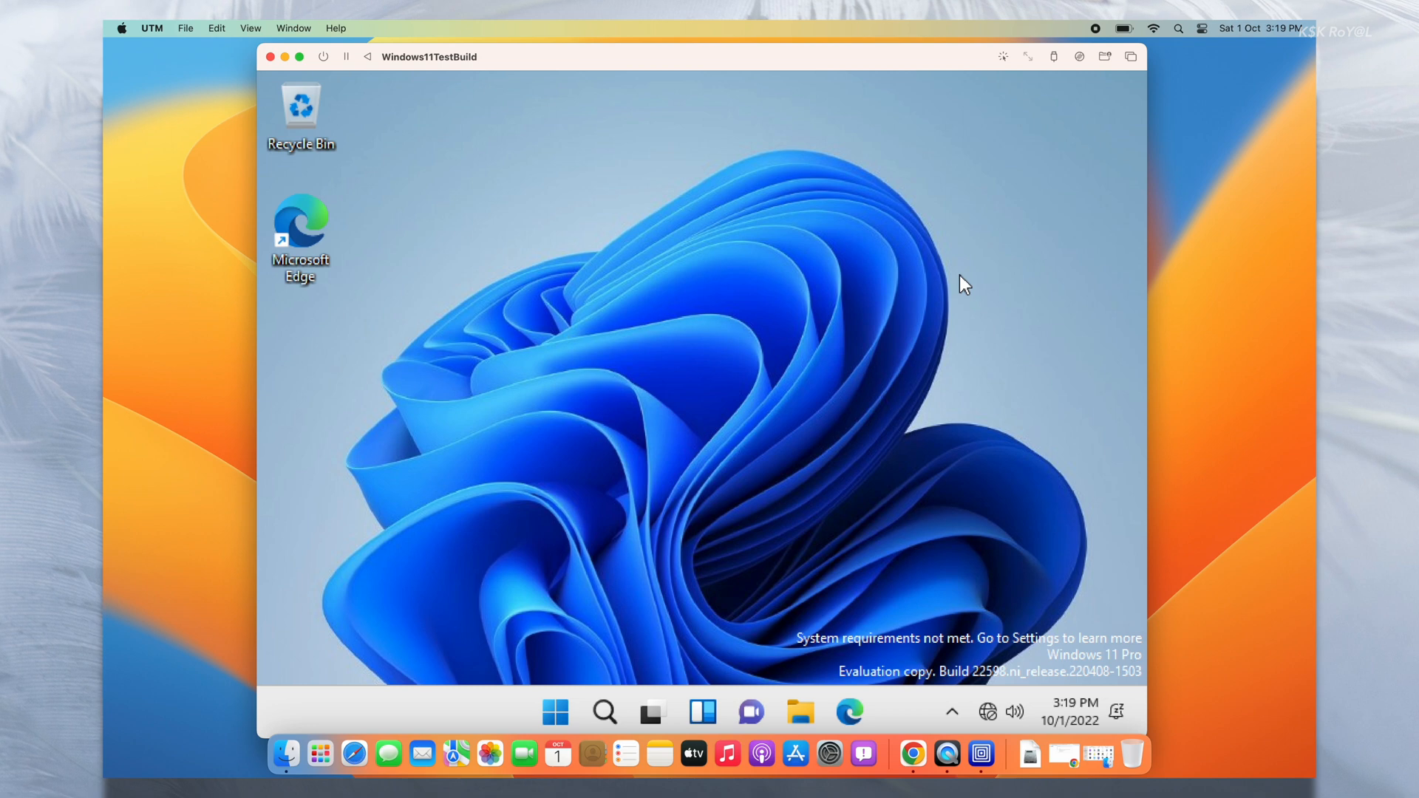
pyautogui.moveTo(873, 332)
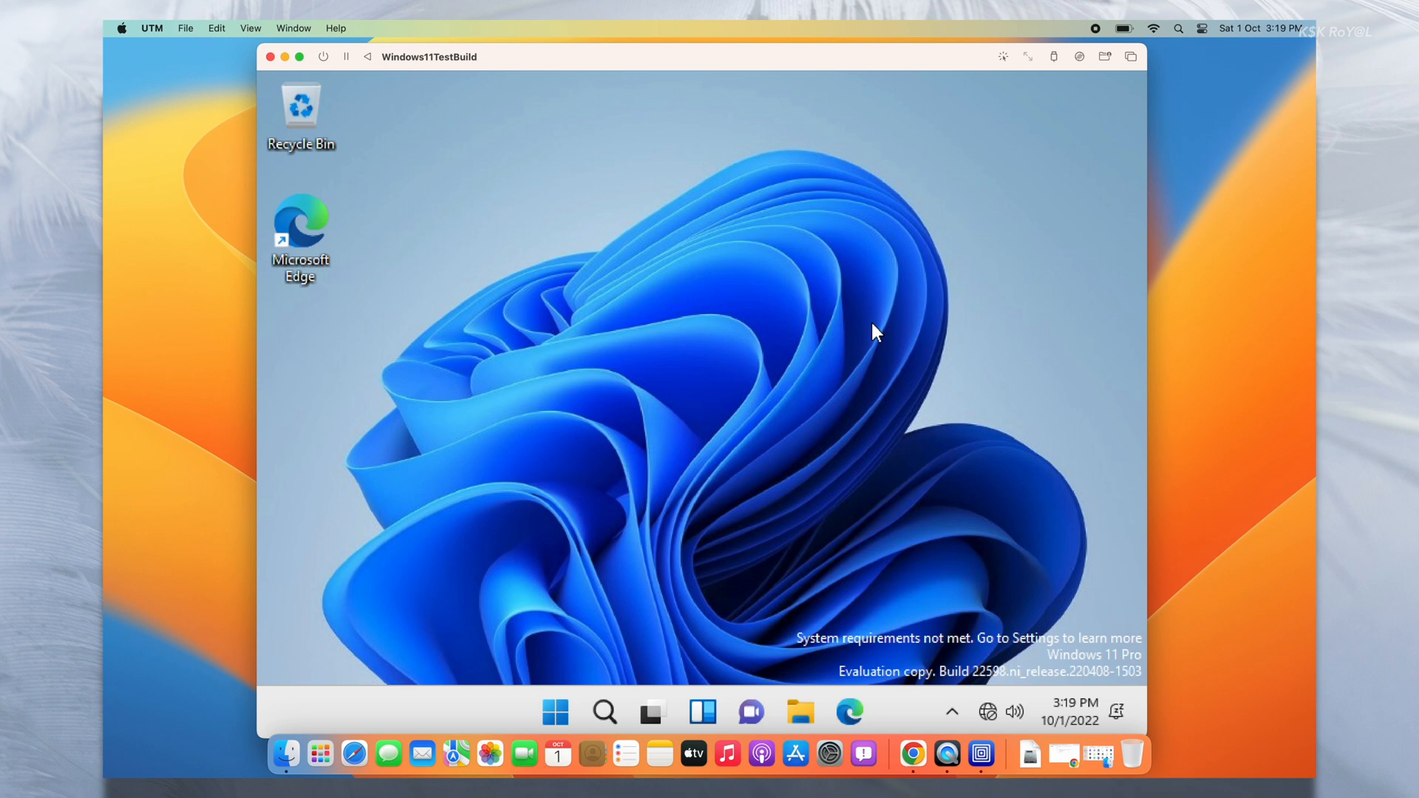
pyautogui.click(554, 711)
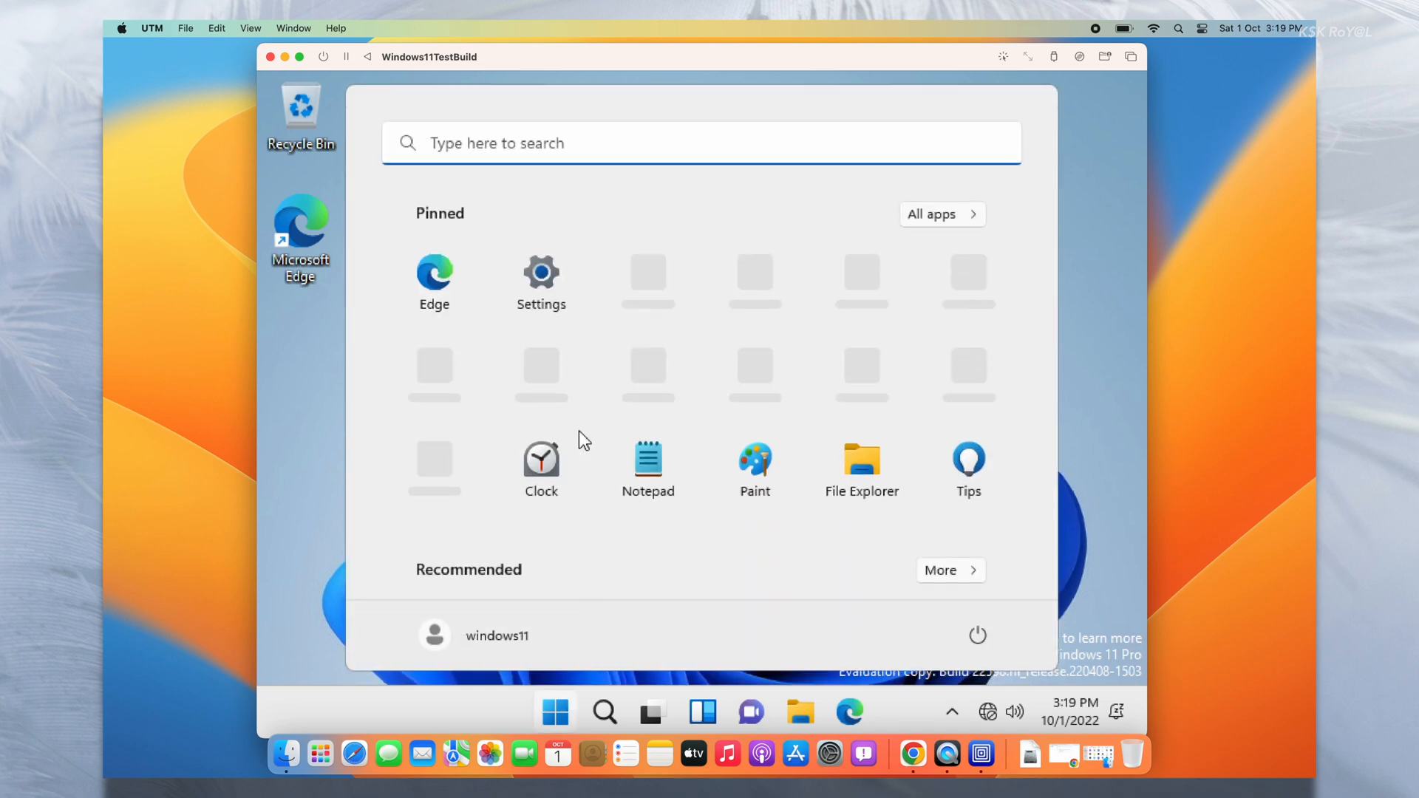
pyautogui.moveTo(860, 463)
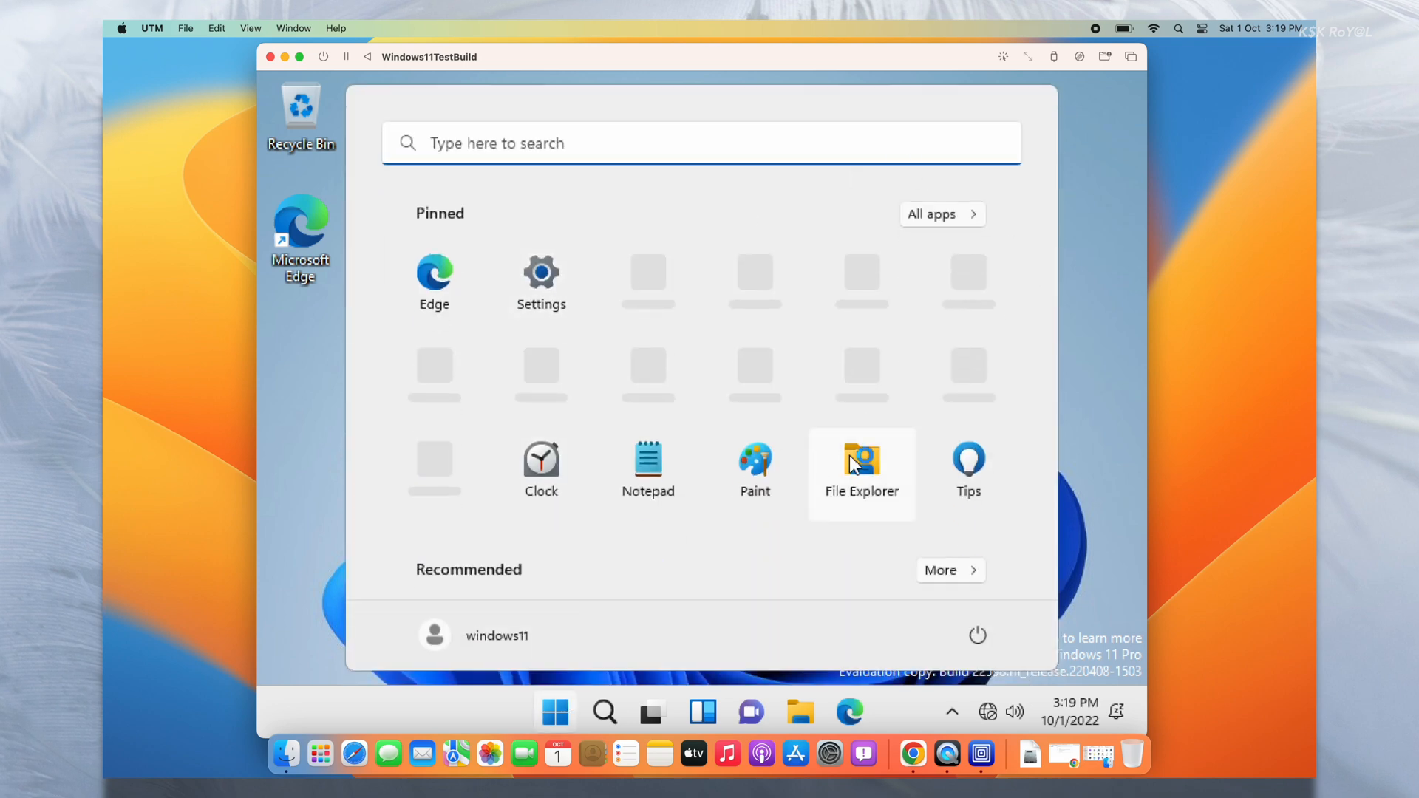
pyautogui.click(860, 460)
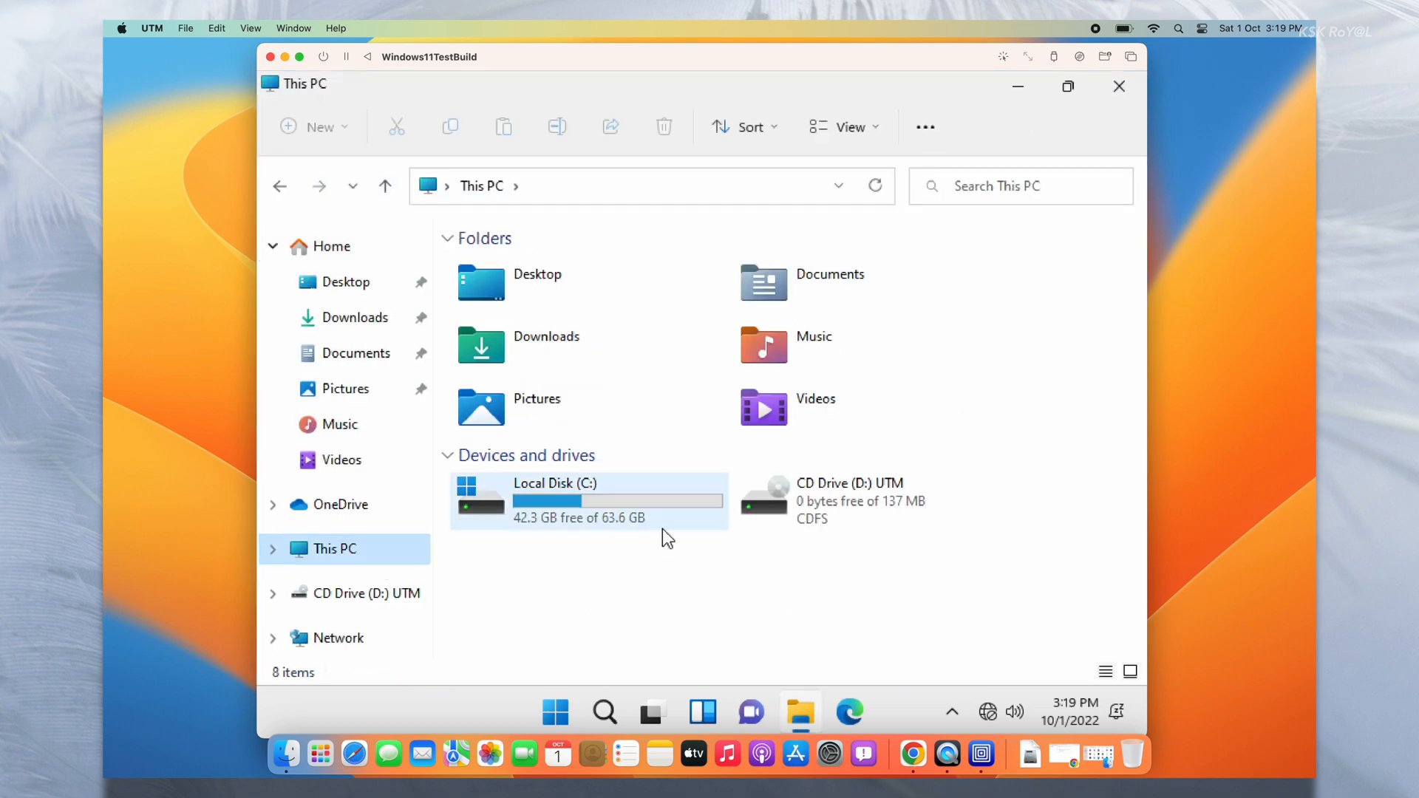
pyautogui.click(869, 501)
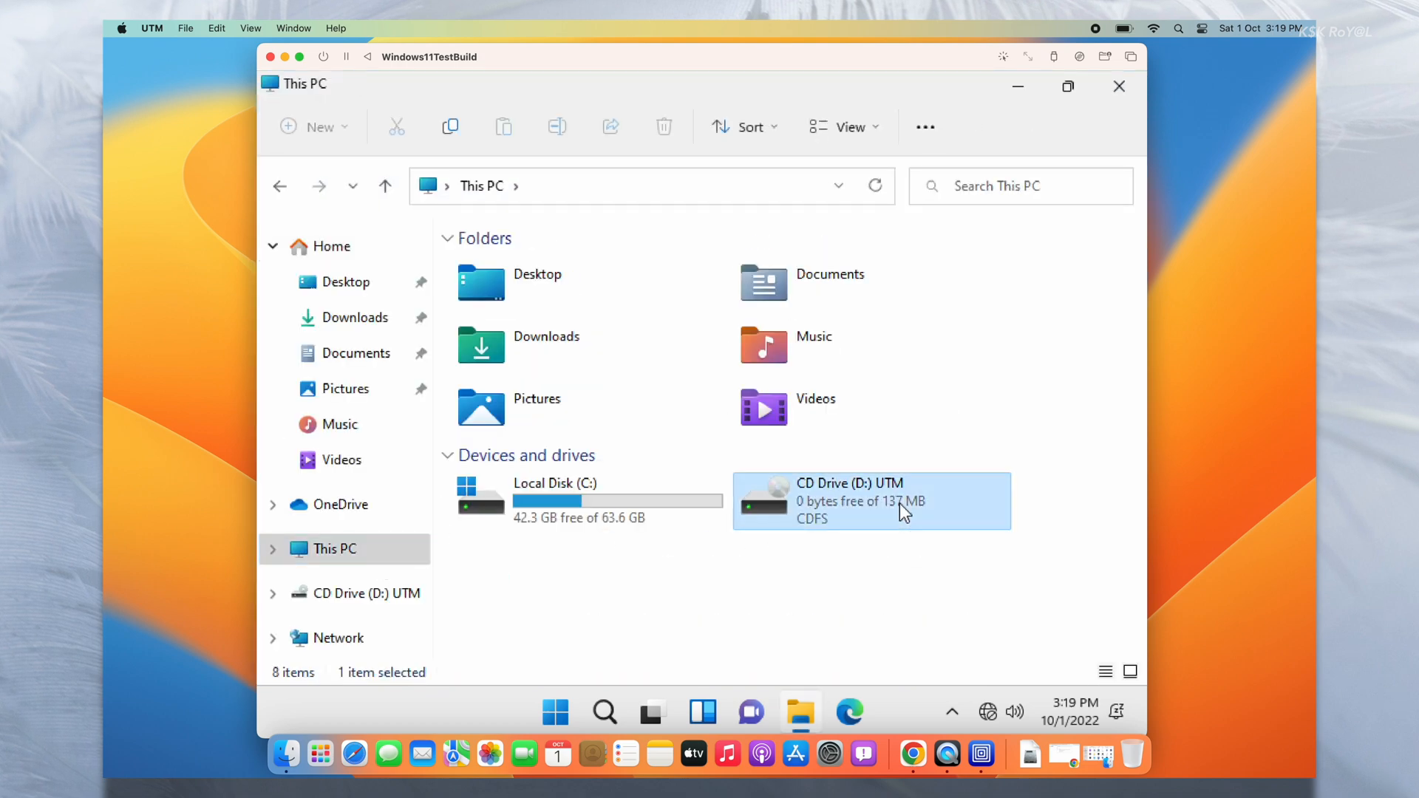
pyautogui.doubleClick(871, 501)
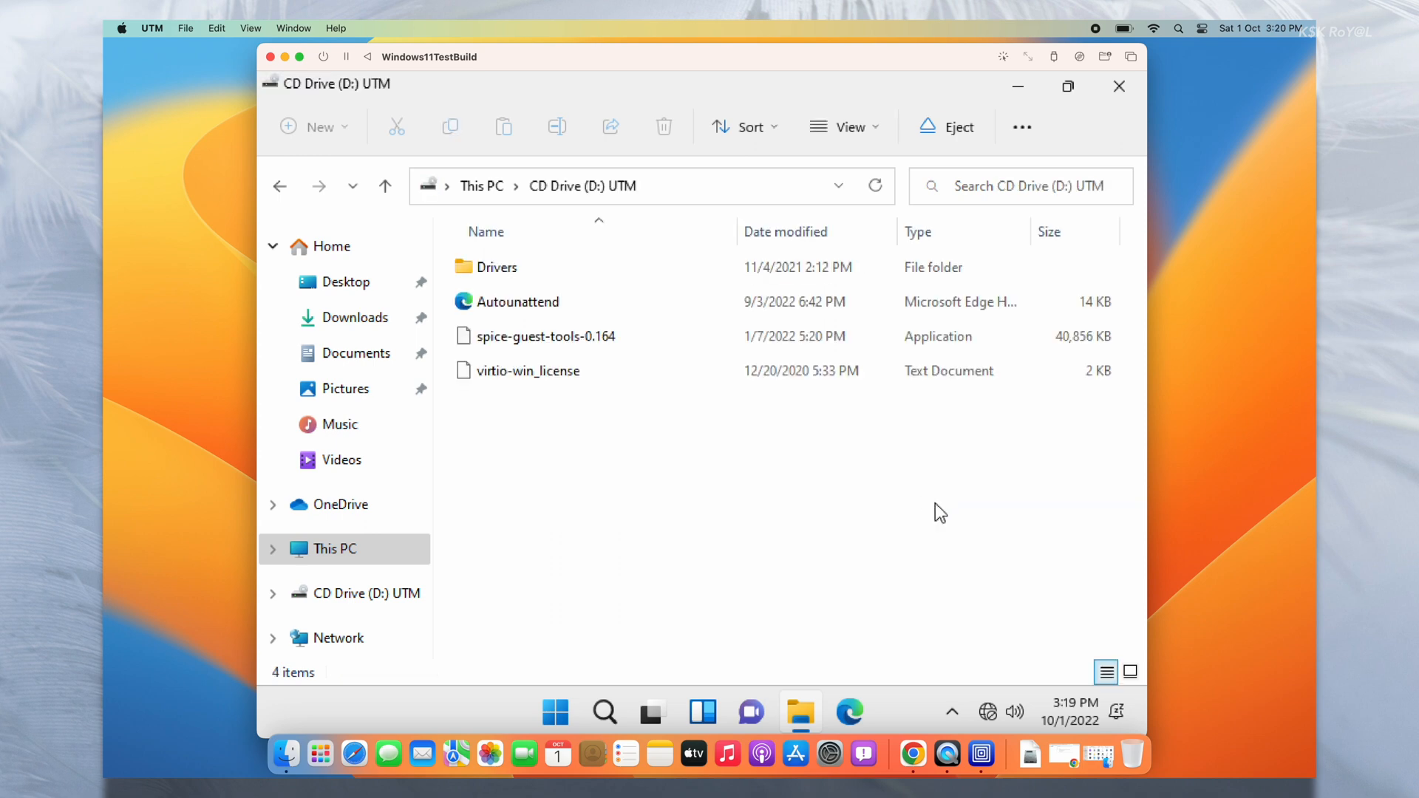
# - Run spice-guest-tools-0.164, agree to the licence, and finish with manual reboot later selected
pyautogui.click(545, 336)
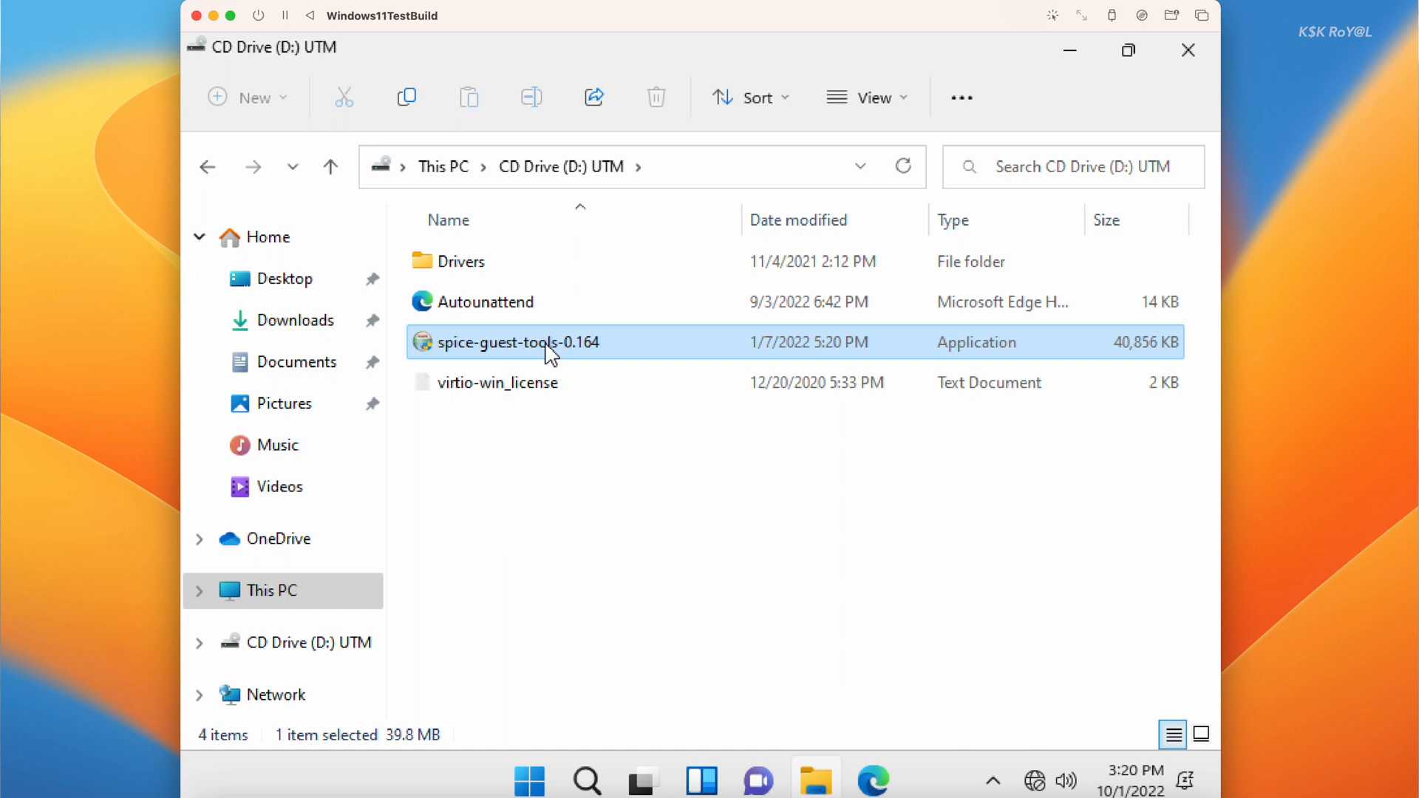
pyautogui.doubleClick(517, 341)
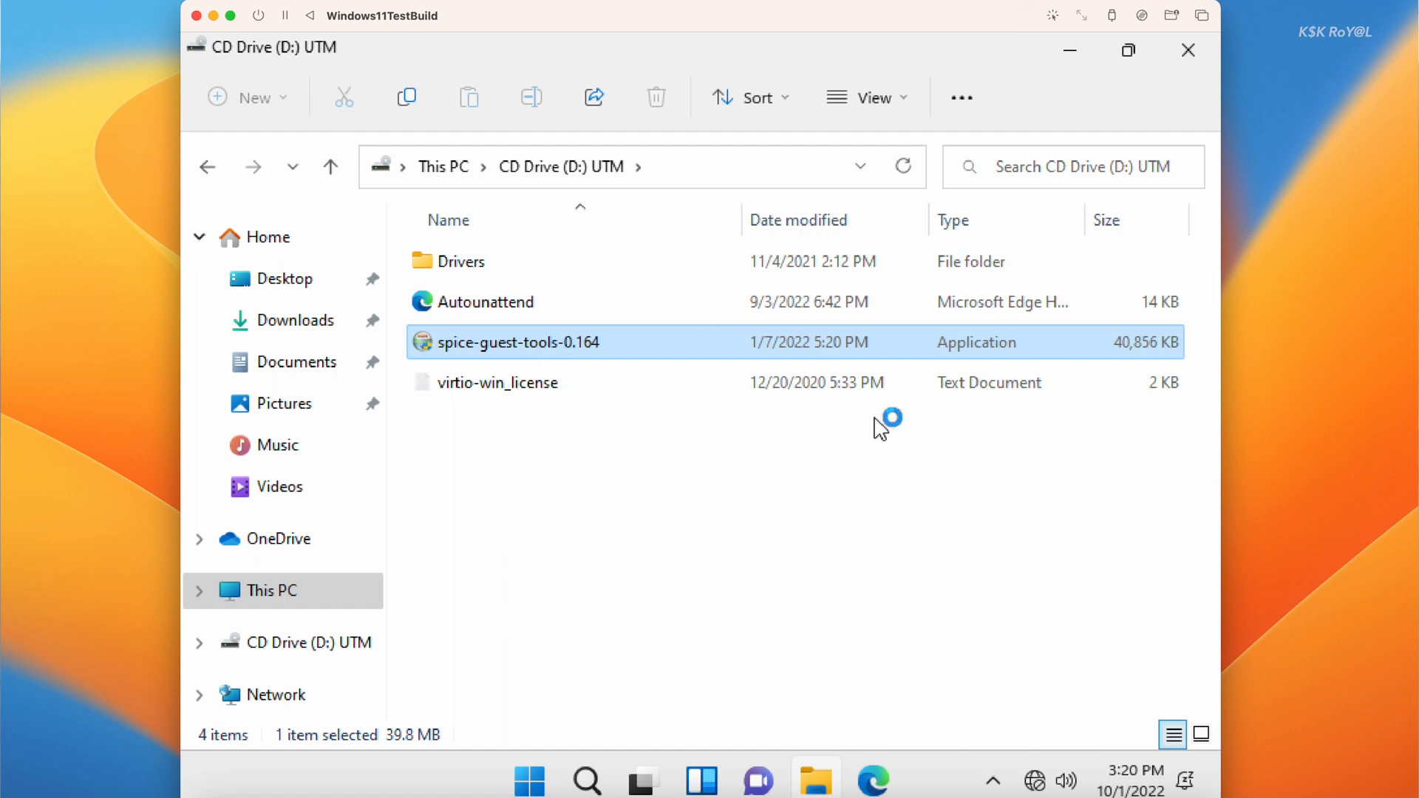
pyautogui.doubleClick(518, 342)
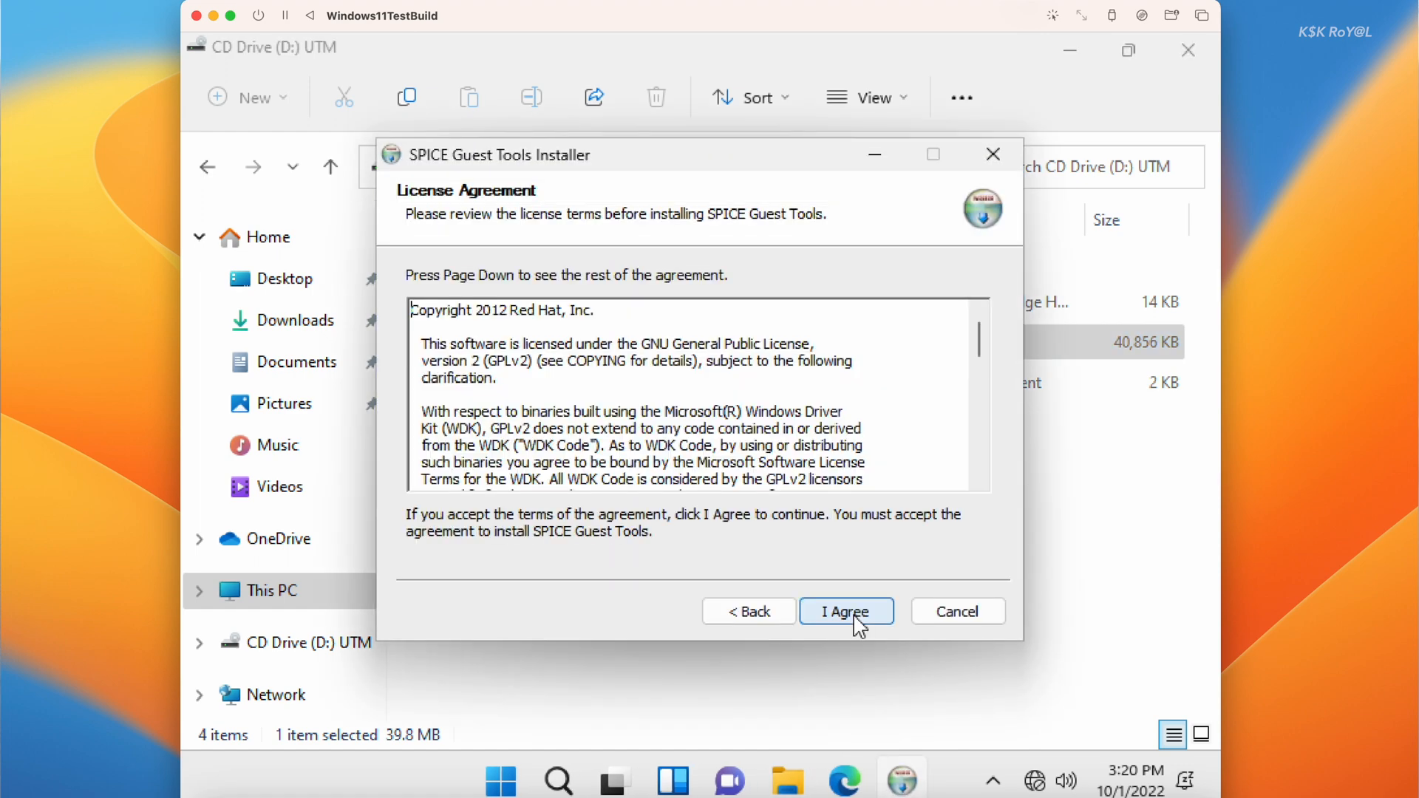
pyautogui.click(846, 610)
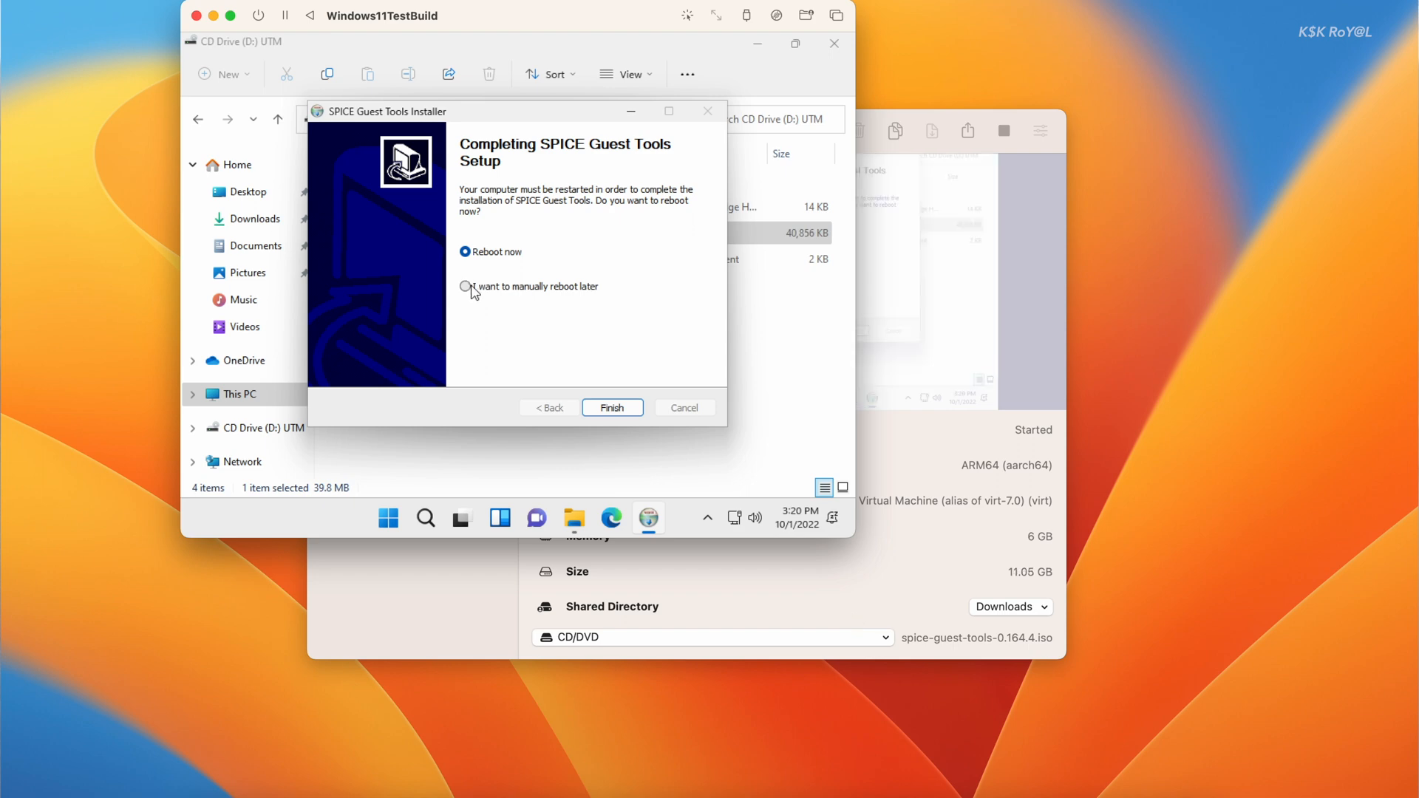
pyautogui.click(466, 285)
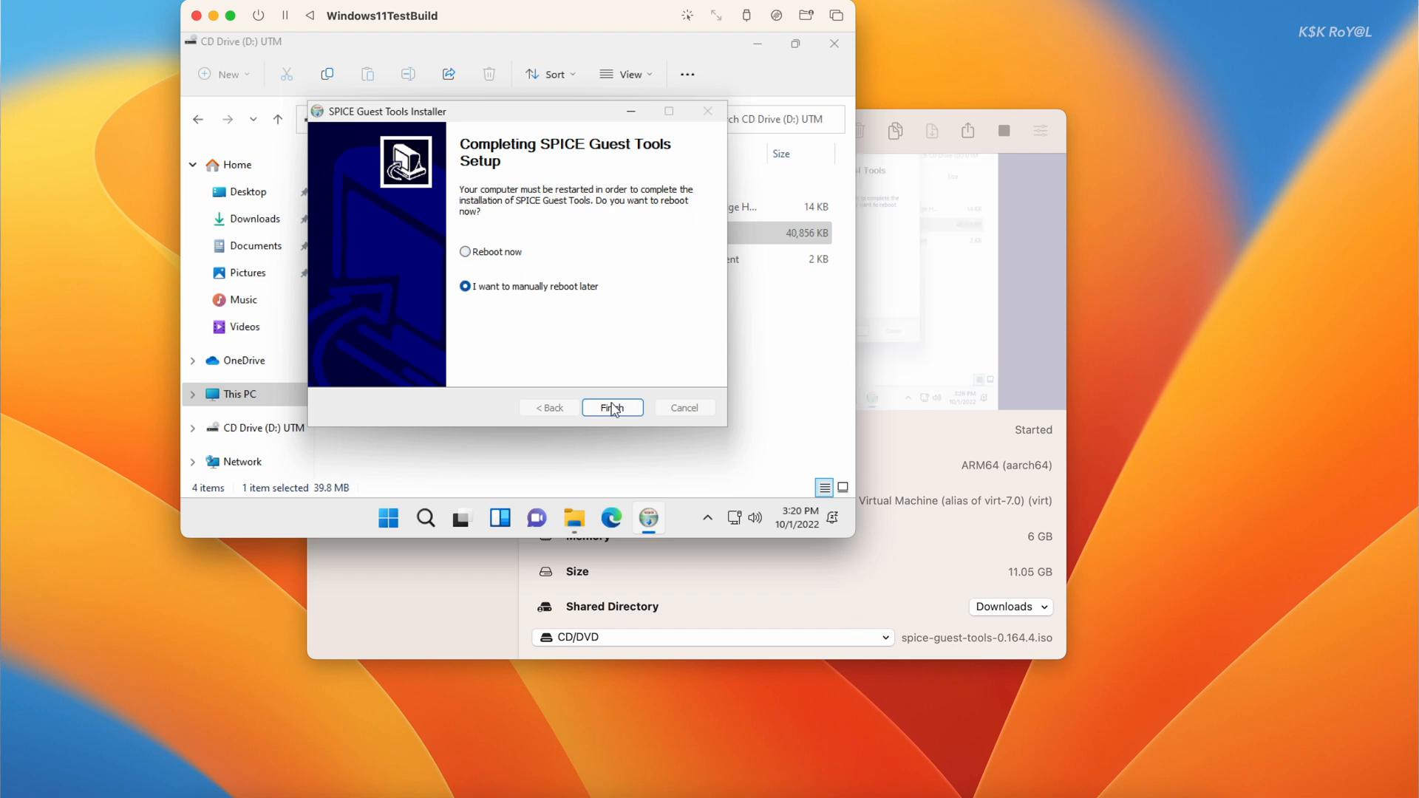
pyautogui.click(612, 408)
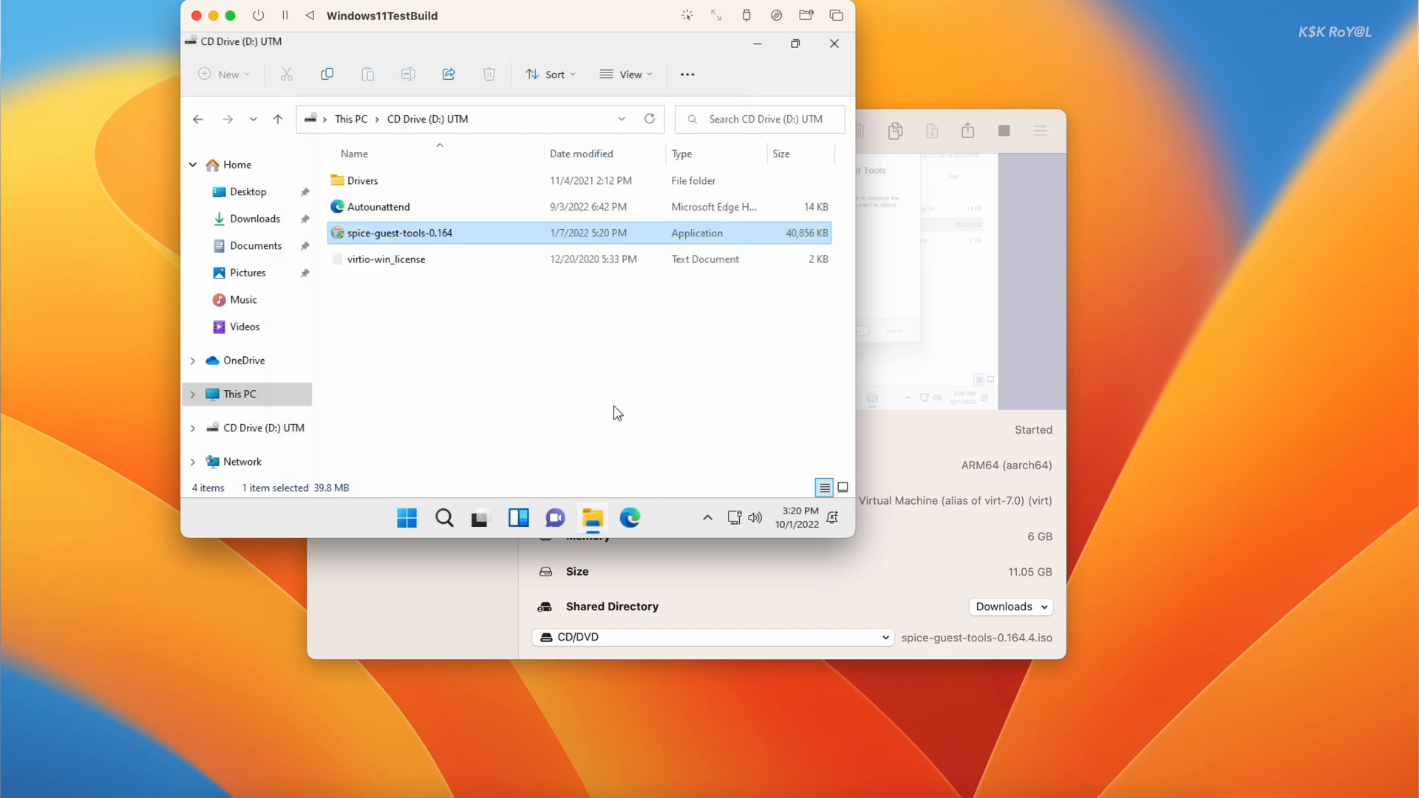
# - Shut down Windows from the Start menu's power options
pyautogui.click(406, 518)
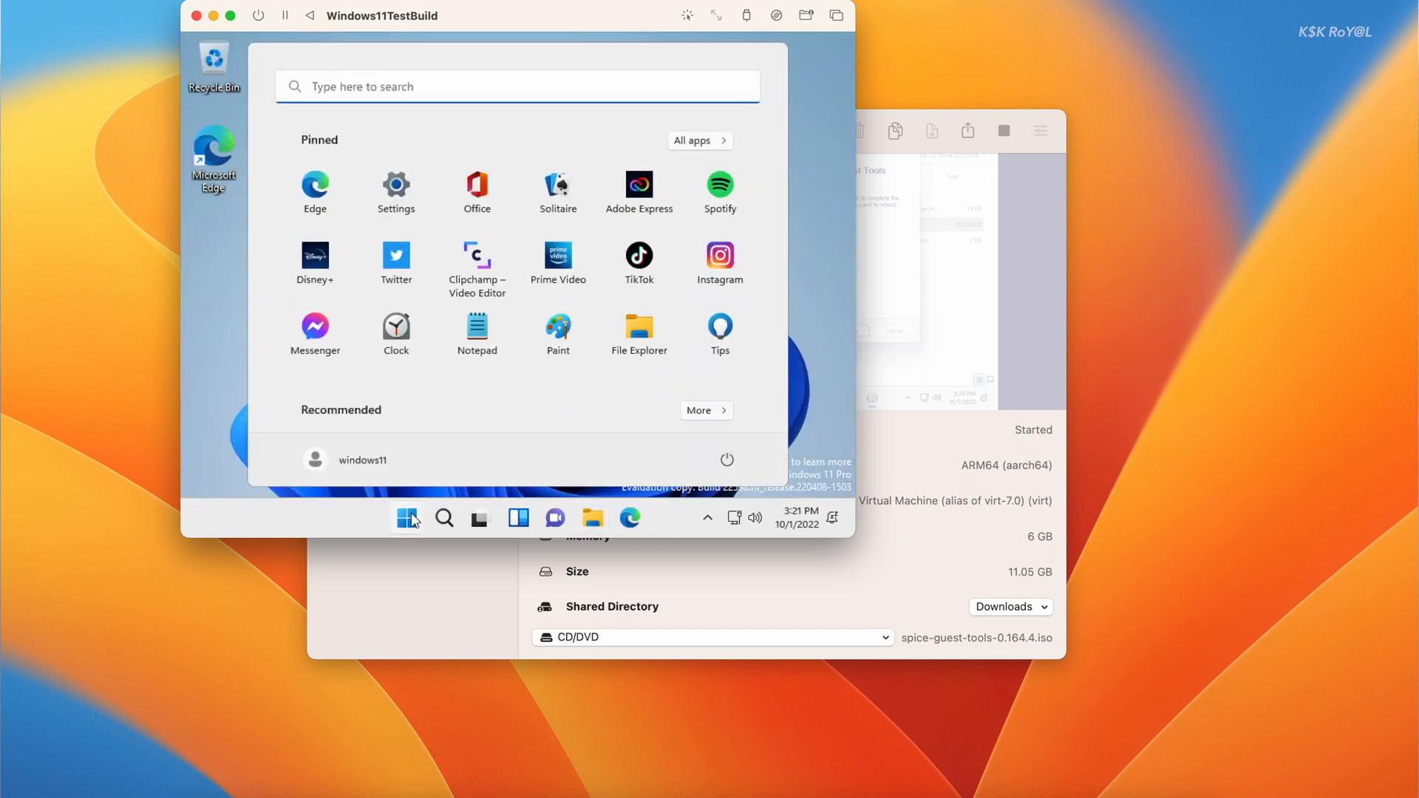
pyautogui.click(726, 459)
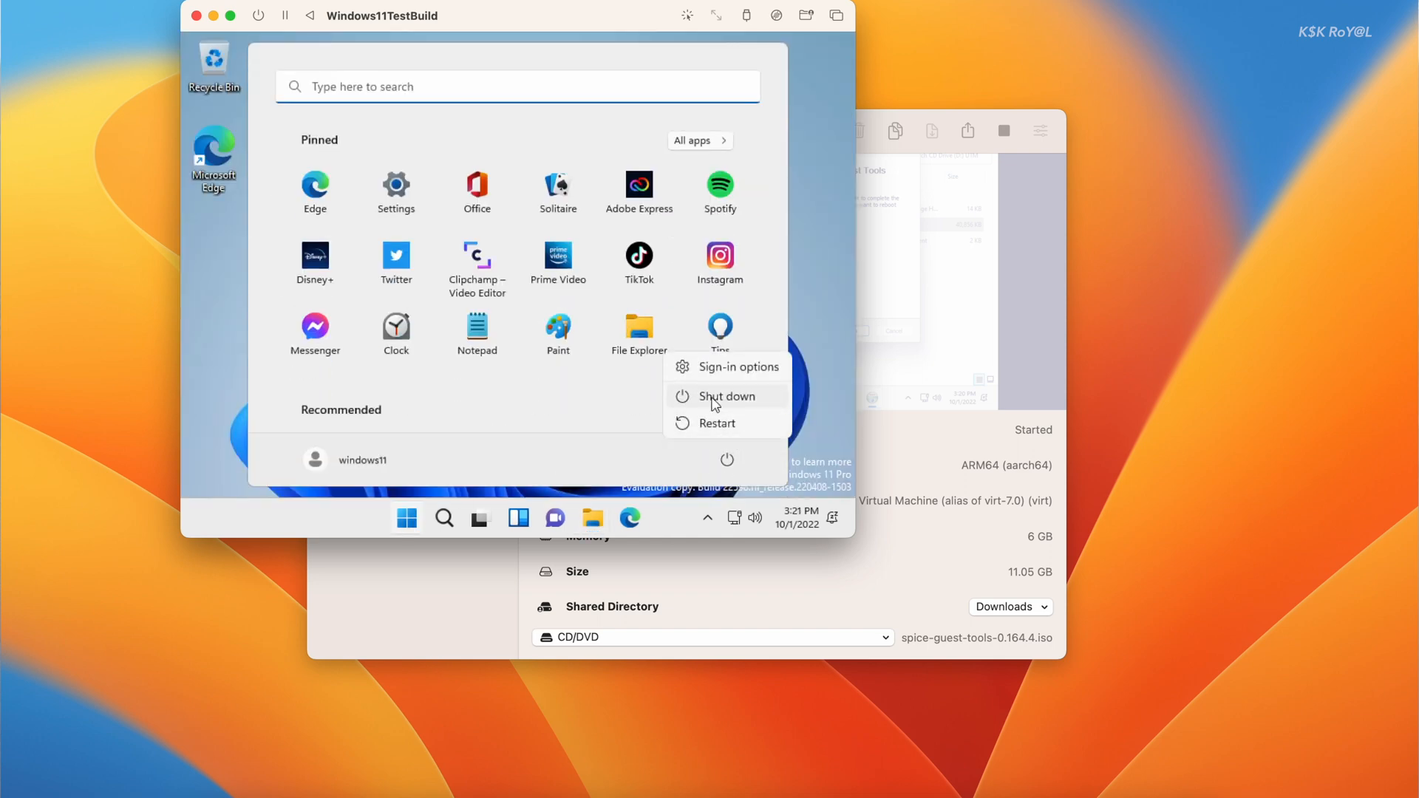
pyautogui.click(724, 396)
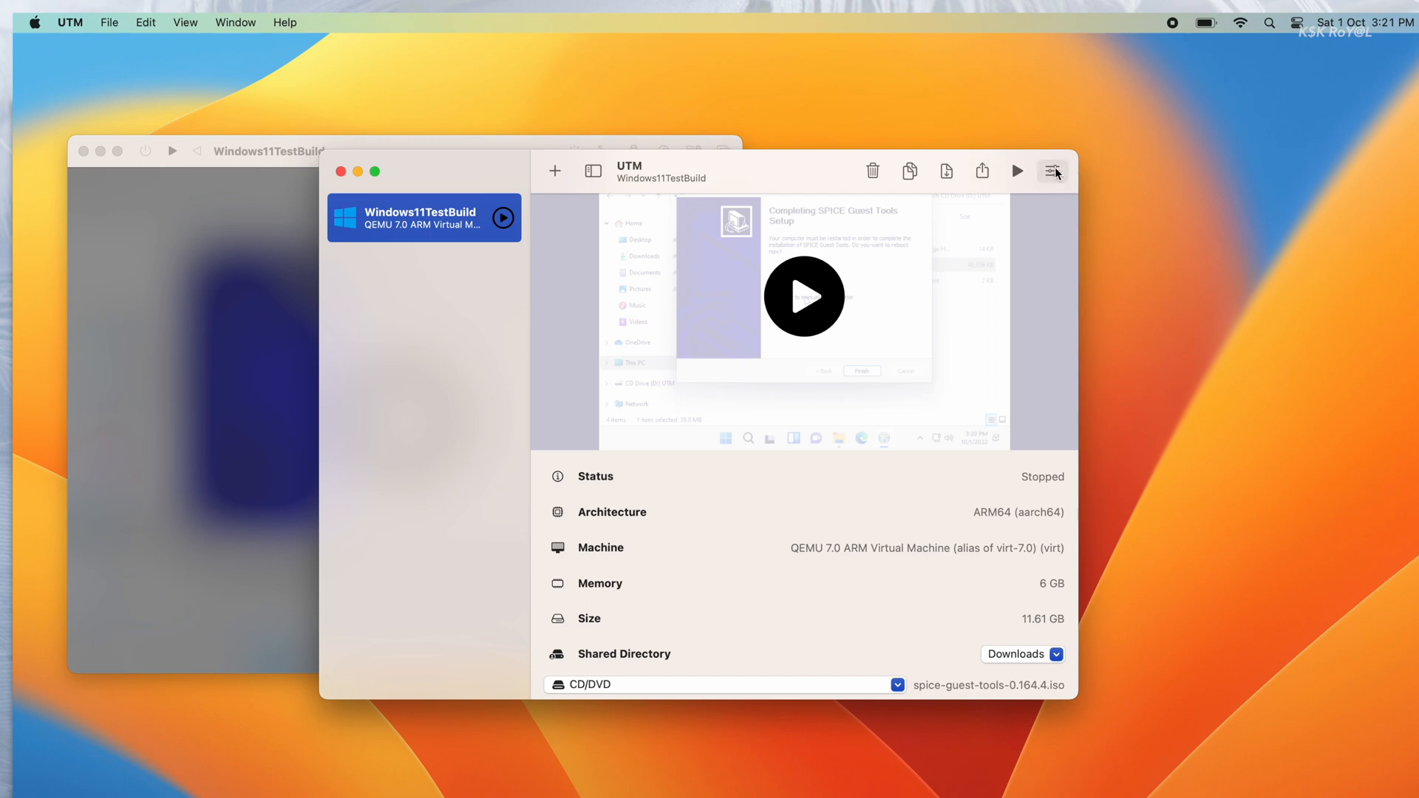
# - Turn on Retina Mode in the Windows11TestBuild display settings, save, and start the VM
pyautogui.click(1051, 170)
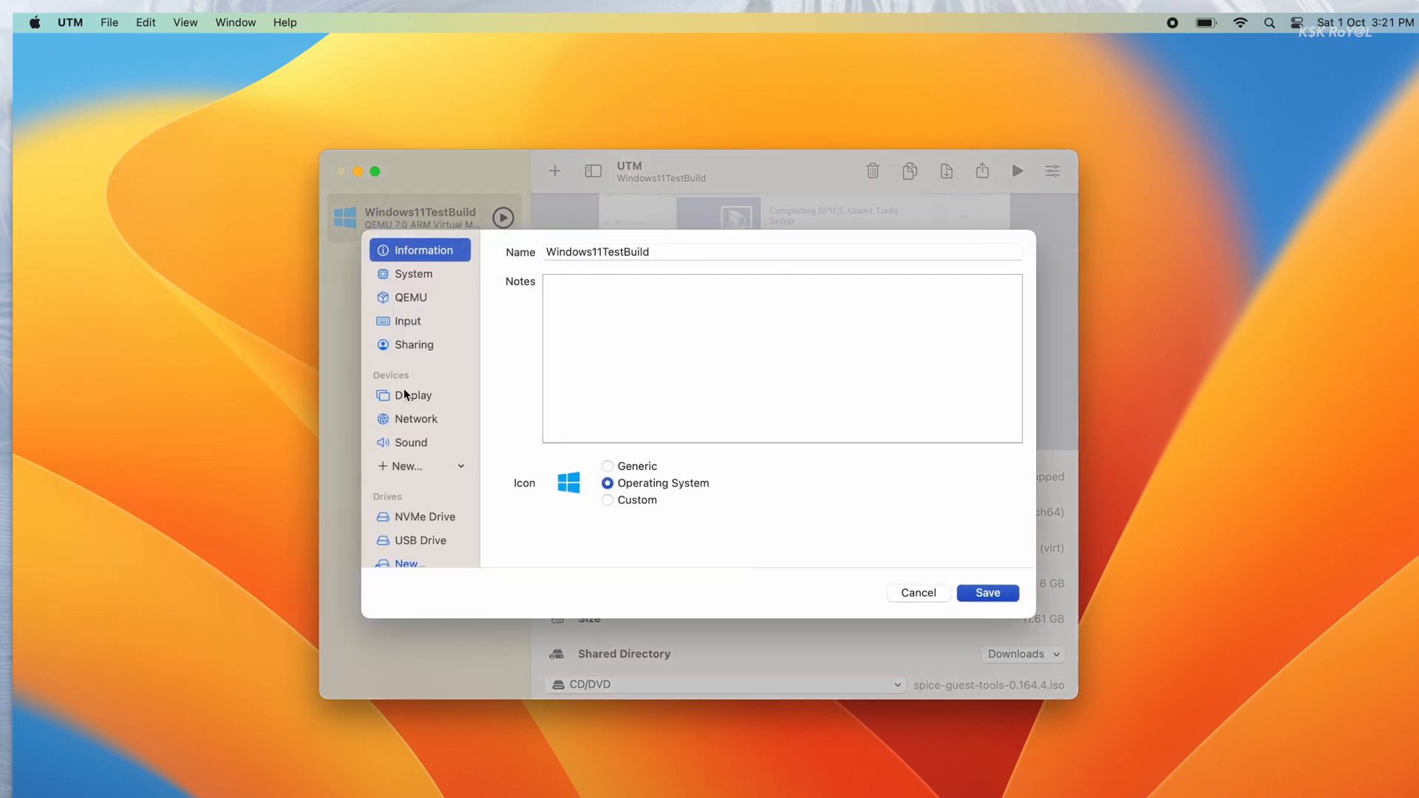
pyautogui.click(413, 395)
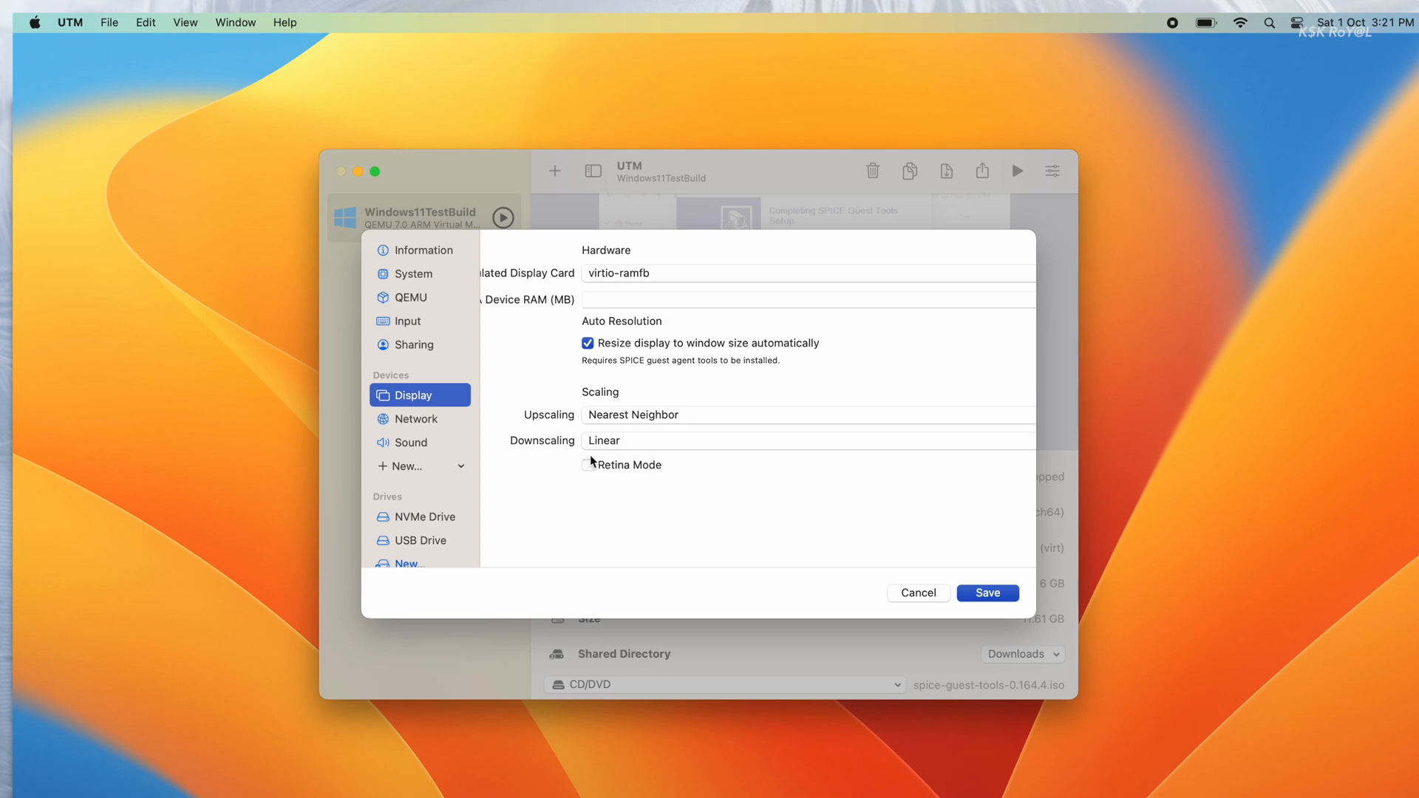
pyautogui.click(587, 464)
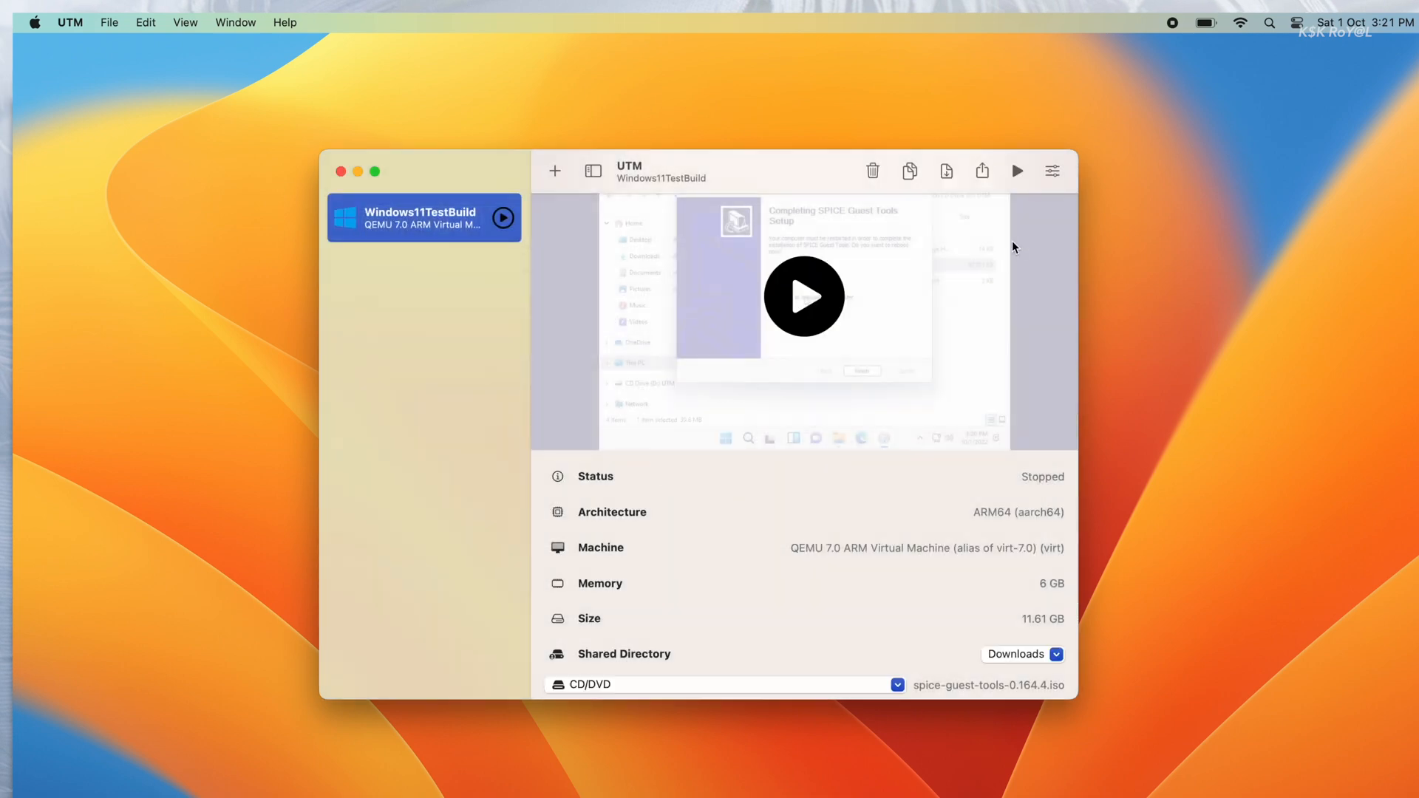
pyautogui.click(1017, 170)
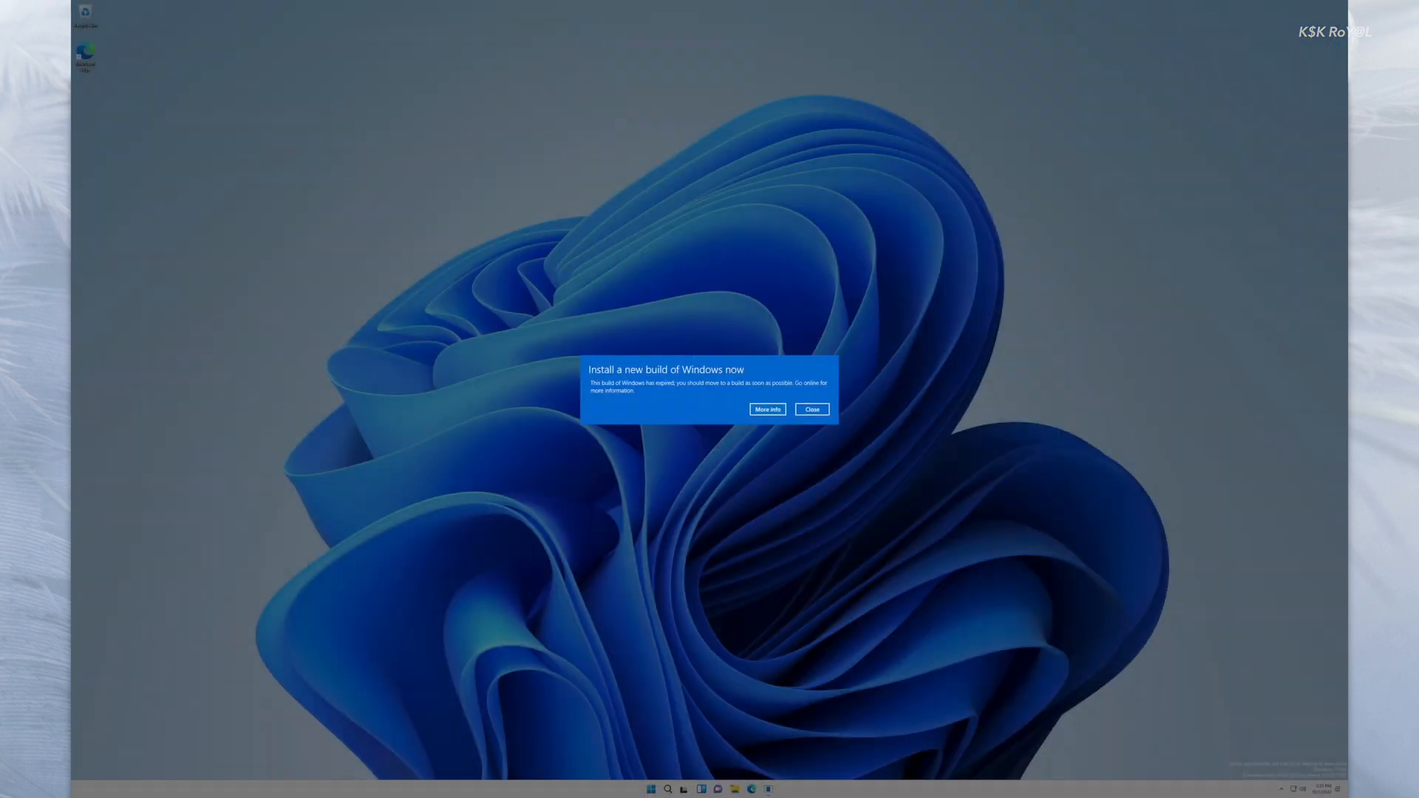
# - Dismiss the build notice and apply the 2880 × 1800 resolution, keeping the changes
pyautogui.click(811, 409)
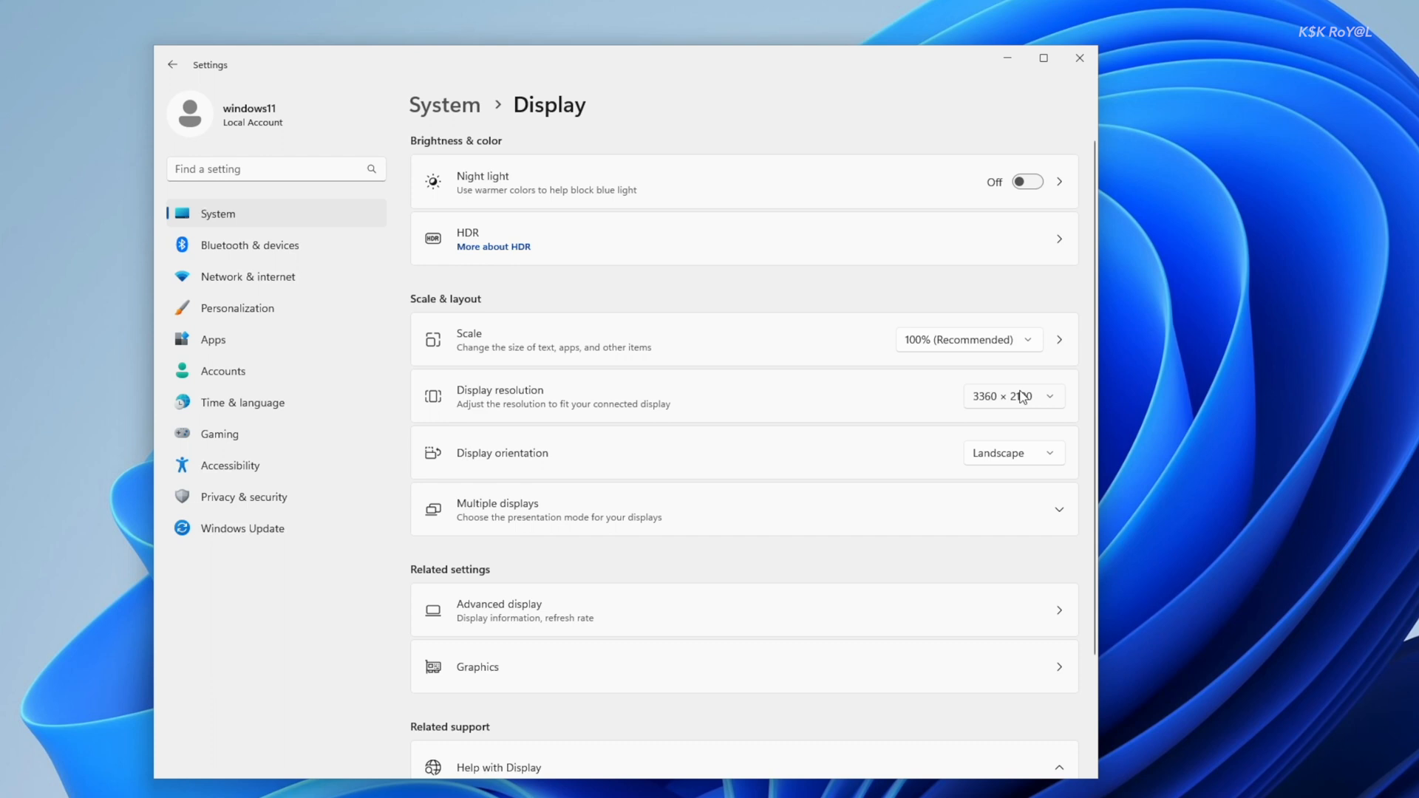
pyautogui.click(1012, 396)
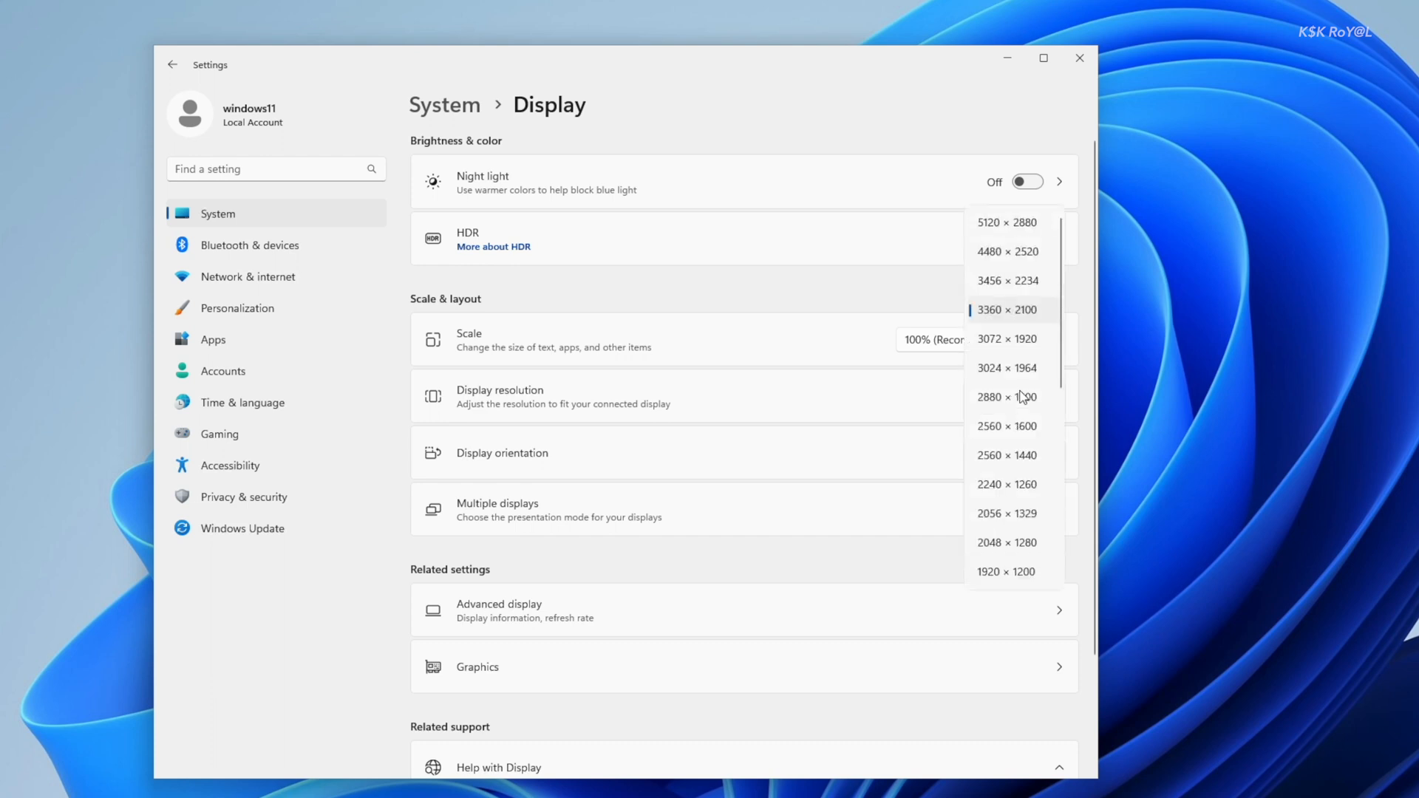
pyautogui.moveTo(1021, 396)
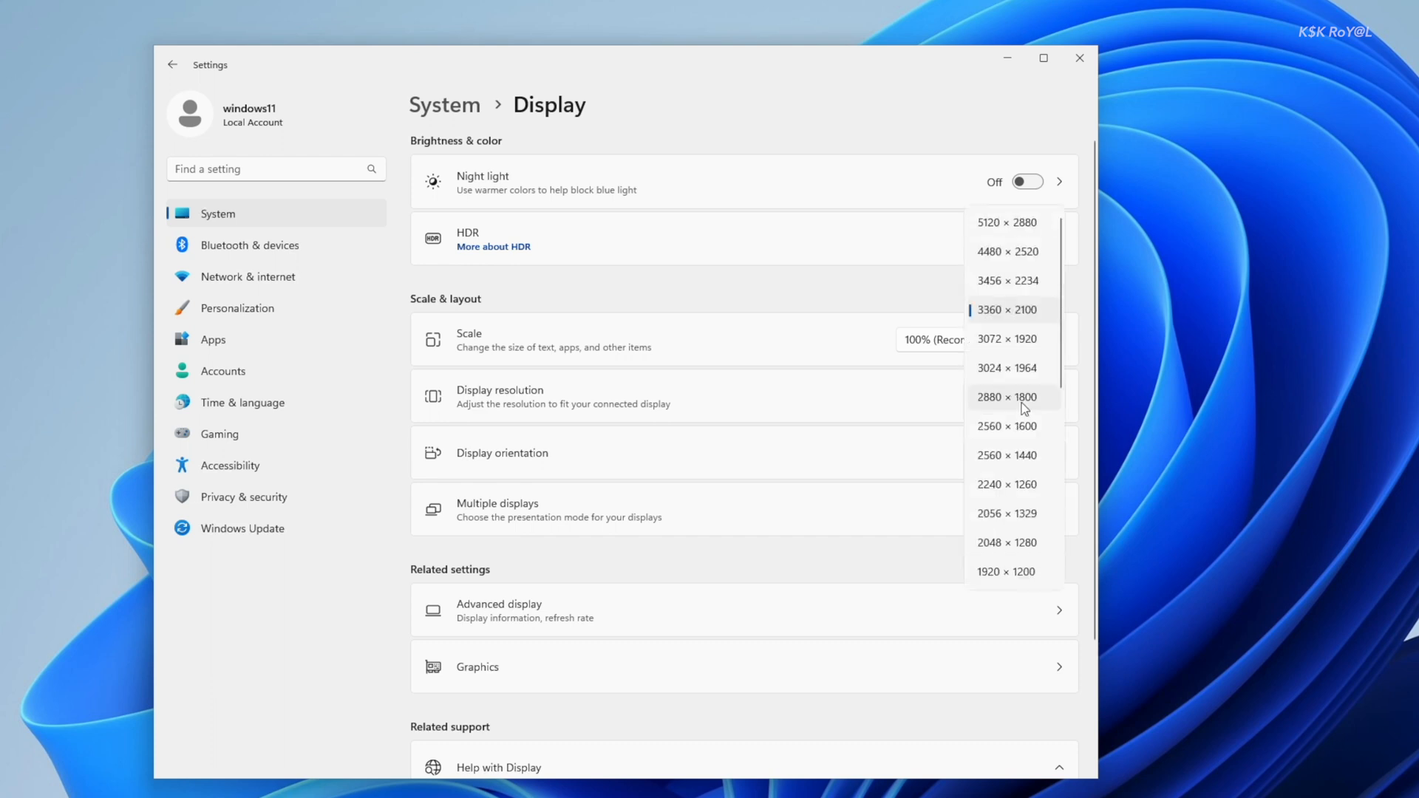
pyautogui.click(1003, 397)
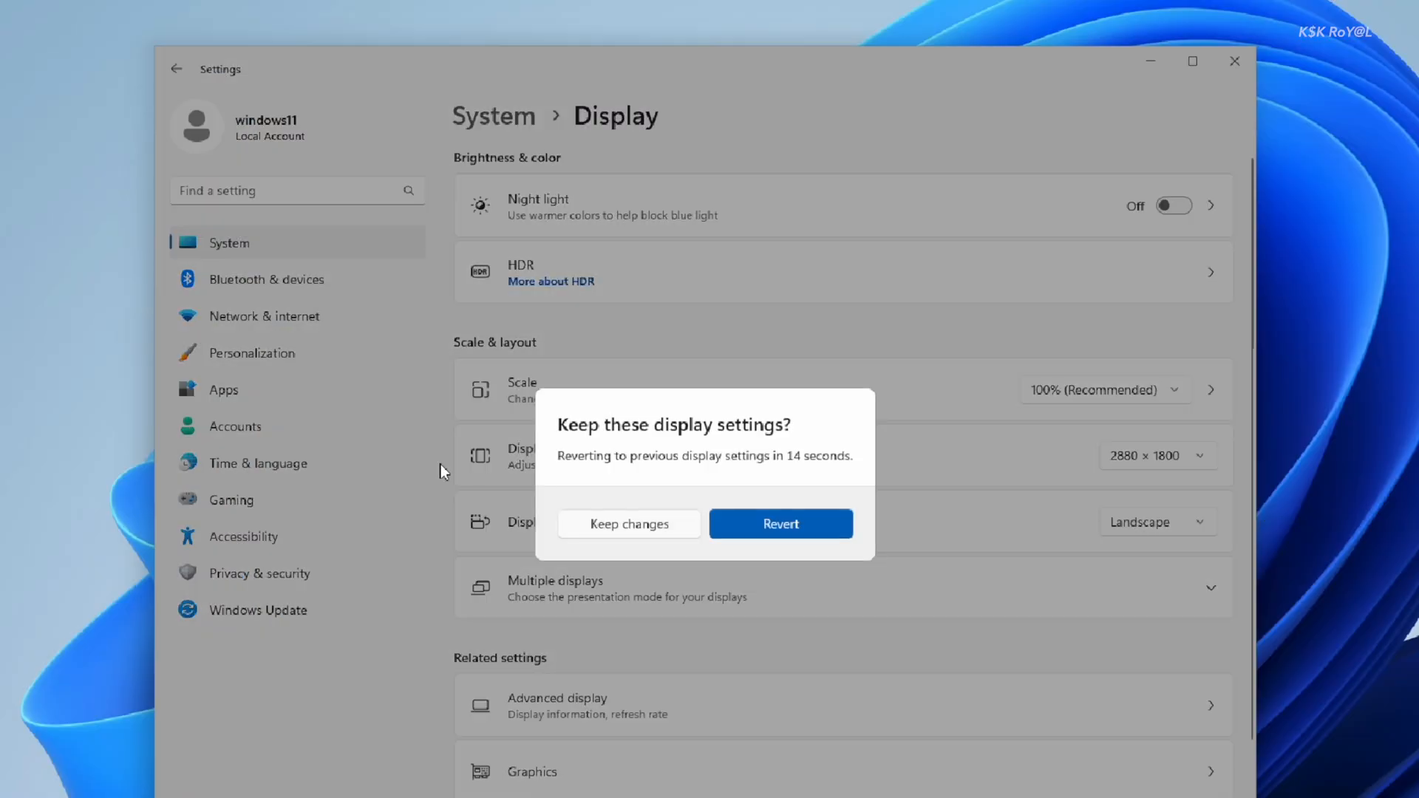
pyautogui.click(626, 523)
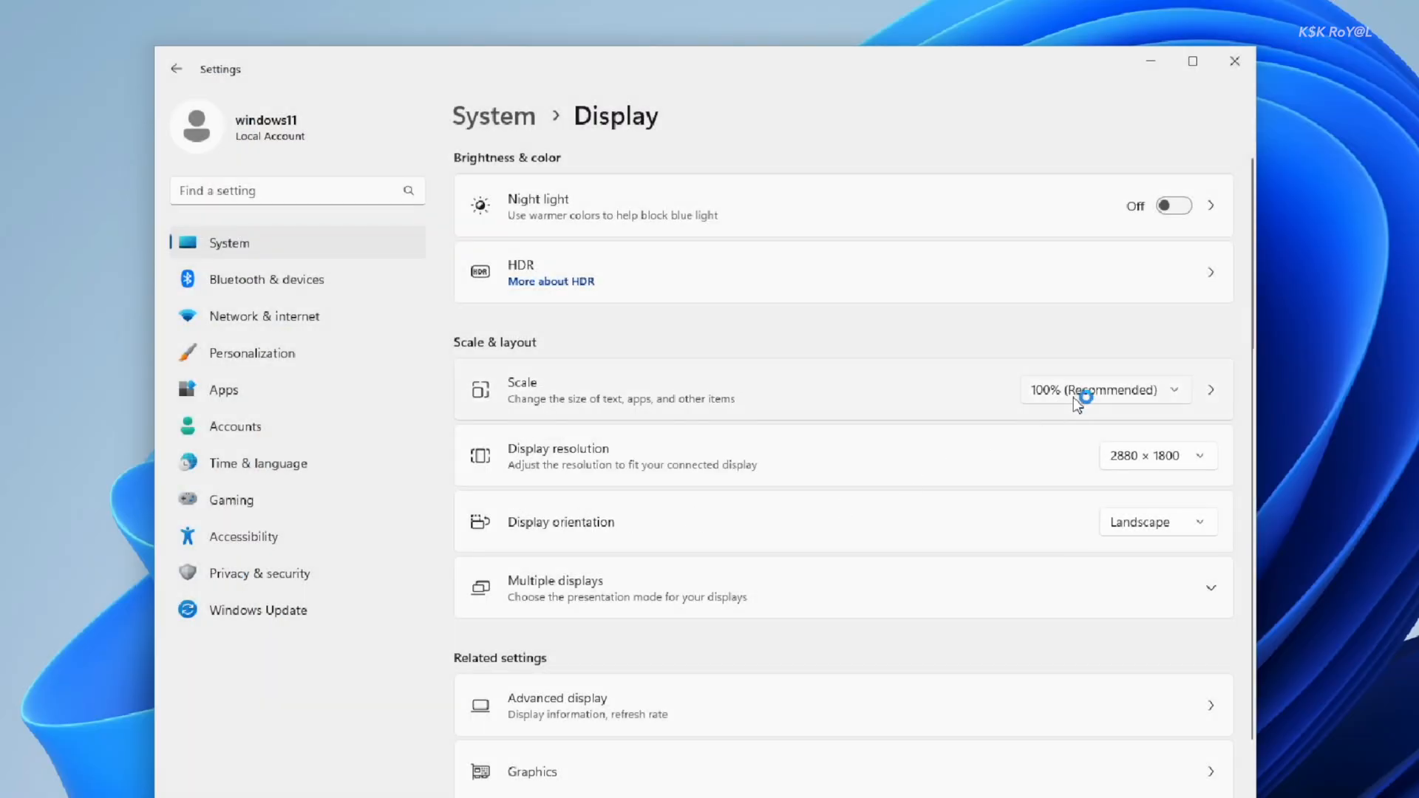
# - Set the display scale to 200% and close Settings
pyautogui.click(1105, 389)
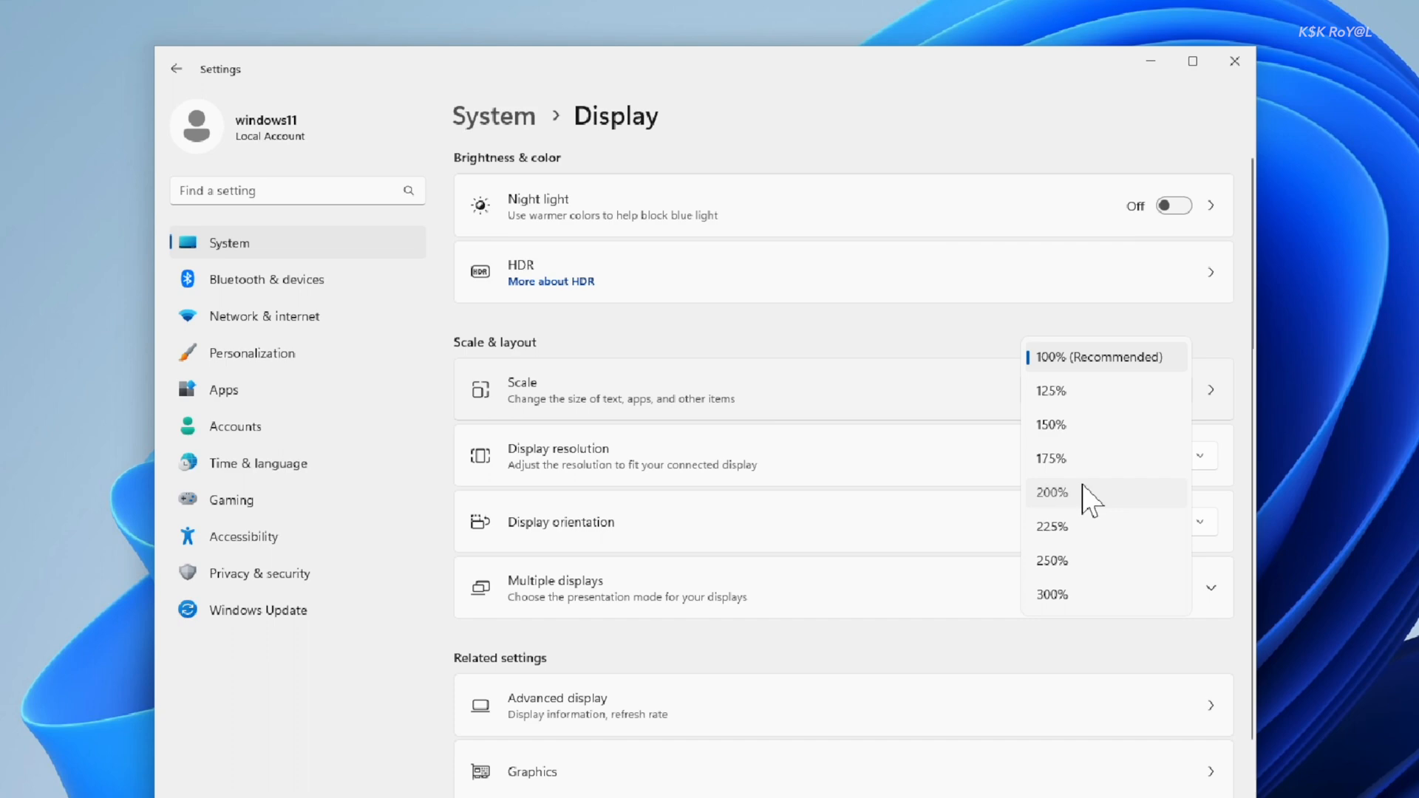
pyautogui.click(1051, 492)
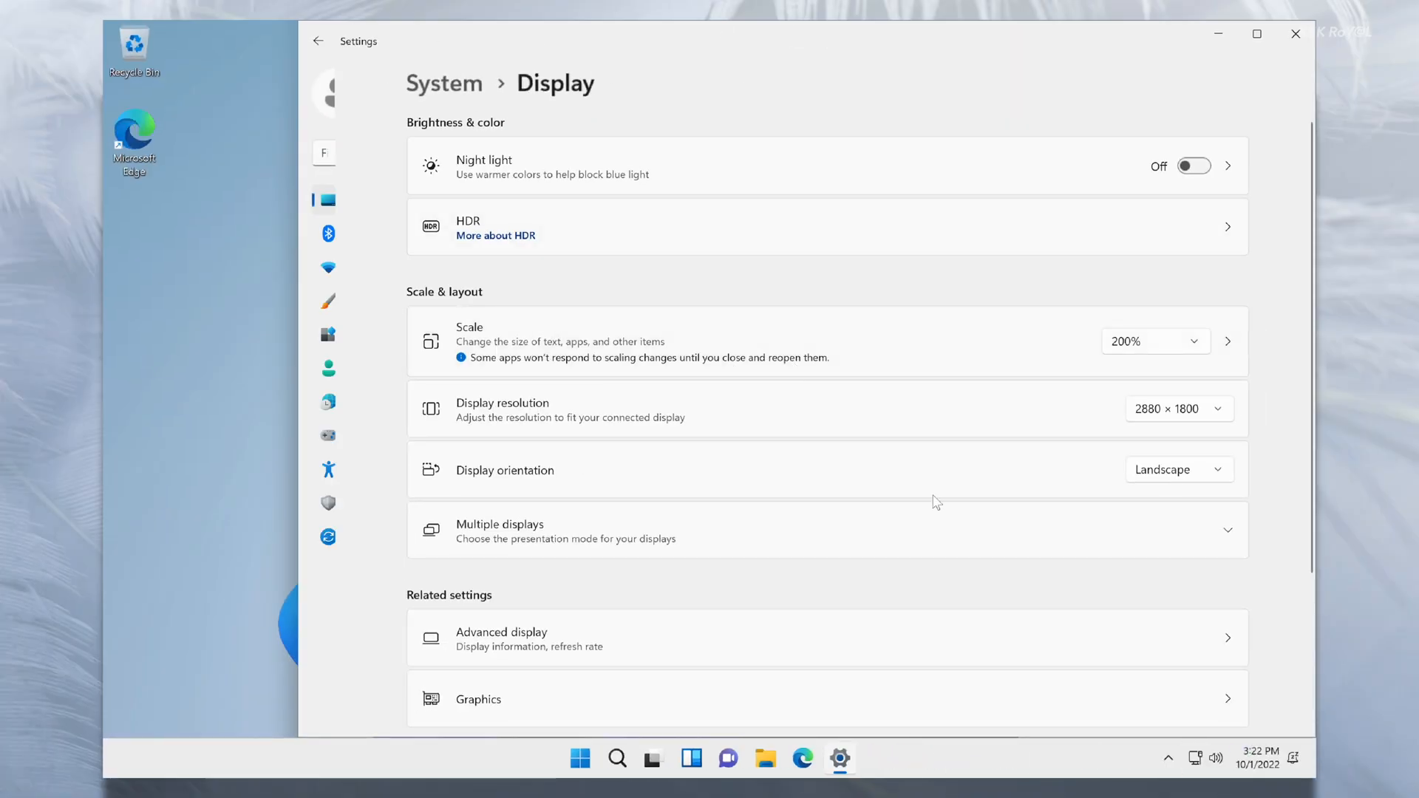
pyautogui.moveTo(827, 66)
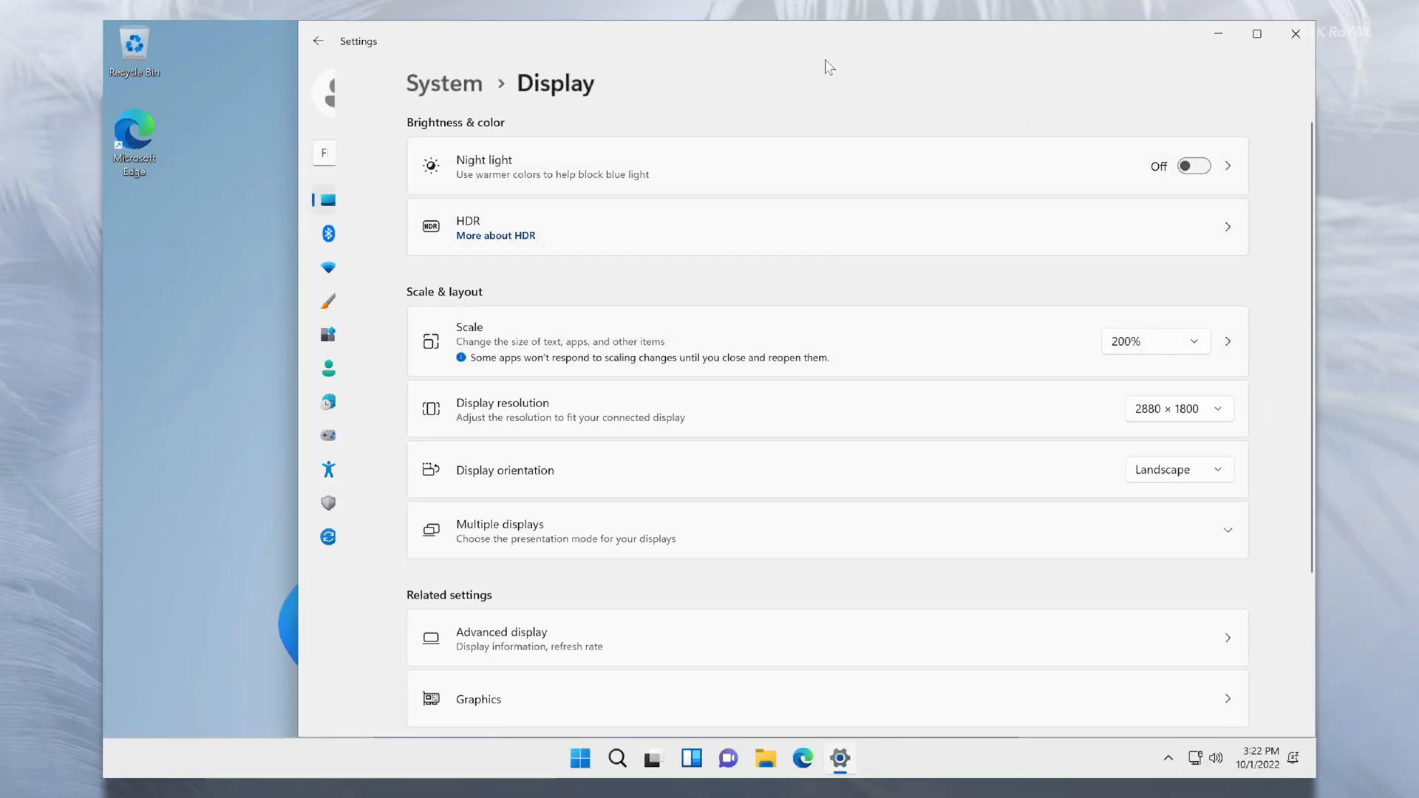
pyautogui.click(1295, 34)
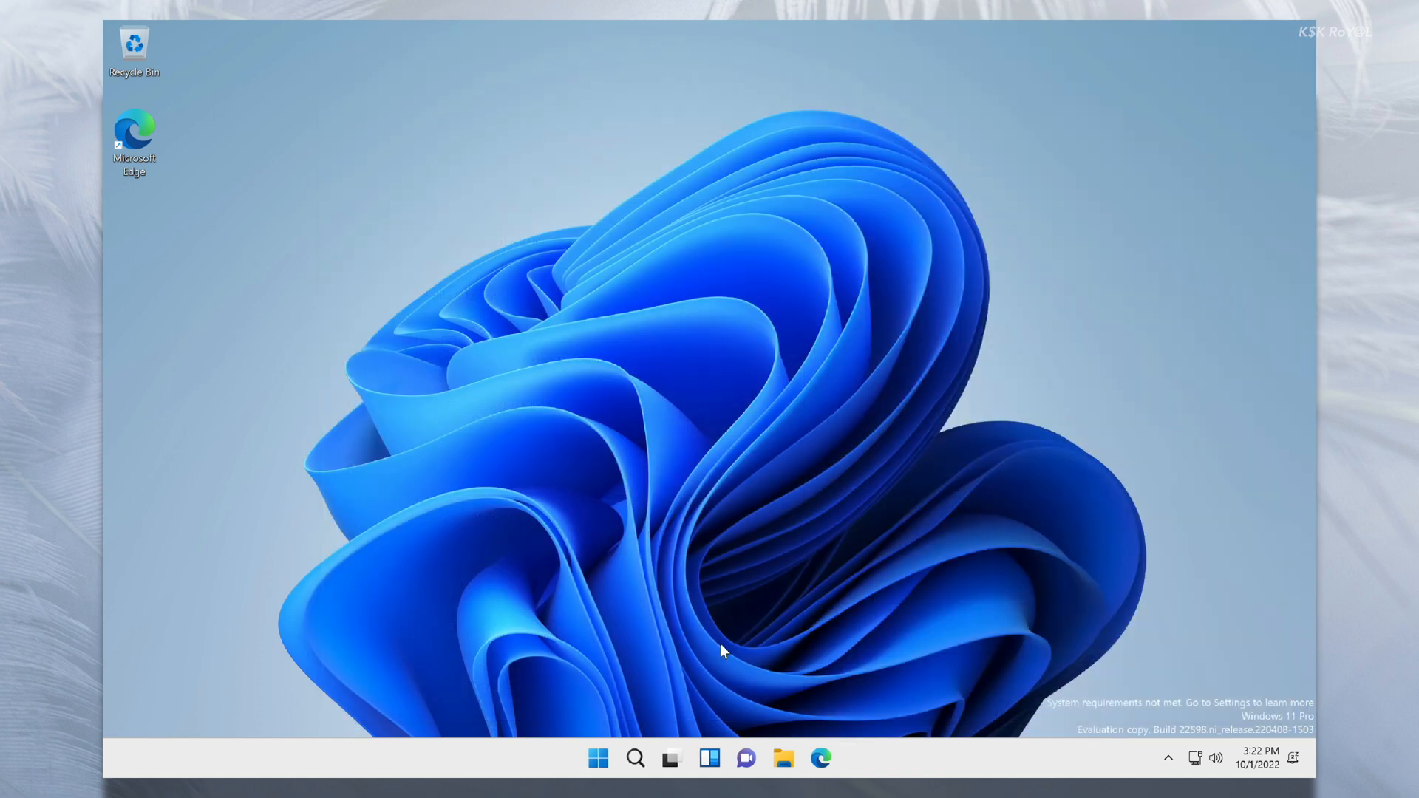
# - From This PC in File Explorer, open the DavWWWRoot (Z:) shared network drive
pyautogui.click(783, 758)
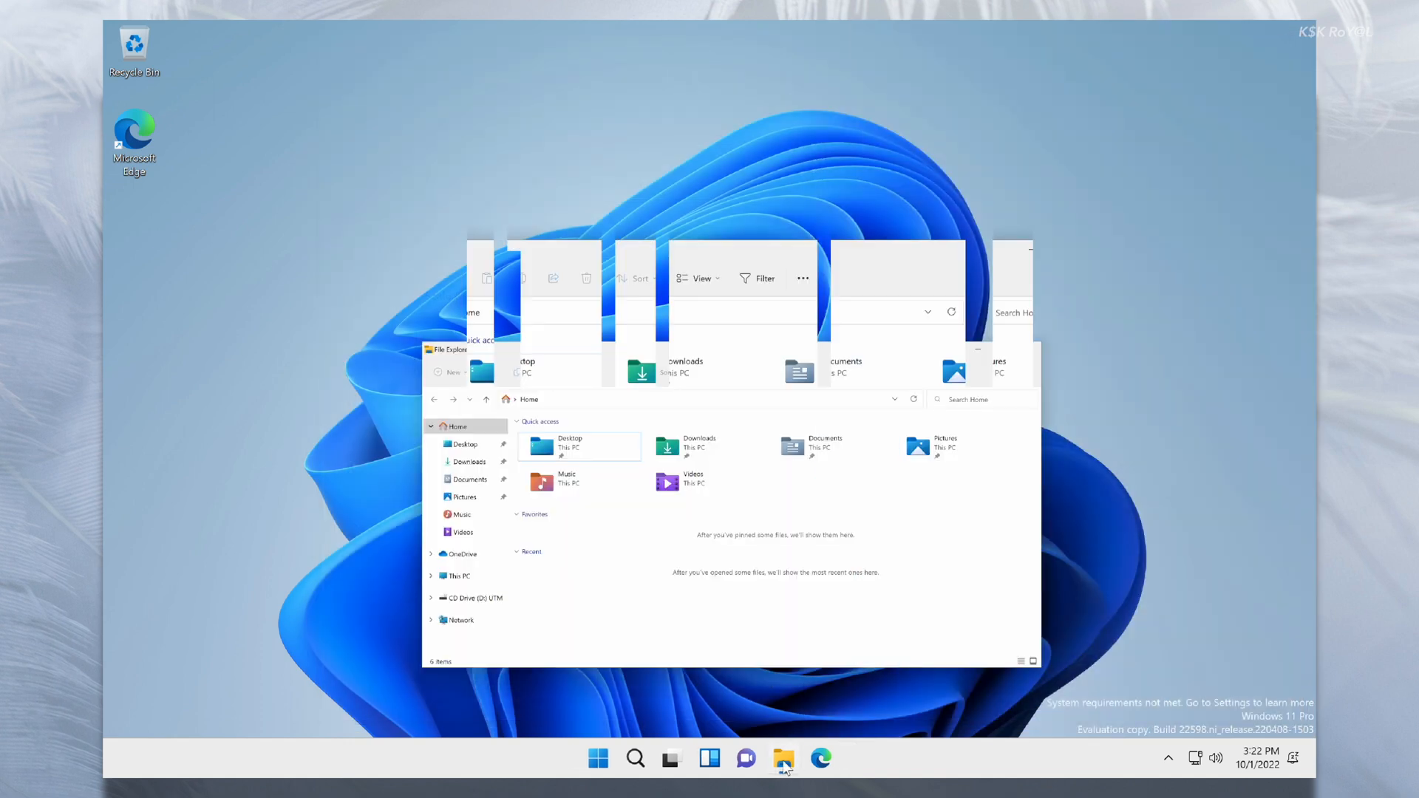
pyautogui.click(457, 575)
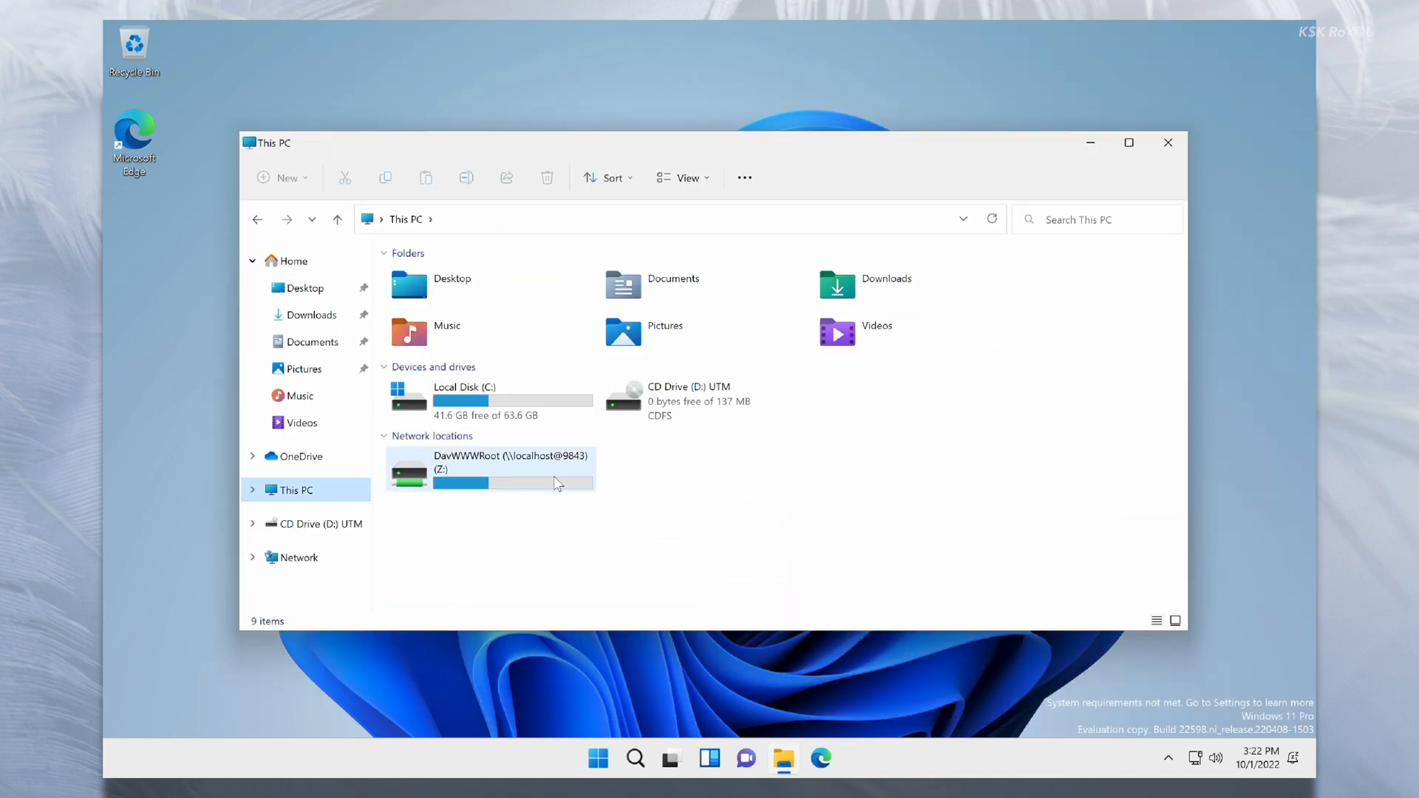
pyautogui.moveTo(489, 479)
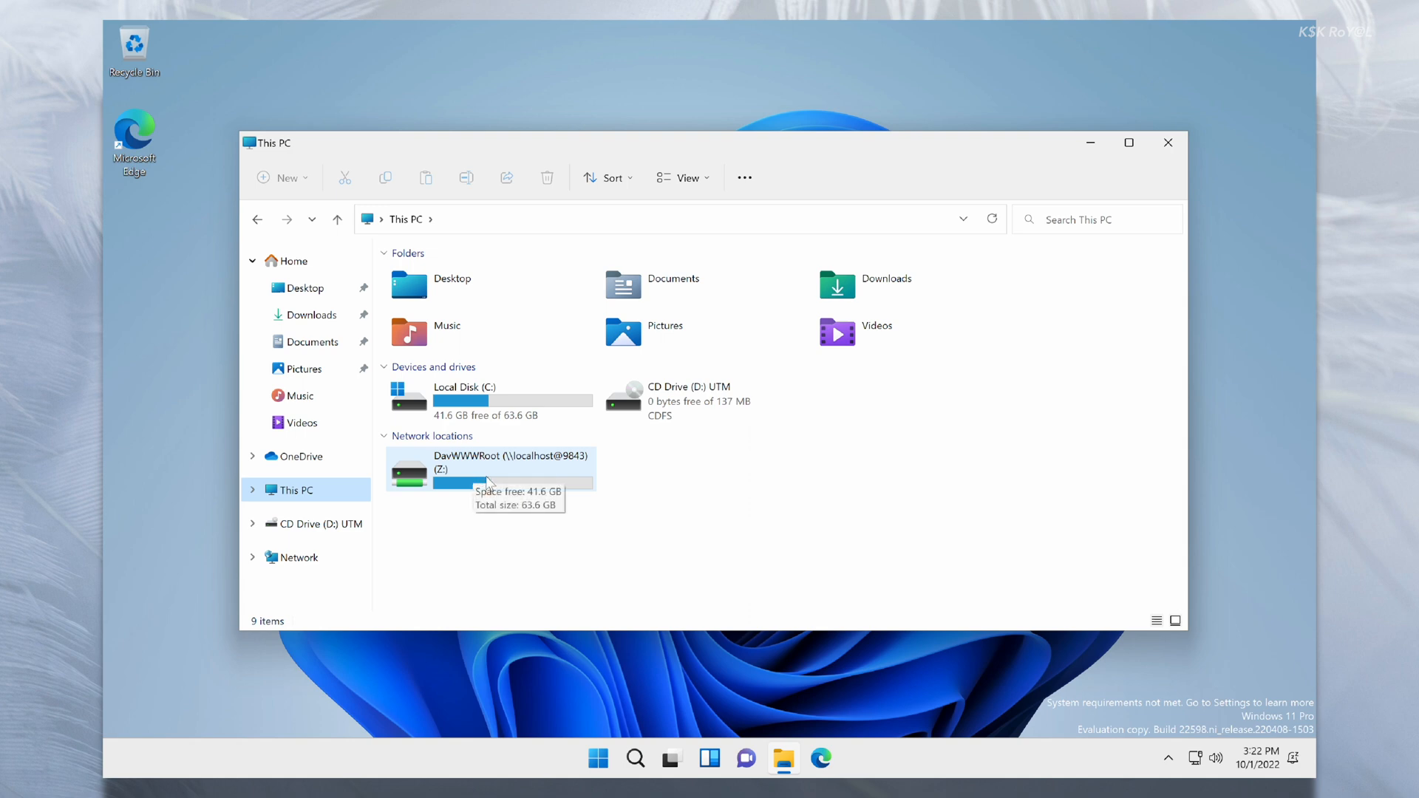
pyautogui.click(489, 468)
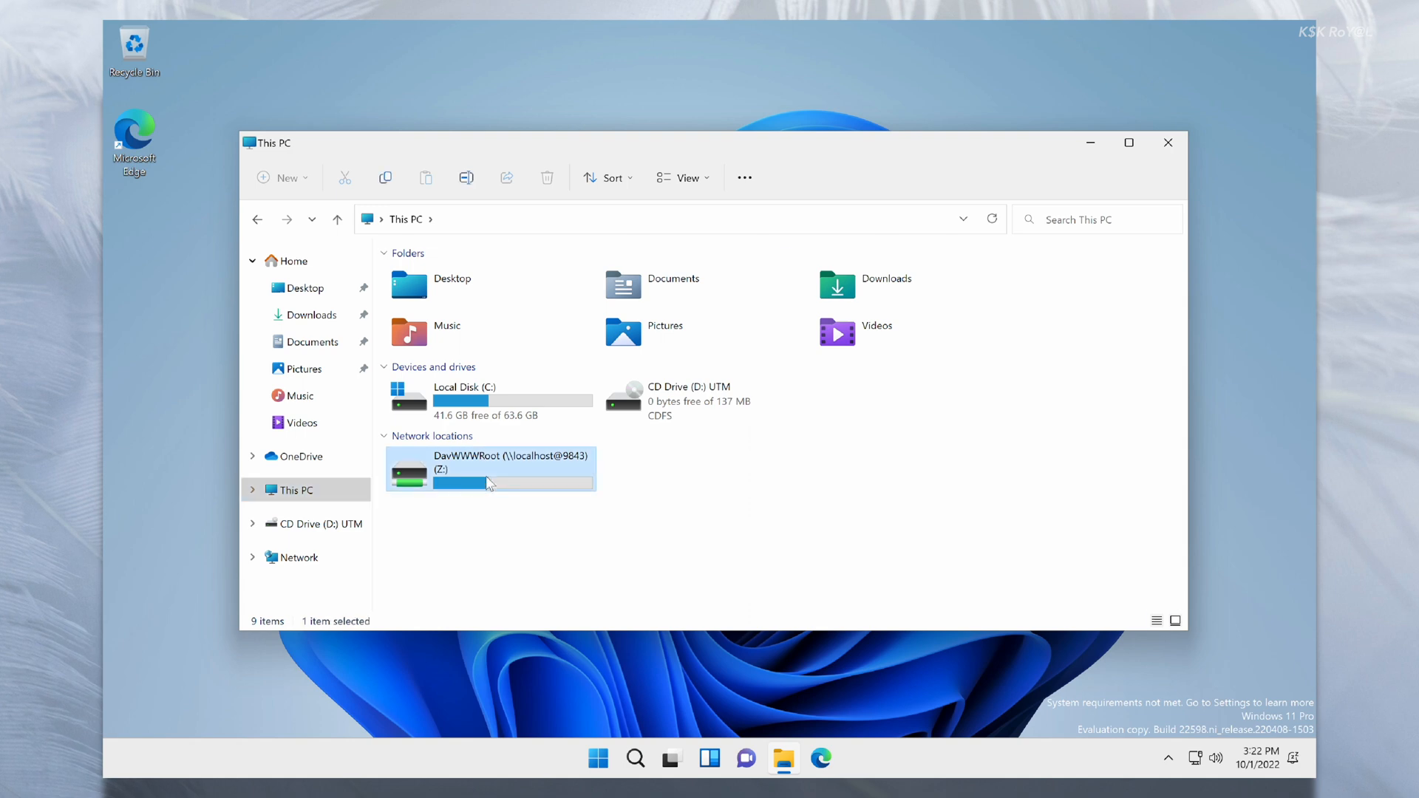
pyautogui.doubleClick(490, 469)
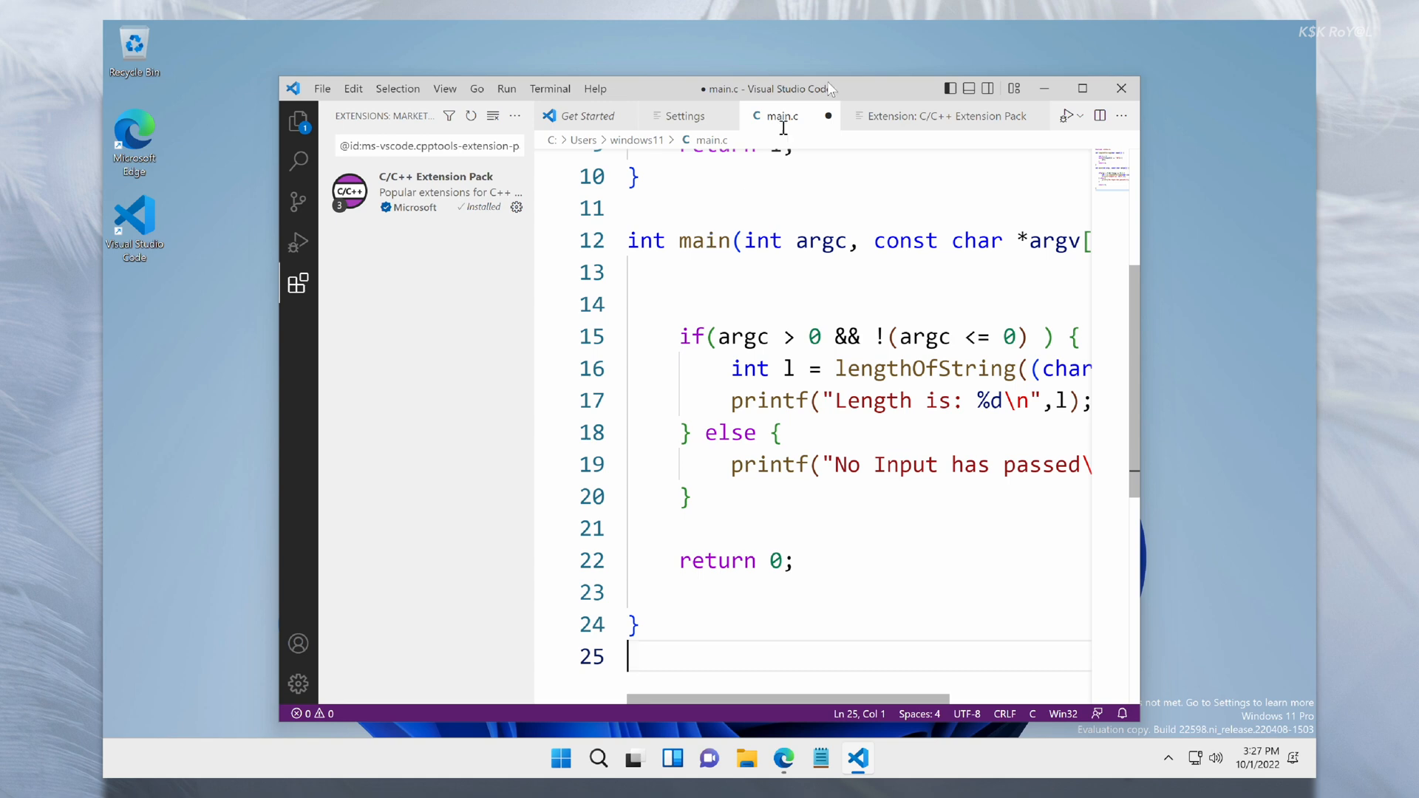
# - Maximize the VS Code window, review main.c and save it with Ctrl+S
pyautogui.click(1082, 87)
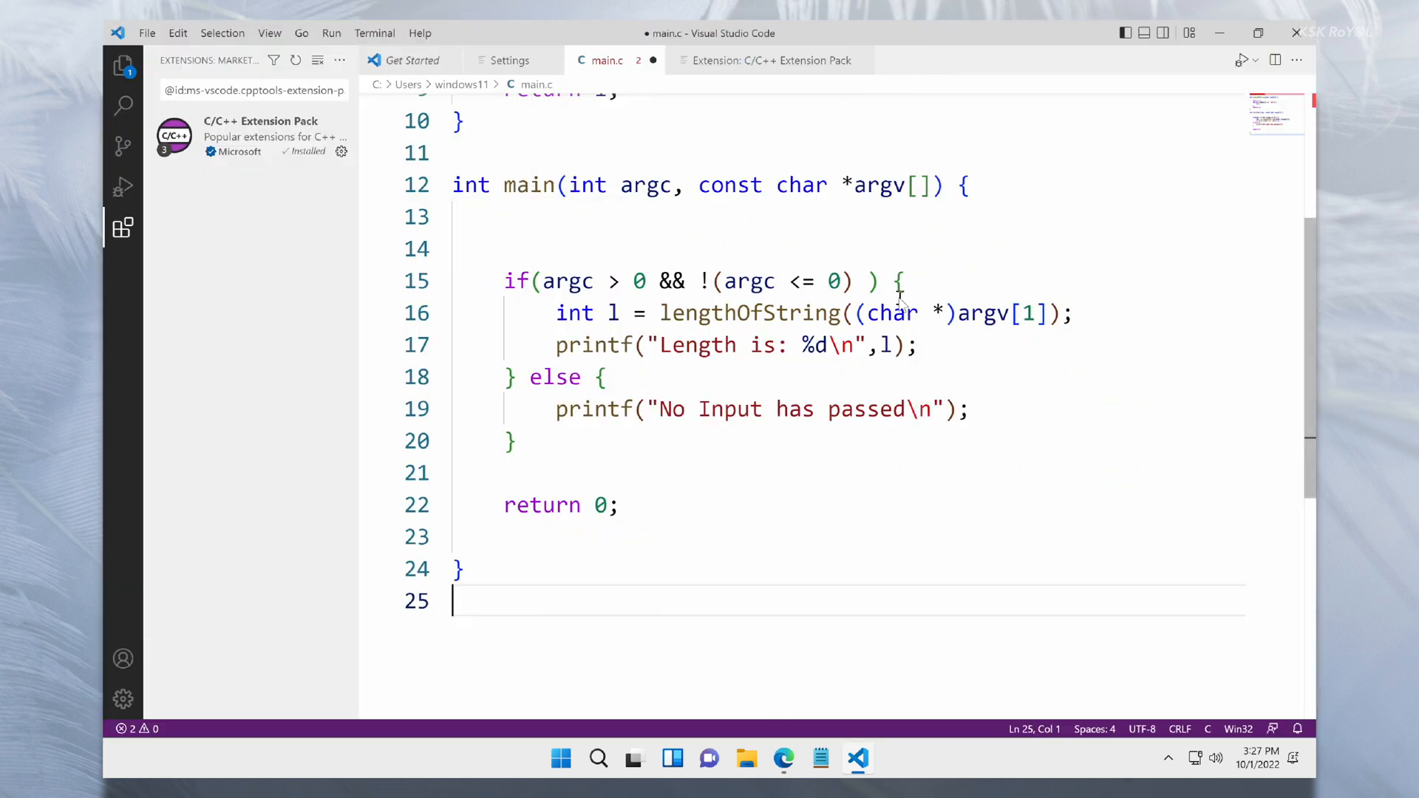
pyautogui.scroll(3)
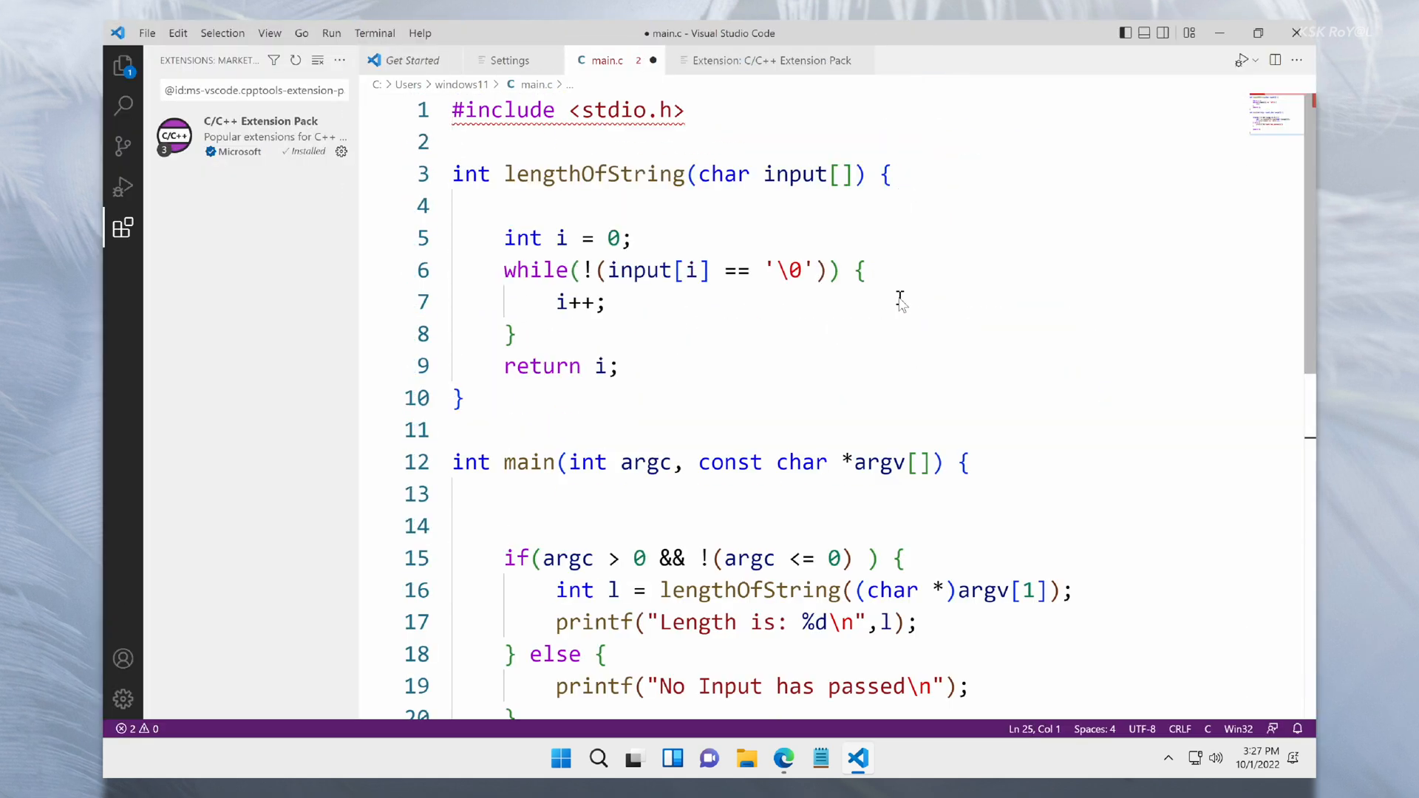
pyautogui.press('ctrl+s')
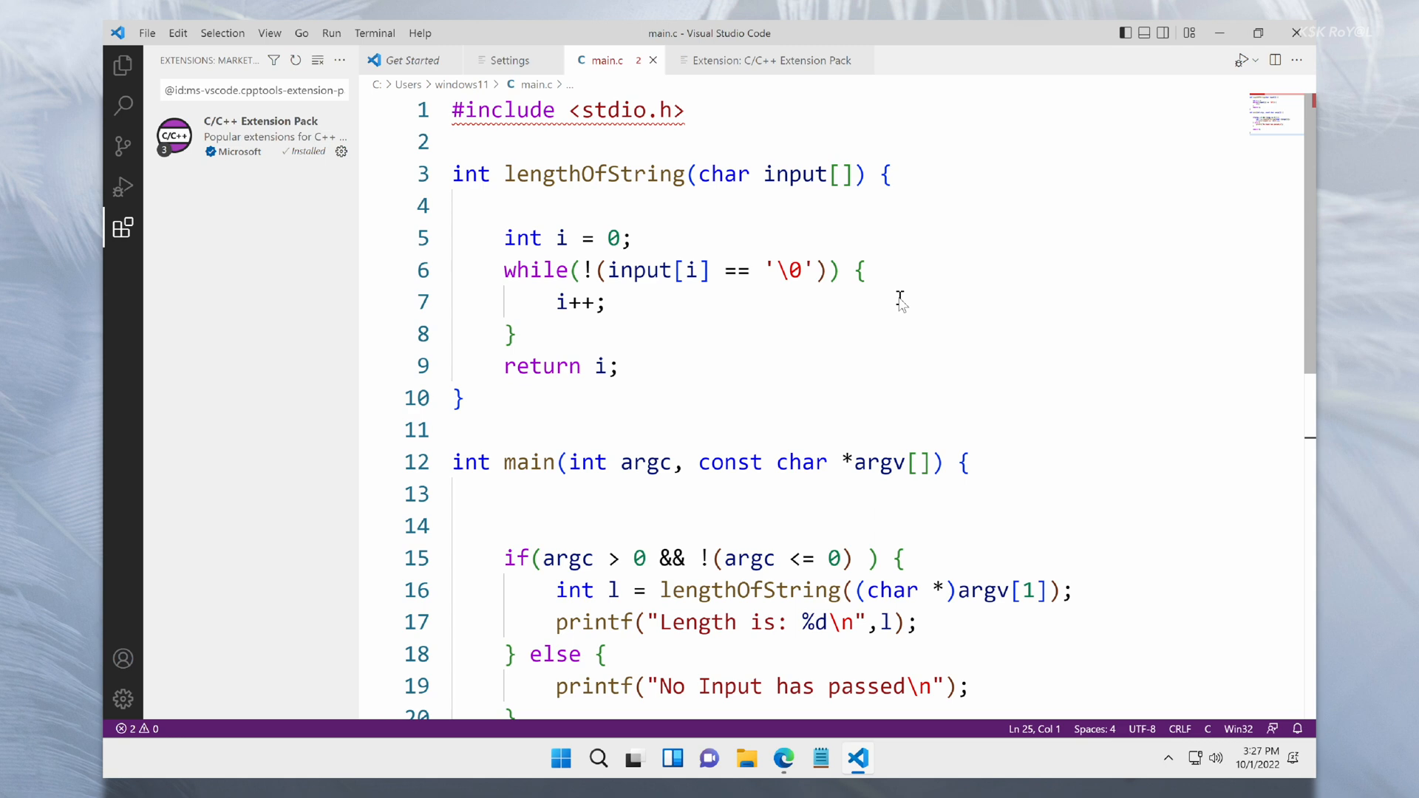
pyautogui.scroll(-3)
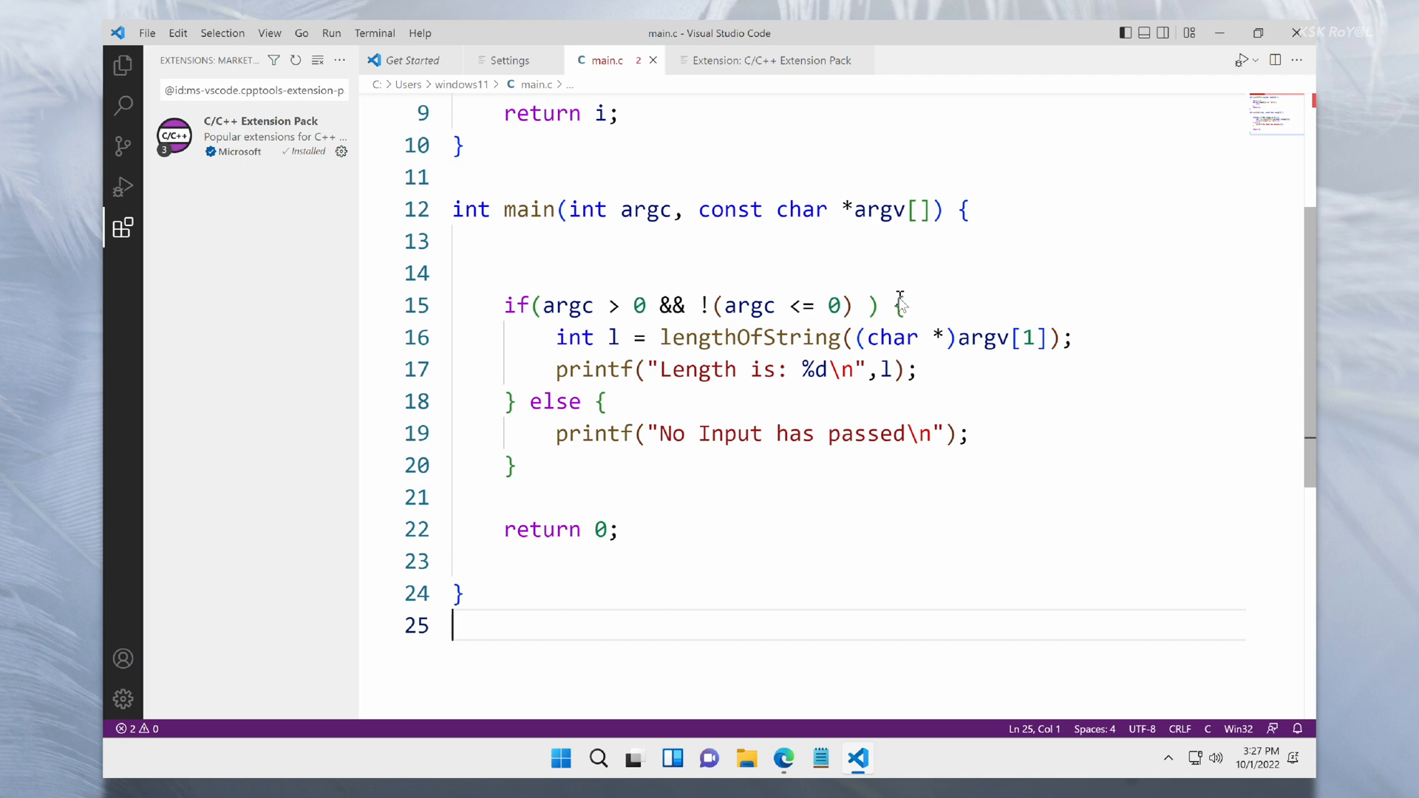
pyautogui.moveTo(1058, 490)
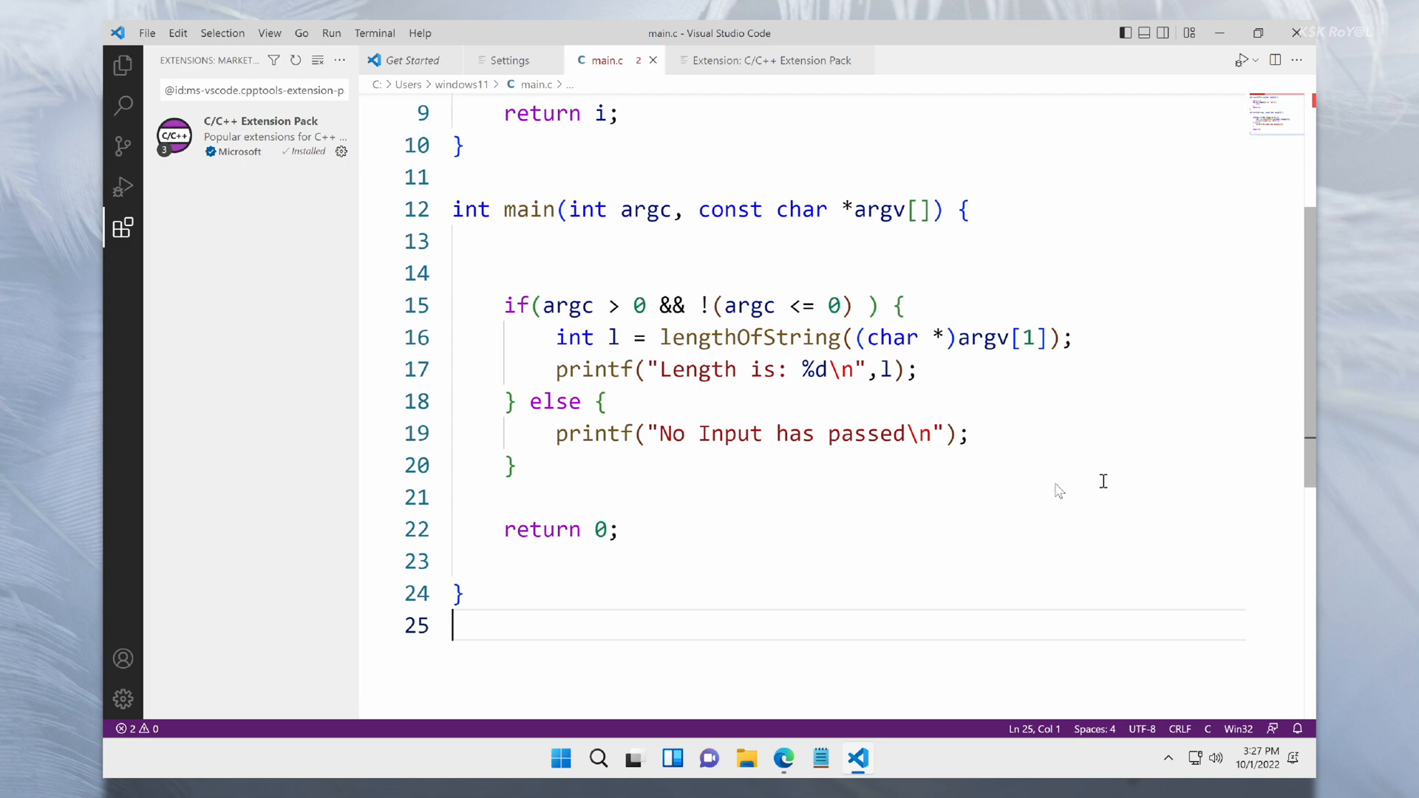
pyautogui.click(696, 529)
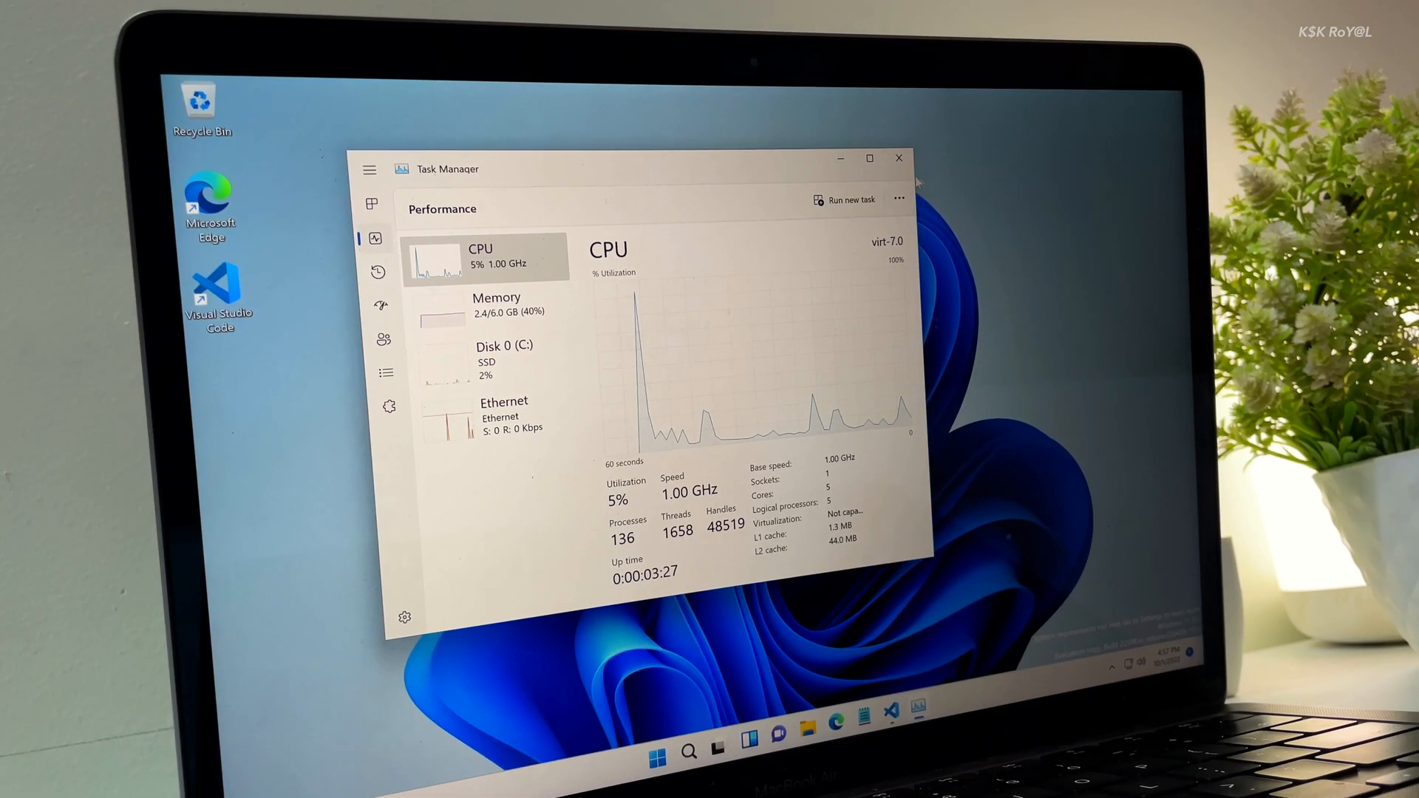
# - Close File Explorer and Task Manager, then launch Edge on the VS Code Getting Started page
pyautogui.click(897, 158)
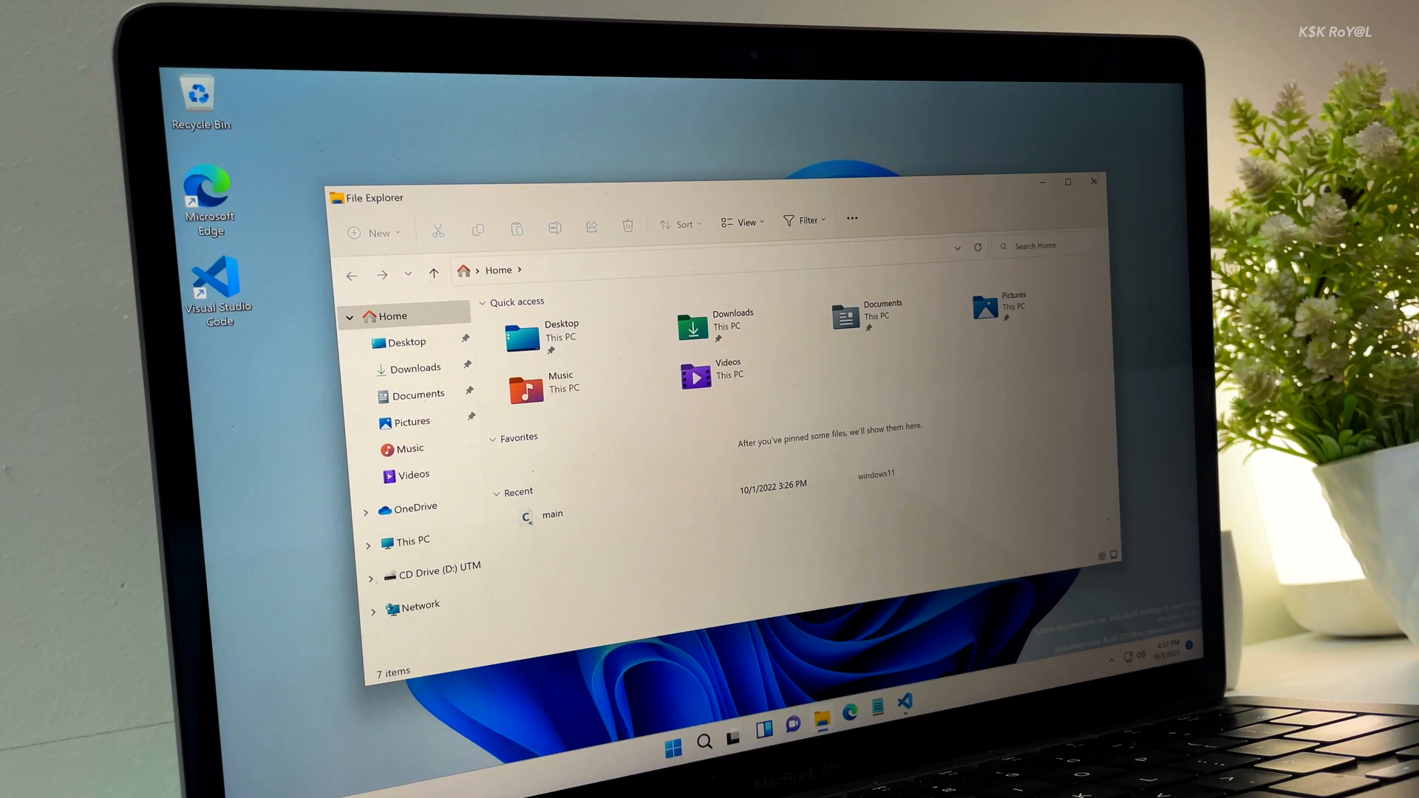
pyautogui.click(1092, 180)
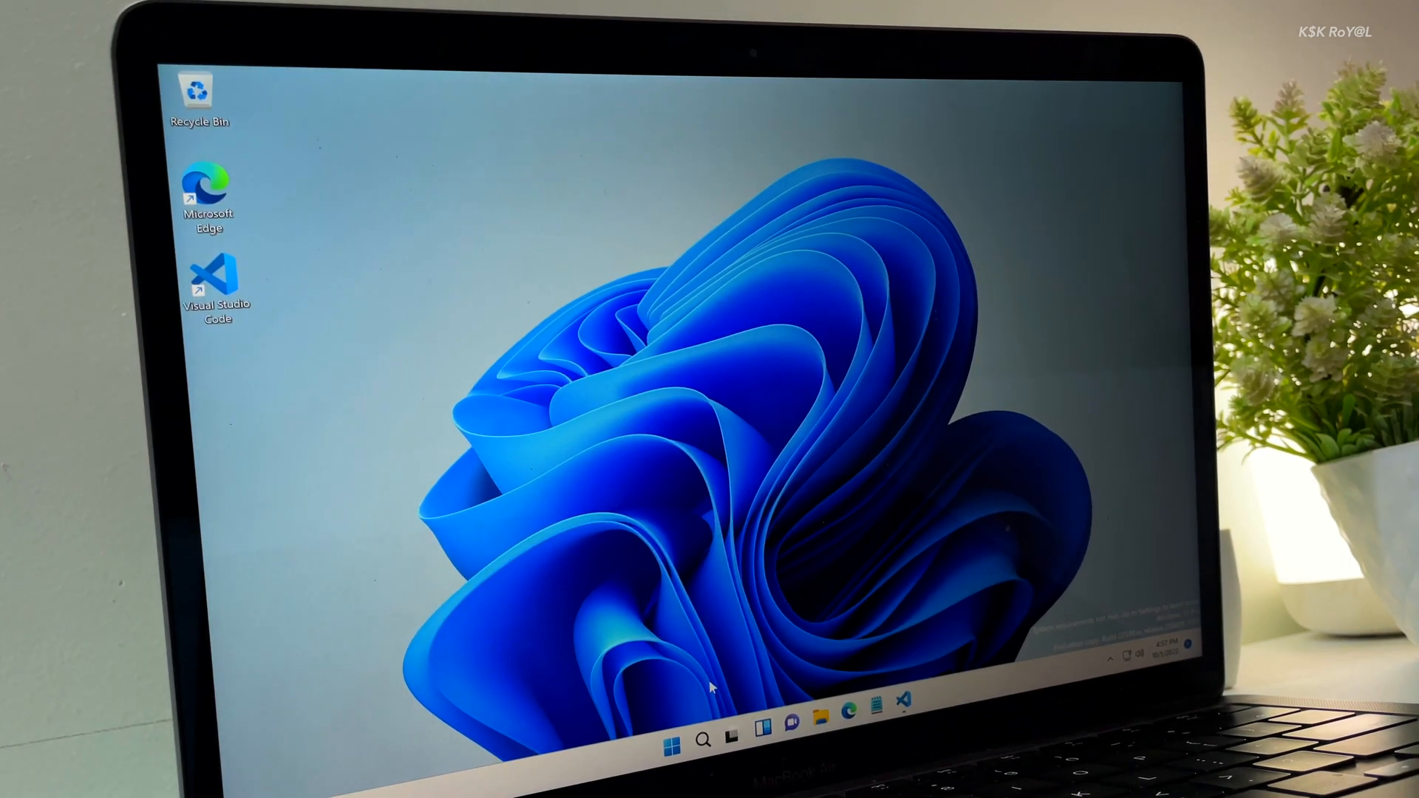
pyautogui.click(733, 734)
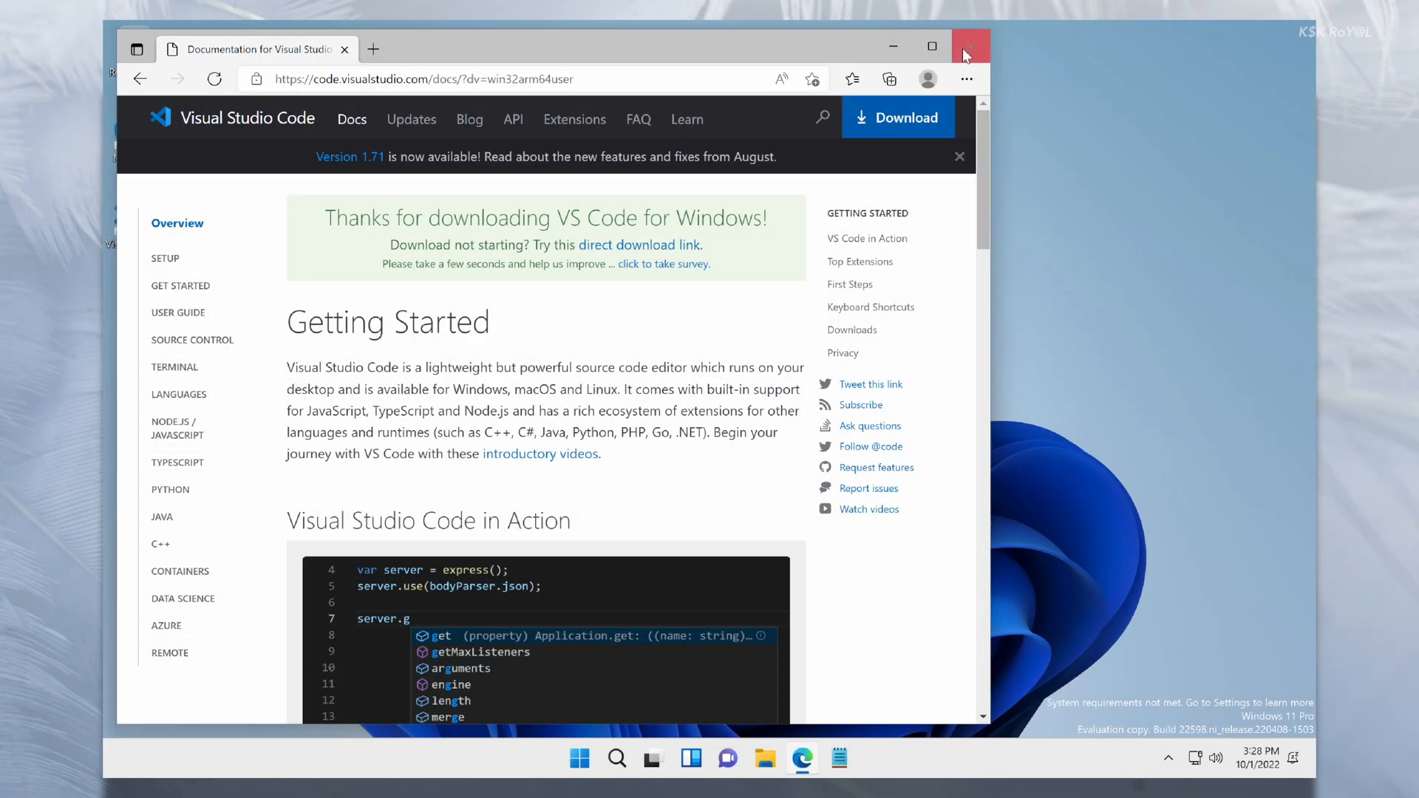
# - Close Edge and restart Windows from the Start menu power options
pyautogui.click(967, 47)
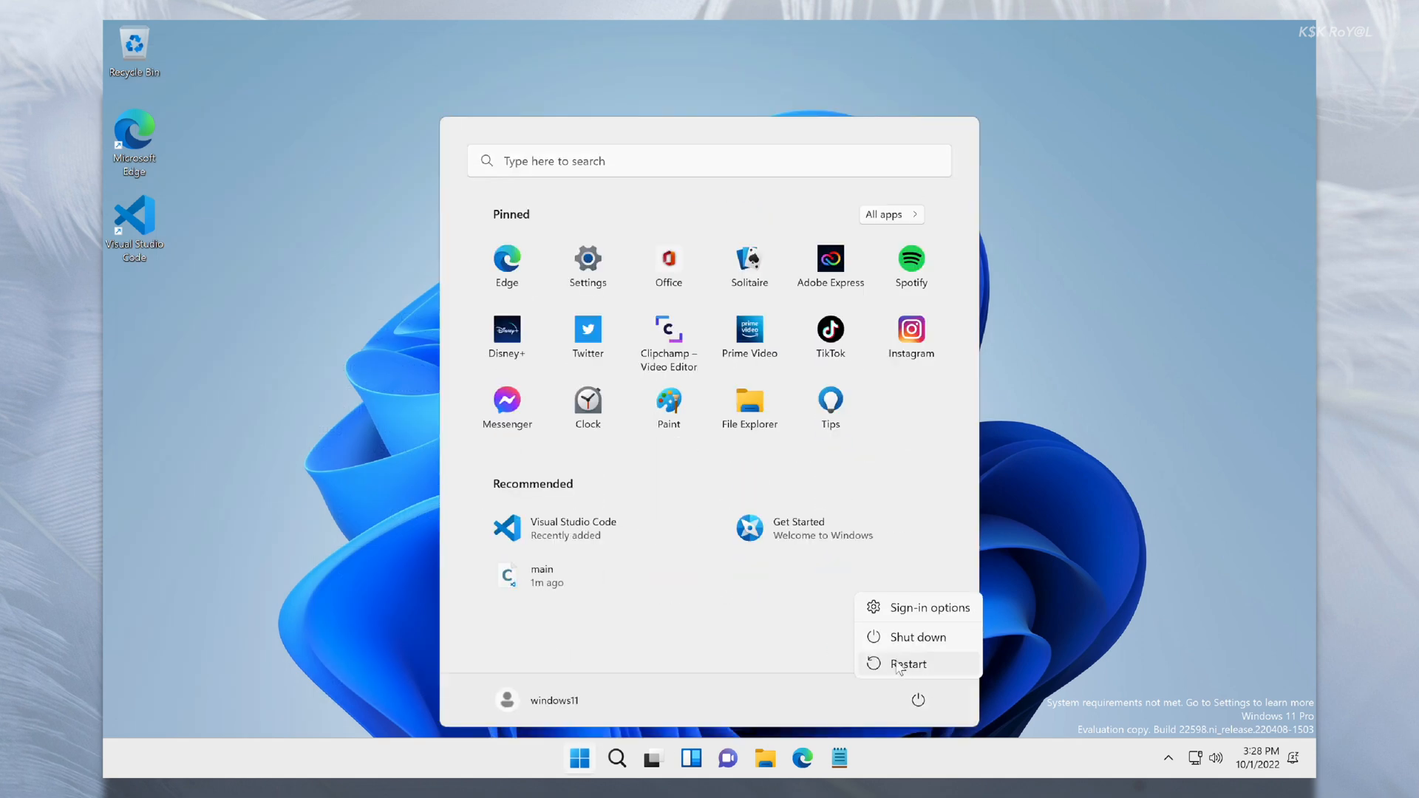
pyautogui.click(918, 636)
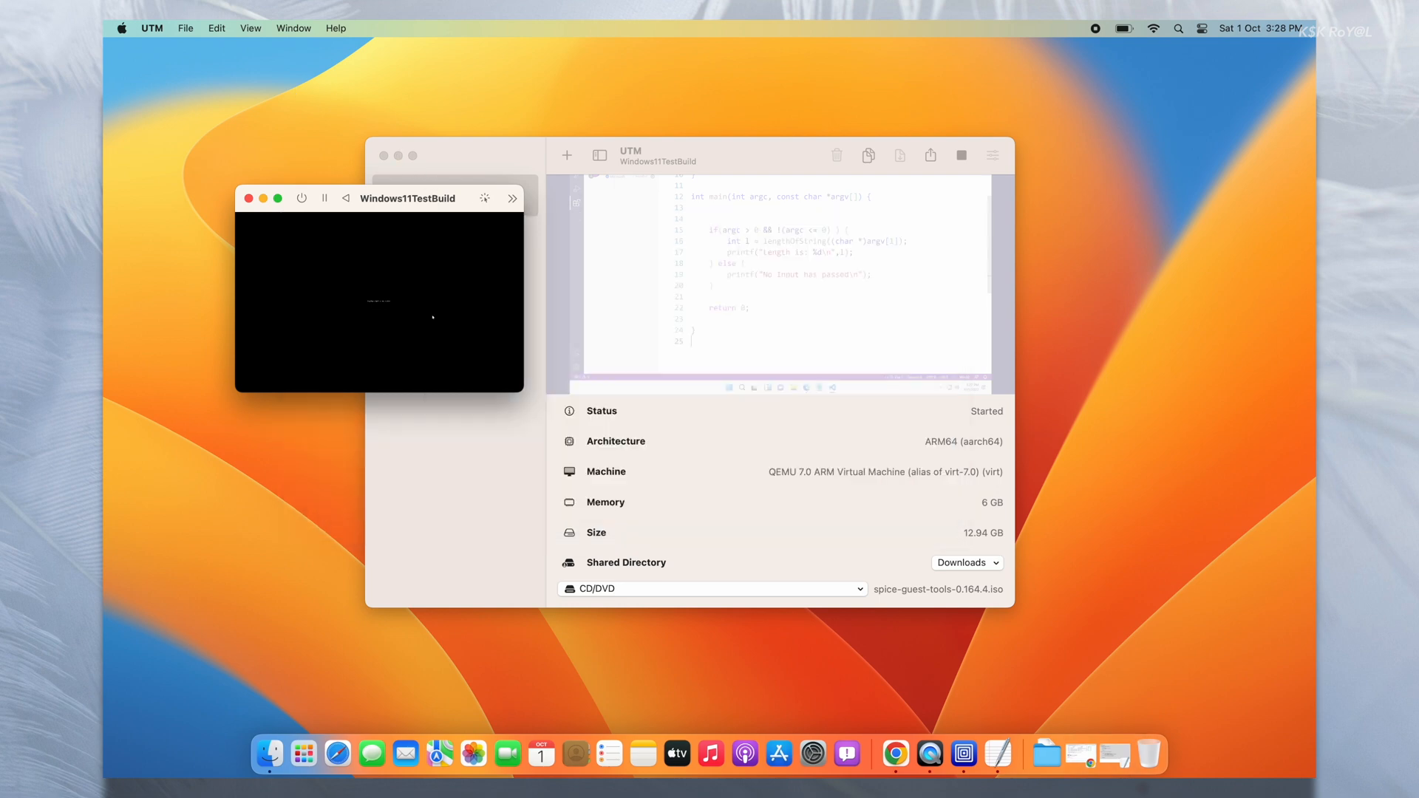
# - Close the VM window, then decline the Delete prompt so Windows11TestBuild stays stopped in the library
pyautogui.click(960, 156)
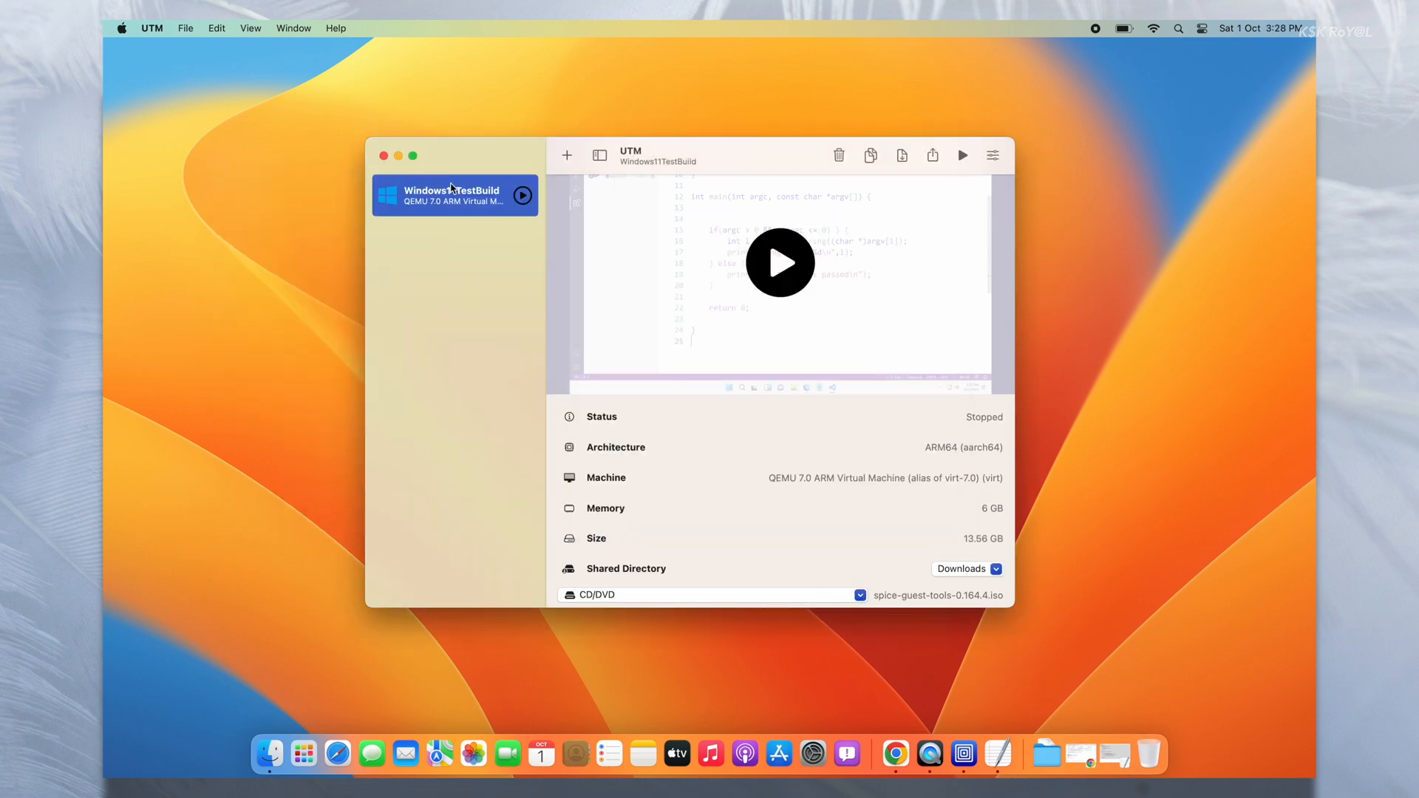
pyautogui.rightClick(452, 195)
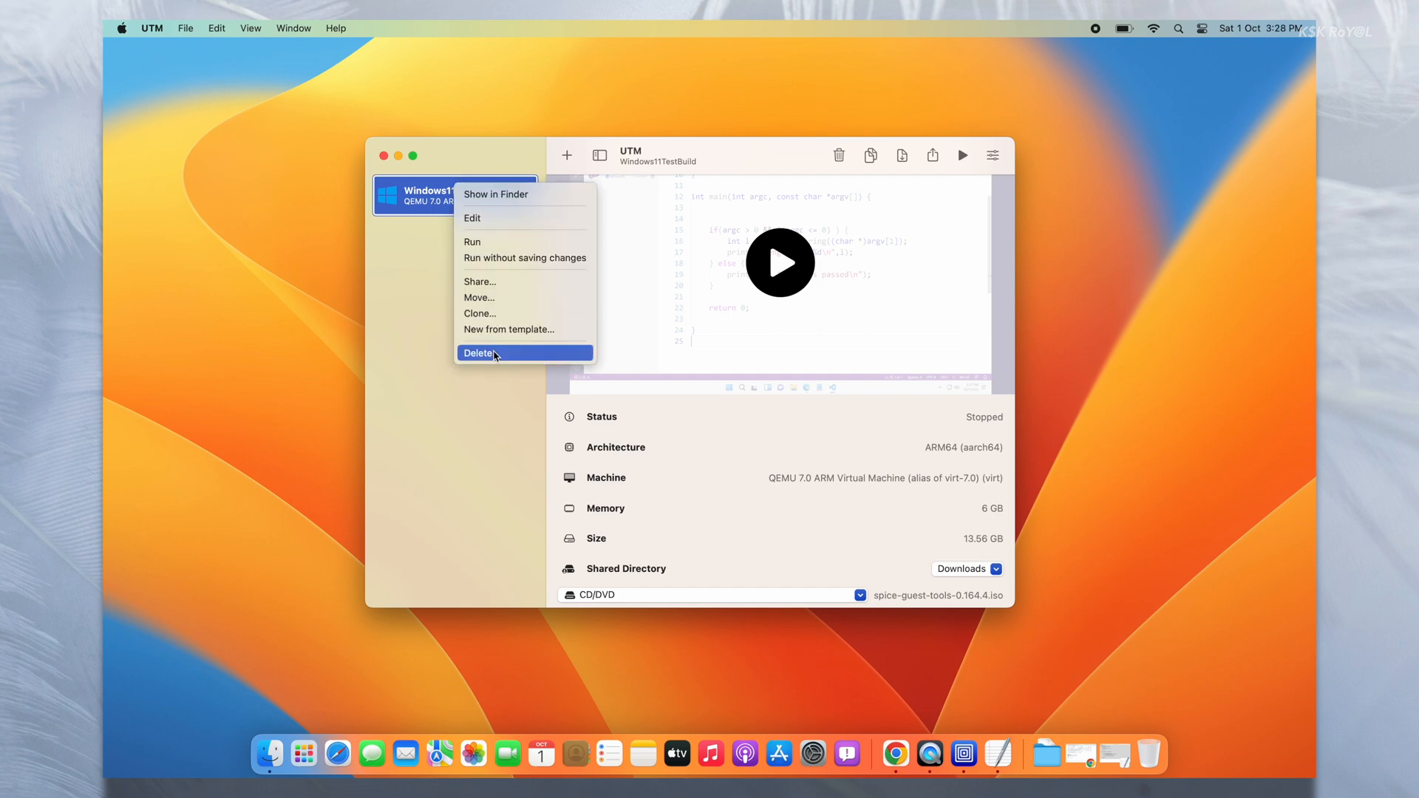
pyautogui.click(479, 354)
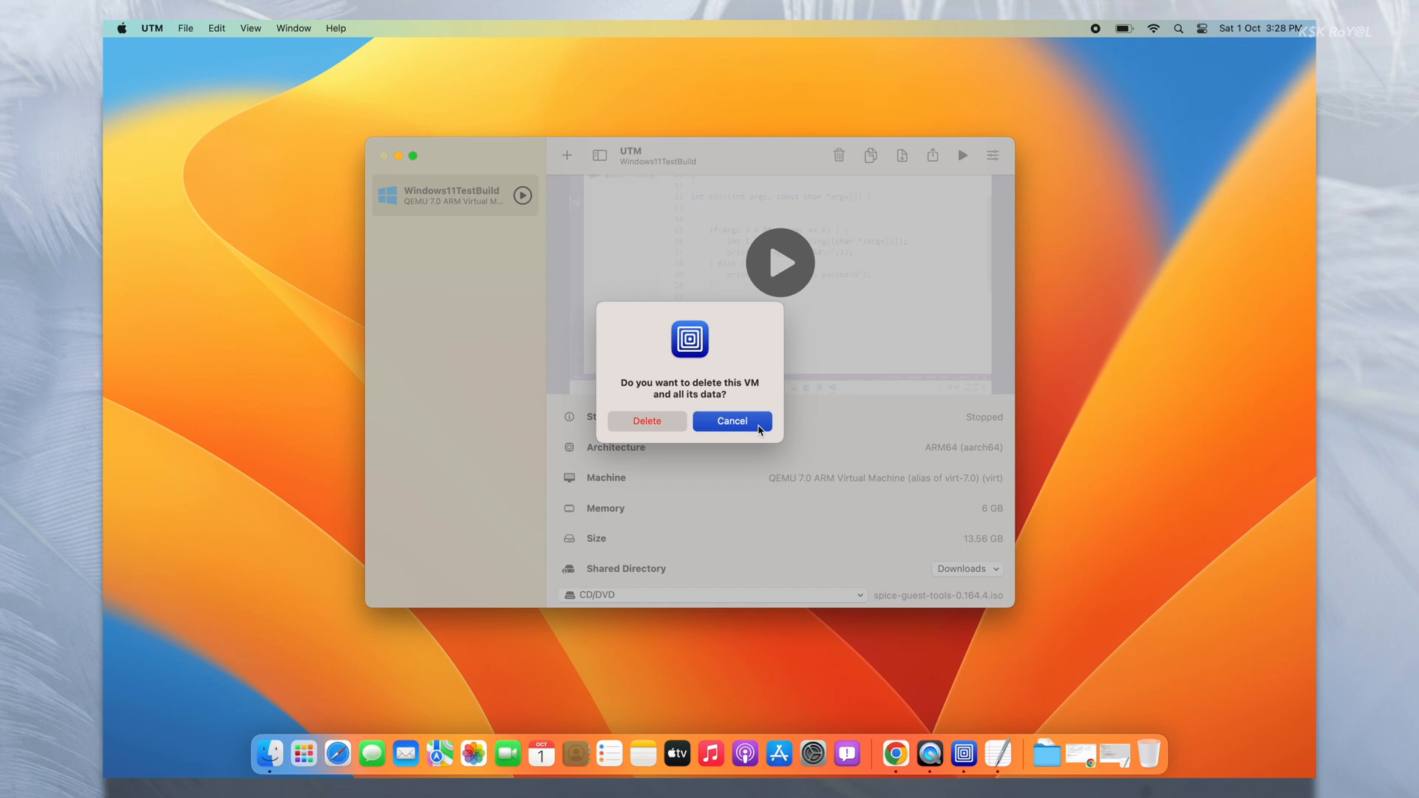
pyautogui.click(731, 421)
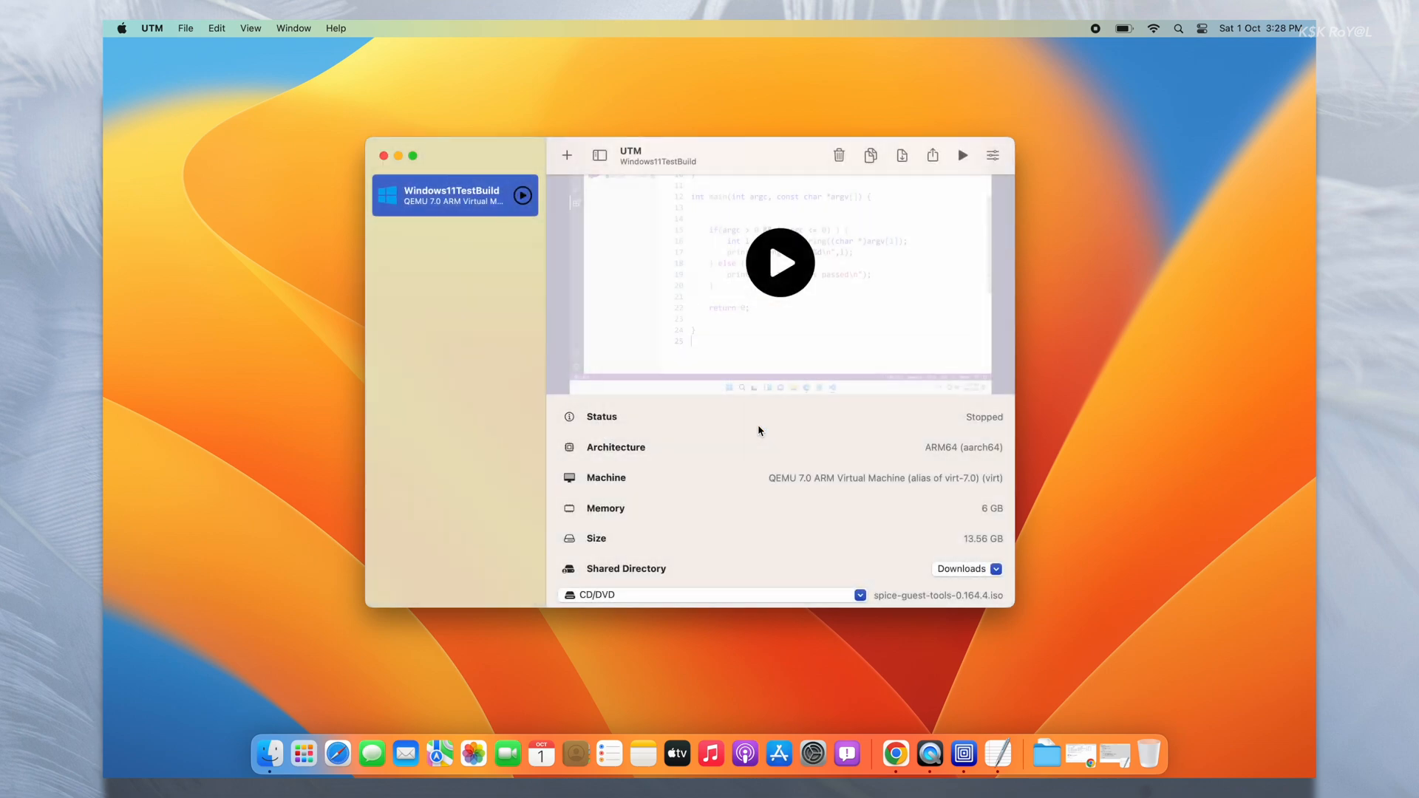